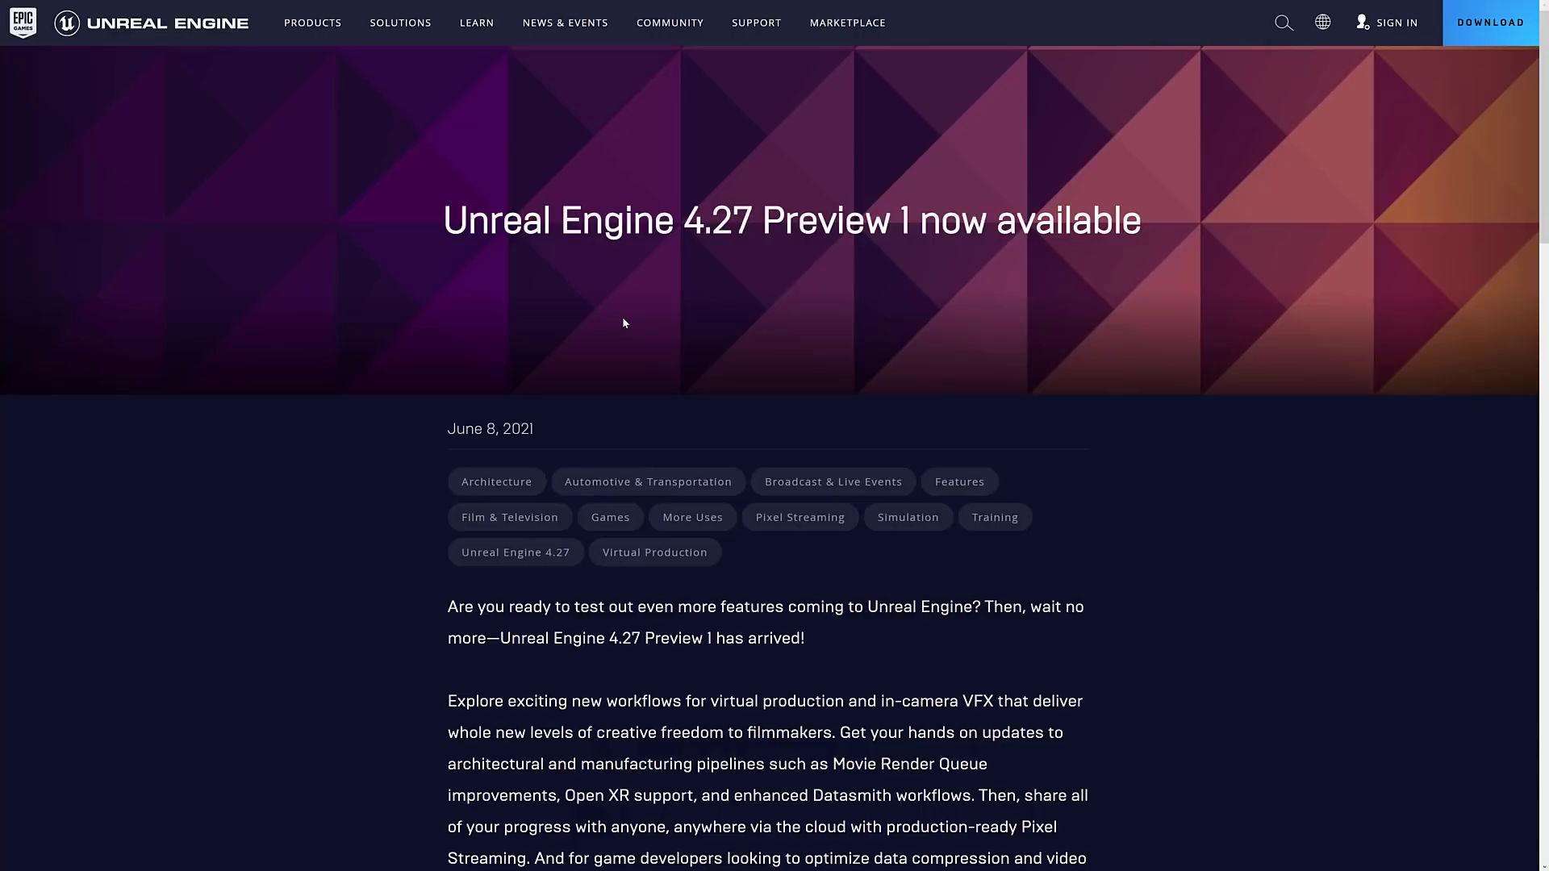
pyautogui.moveTo(762, 189)
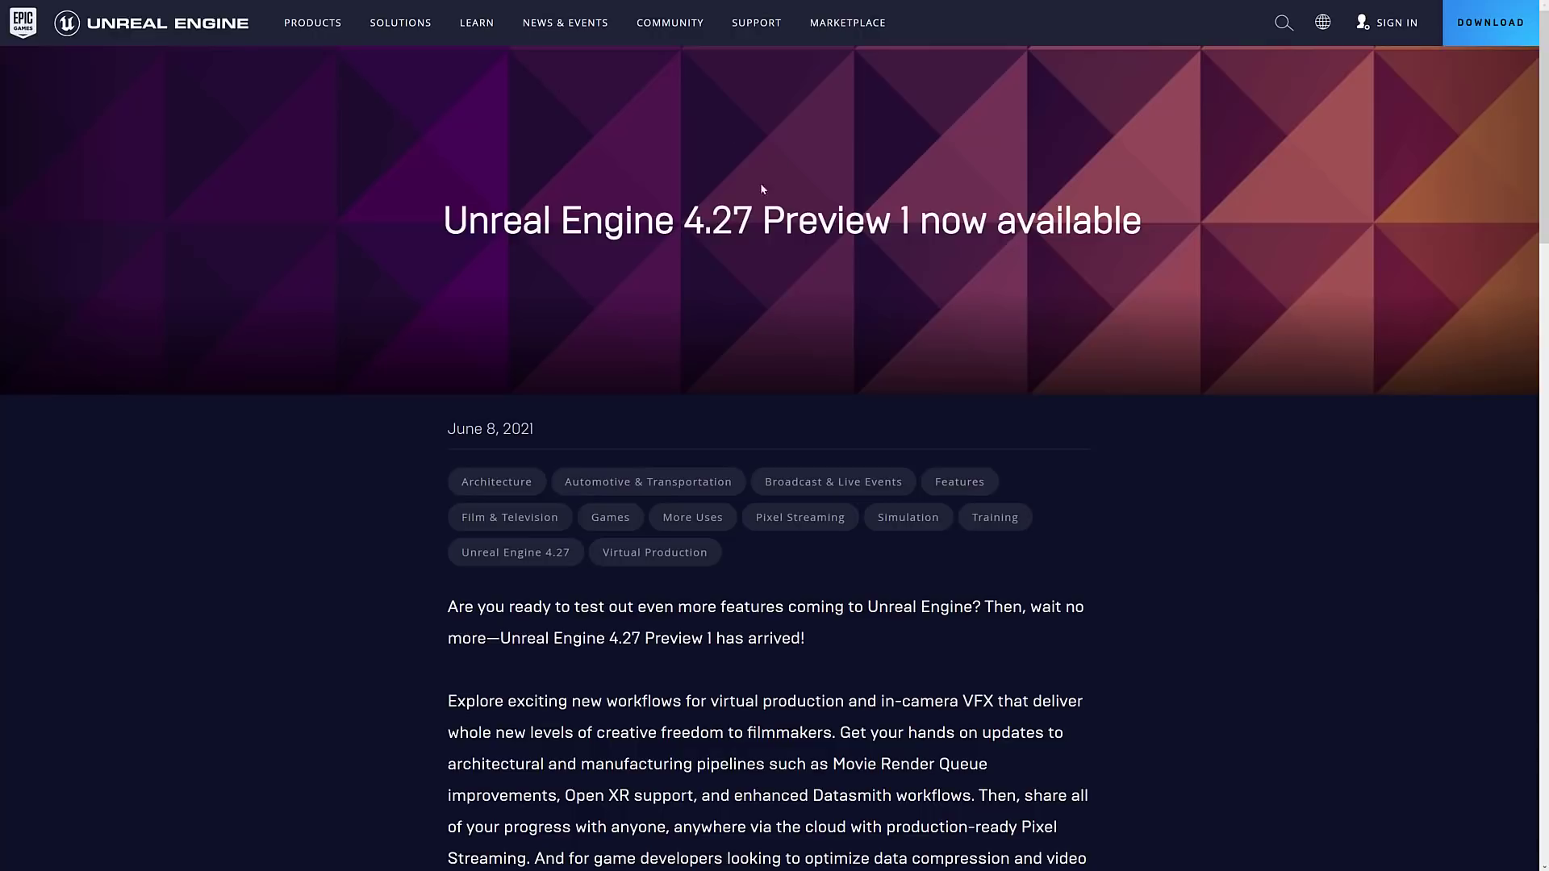
pyautogui.moveTo(1195, 223)
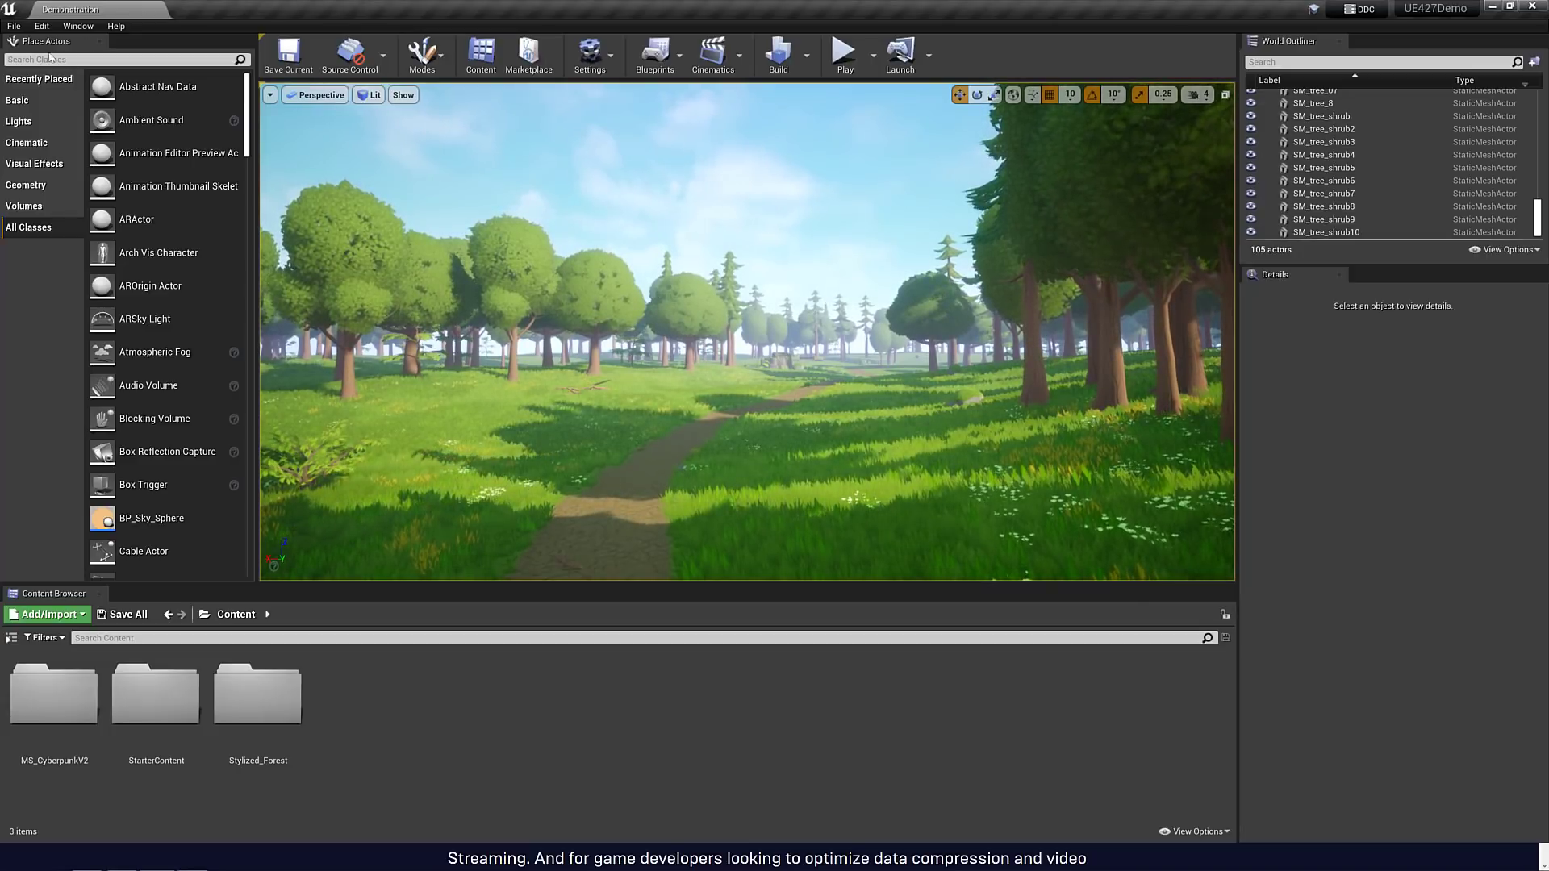
# - Search the Plugins list for 'input' to check the Enhanced Input plugin
pyautogui.click(42, 26)
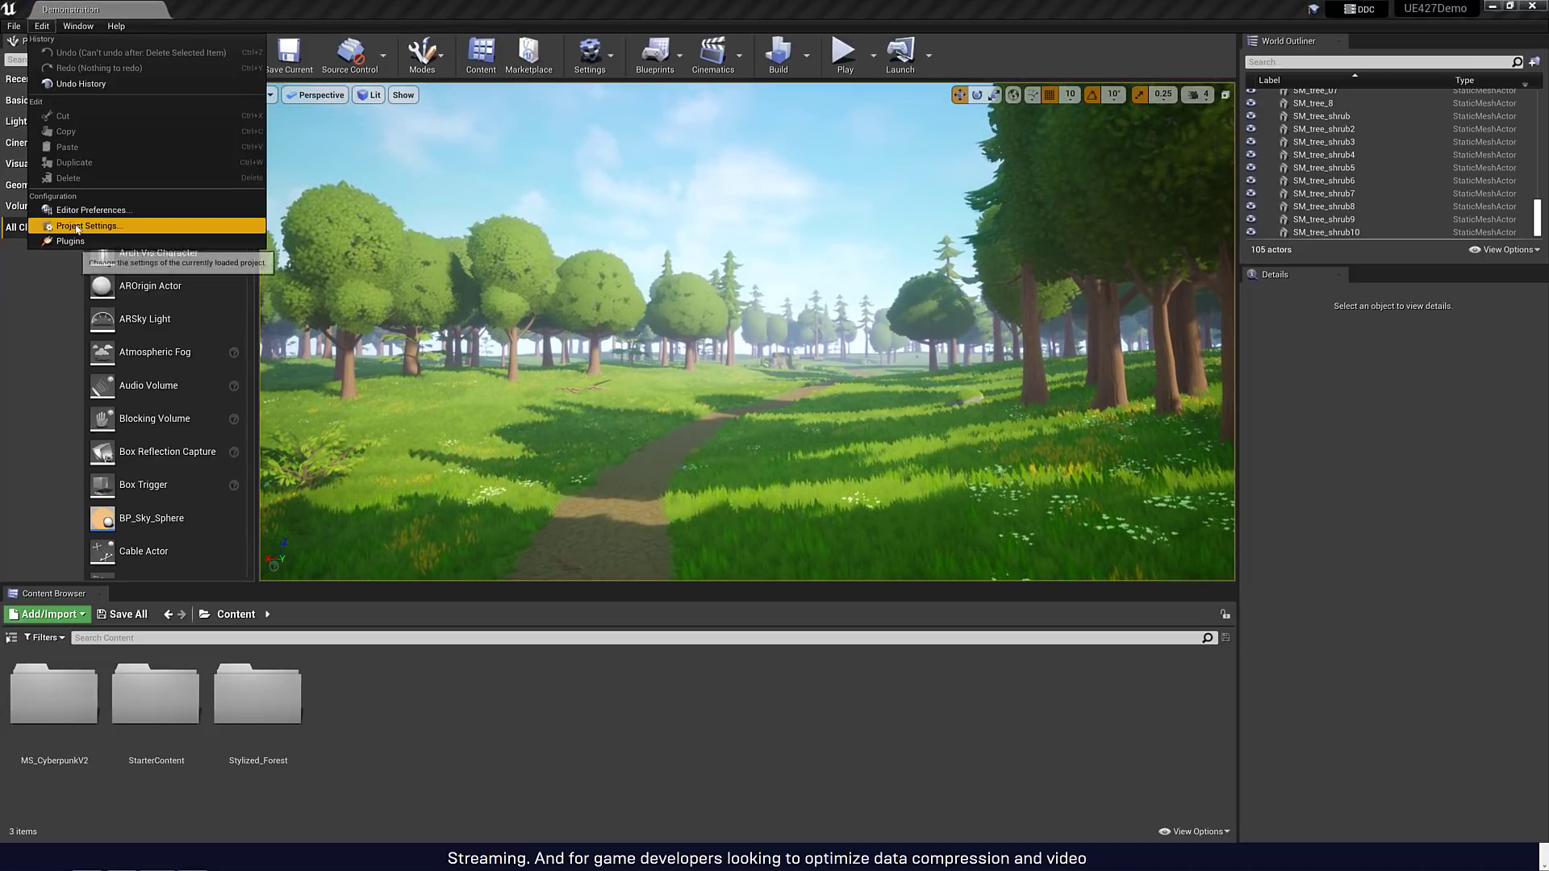
pyautogui.click(68, 240)
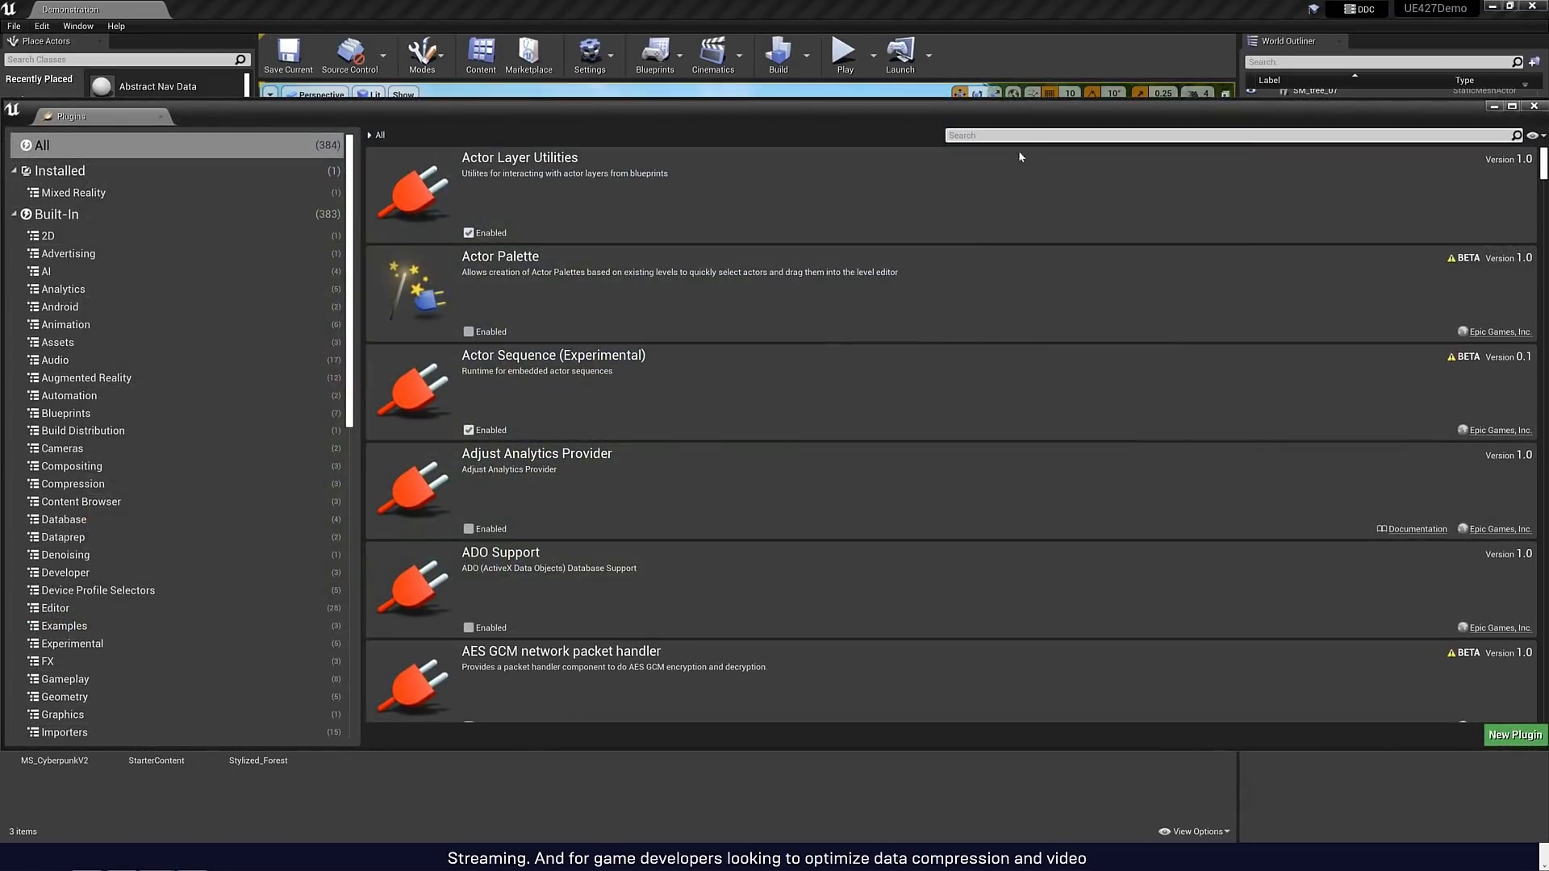
pyautogui.write('input')
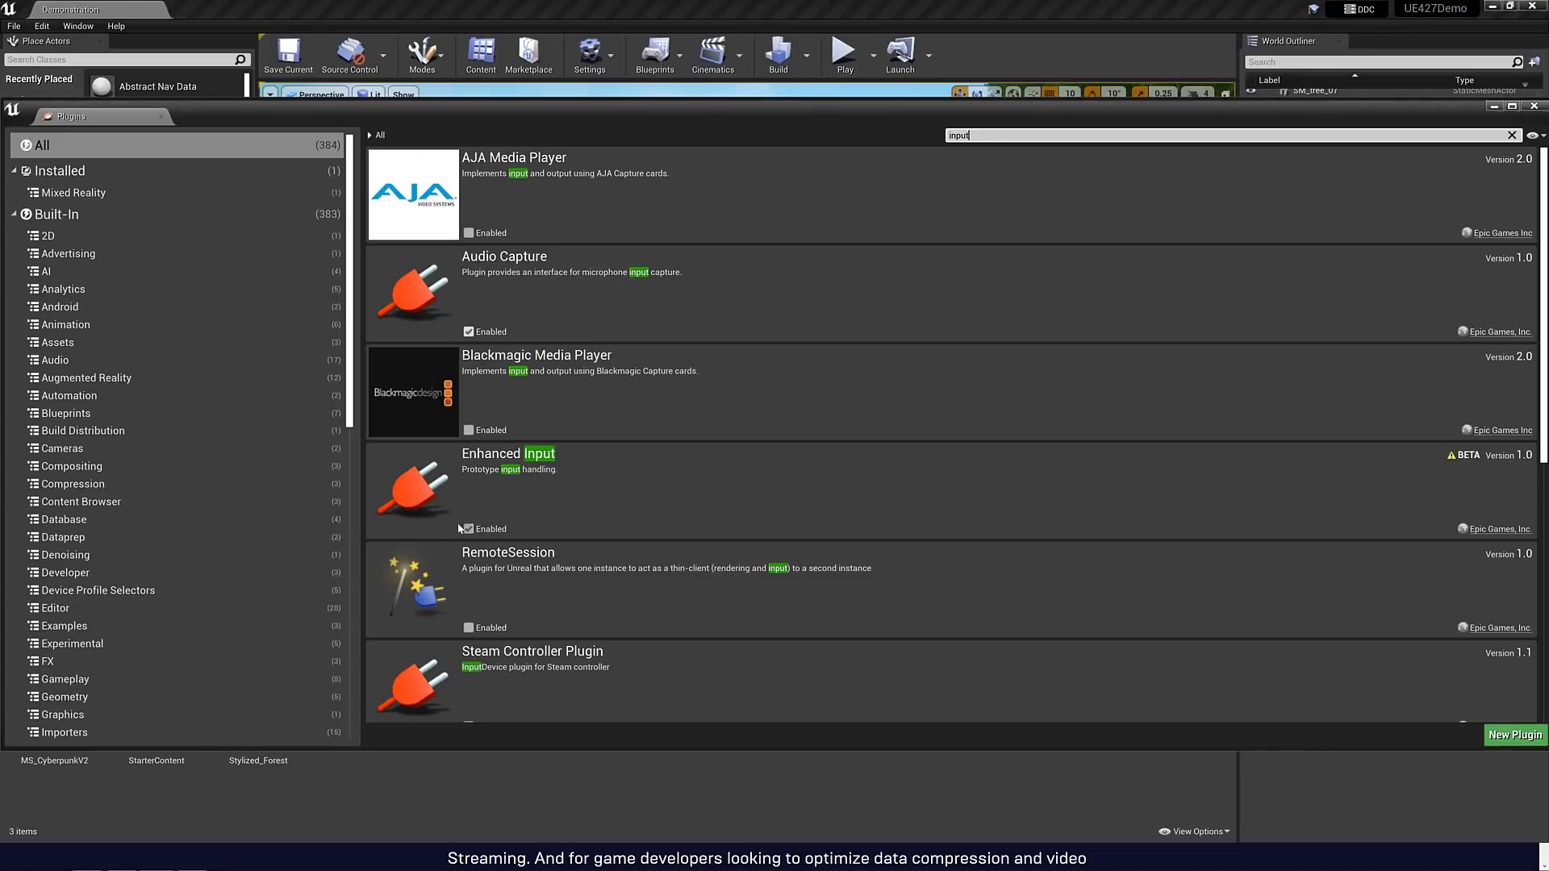
pyautogui.moveTo(467, 529)
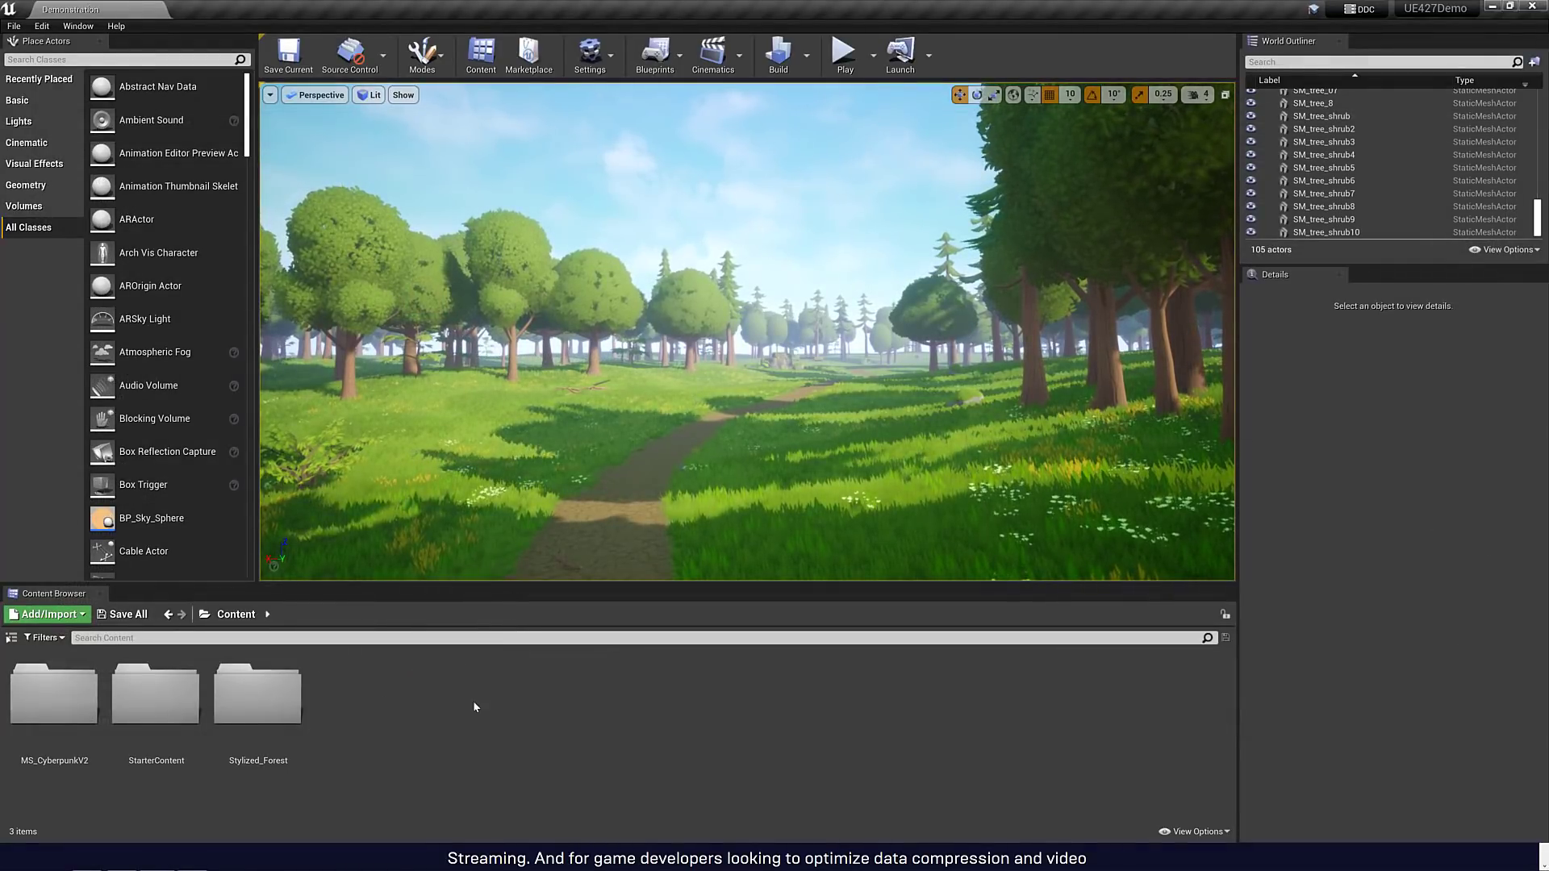
# - Create a new Input Action and a new Input Mapping Context in the Content folder
pyautogui.rightClick(474, 707)
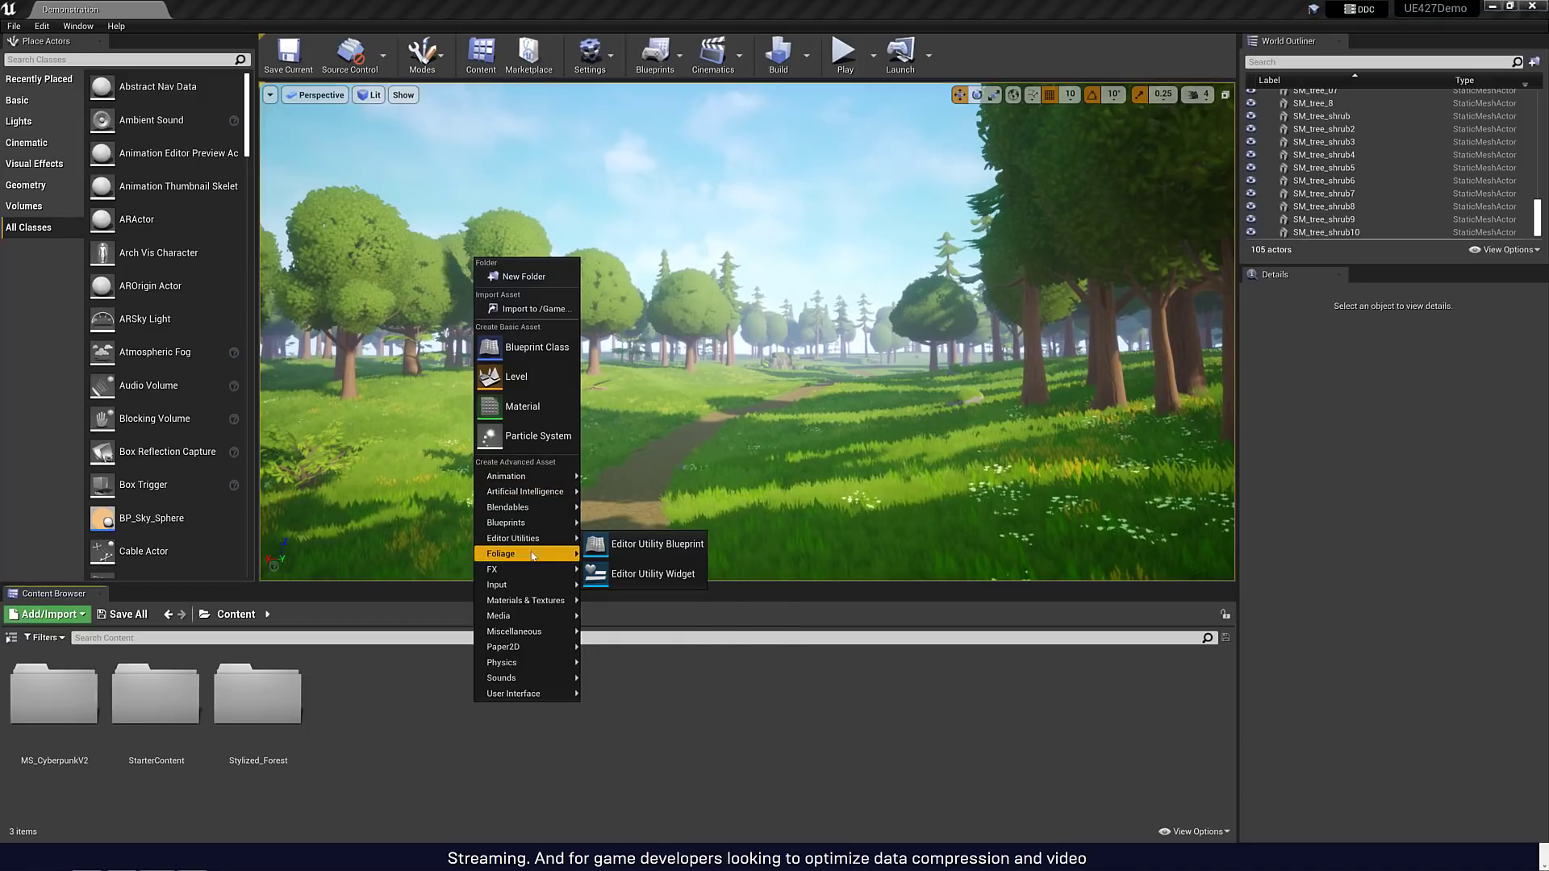
pyautogui.moveTo(497, 584)
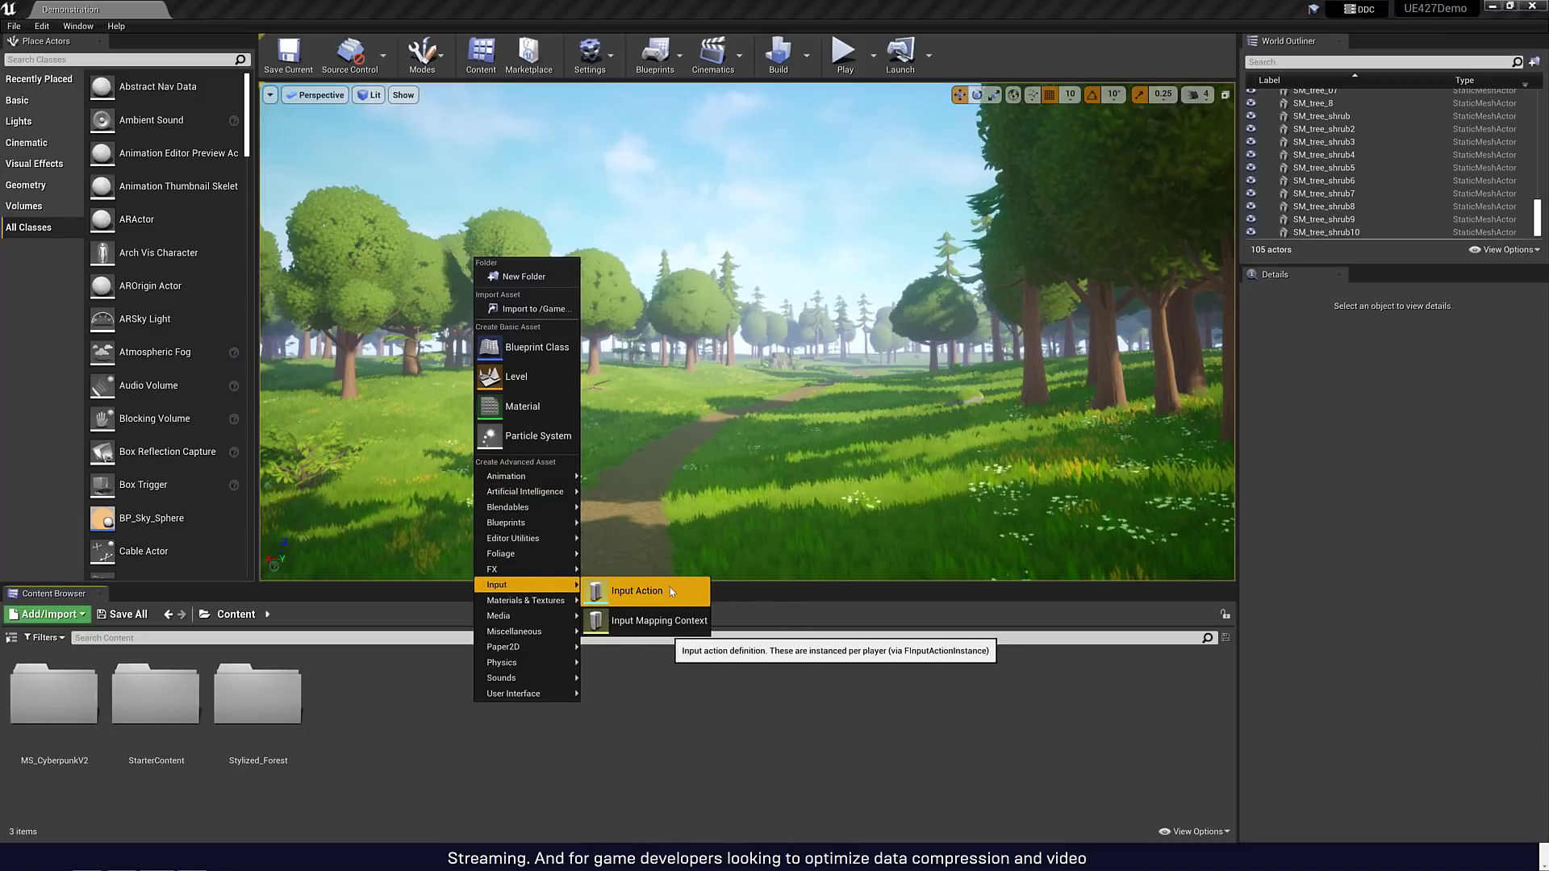
pyautogui.moveTo(656, 619)
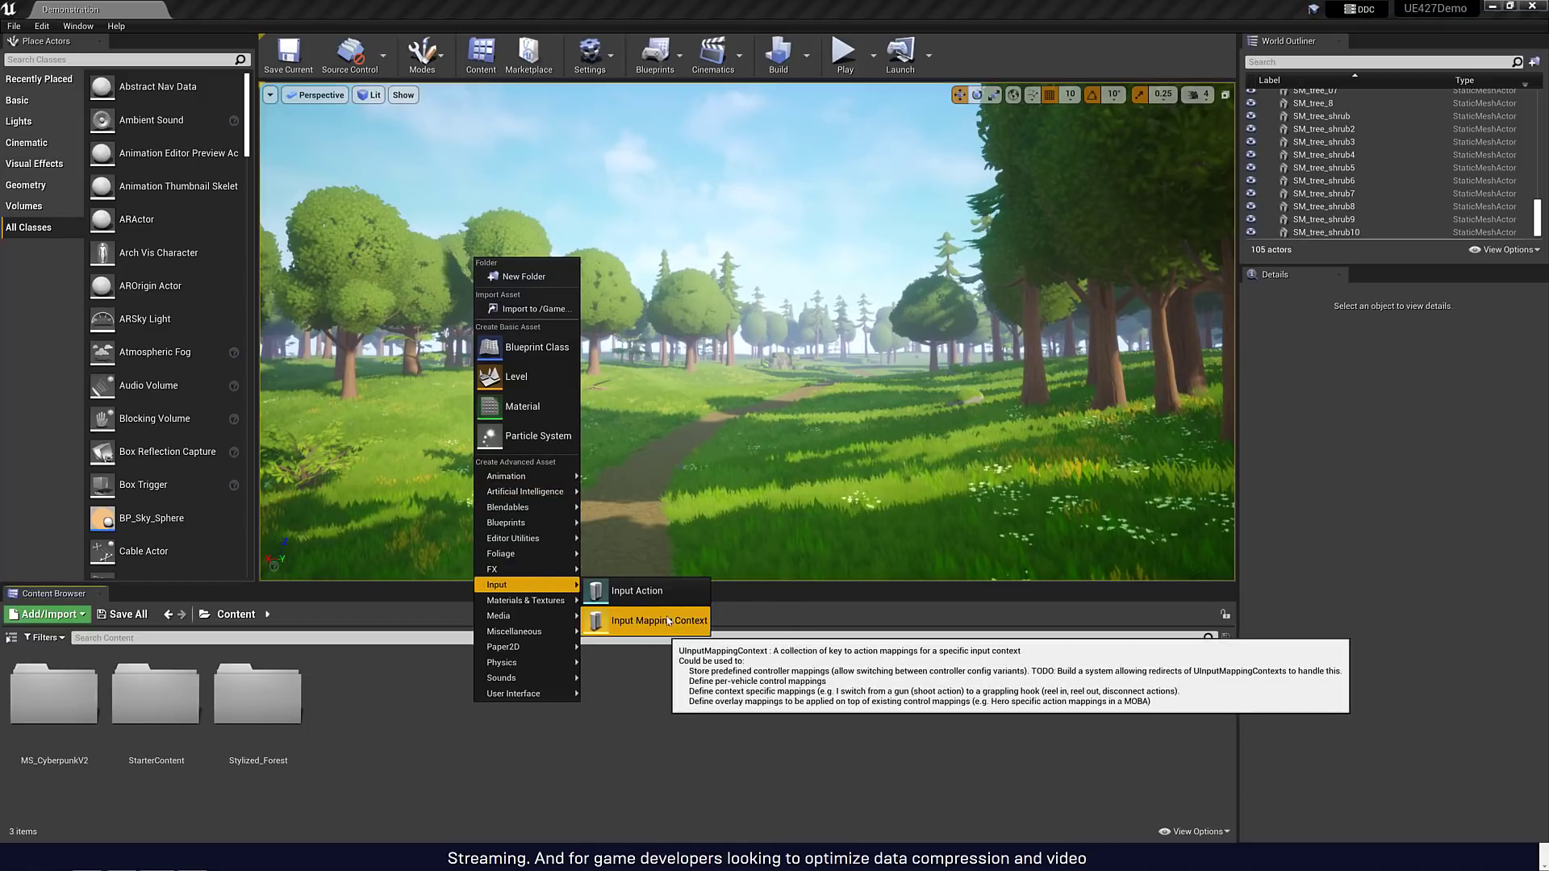
pyautogui.click(636, 590)
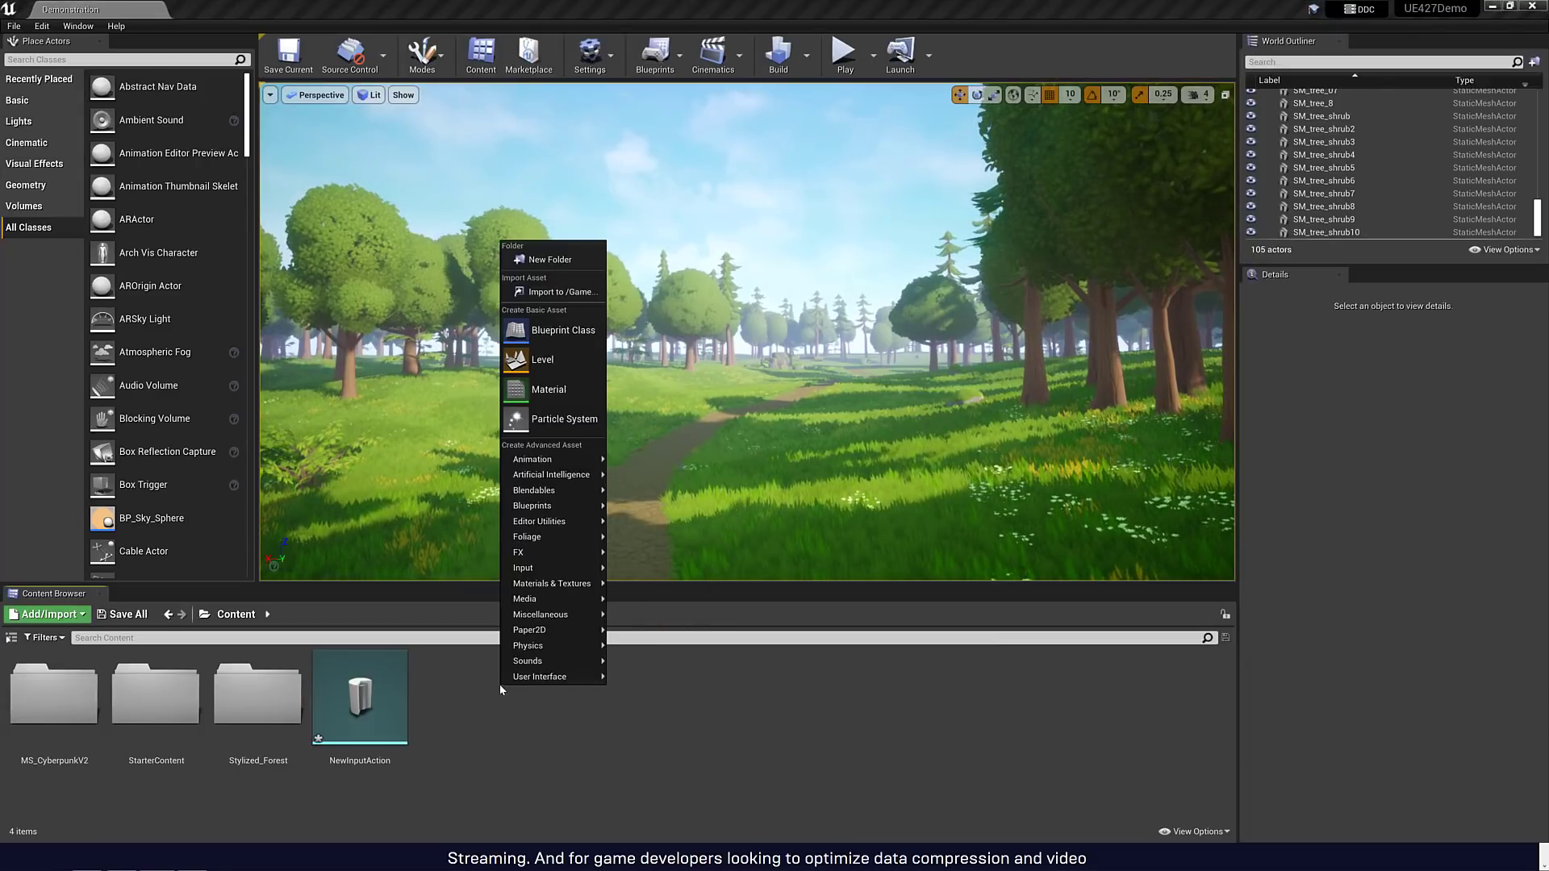
pyautogui.moveTo(534, 567)
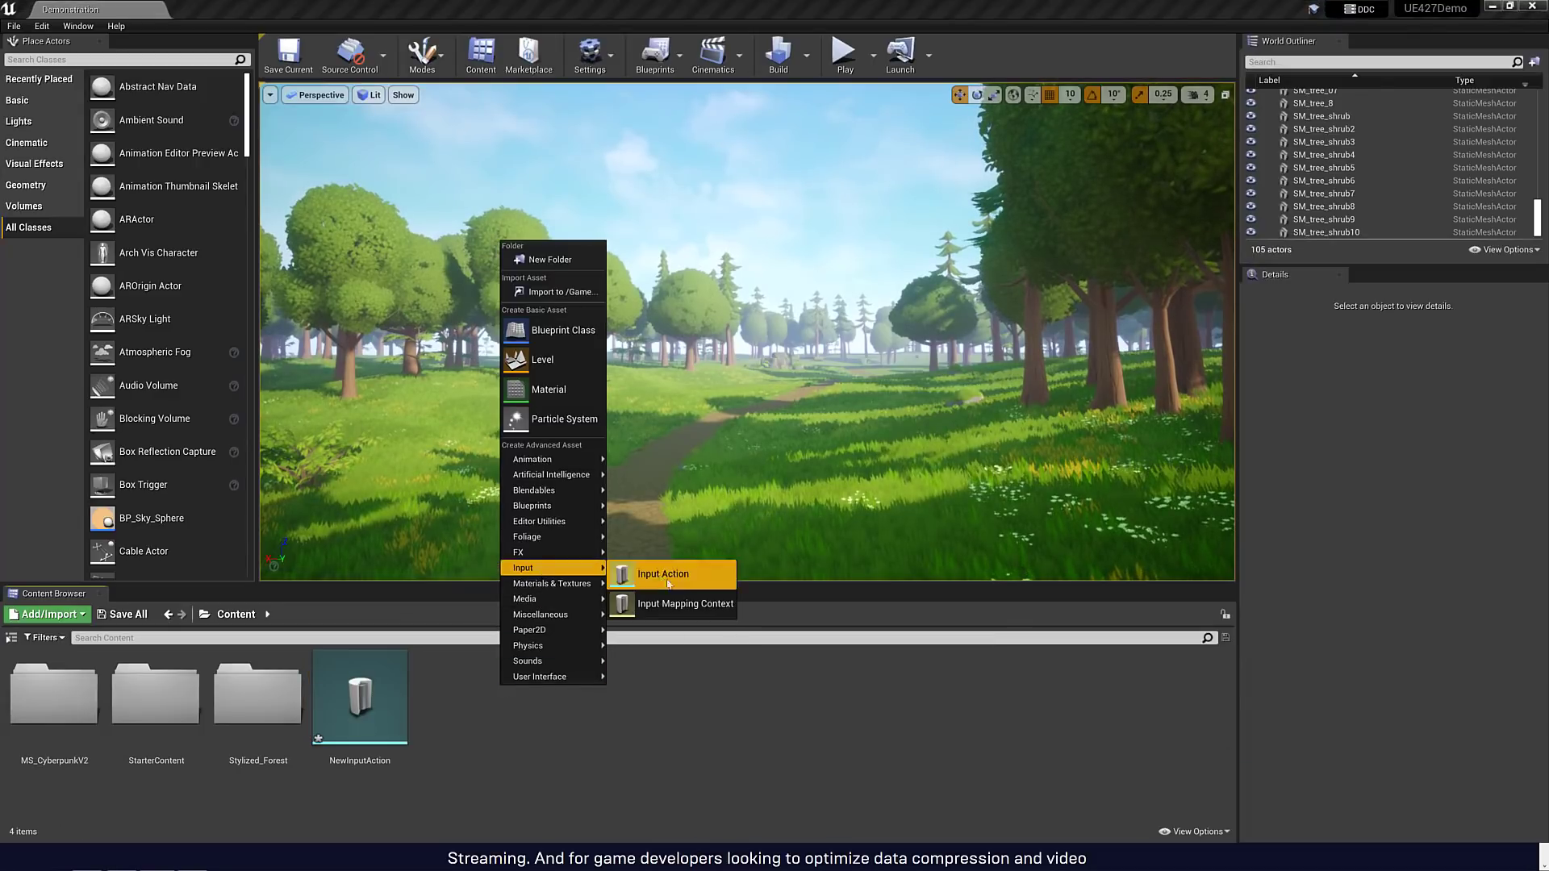
pyautogui.click(686, 604)
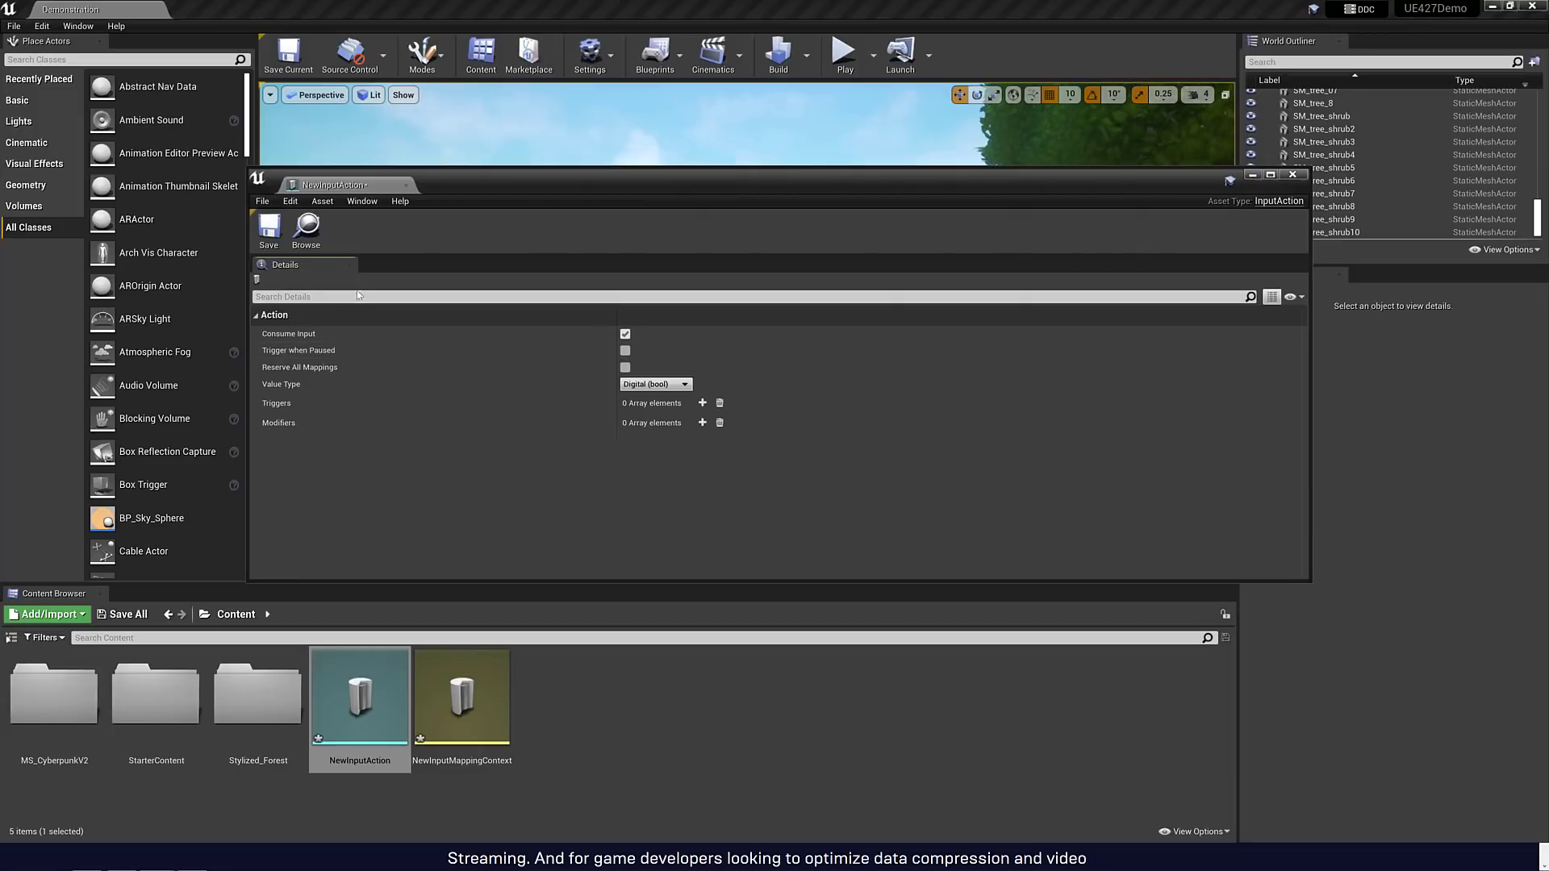
pyautogui.moveTo(289, 334)
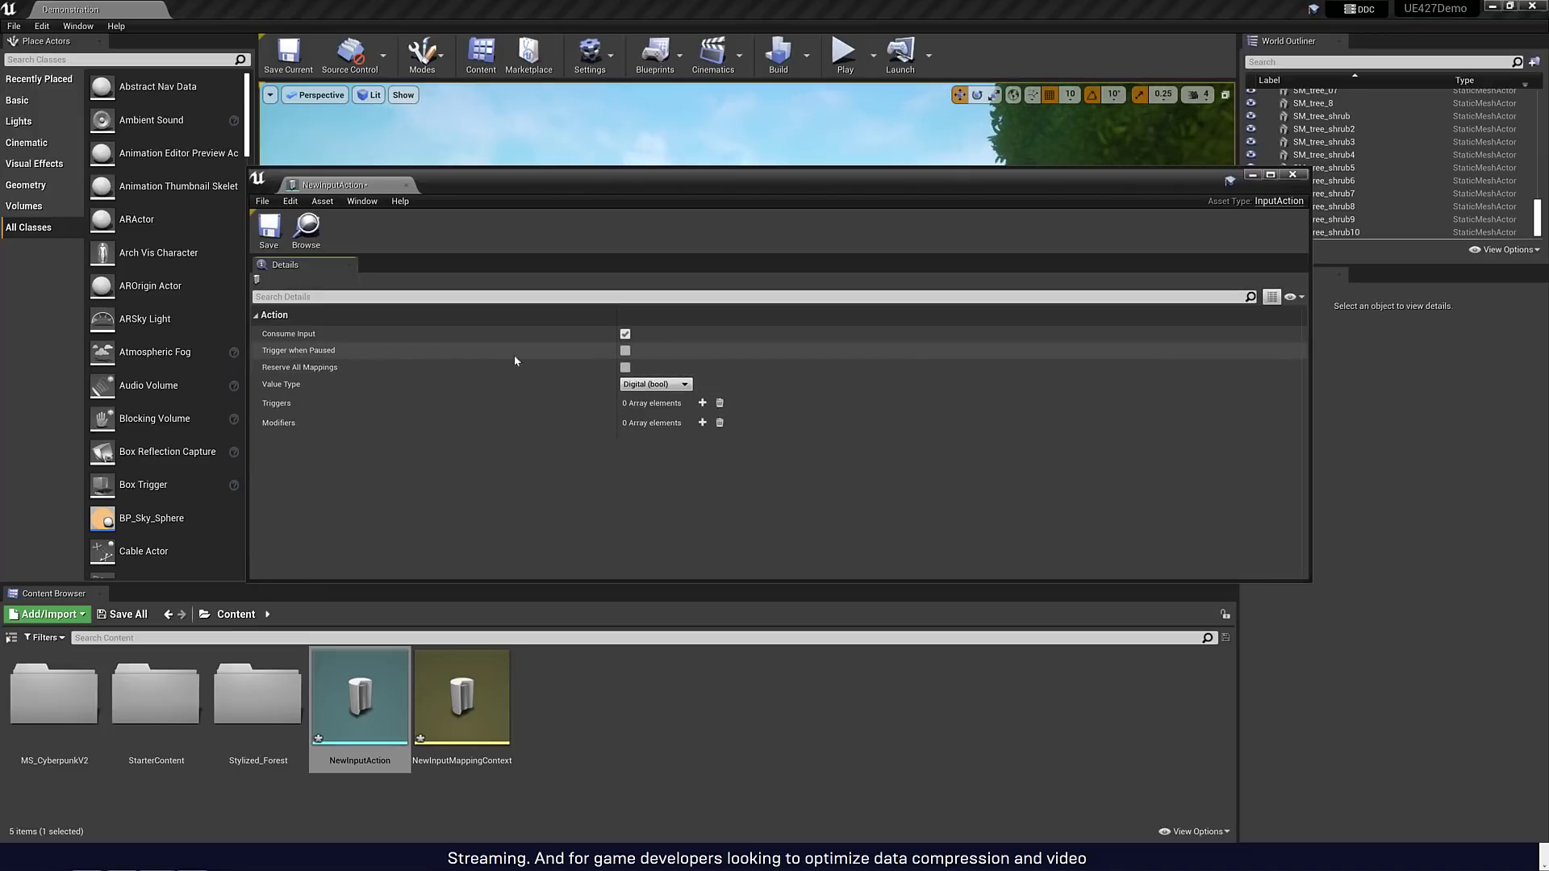
pyautogui.moveTo(460, 421)
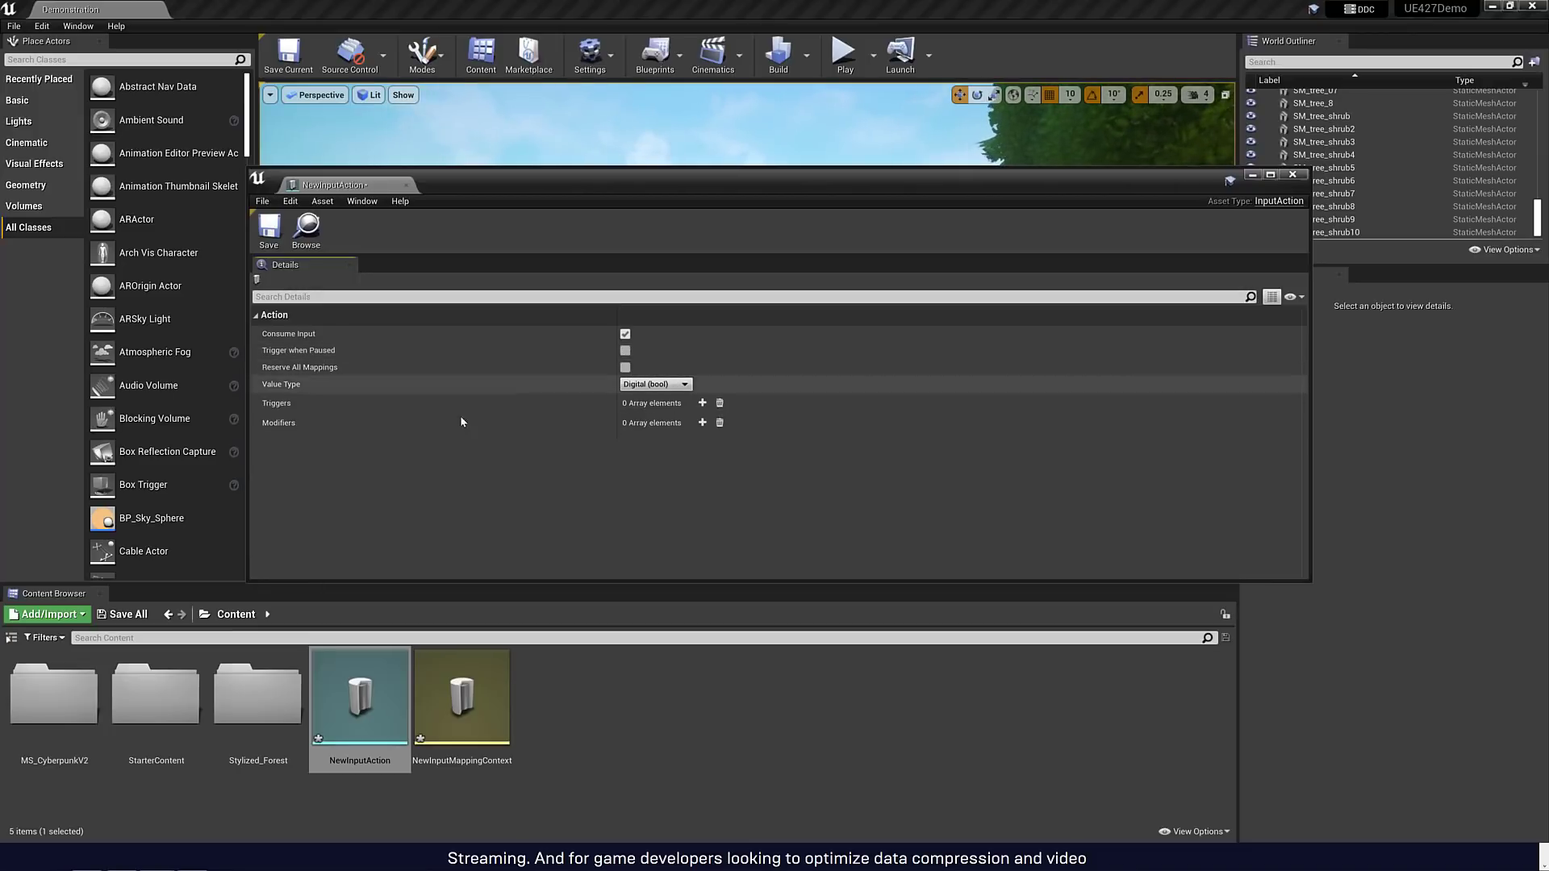
# - Make the action an Axis2D (Vector2D) value with an empty trigger and modifier, renamed UpDownAction
pyautogui.click(655, 384)
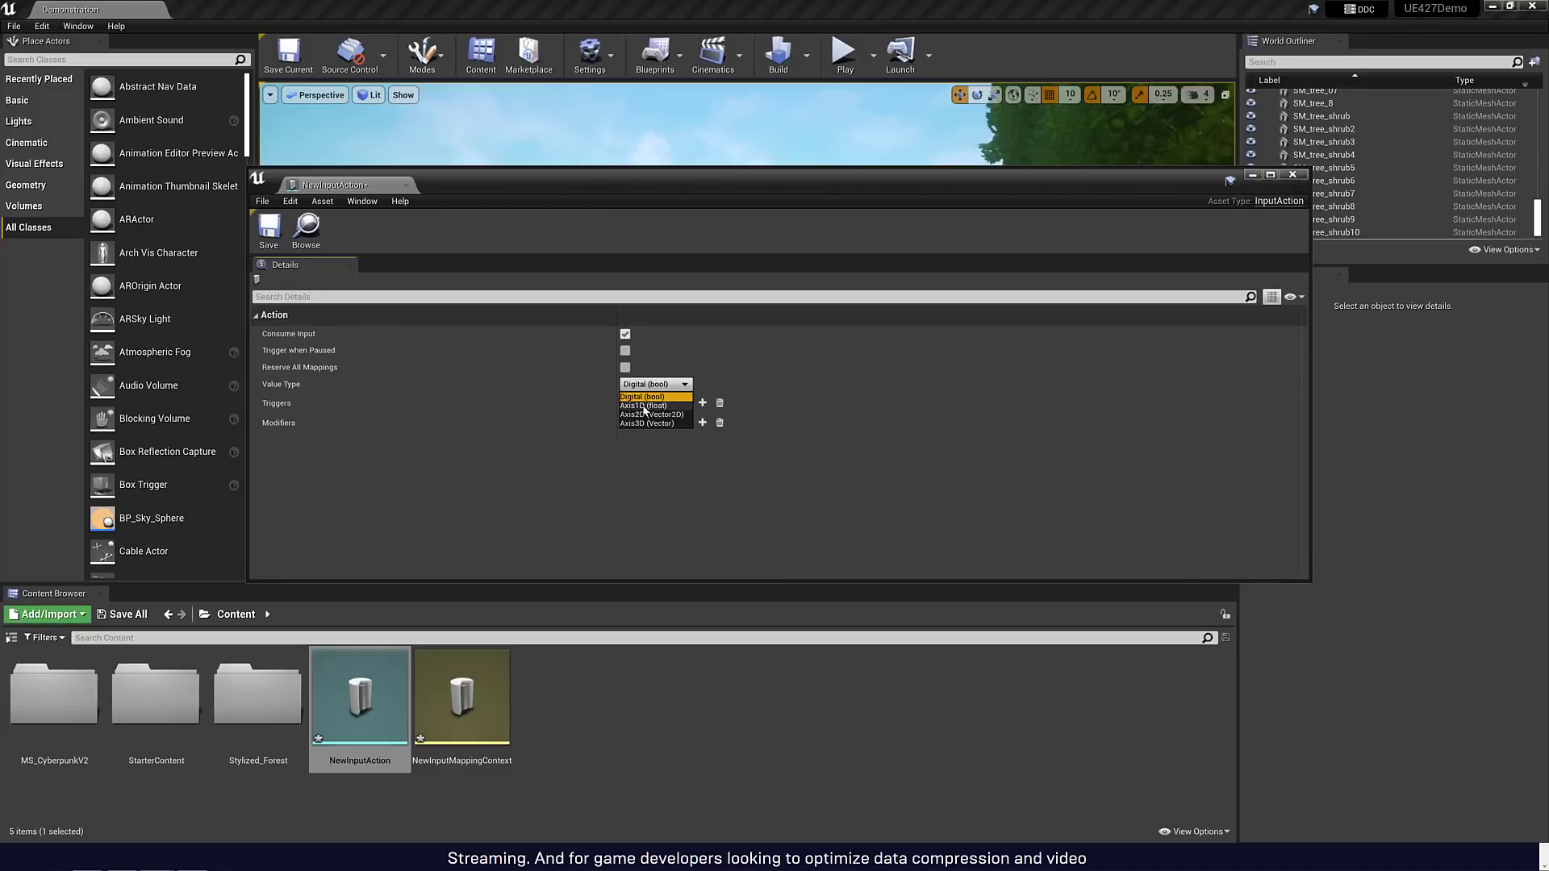
pyautogui.moveTo(660, 422)
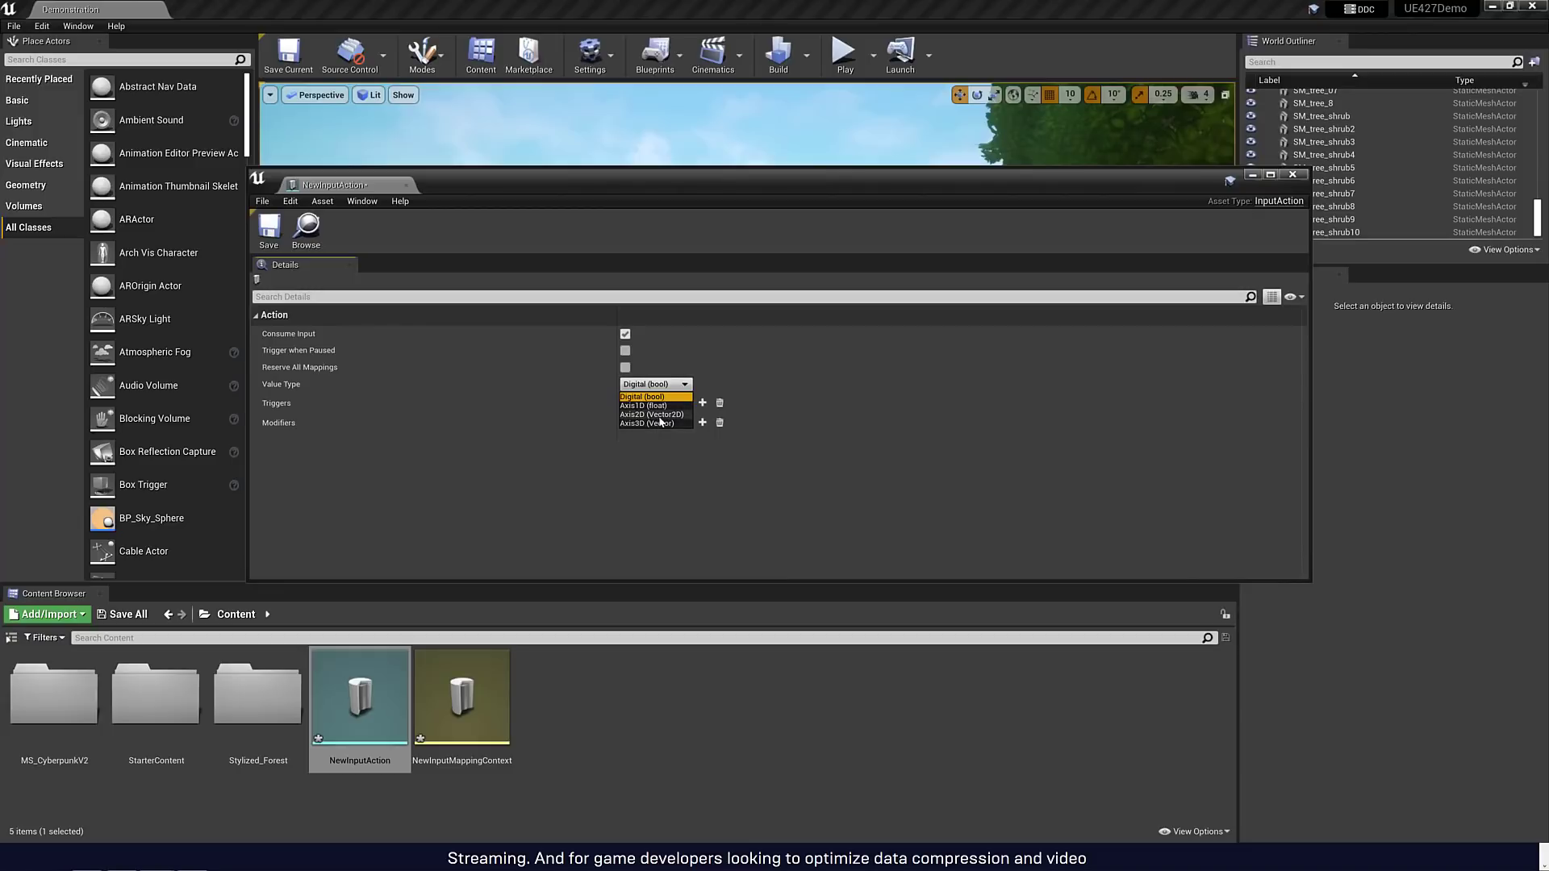
pyautogui.click(650, 414)
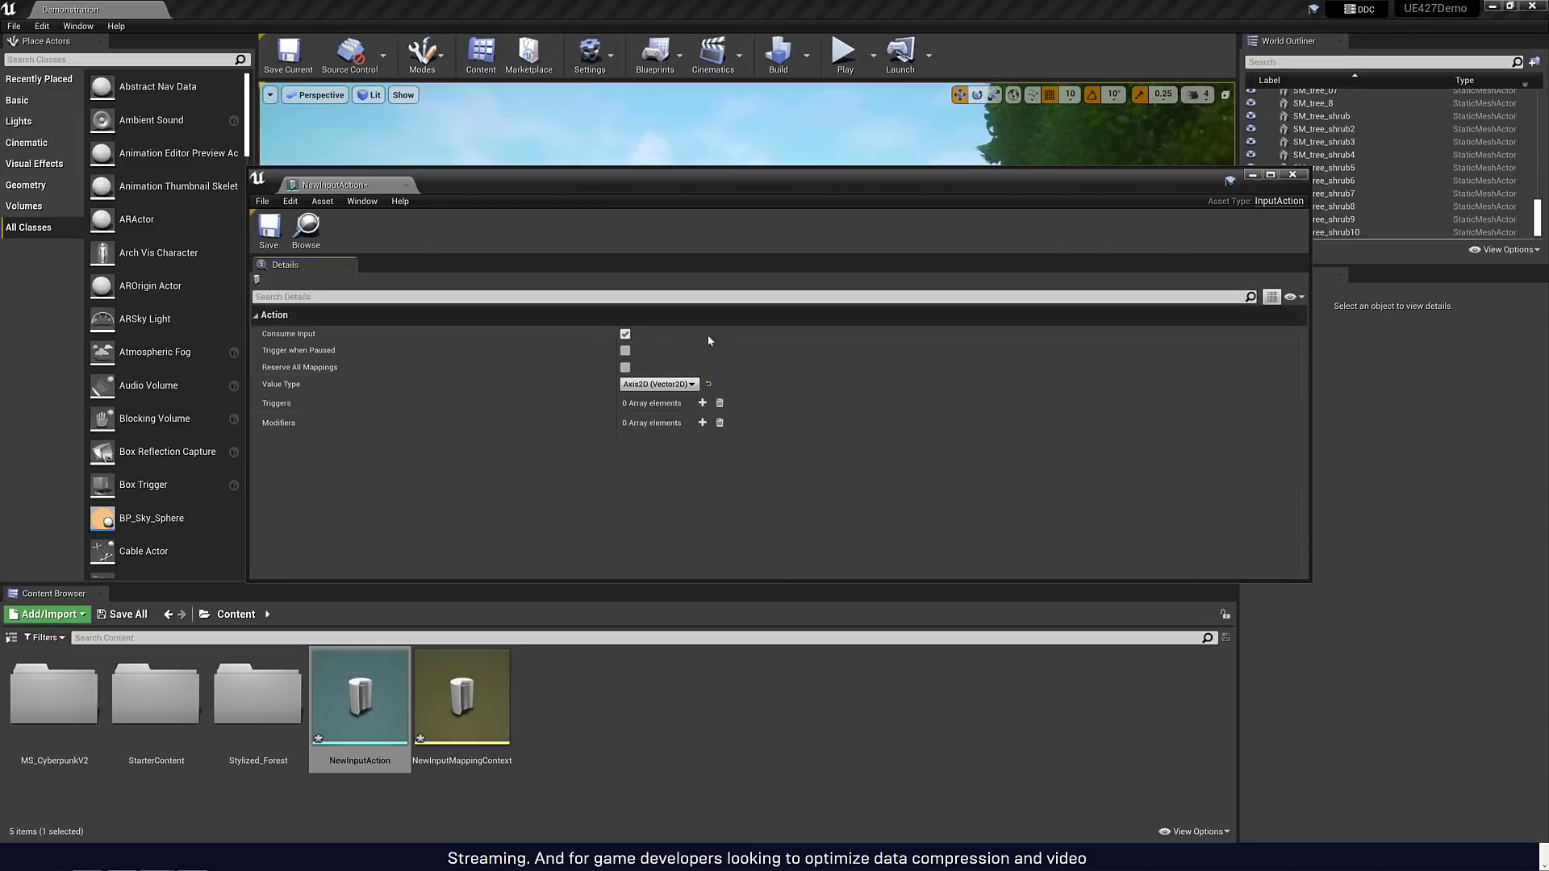
pyautogui.moveTo(702, 404)
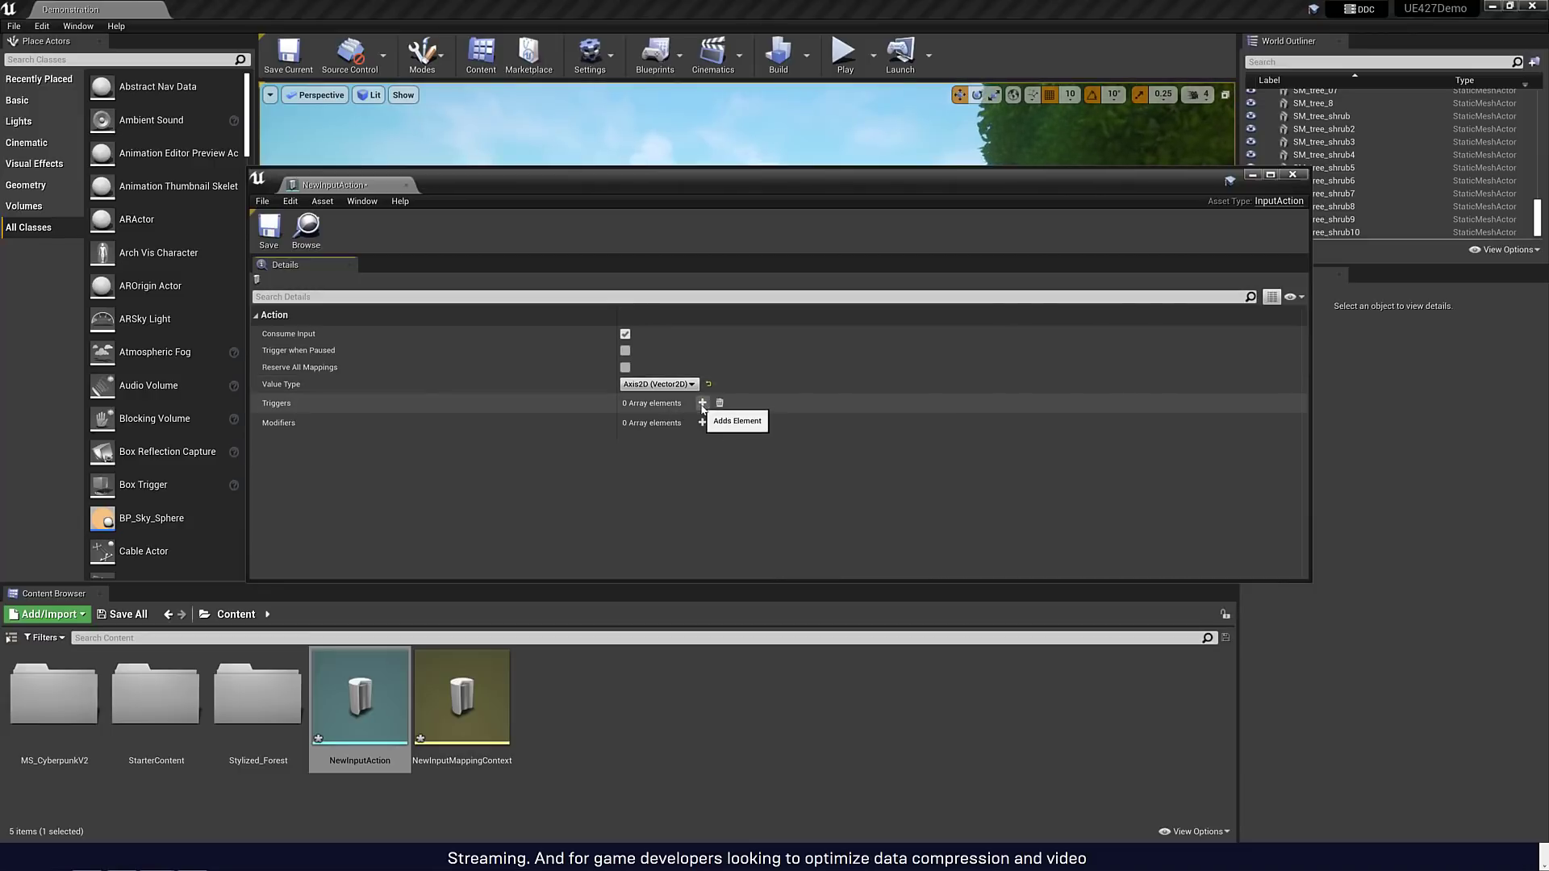
pyautogui.click(702, 403)
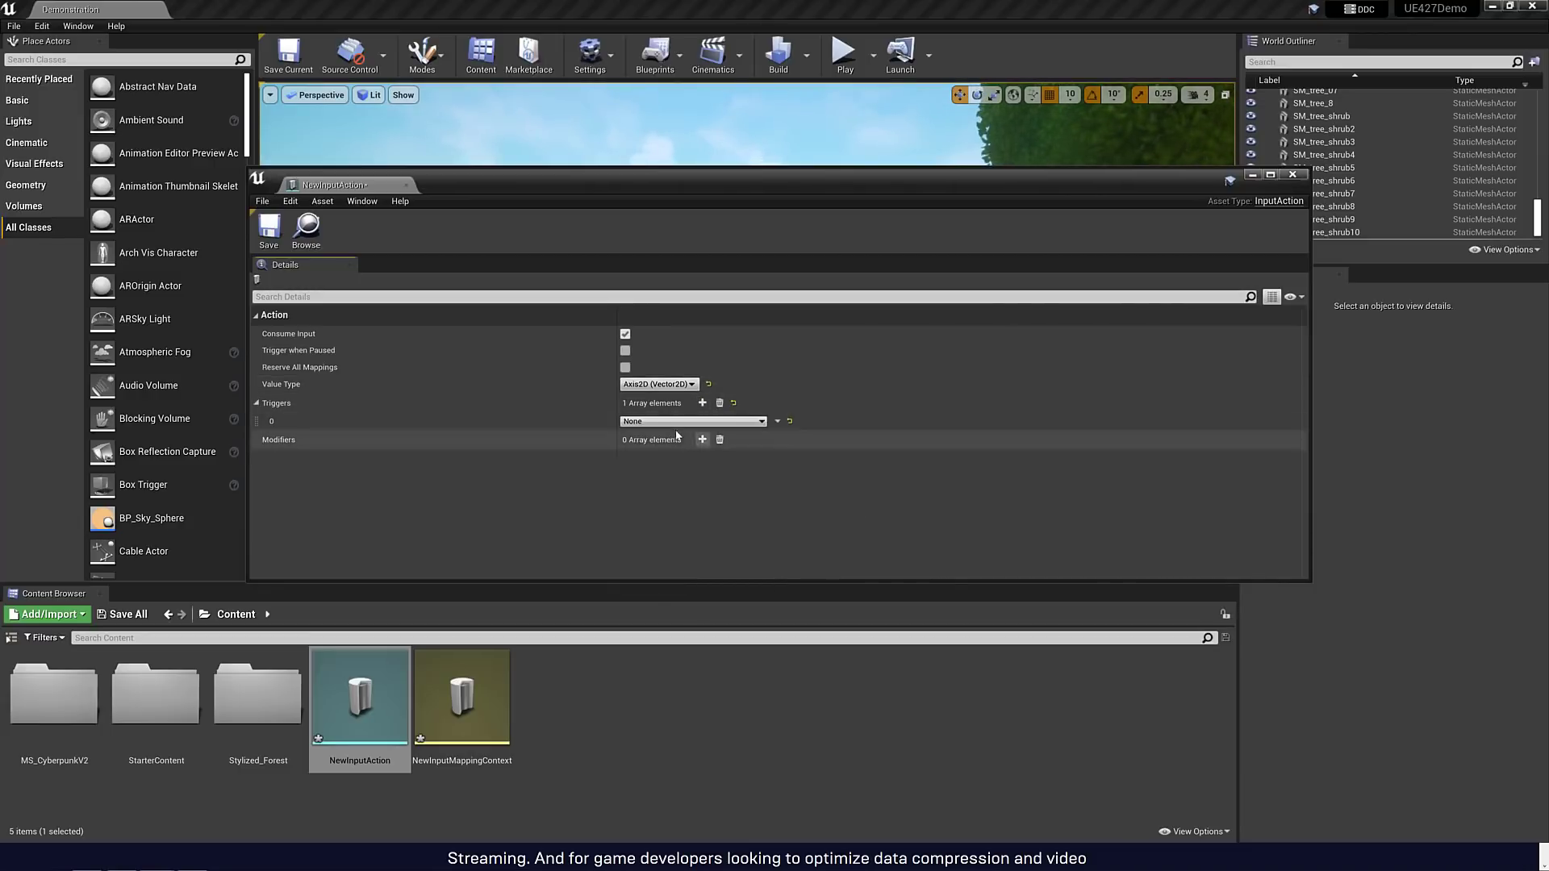
pyautogui.click(701, 438)
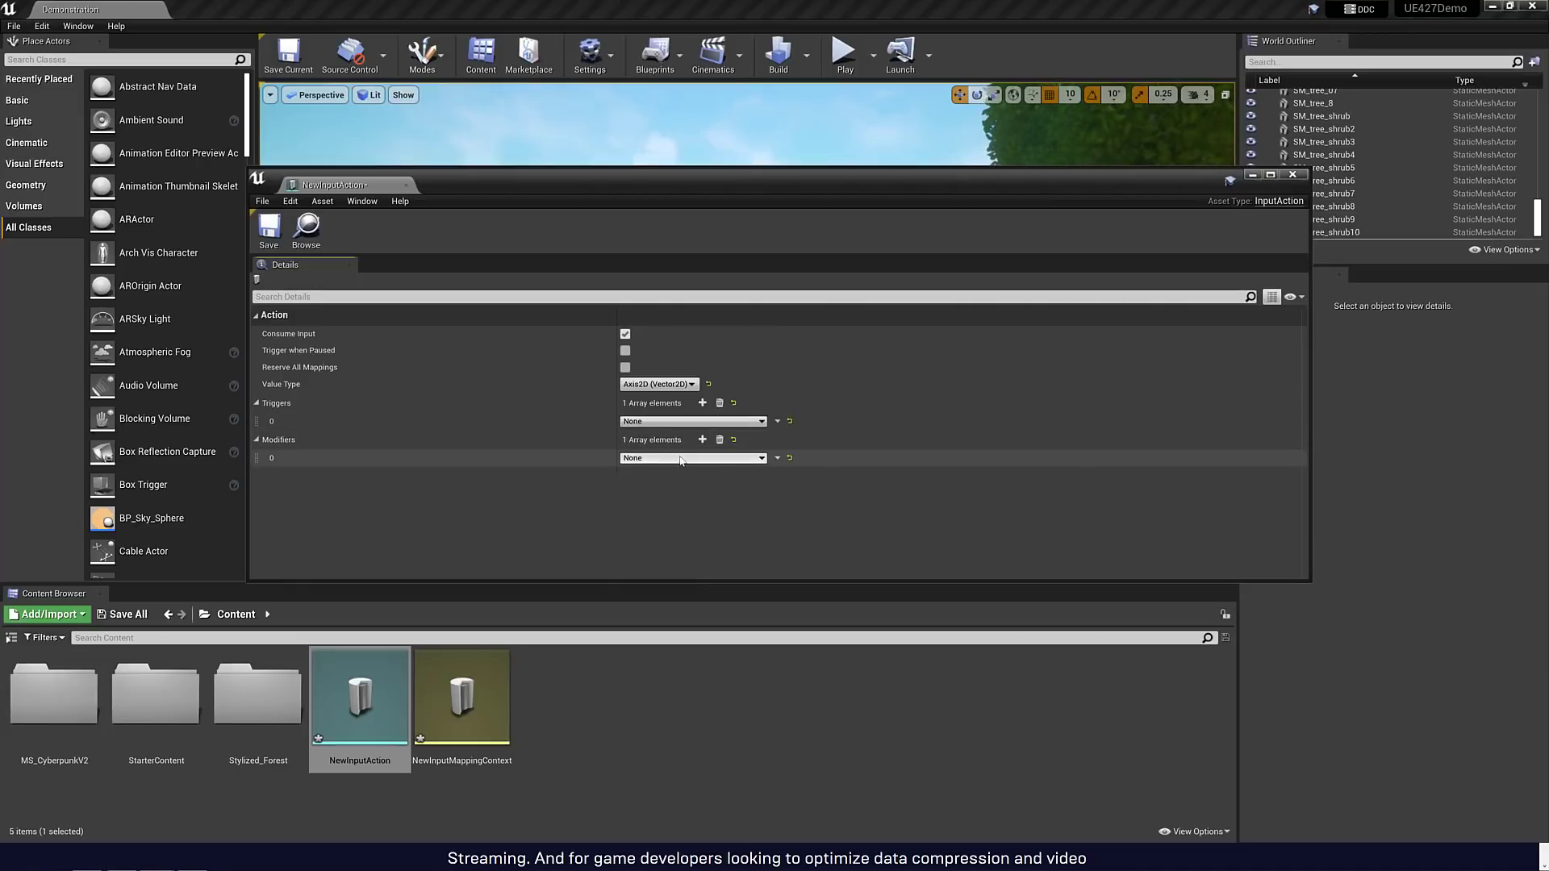
pyautogui.click(692, 456)
pyautogui.write('Up')
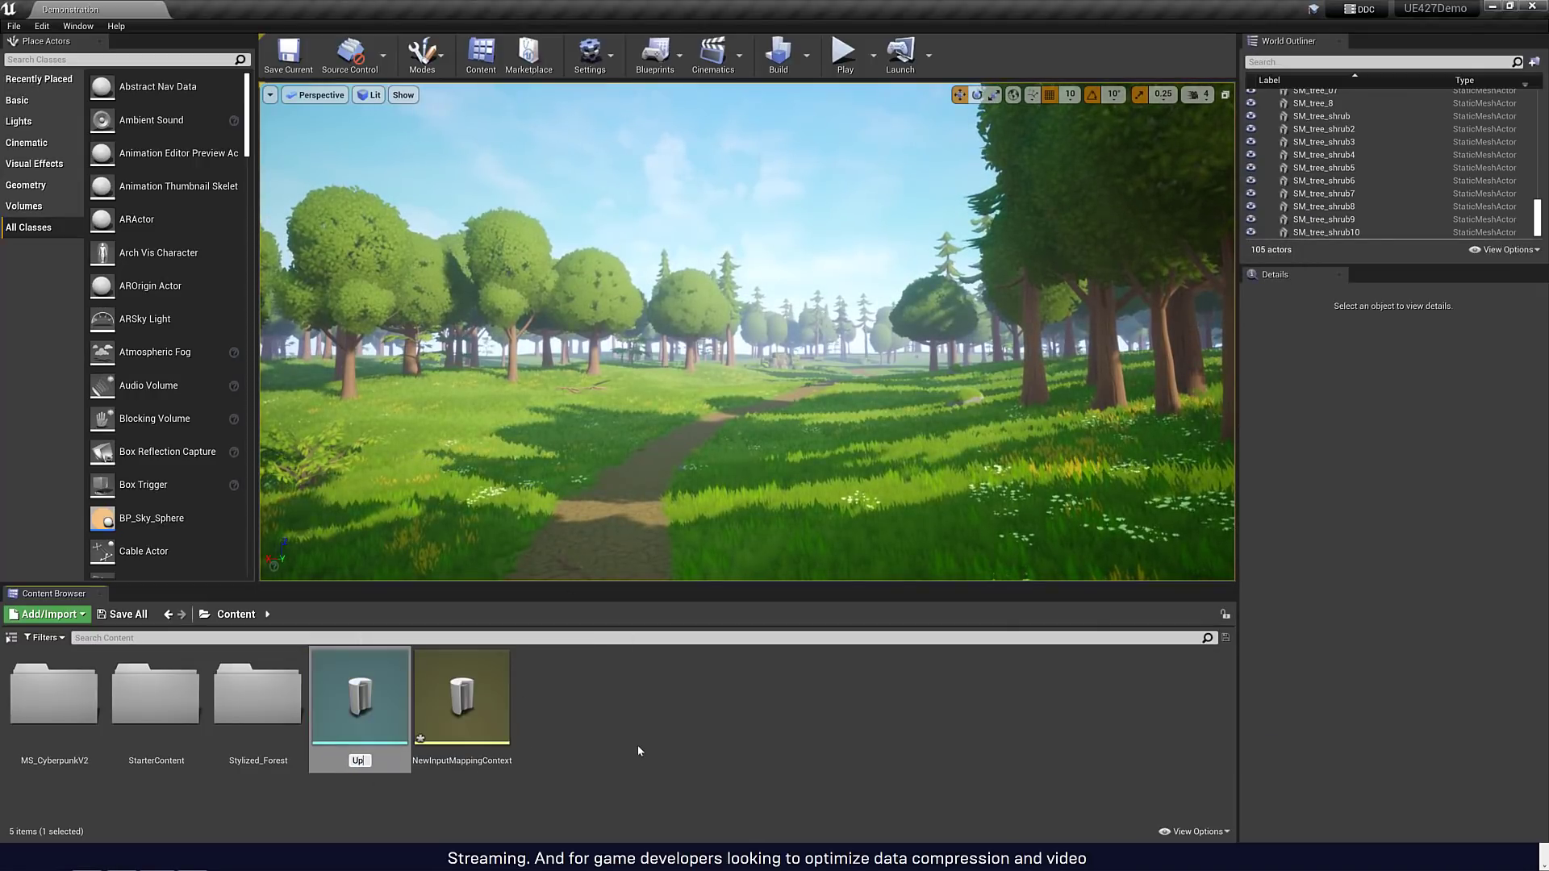
pyautogui.click(462, 692)
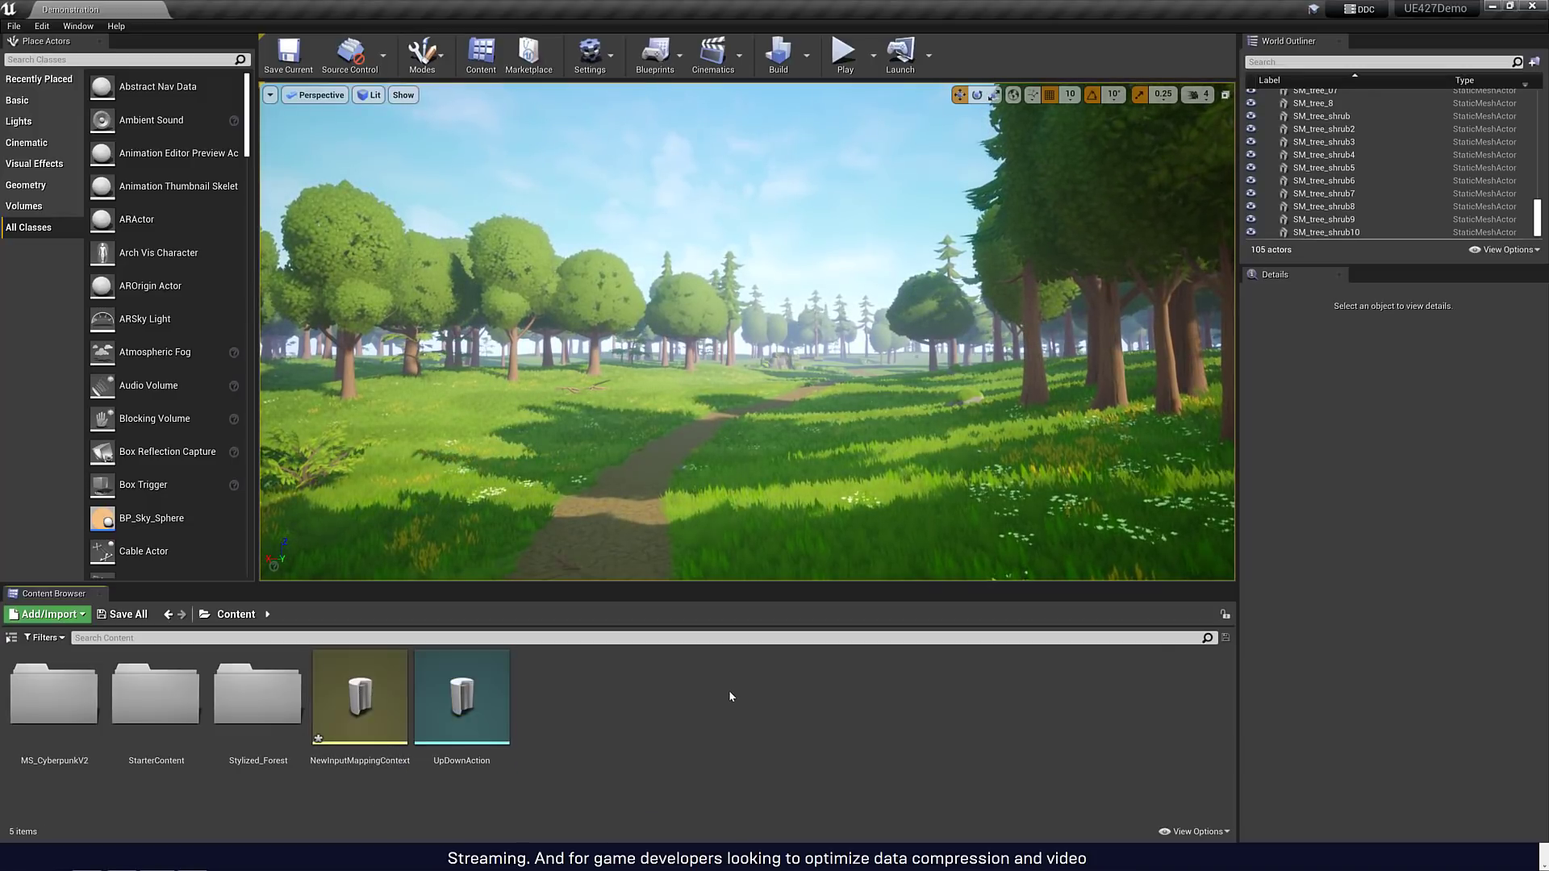
# - In the input mapping context editor, add a mapping assigned to UpDownAction
pyautogui.doubleClick(359, 694)
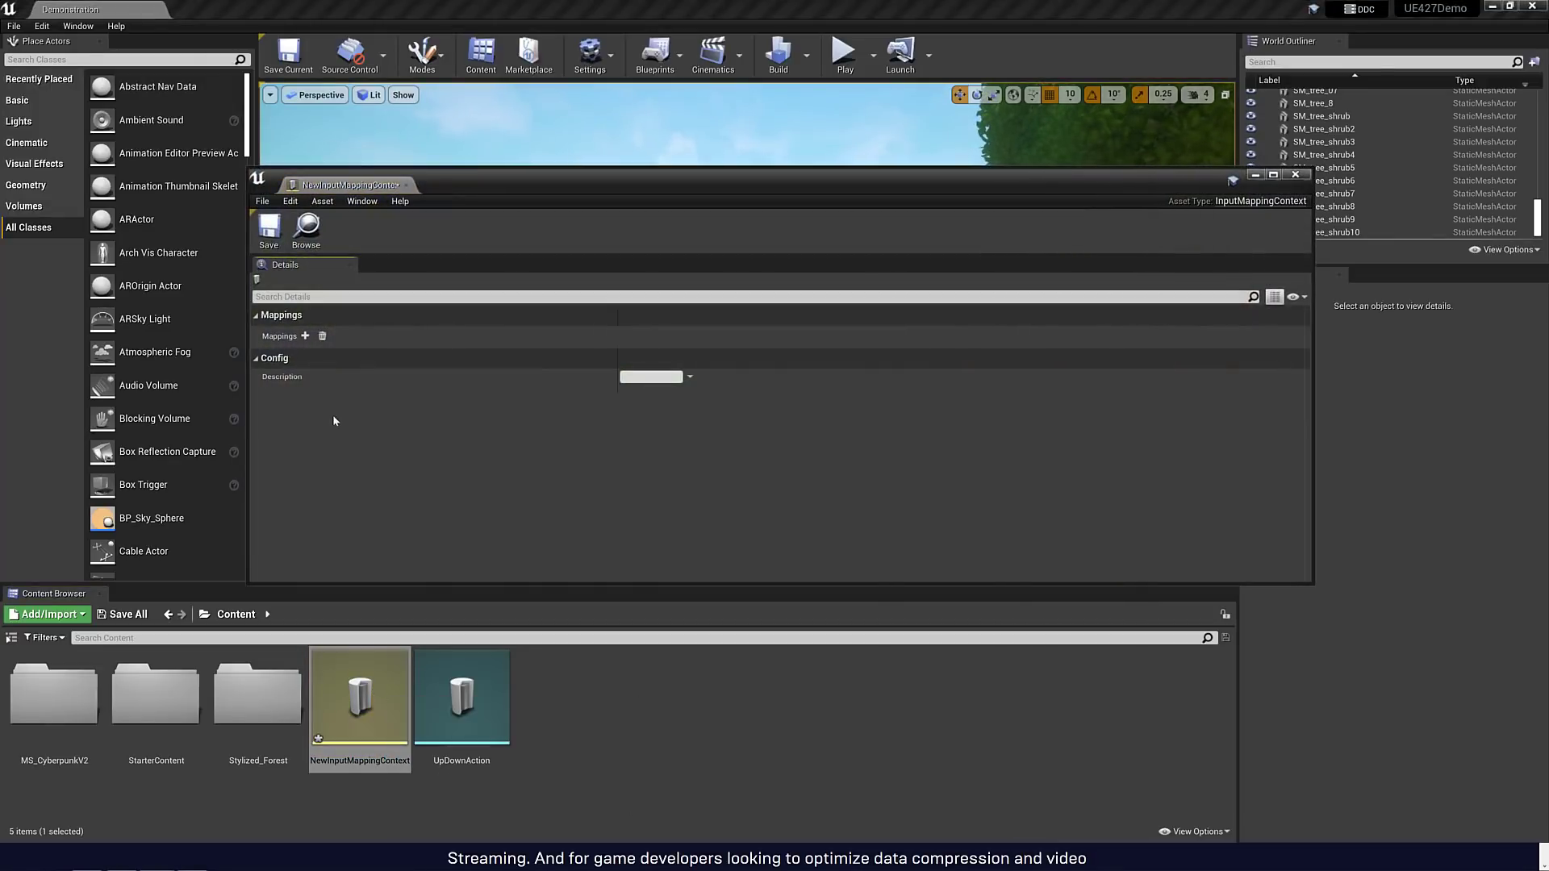
pyautogui.moveTo(511, 434)
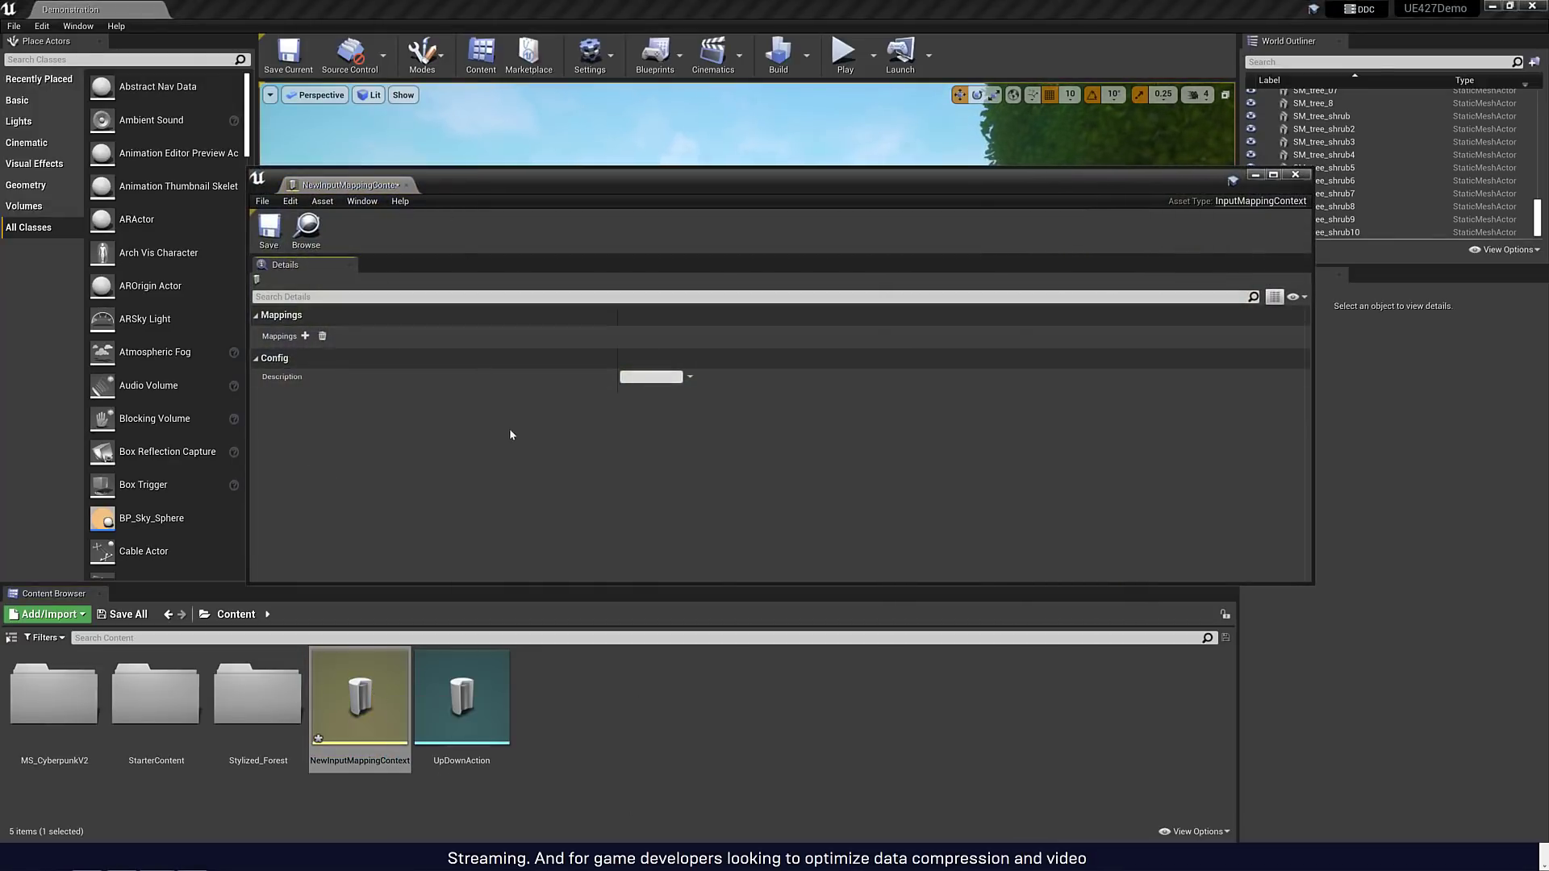
pyautogui.moveTo(322, 336)
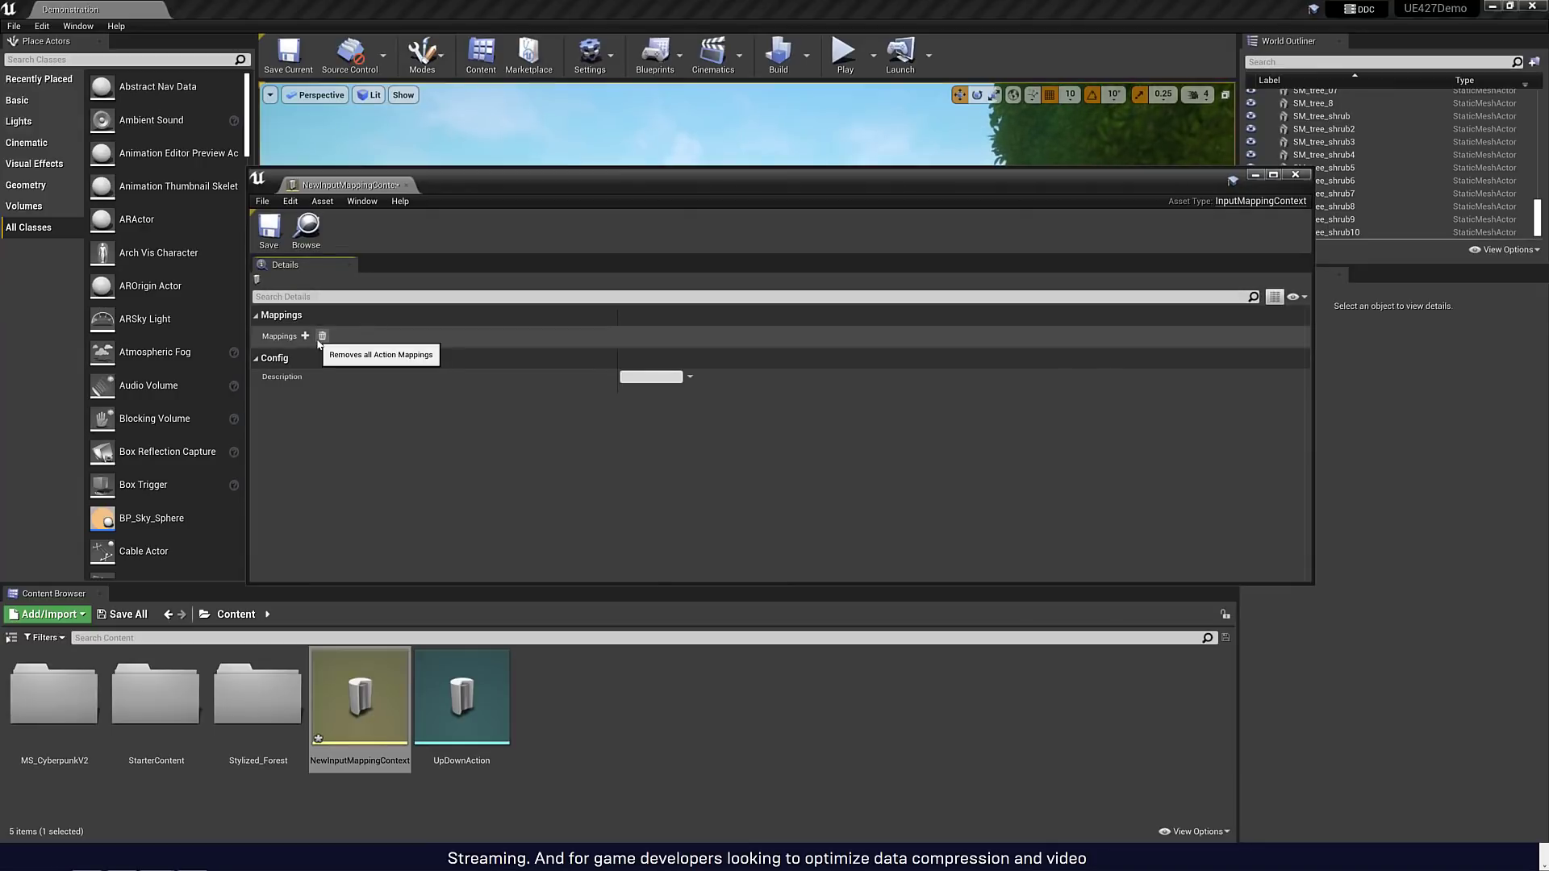
pyautogui.moveTo(522, 328)
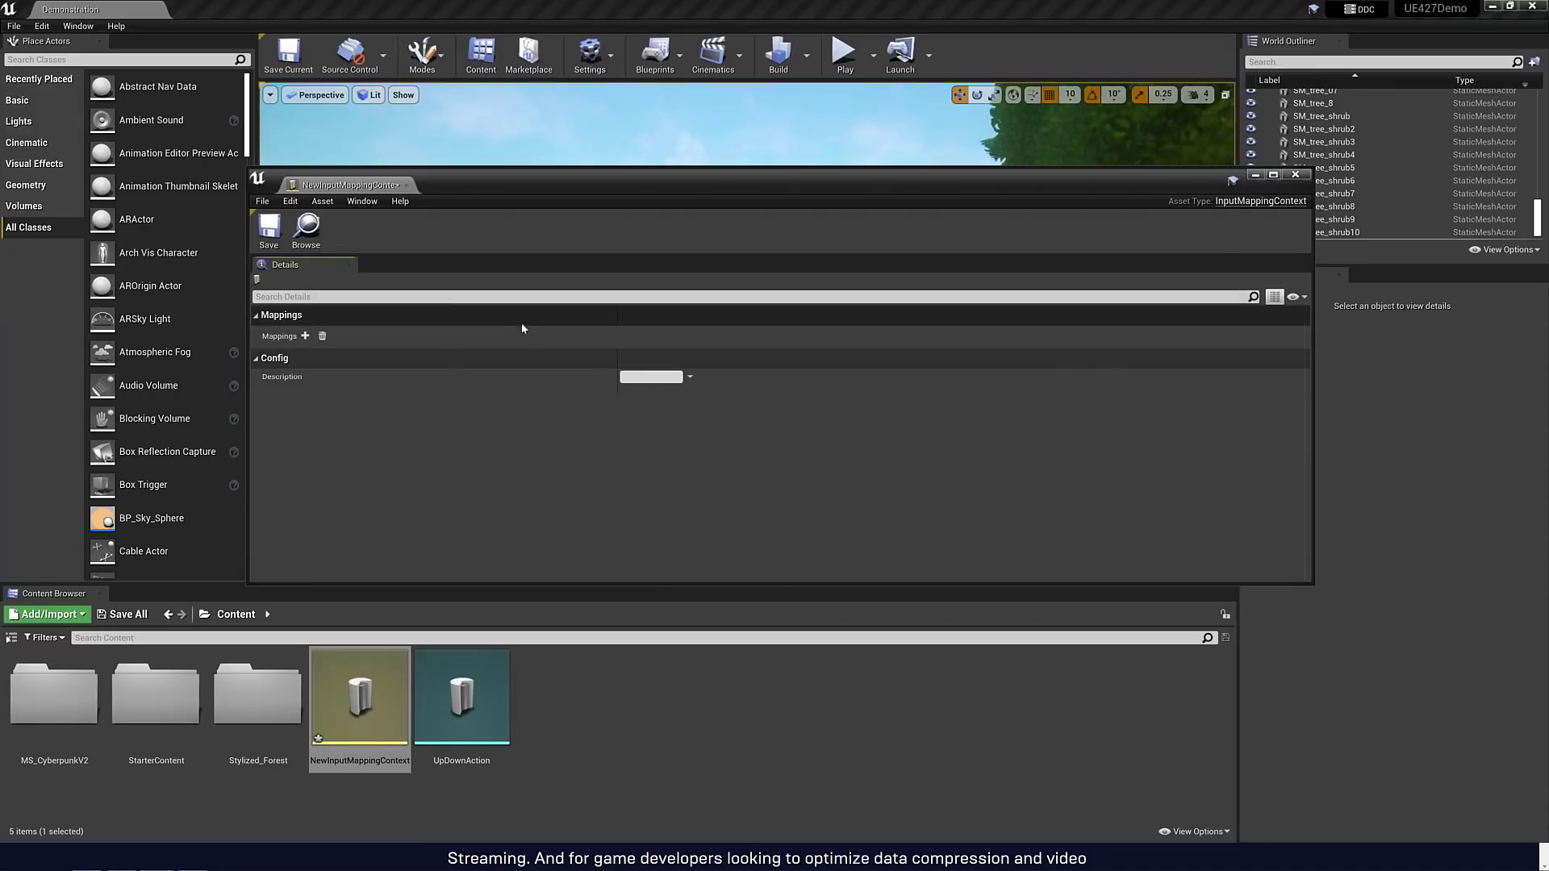
pyautogui.moveTo(346, 184); pyautogui.dragTo(391, 174)
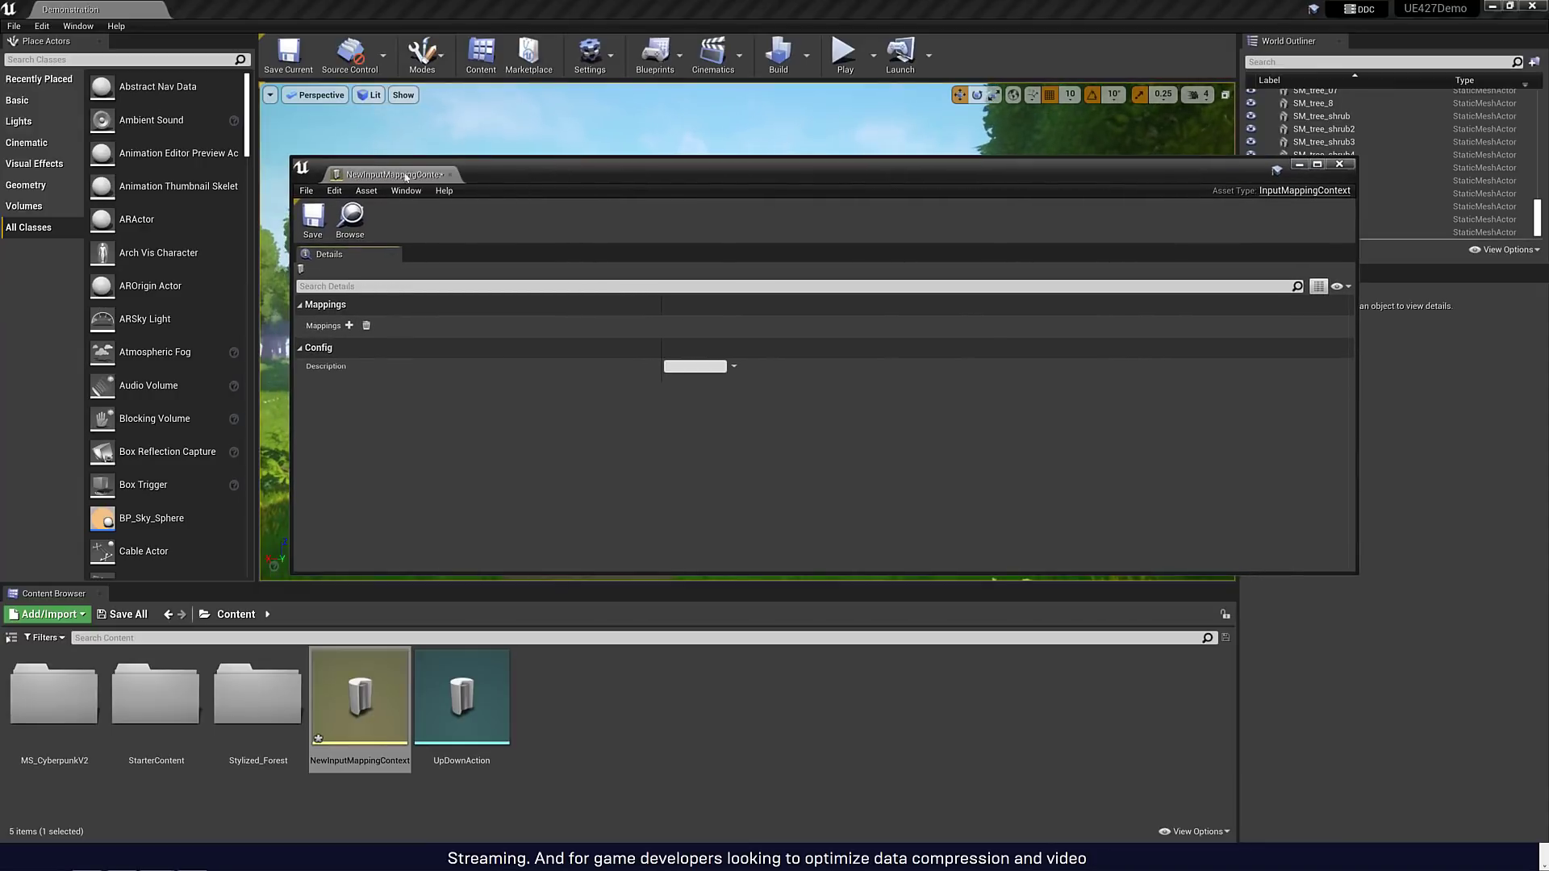
pyautogui.click(348, 324)
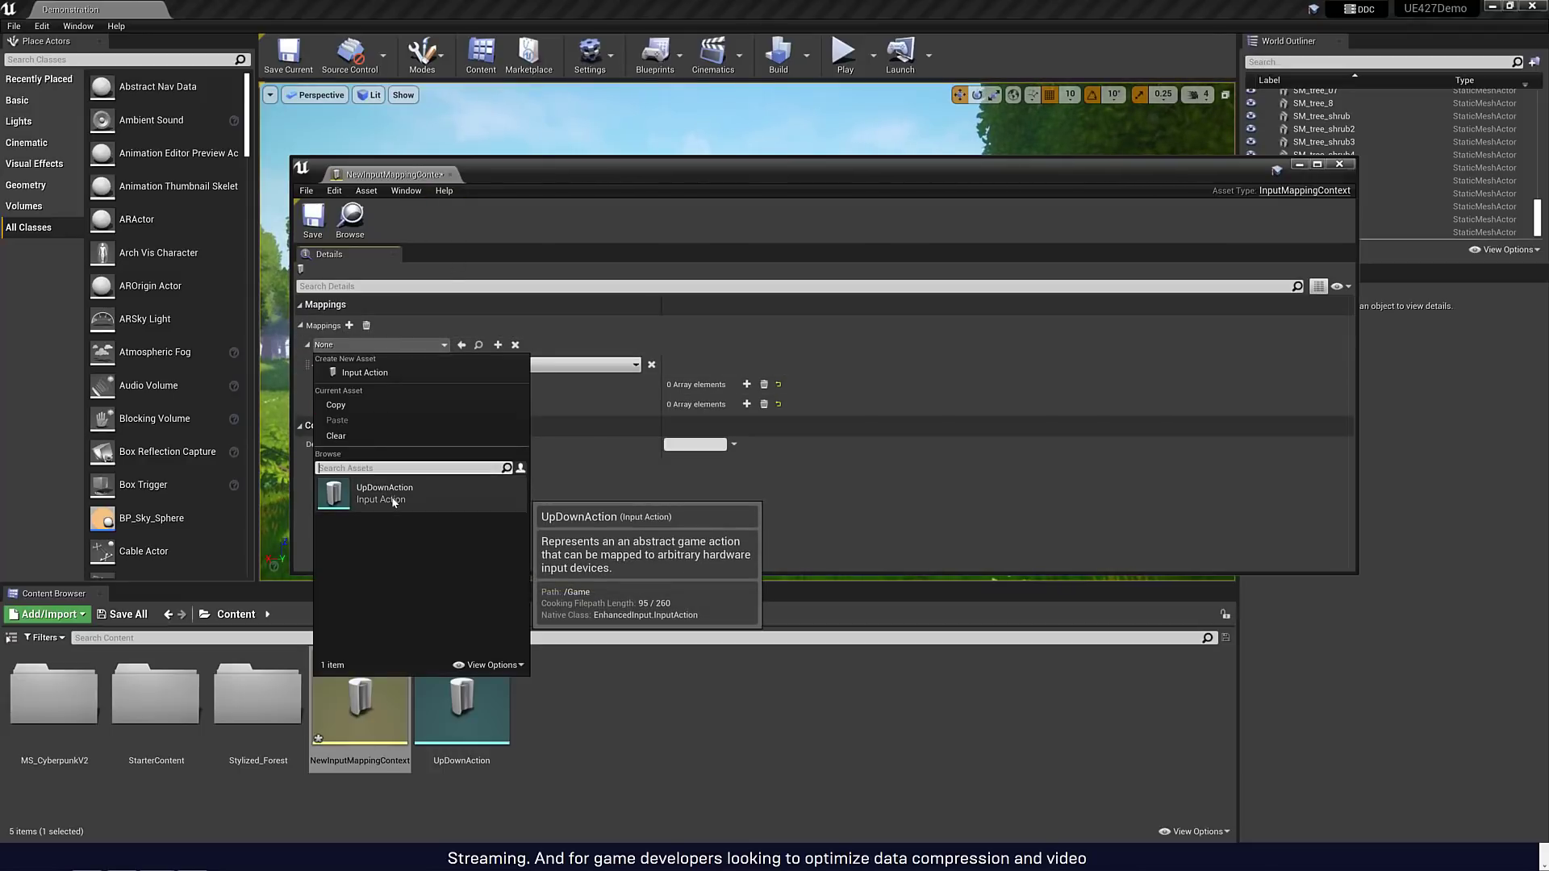
pyautogui.click(384, 494)
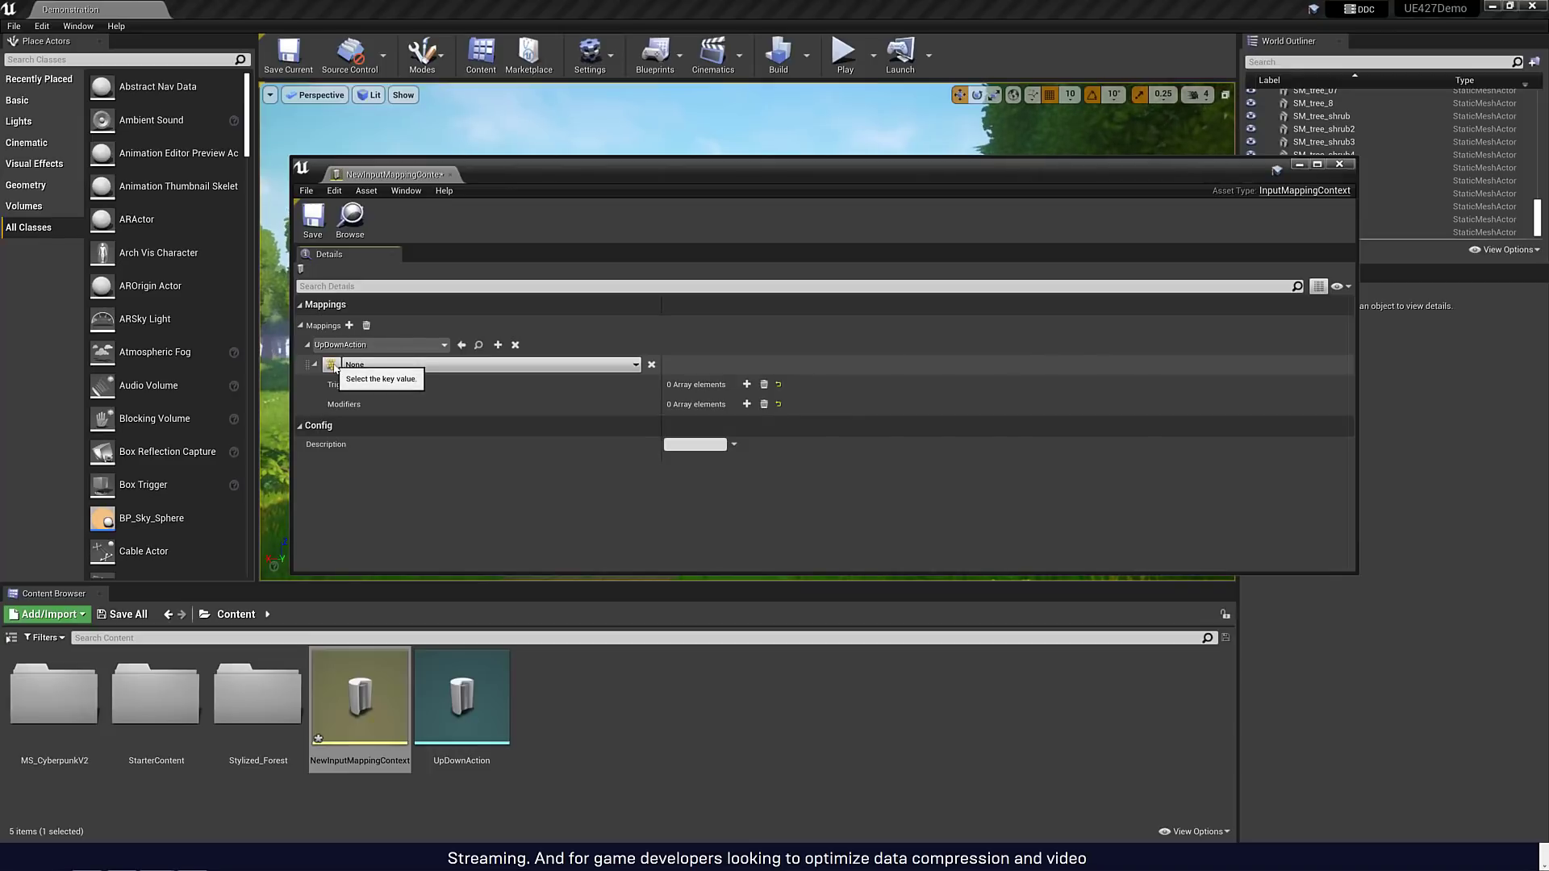
# - Bind the mapping to the Up key with a Released trigger and add a second key slot
pyautogui.click(484, 364)
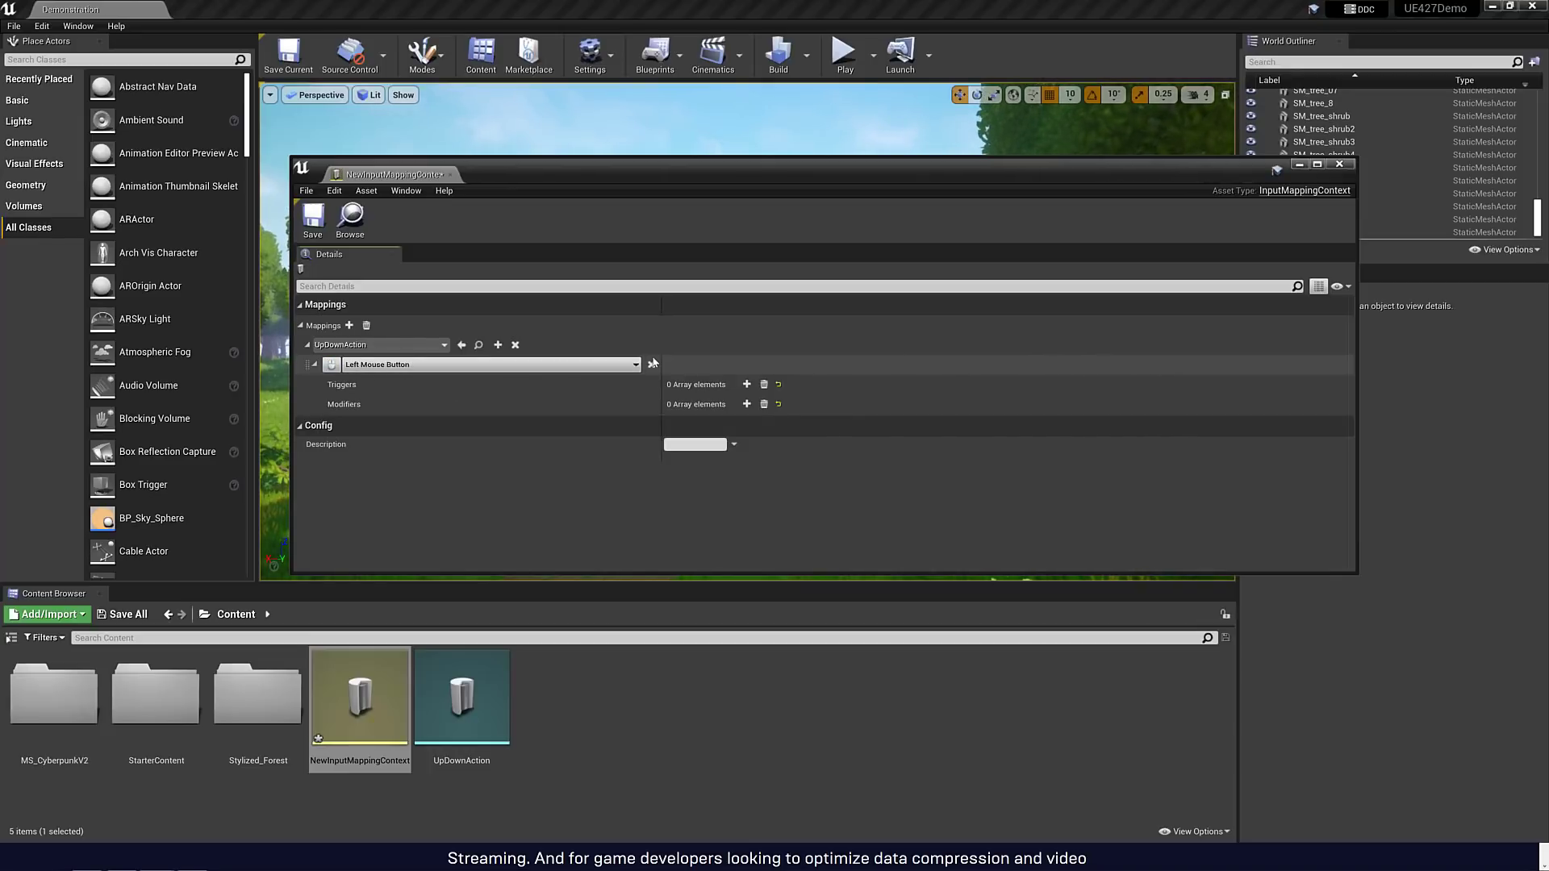
pyautogui.click(489, 365)
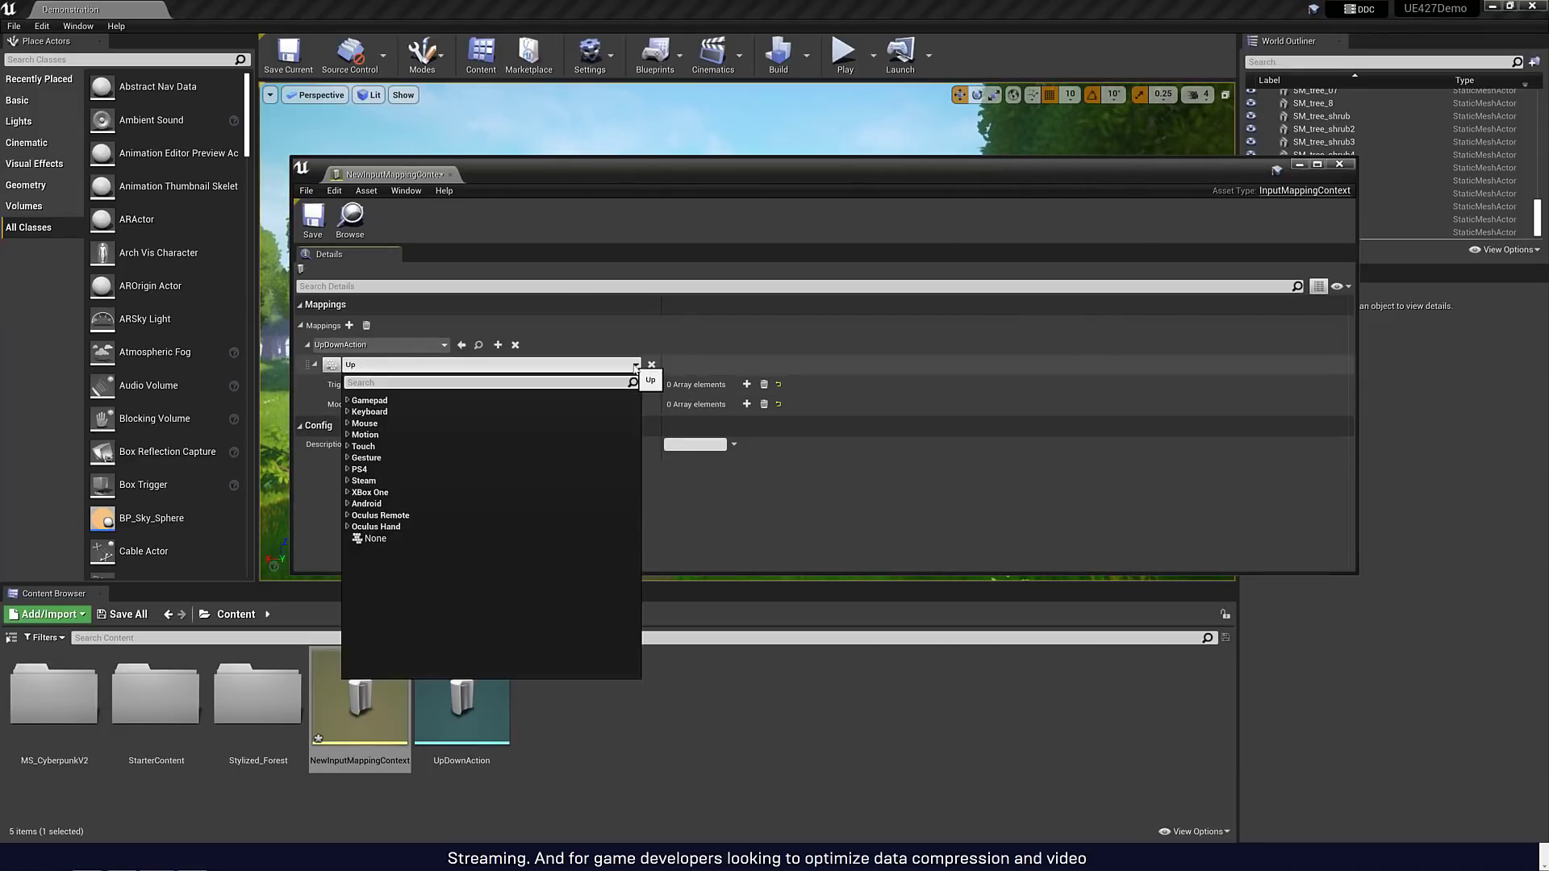
pyautogui.moveTo(369, 411)
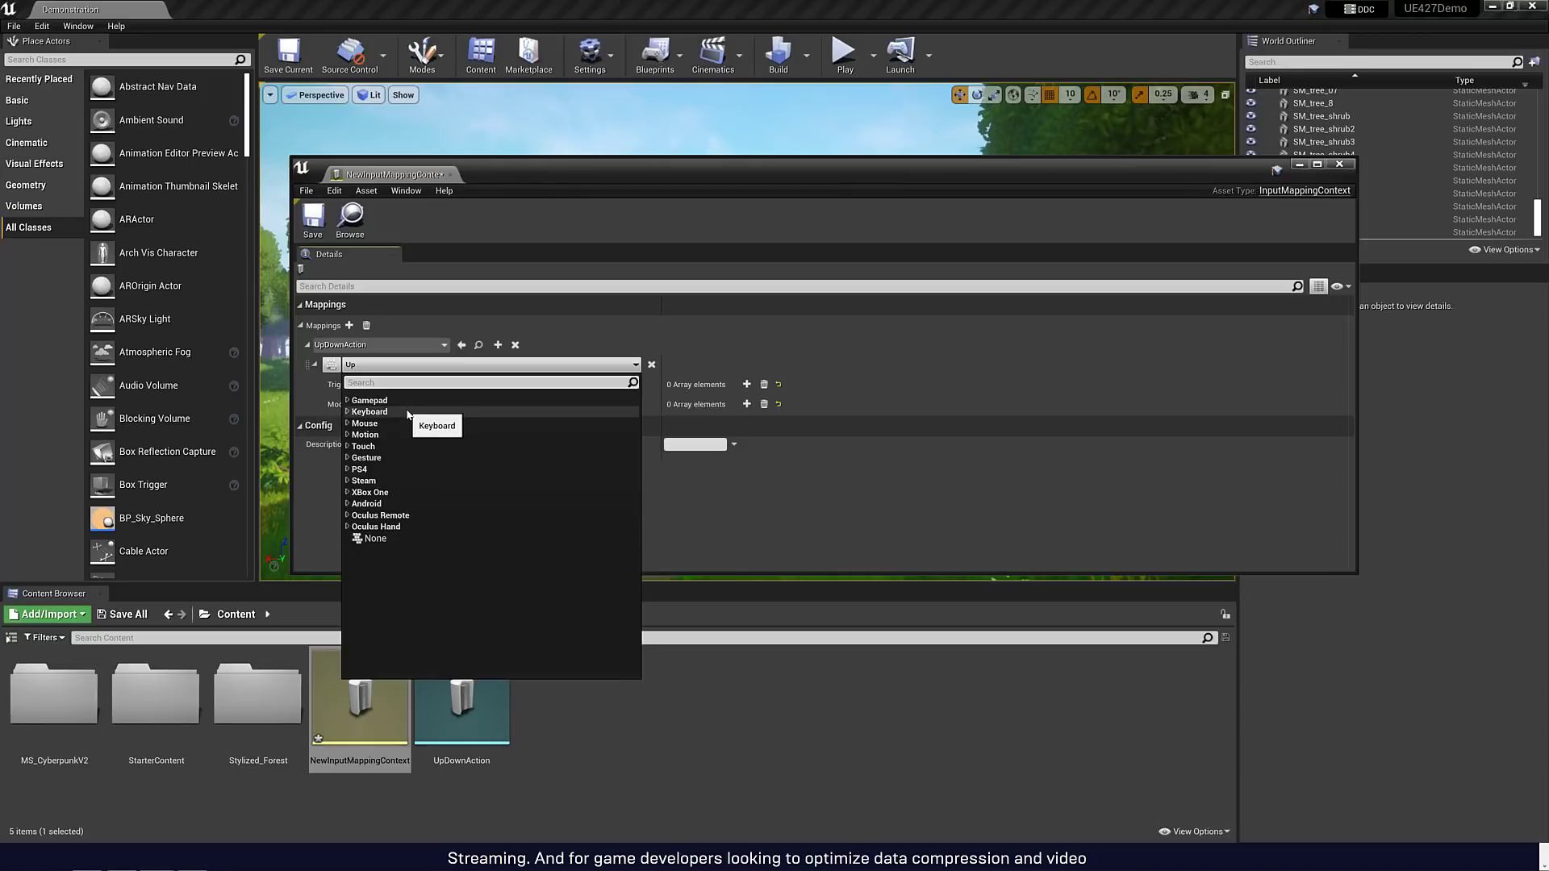
pyautogui.click(892, 370)
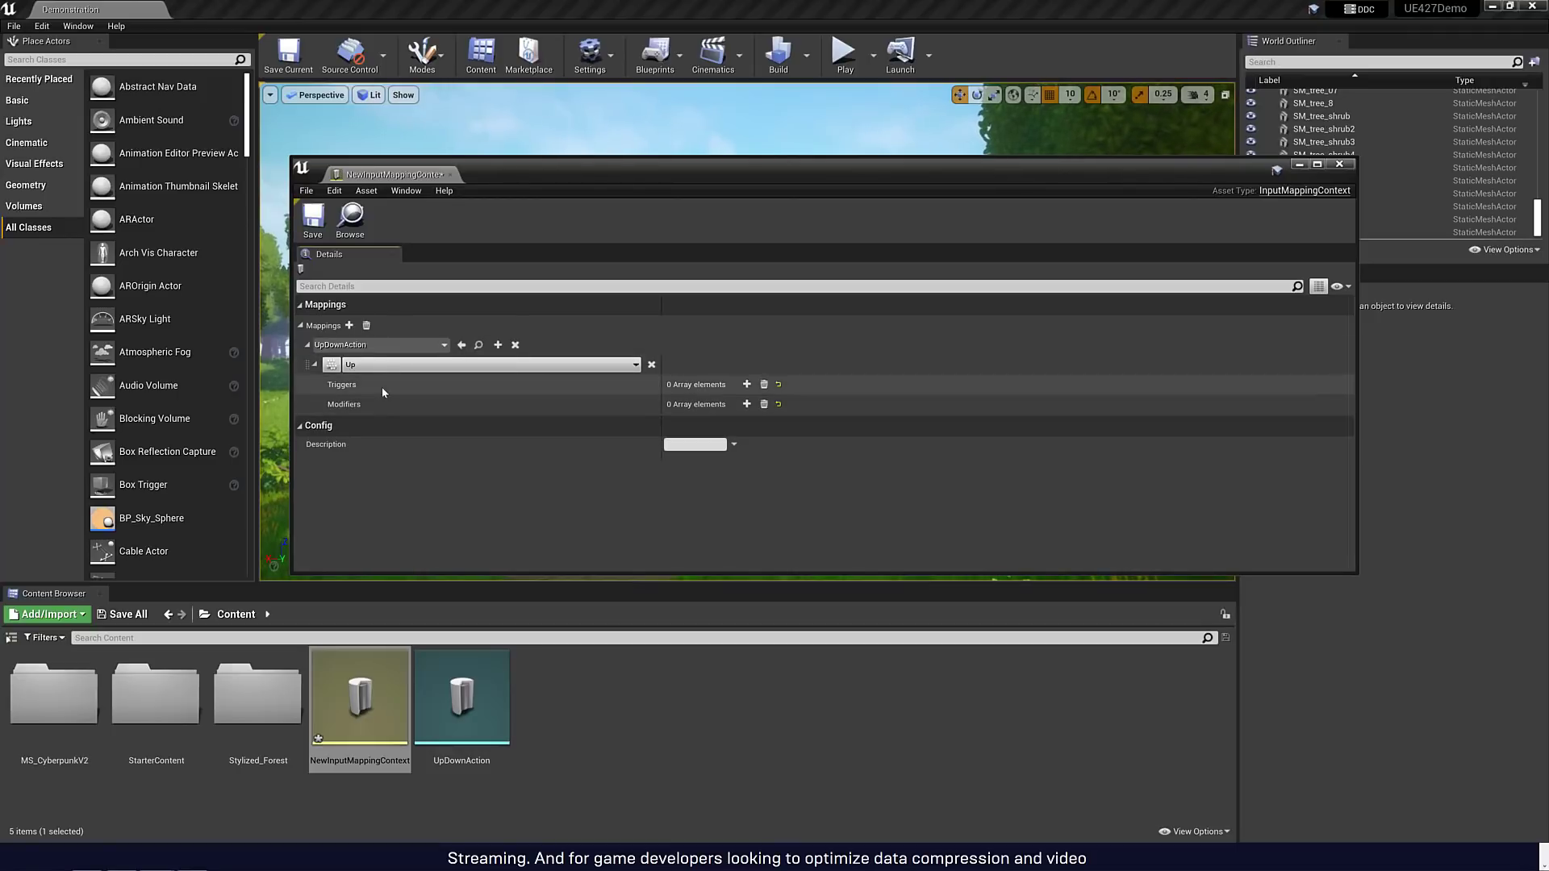
pyautogui.click(745, 384)
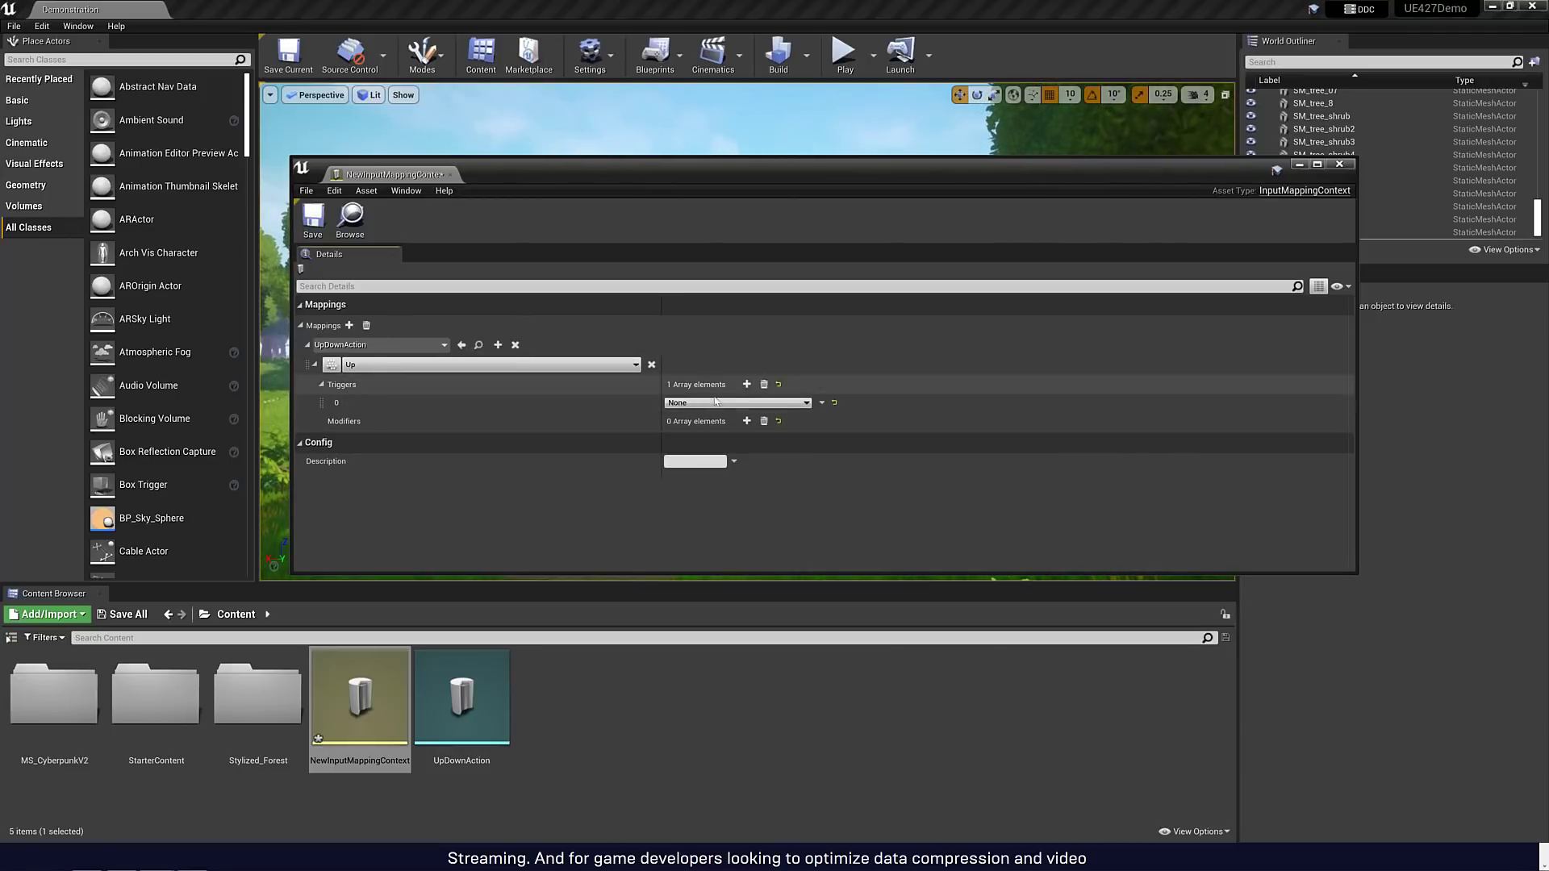
pyautogui.click(736, 402)
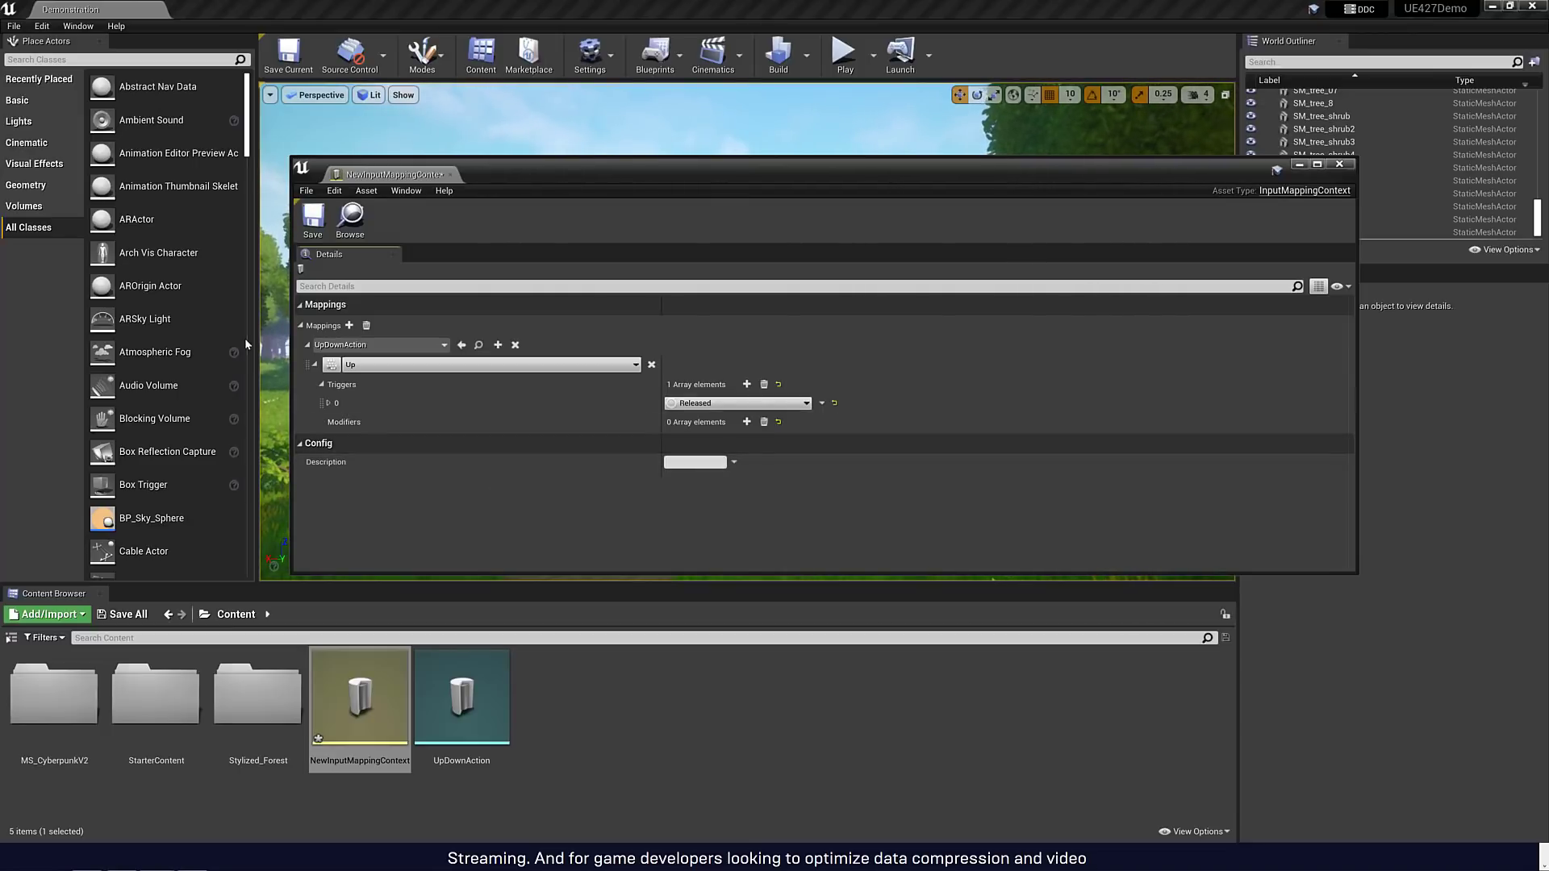
pyautogui.click(499, 345)
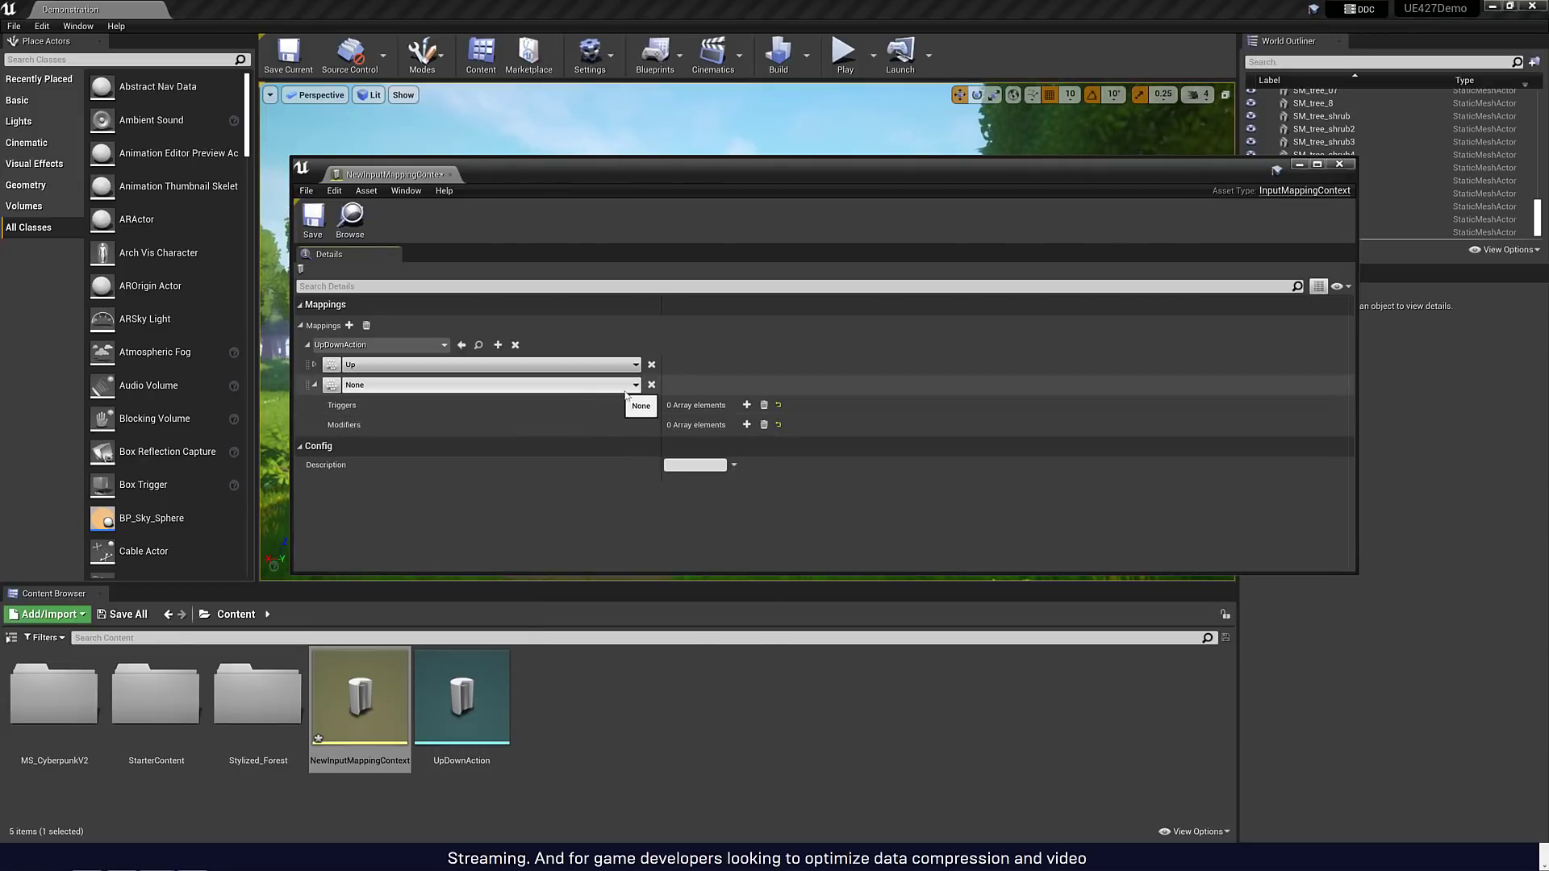
# - Bind the second mapping to Gamepad Left Thumbstick Y-Axis with a Dead Zone modifier, thresholds expanded
pyautogui.click(484, 384)
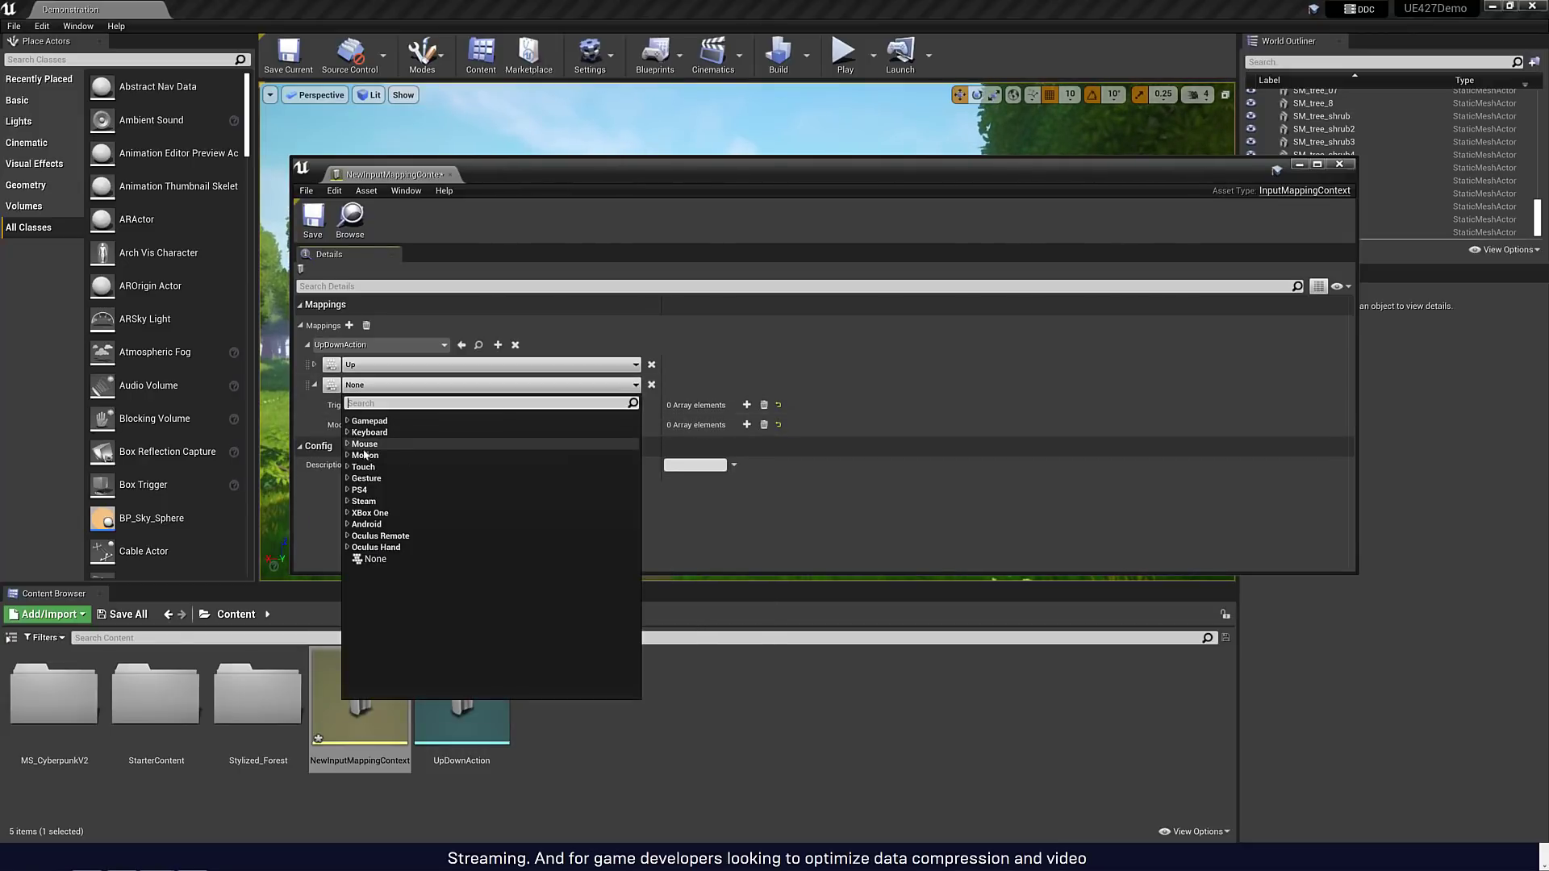
pyautogui.click(368, 513)
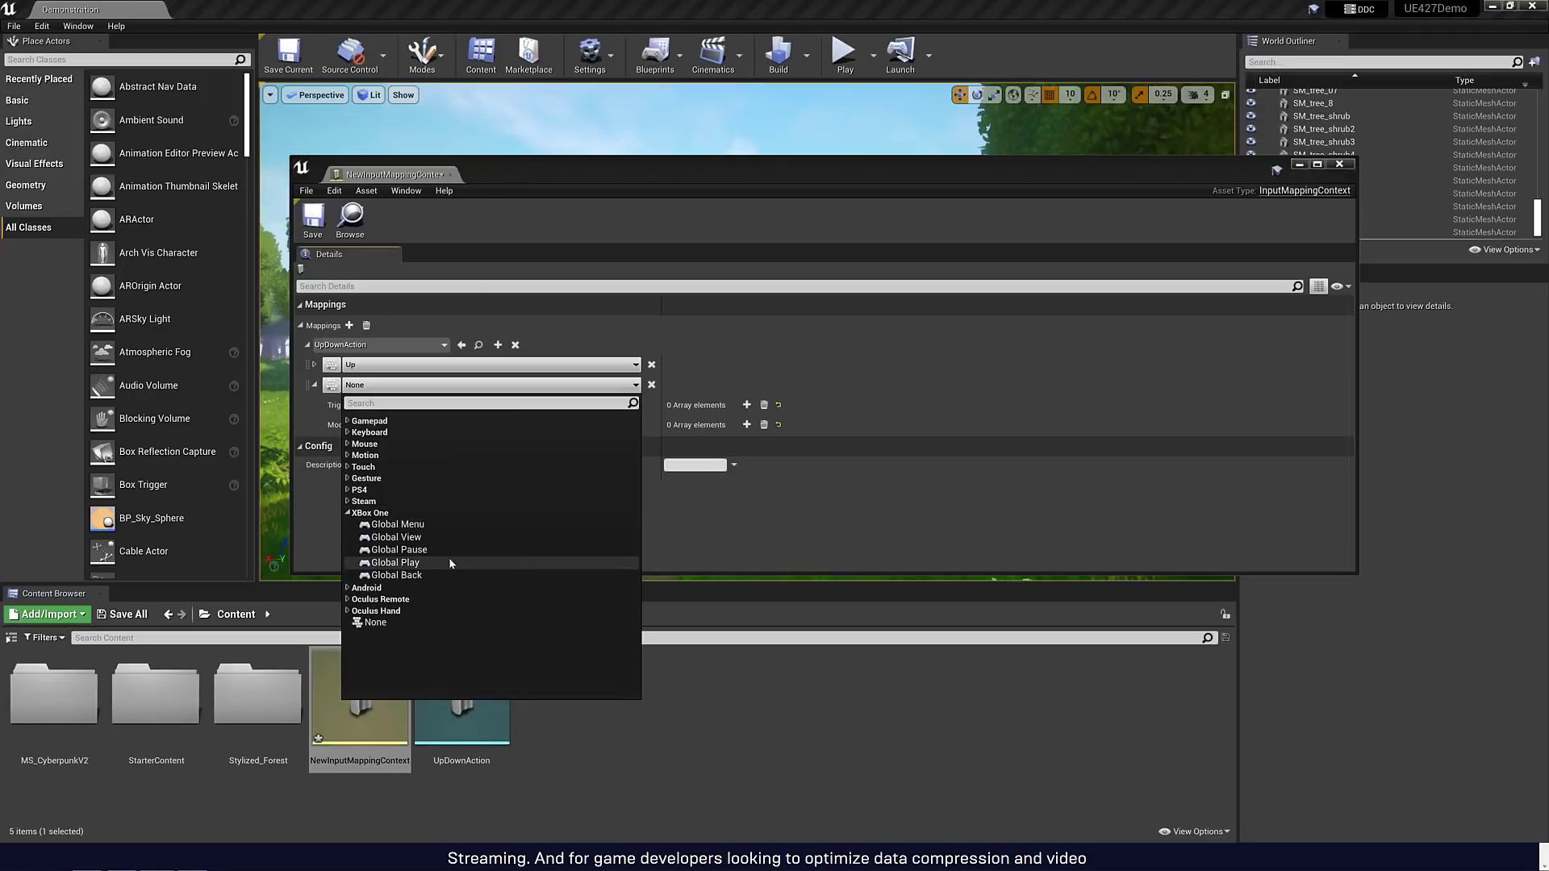
pyautogui.moveTo(368, 432)
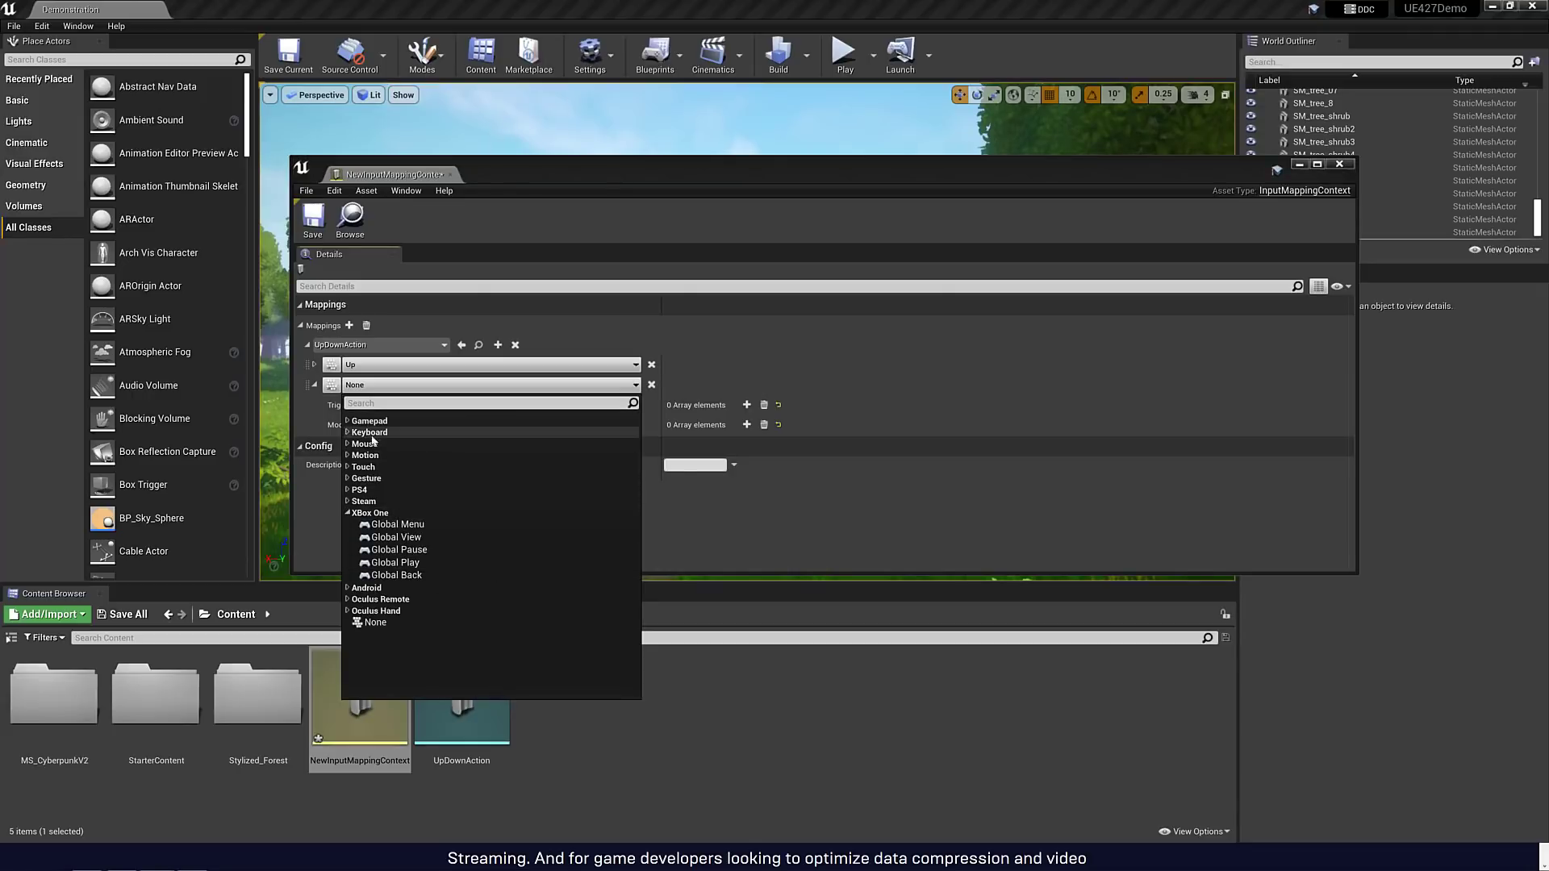
pyautogui.click(368, 420)
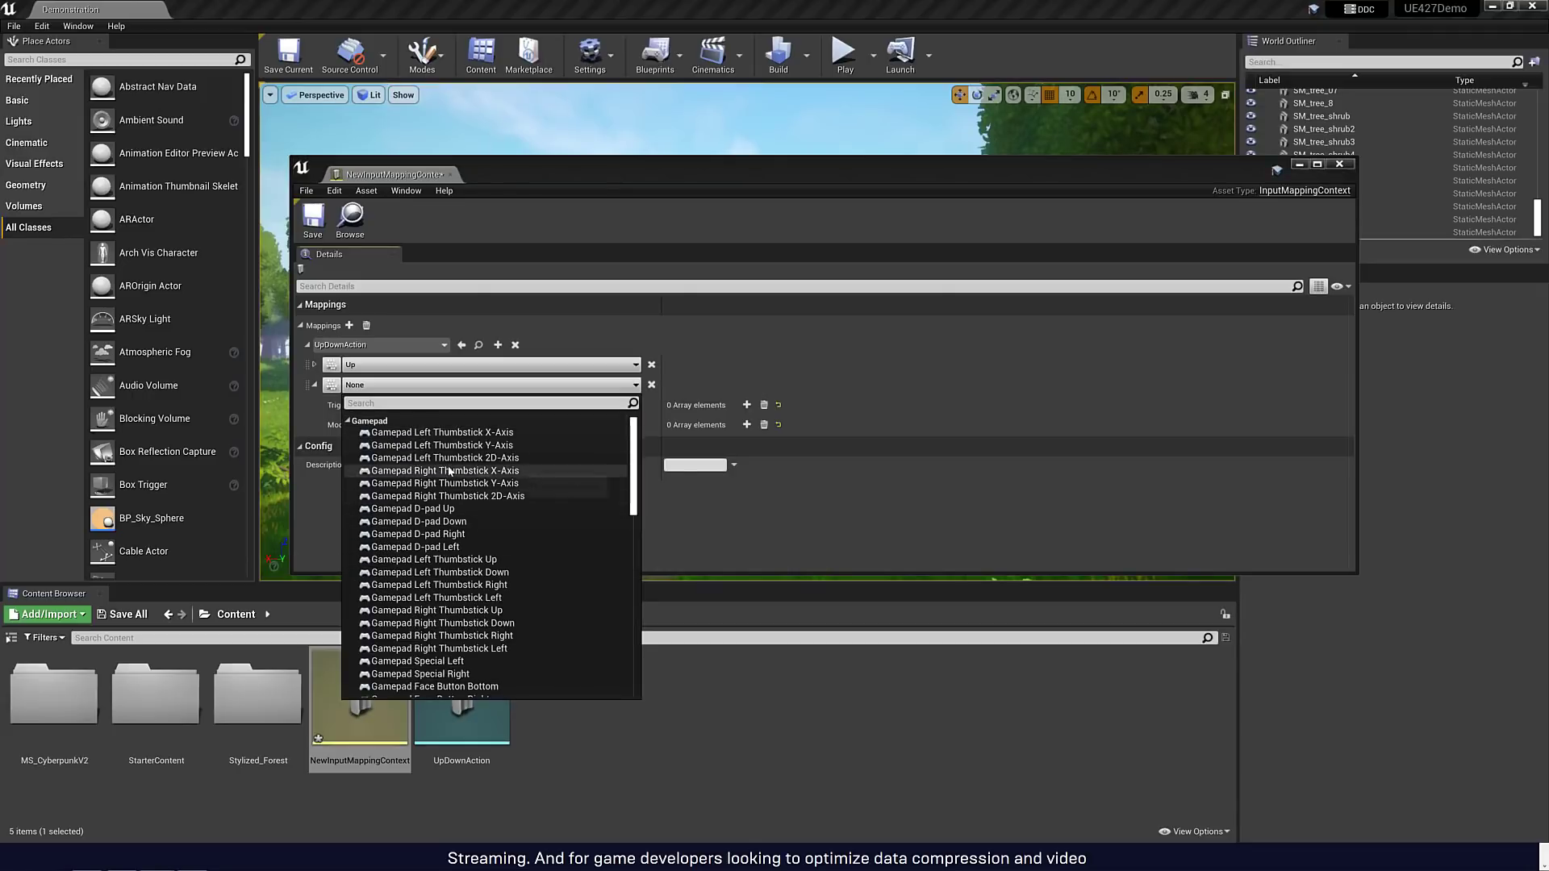
pyautogui.click(445, 445)
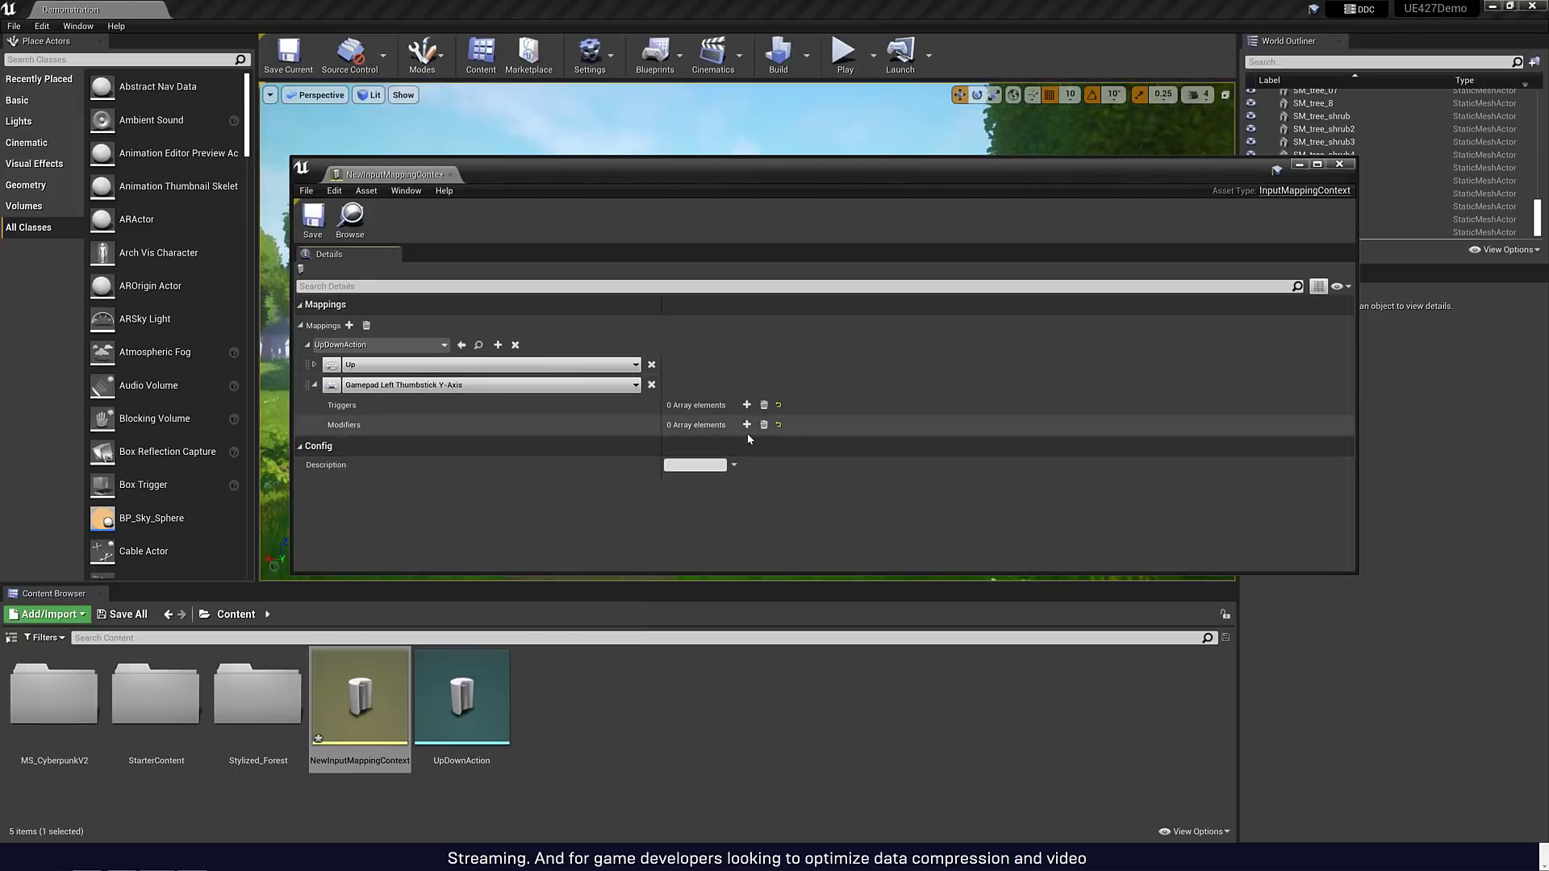
pyautogui.click(747, 424)
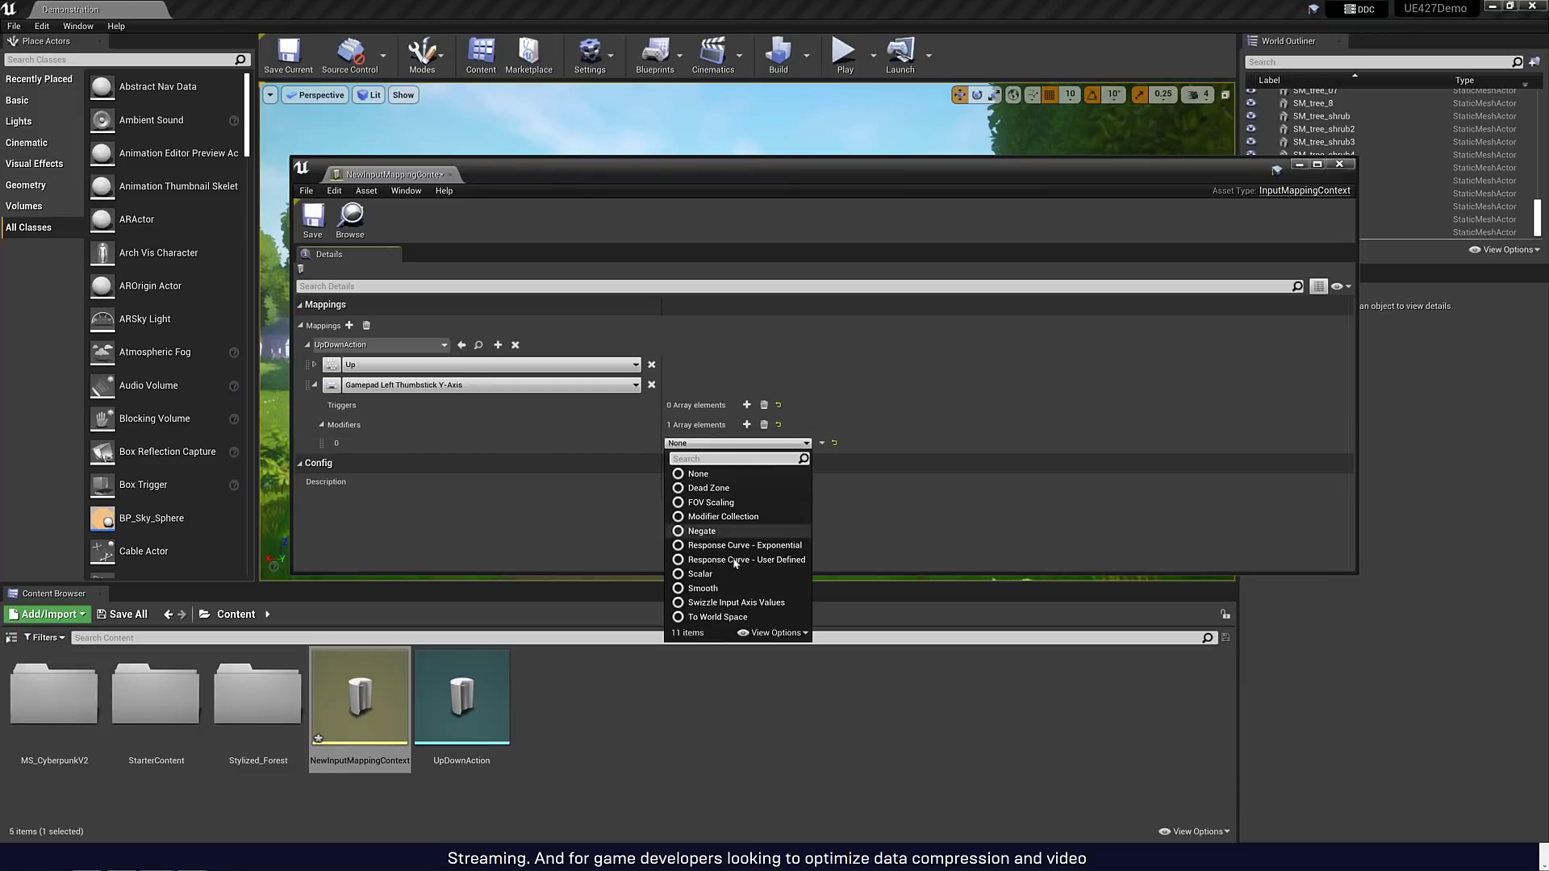
pyautogui.moveTo(707, 487)
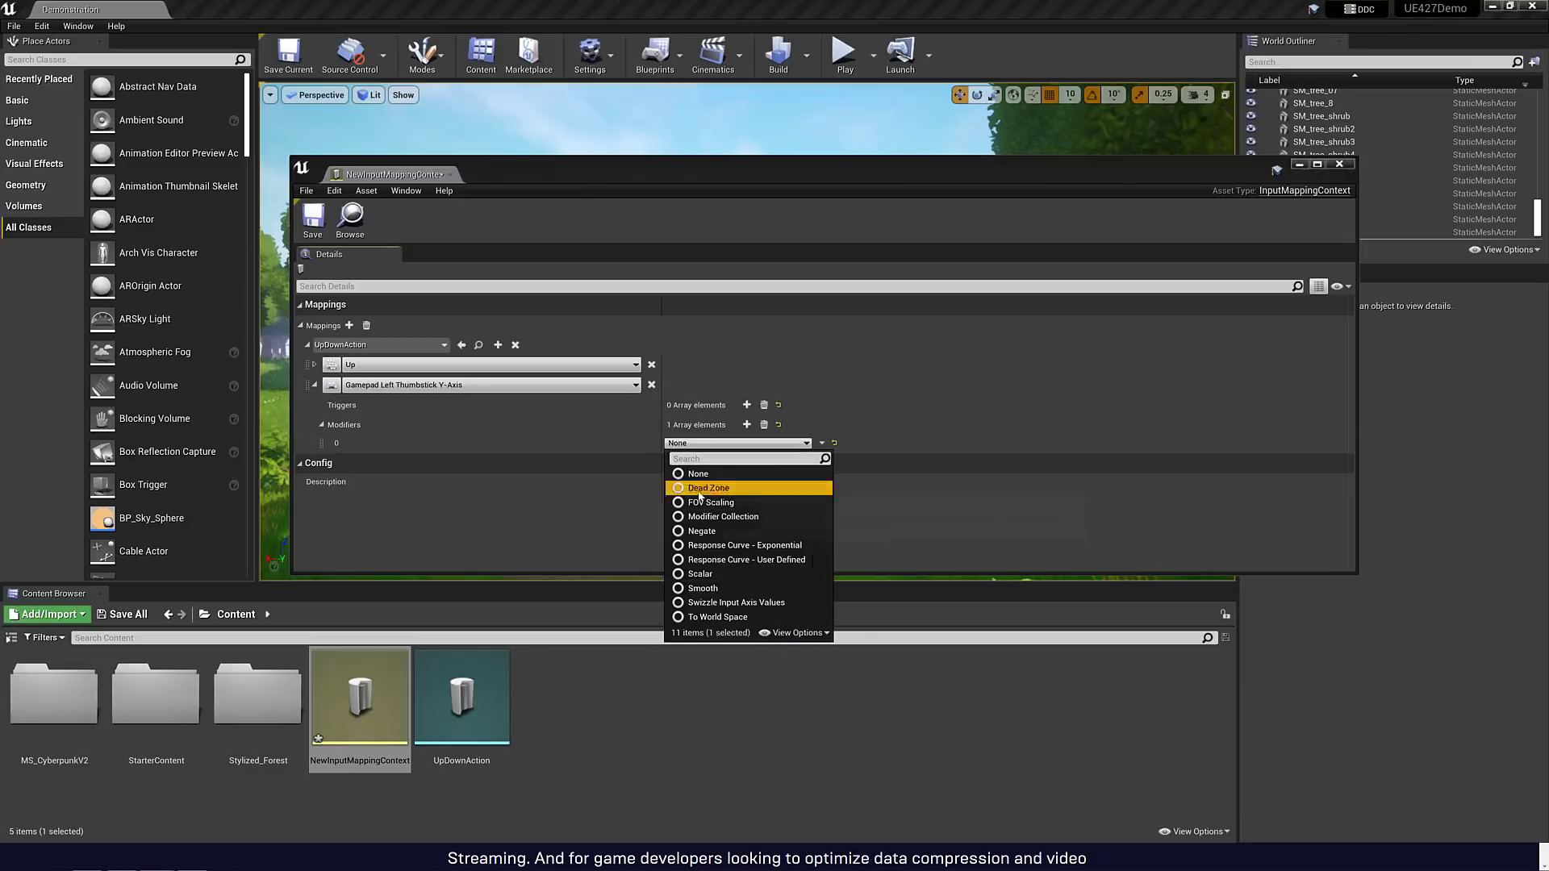
pyautogui.click(707, 487)
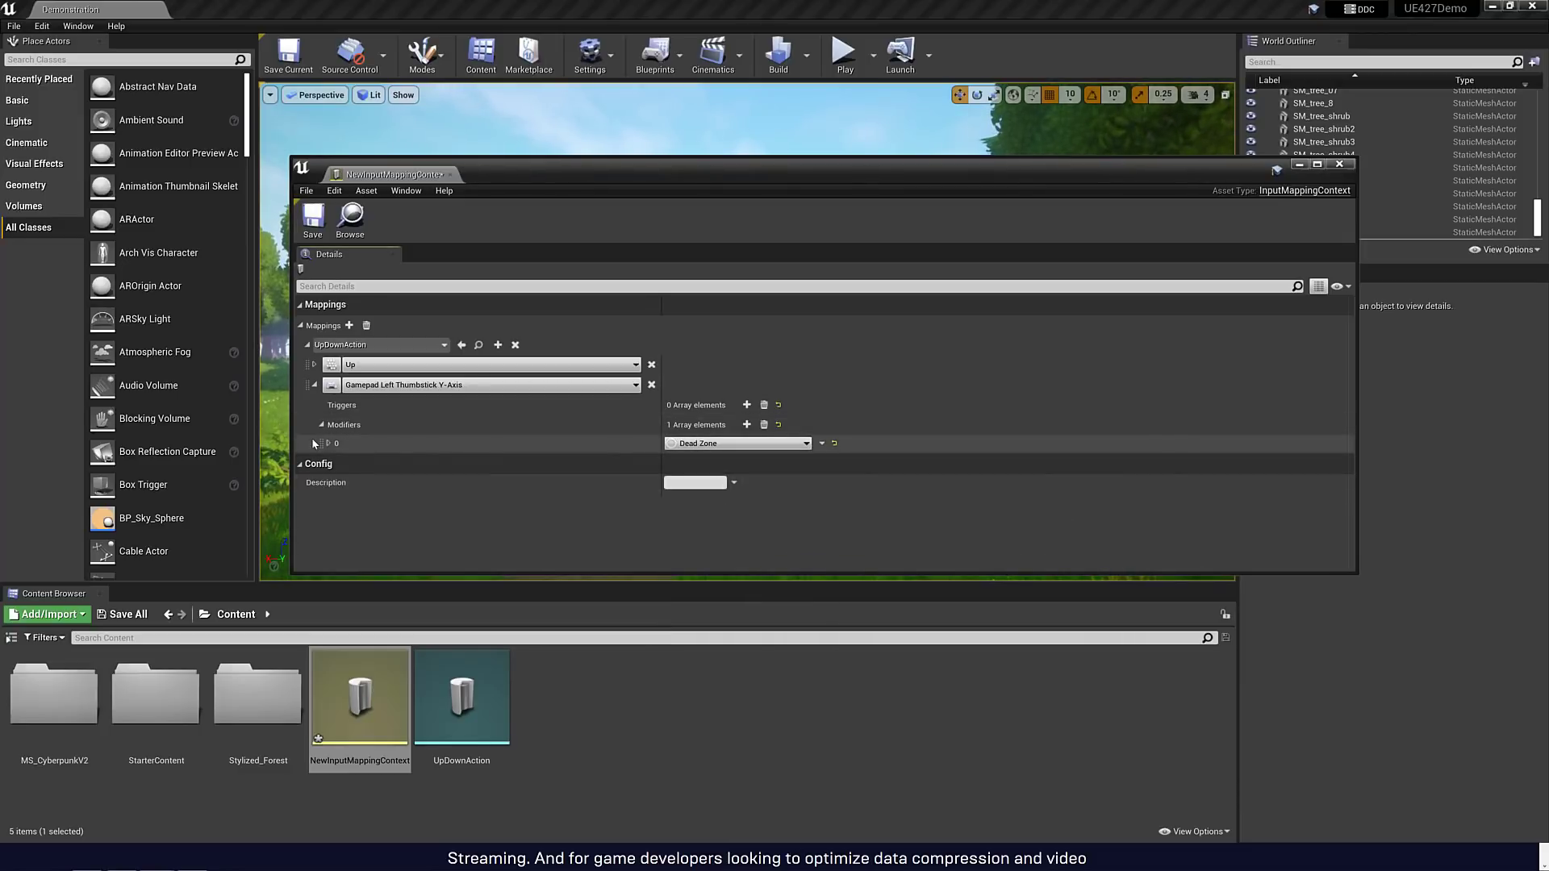
pyautogui.click(316, 442)
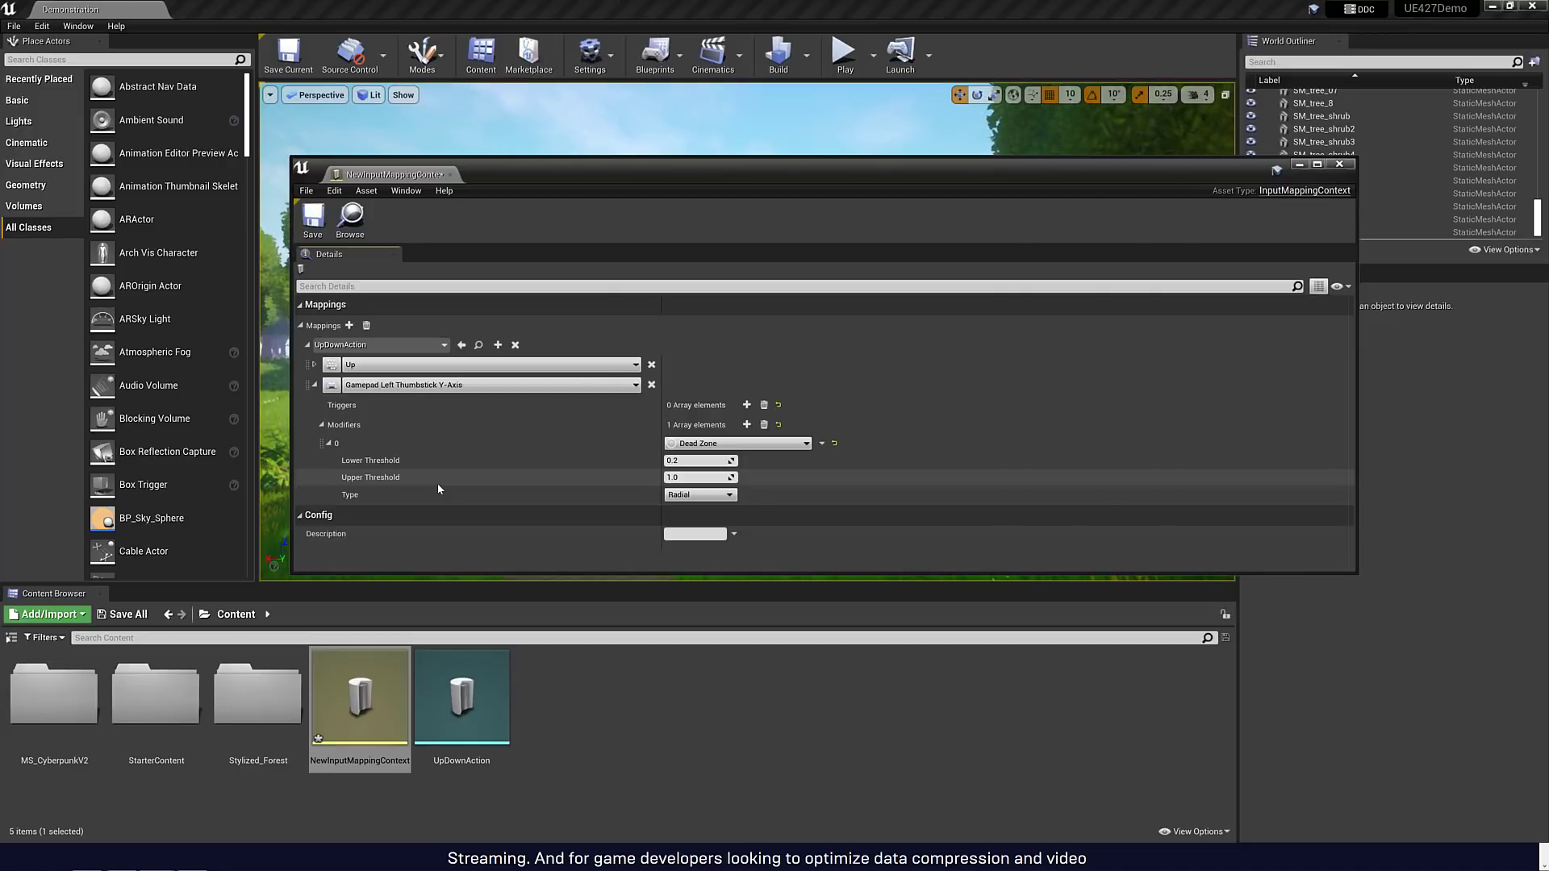
pyautogui.moveTo(429, 712)
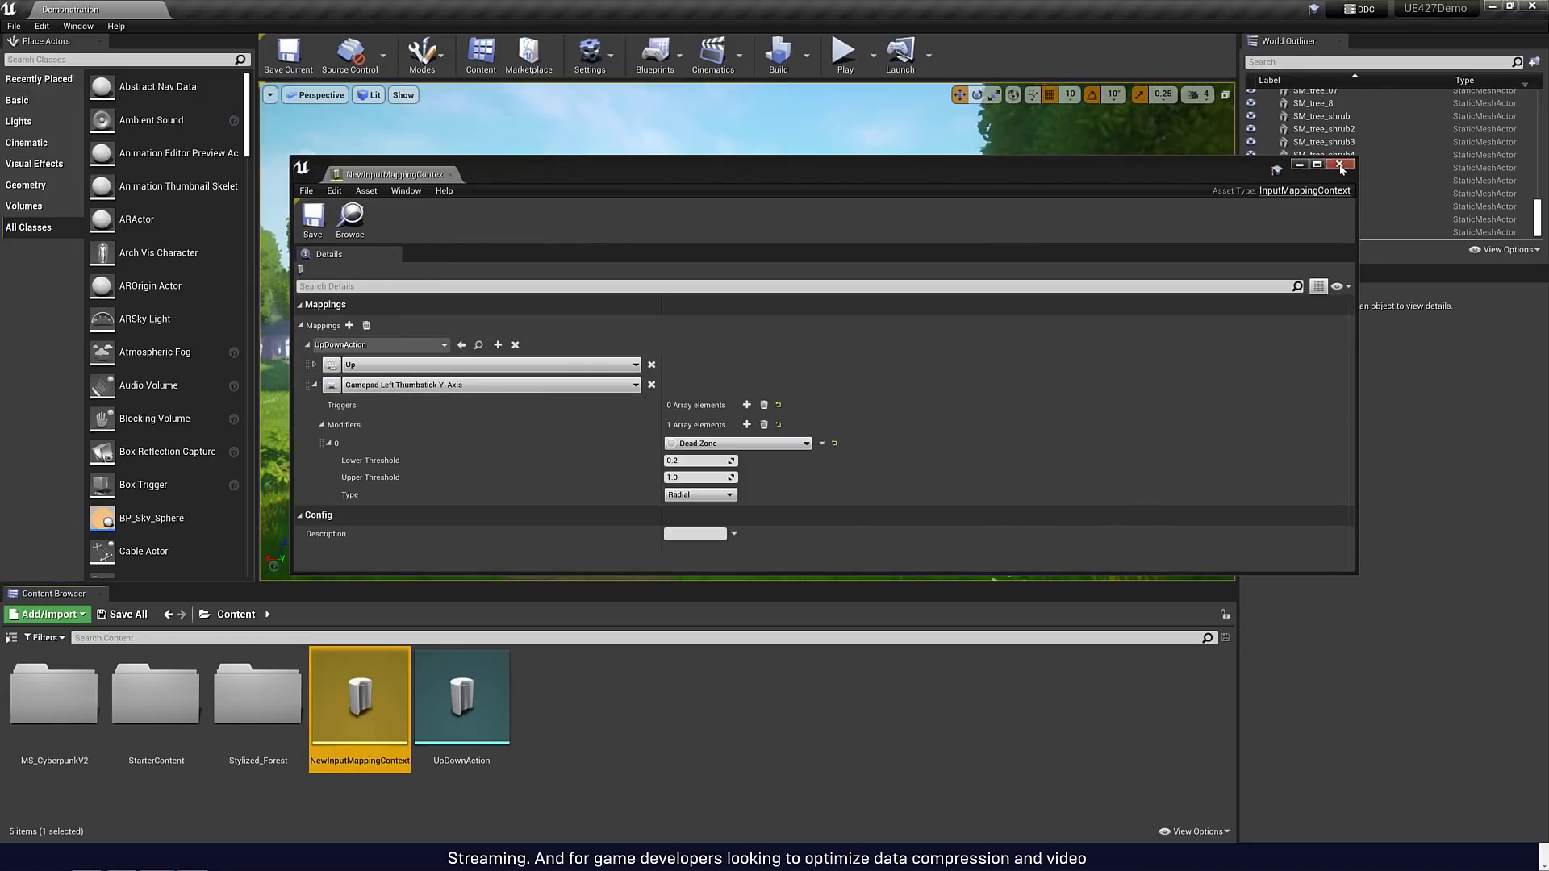
# - Close the mapping context and go to the Input page of Project Settings
pyautogui.click(1343, 164)
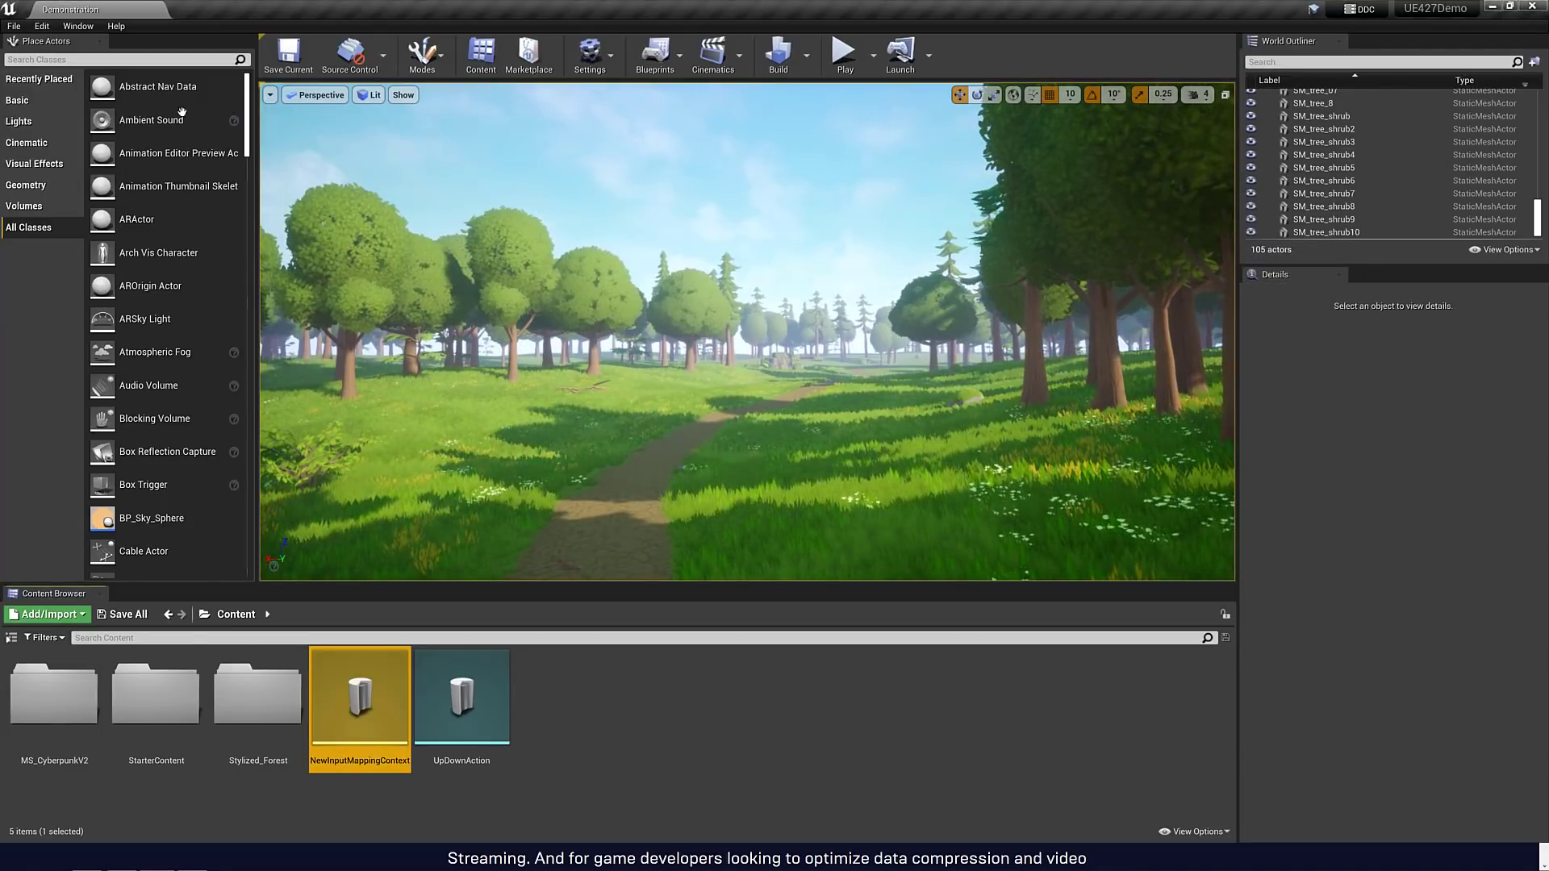
pyautogui.click(42, 26)
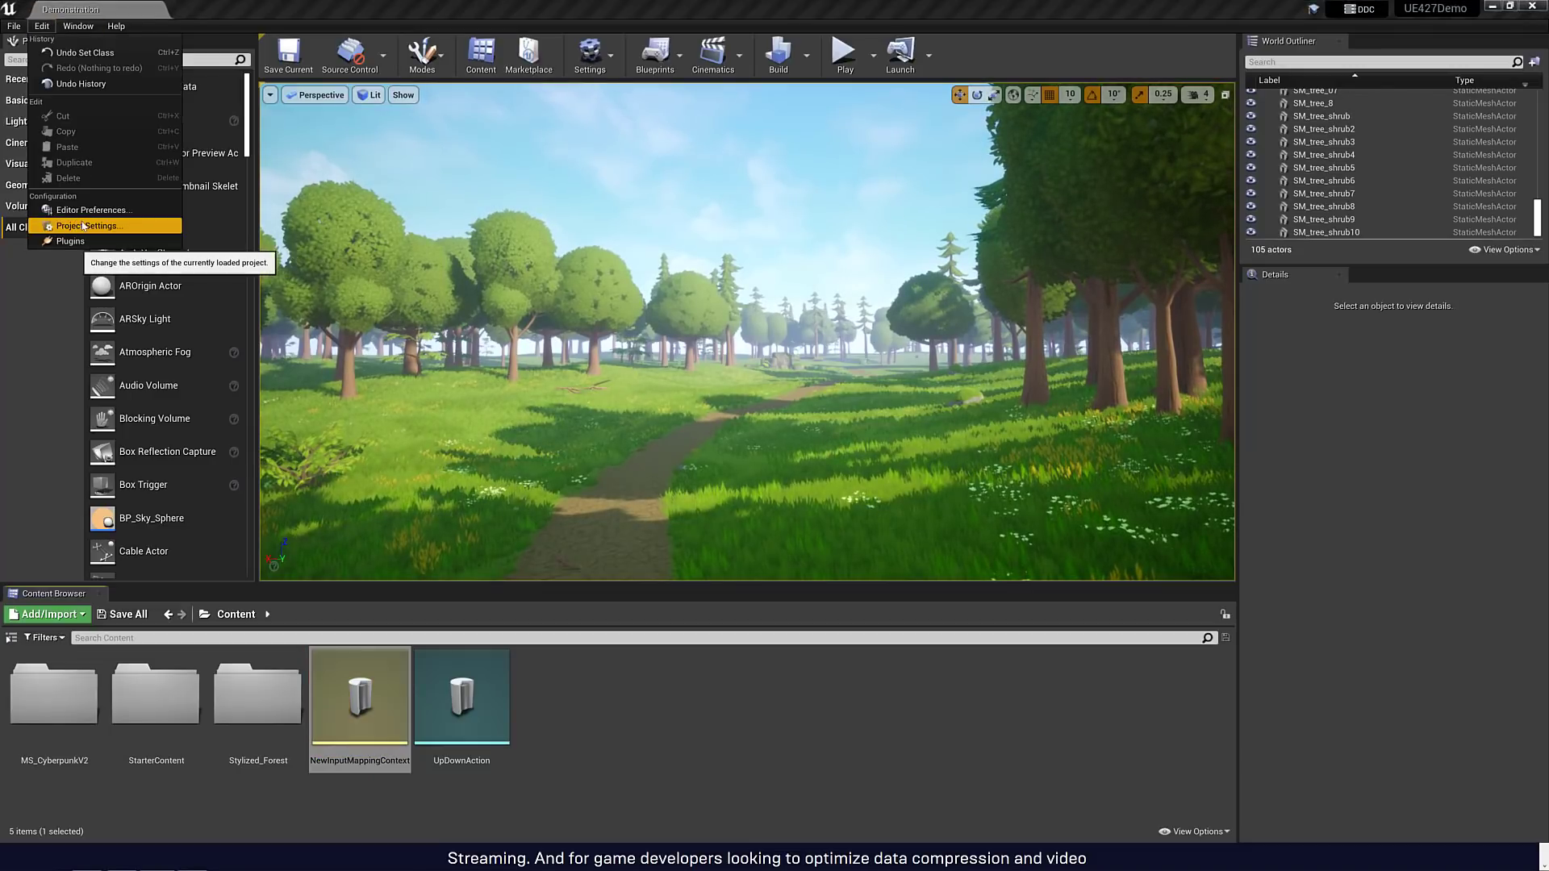
pyautogui.click(87, 226)
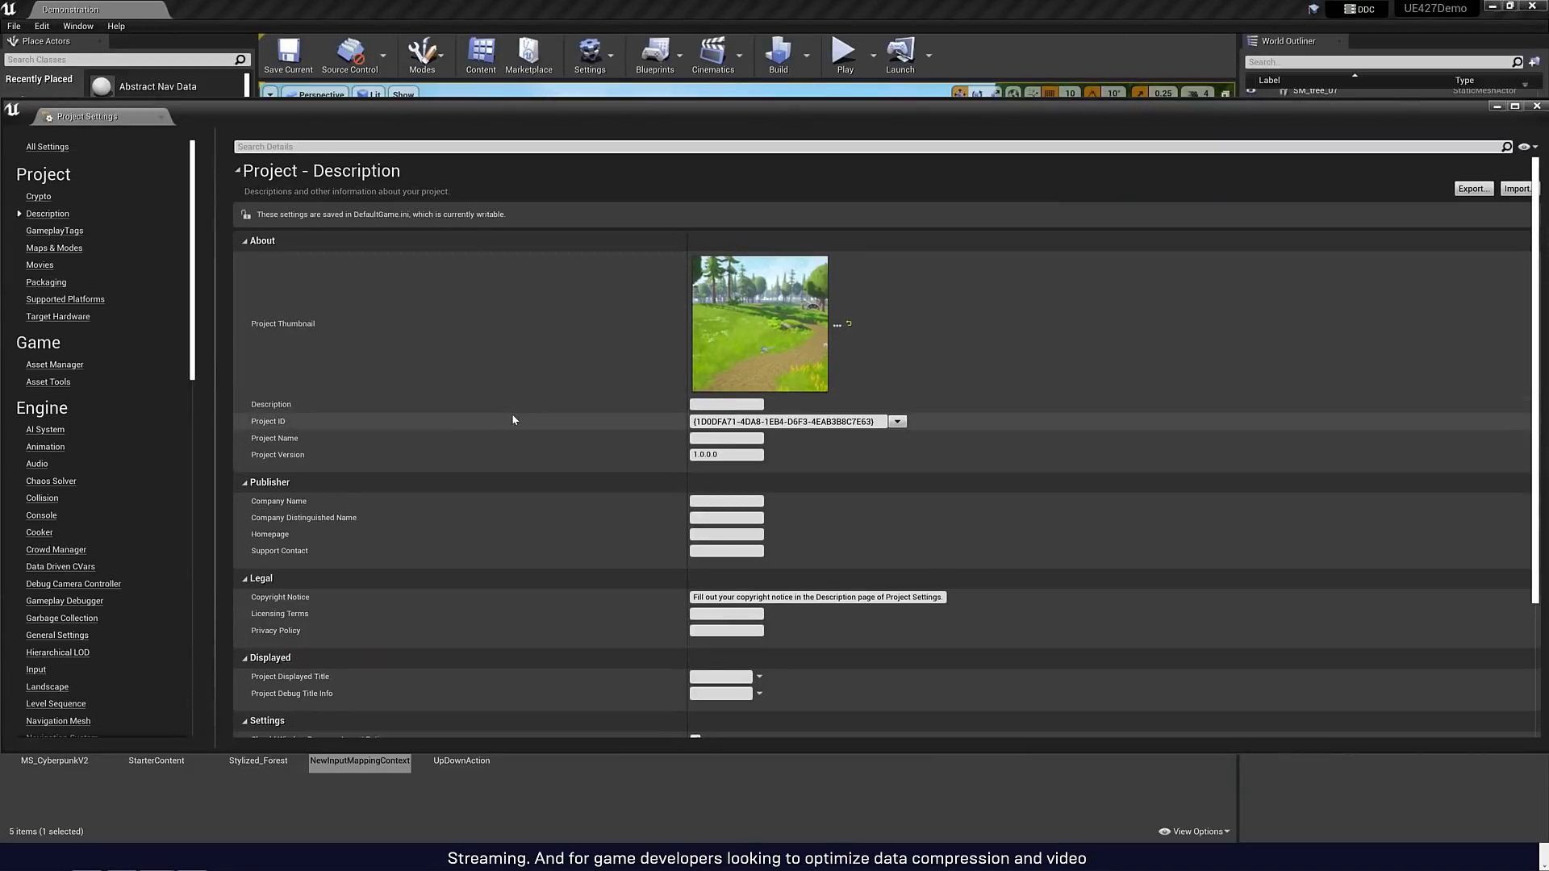
pyautogui.scroll(-3)
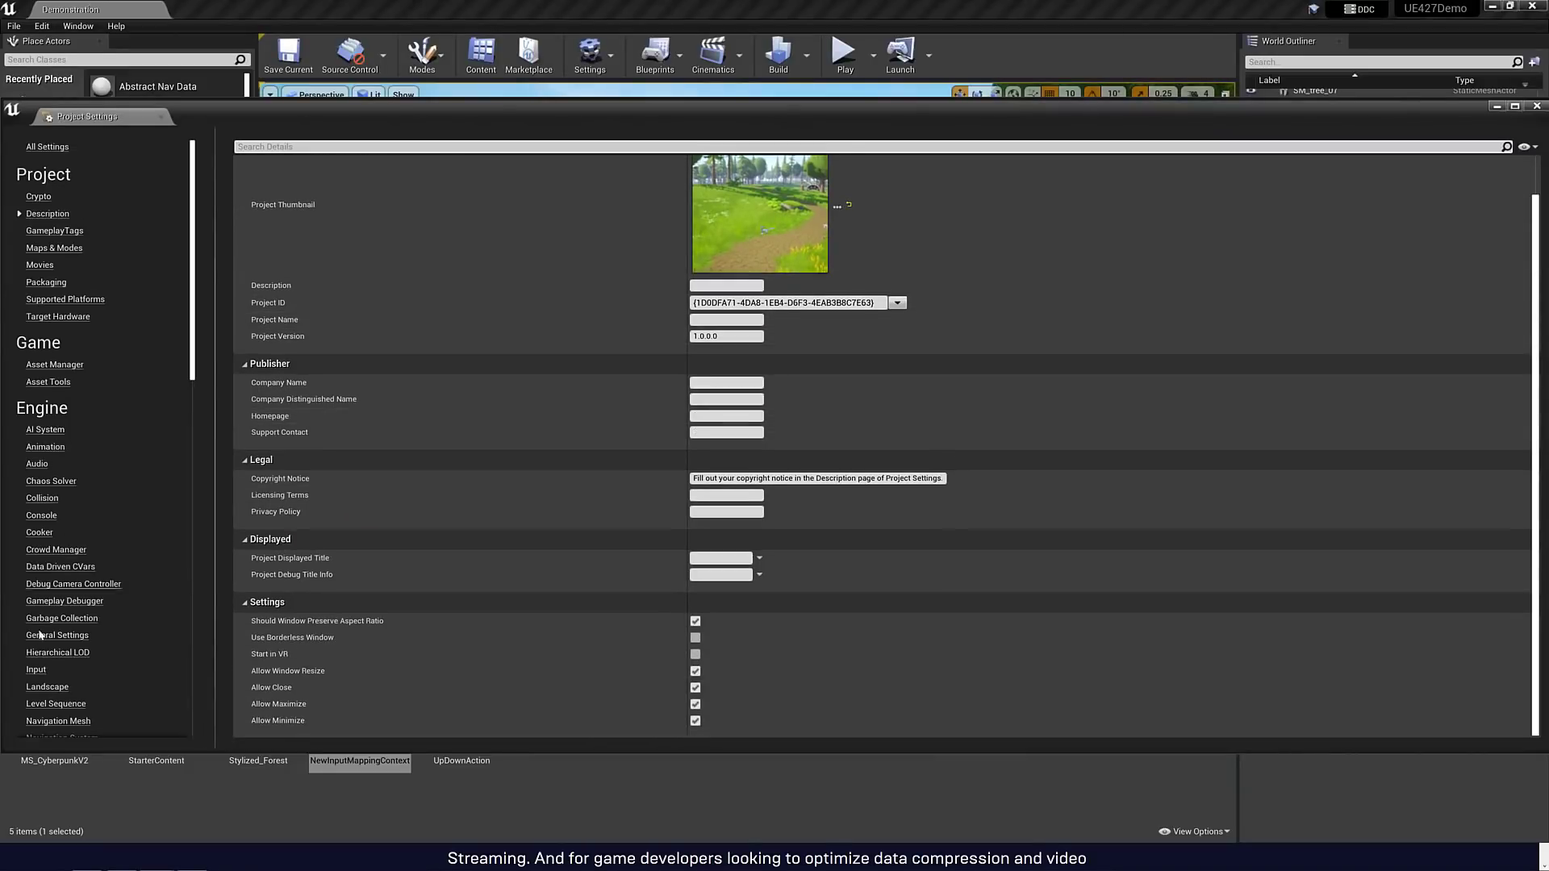
pyautogui.click(35, 668)
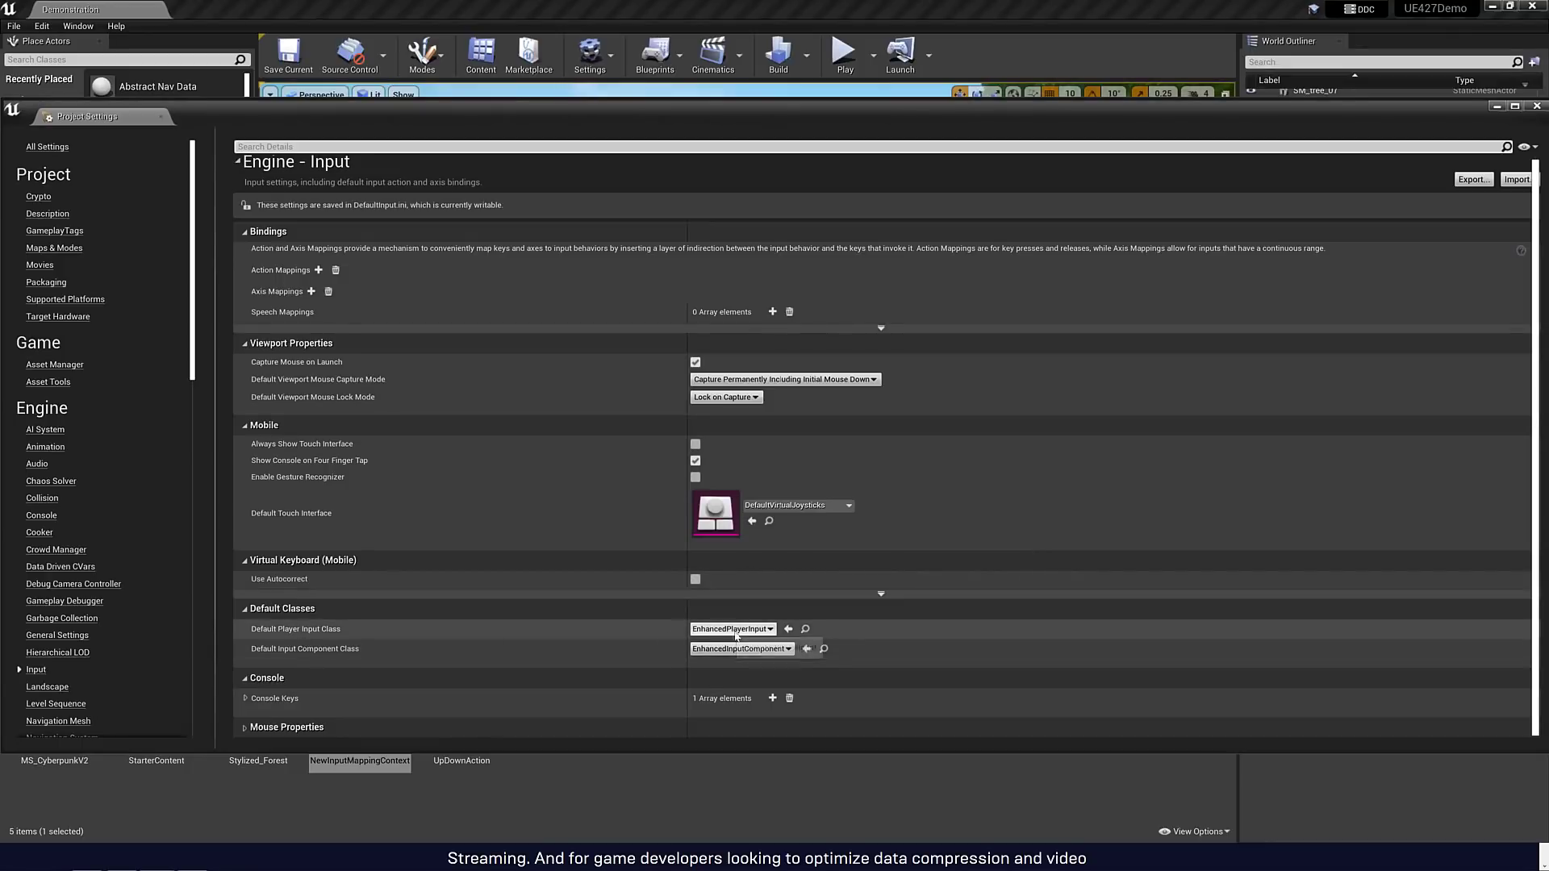
# - Set the default classes to EnhancedPlayerInput and EnhancedInputComponent
pyautogui.click(732, 627)
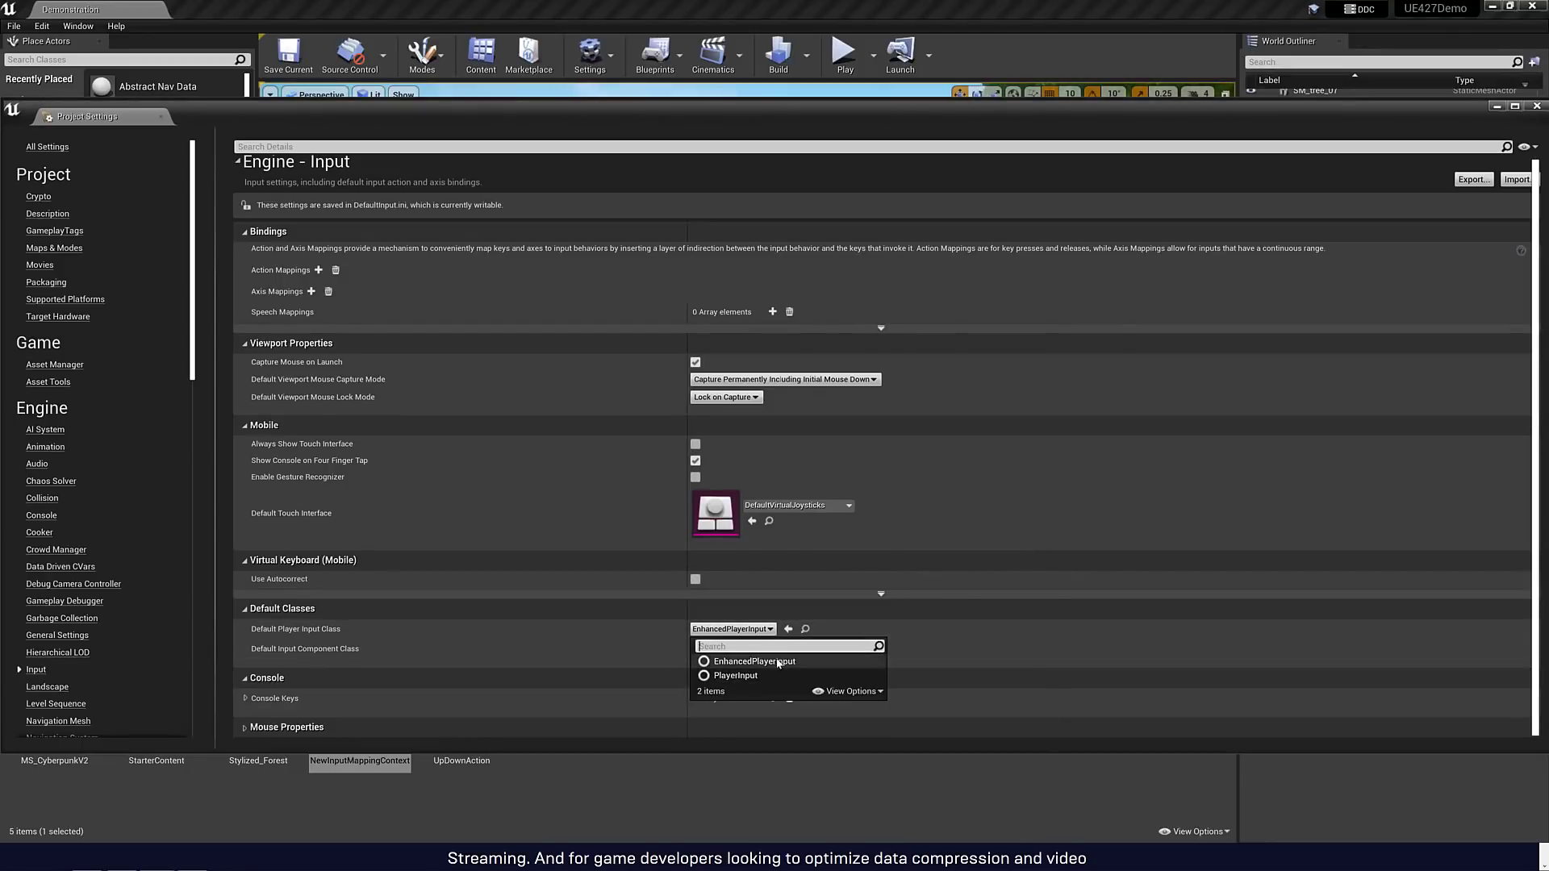
pyautogui.click(753, 662)
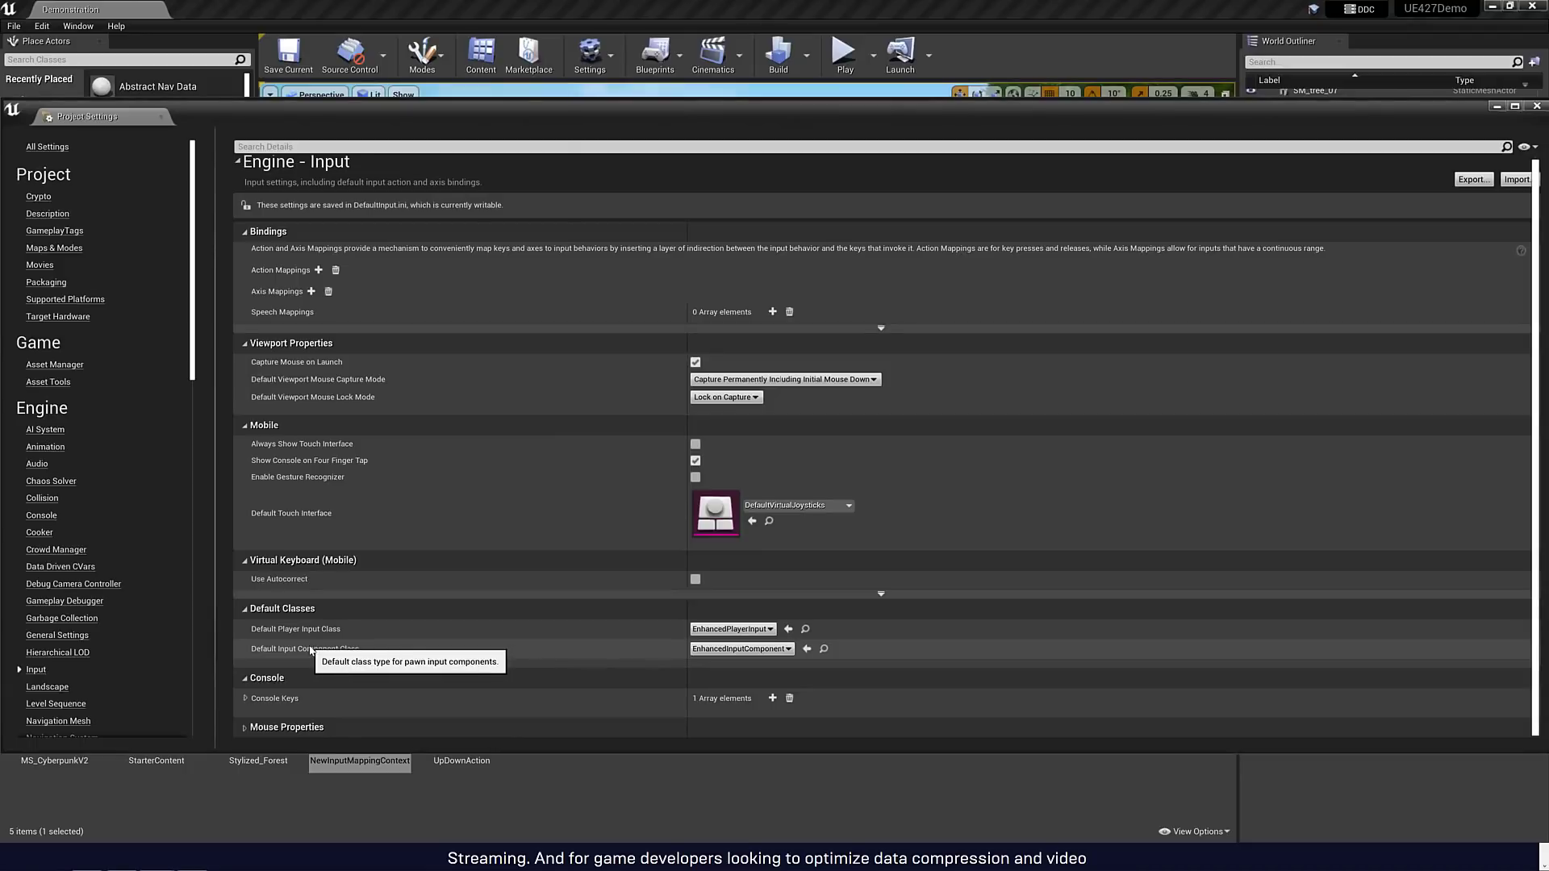
pyautogui.click(741, 649)
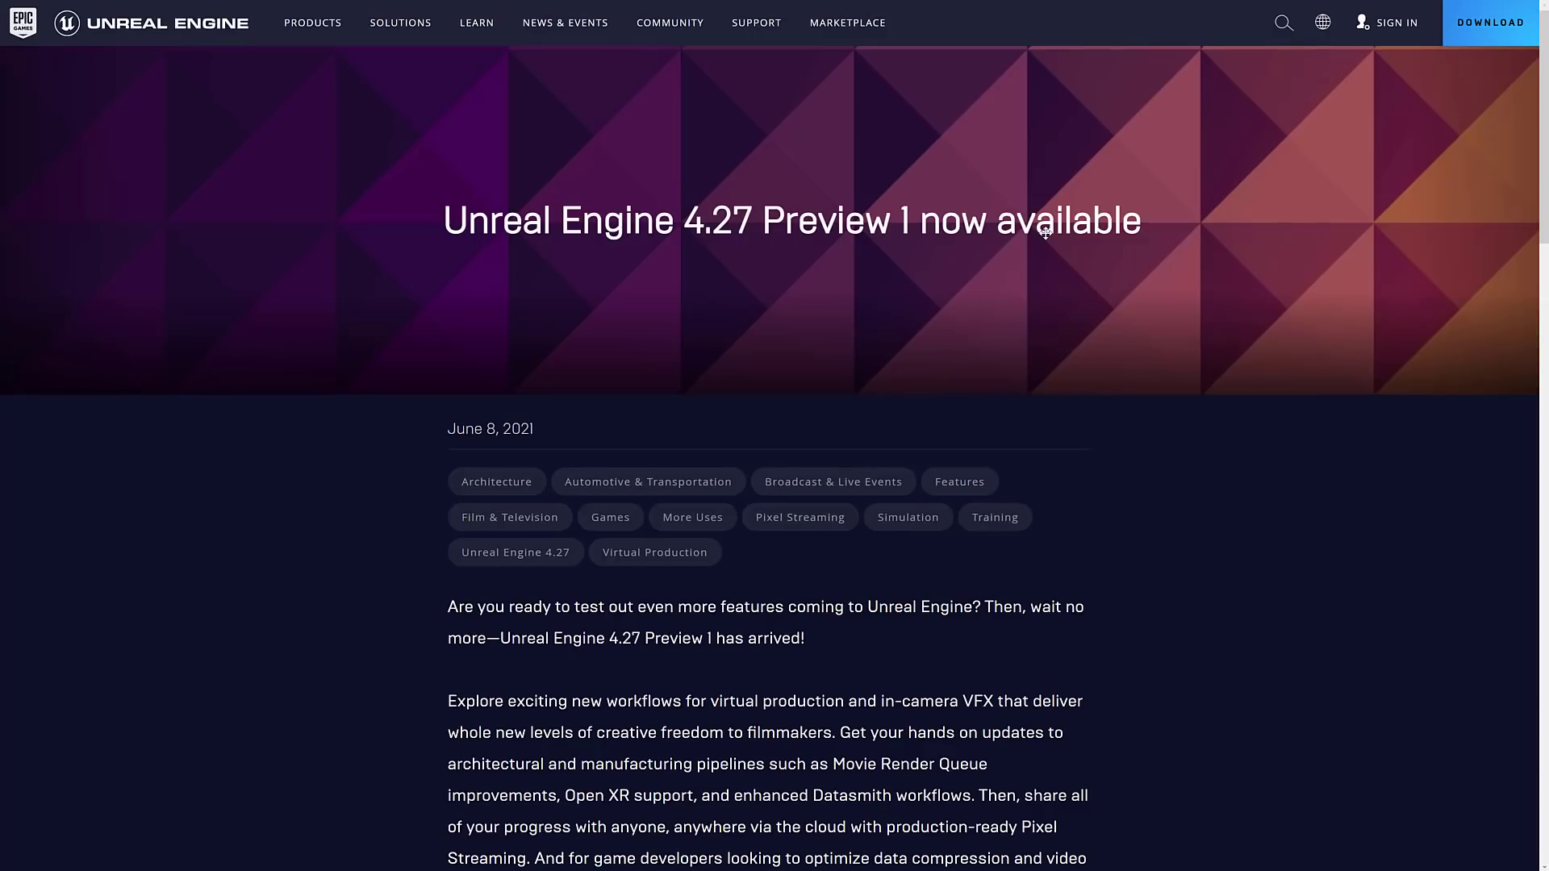
pyautogui.scroll(-3)
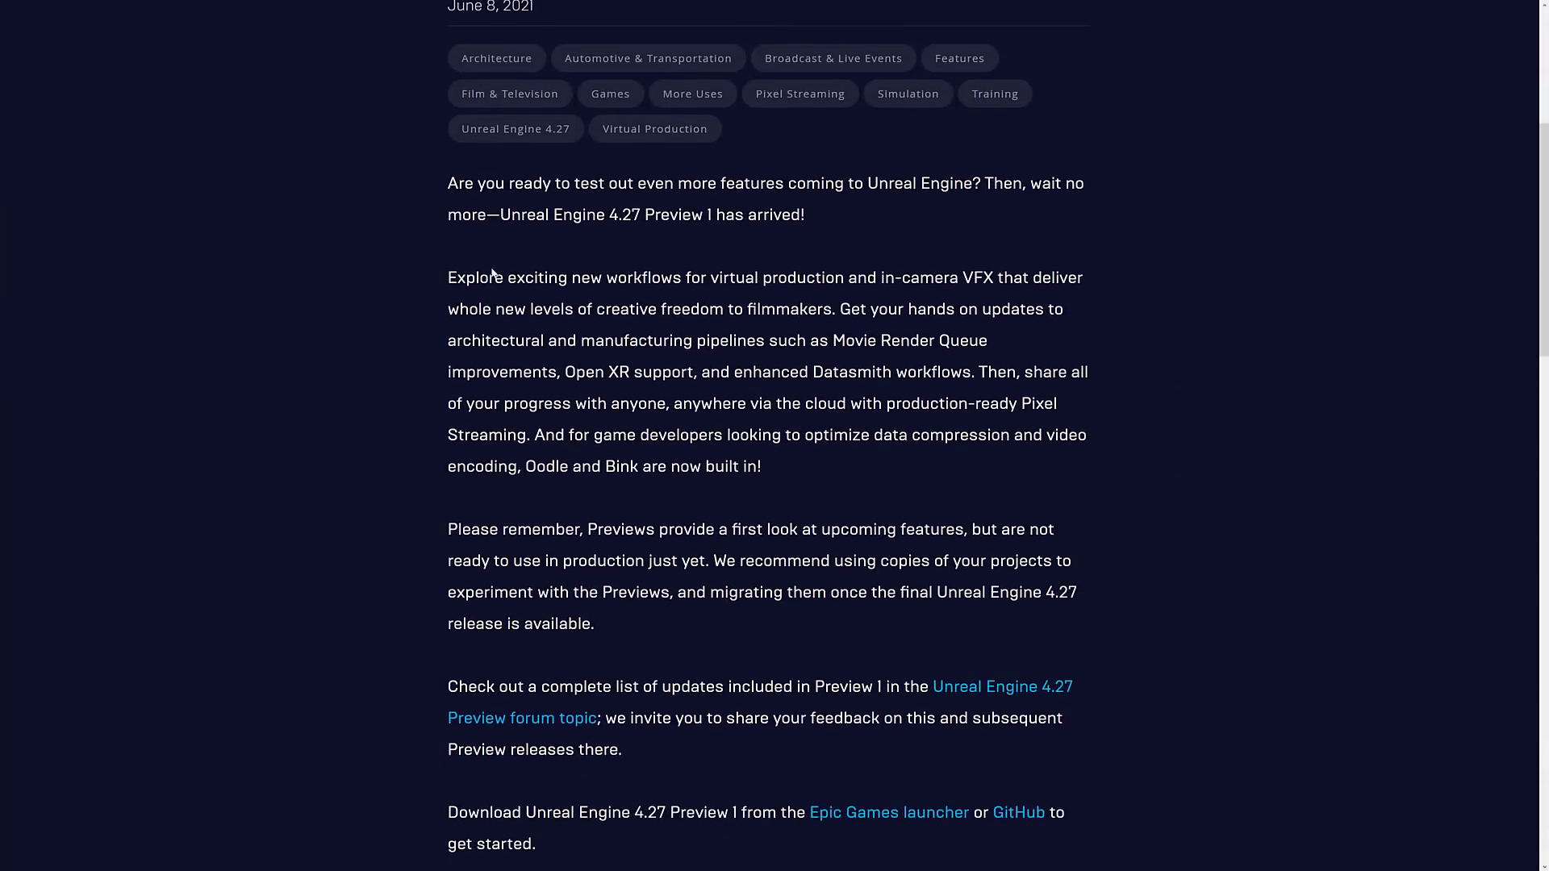
pyautogui.moveTo(488, 277); pyautogui.dragTo(1027, 277)
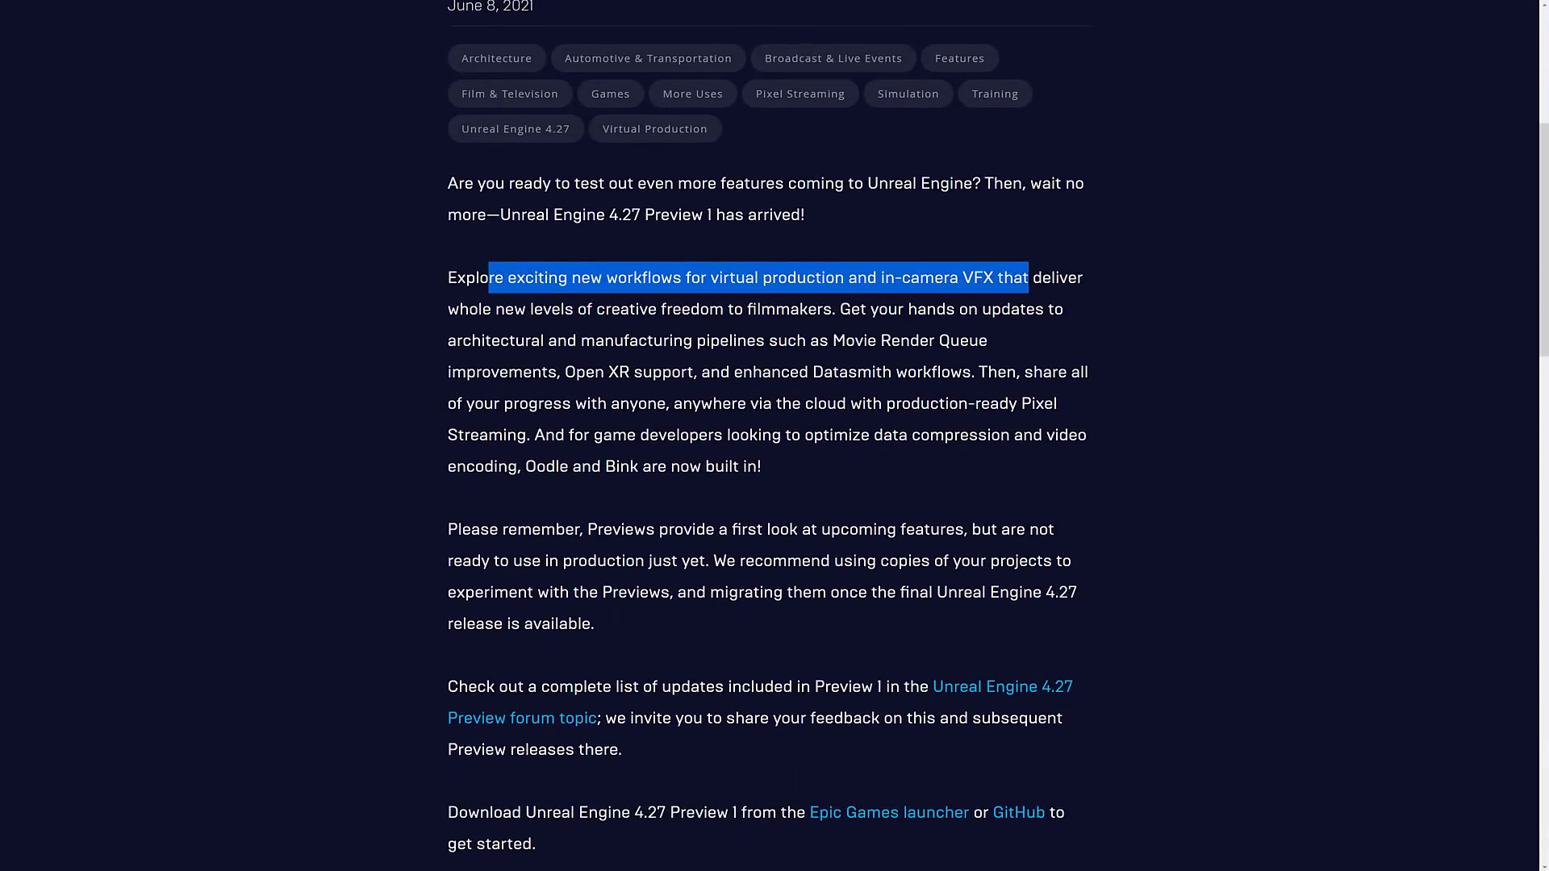
pyautogui.moveTo(1028, 278); pyautogui.dragTo(833, 309)
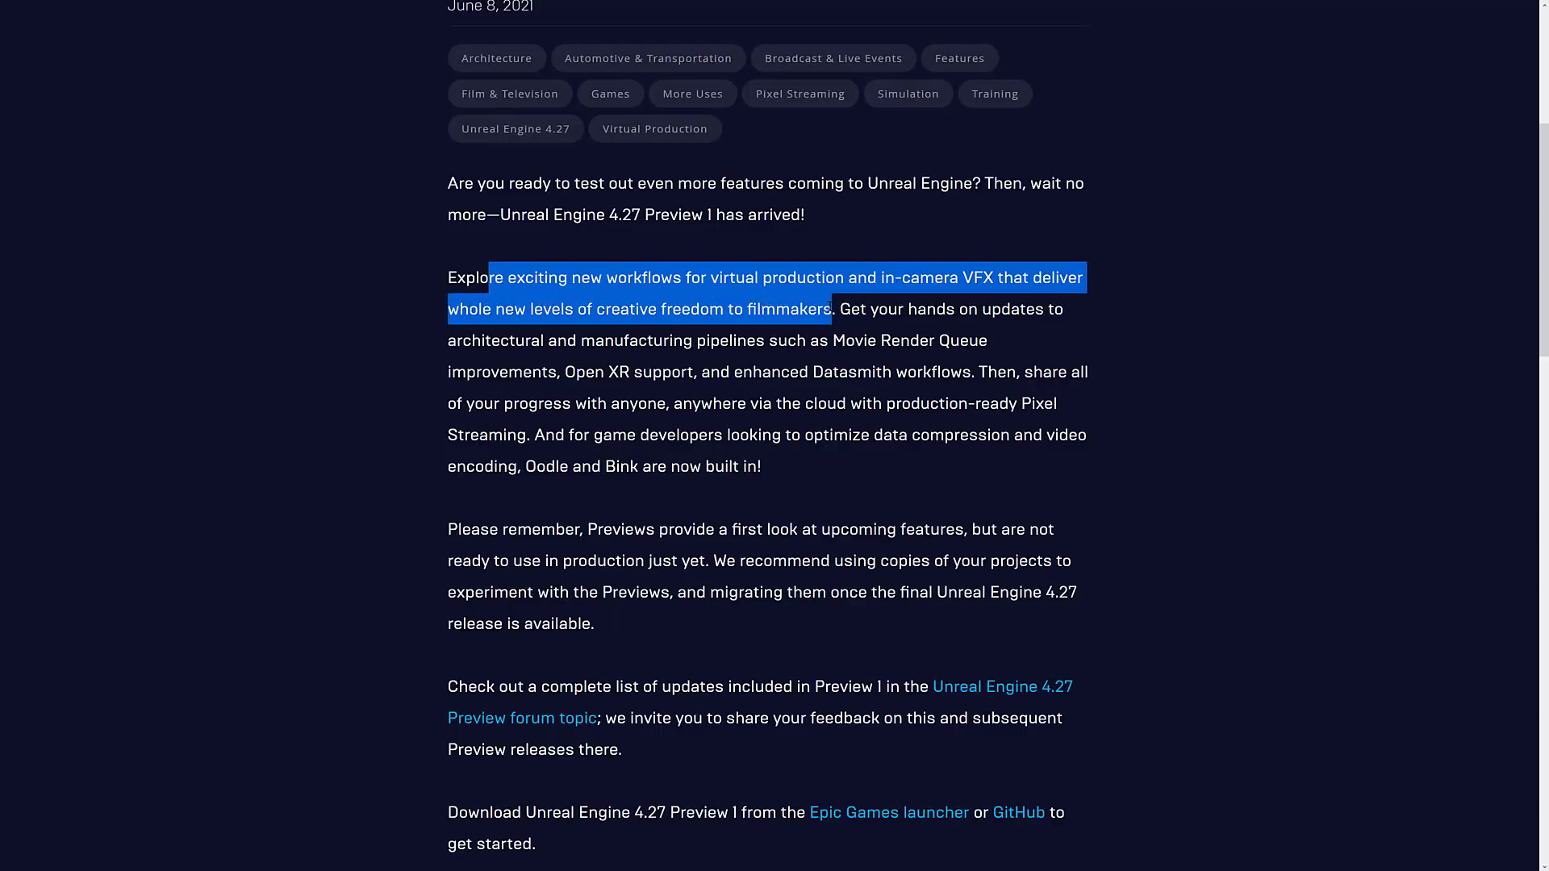
pyautogui.moveTo(837, 309); pyautogui.dragTo(669, 372)
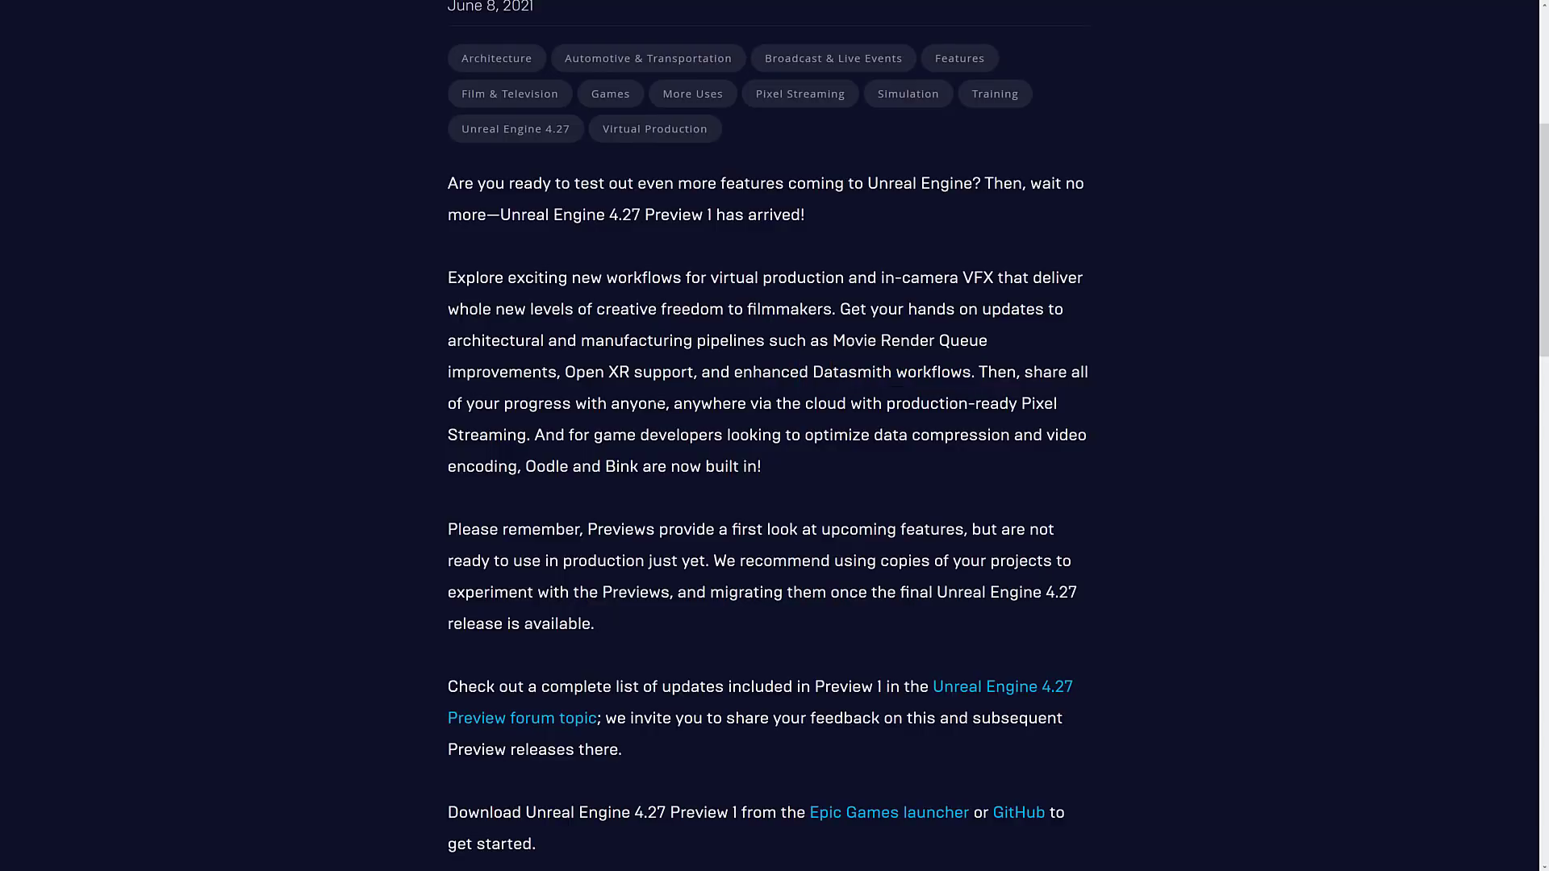
pyautogui.moveTo(865, 424)
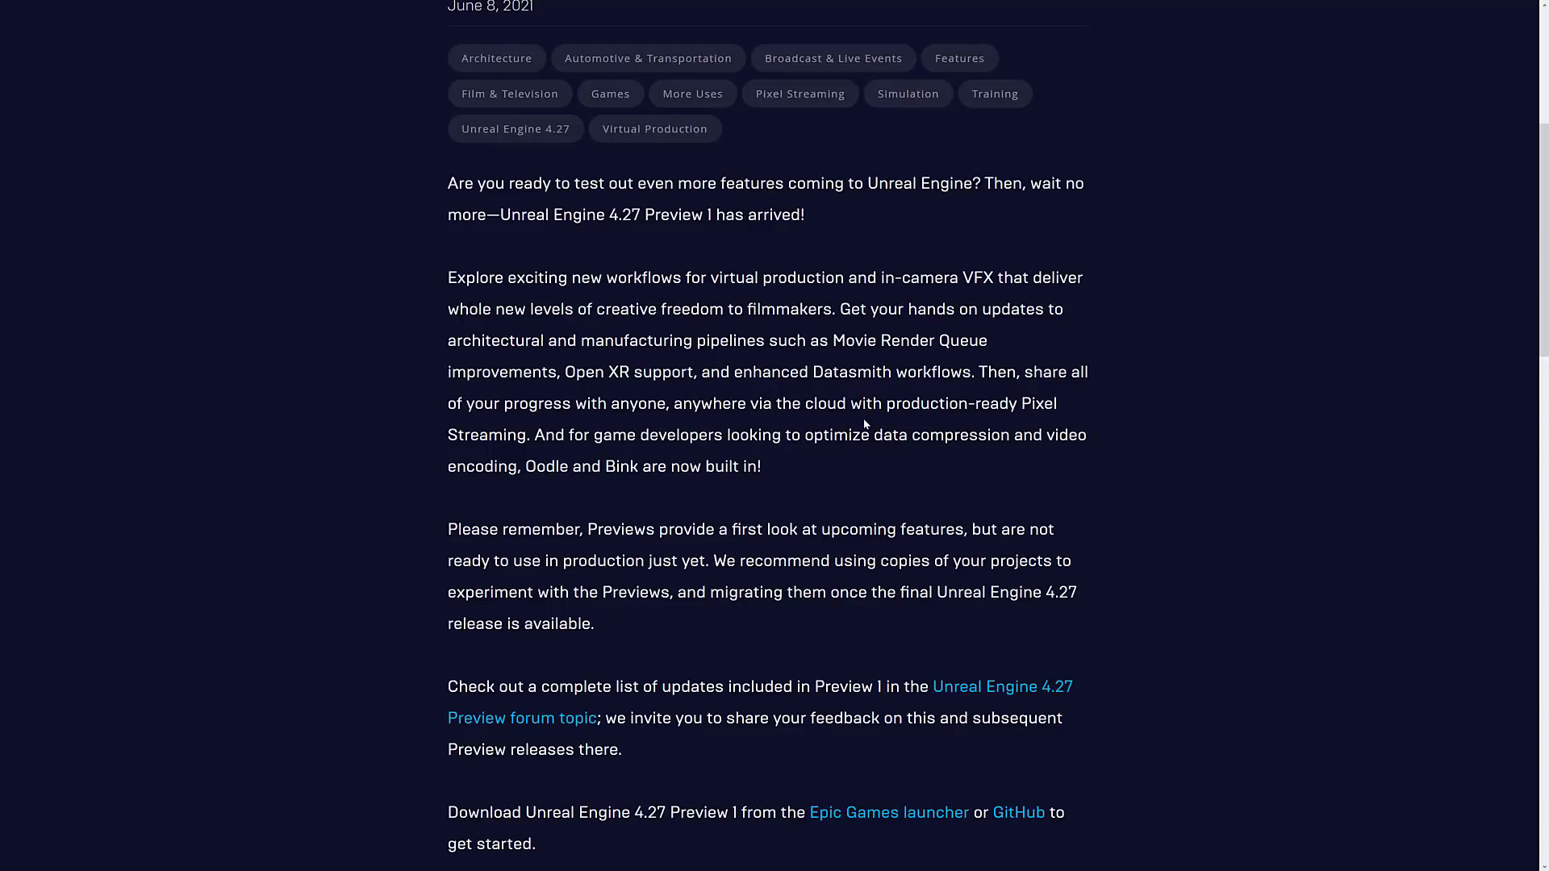
pyautogui.moveTo(587, 494)
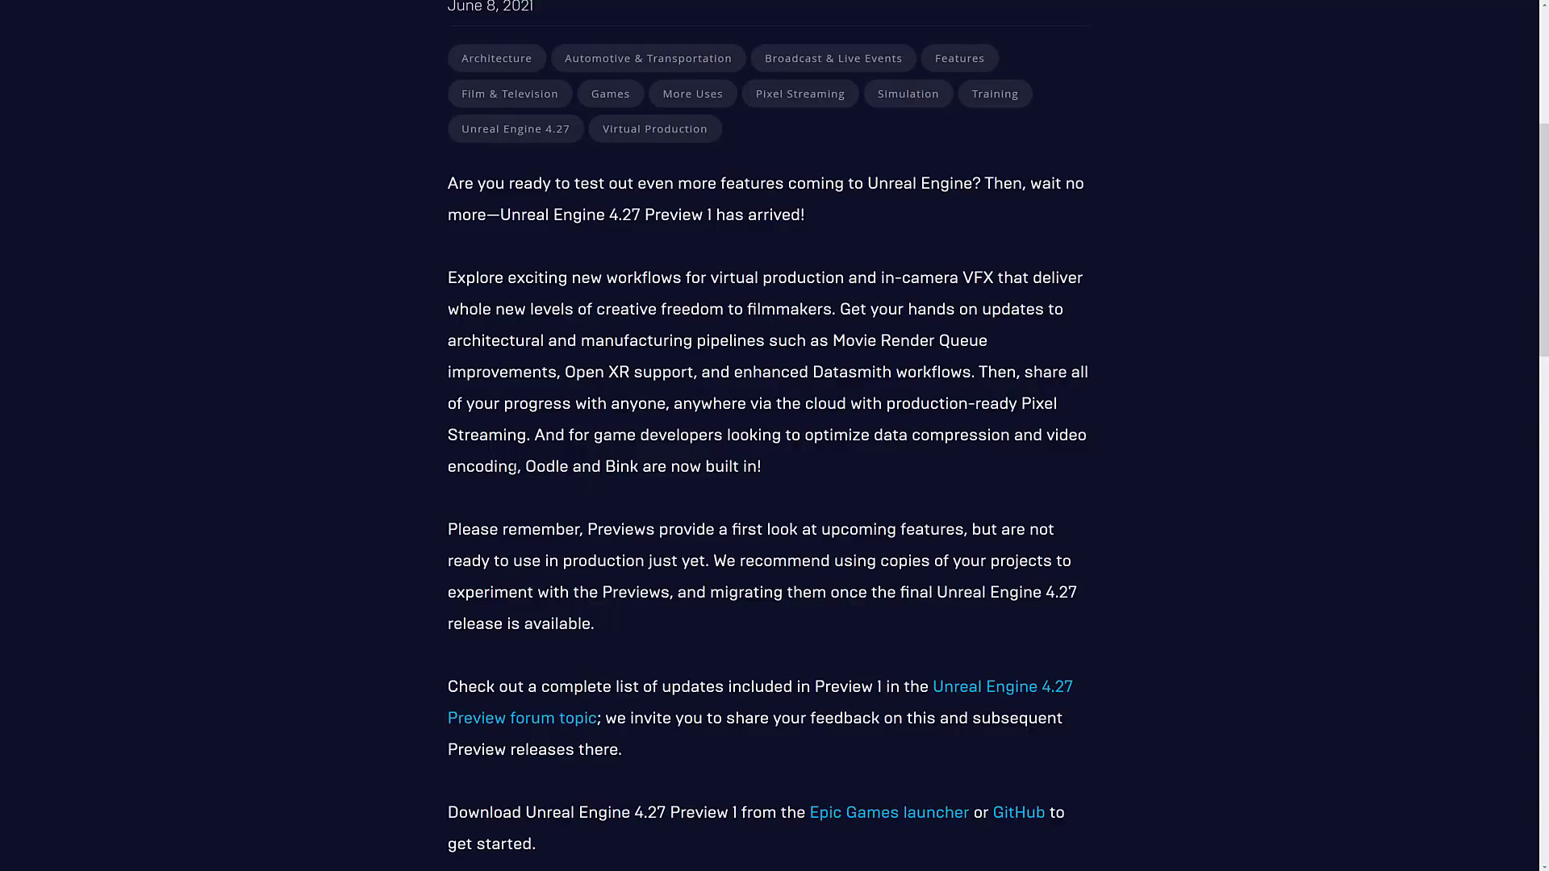
pyautogui.moveTo(793, 481)
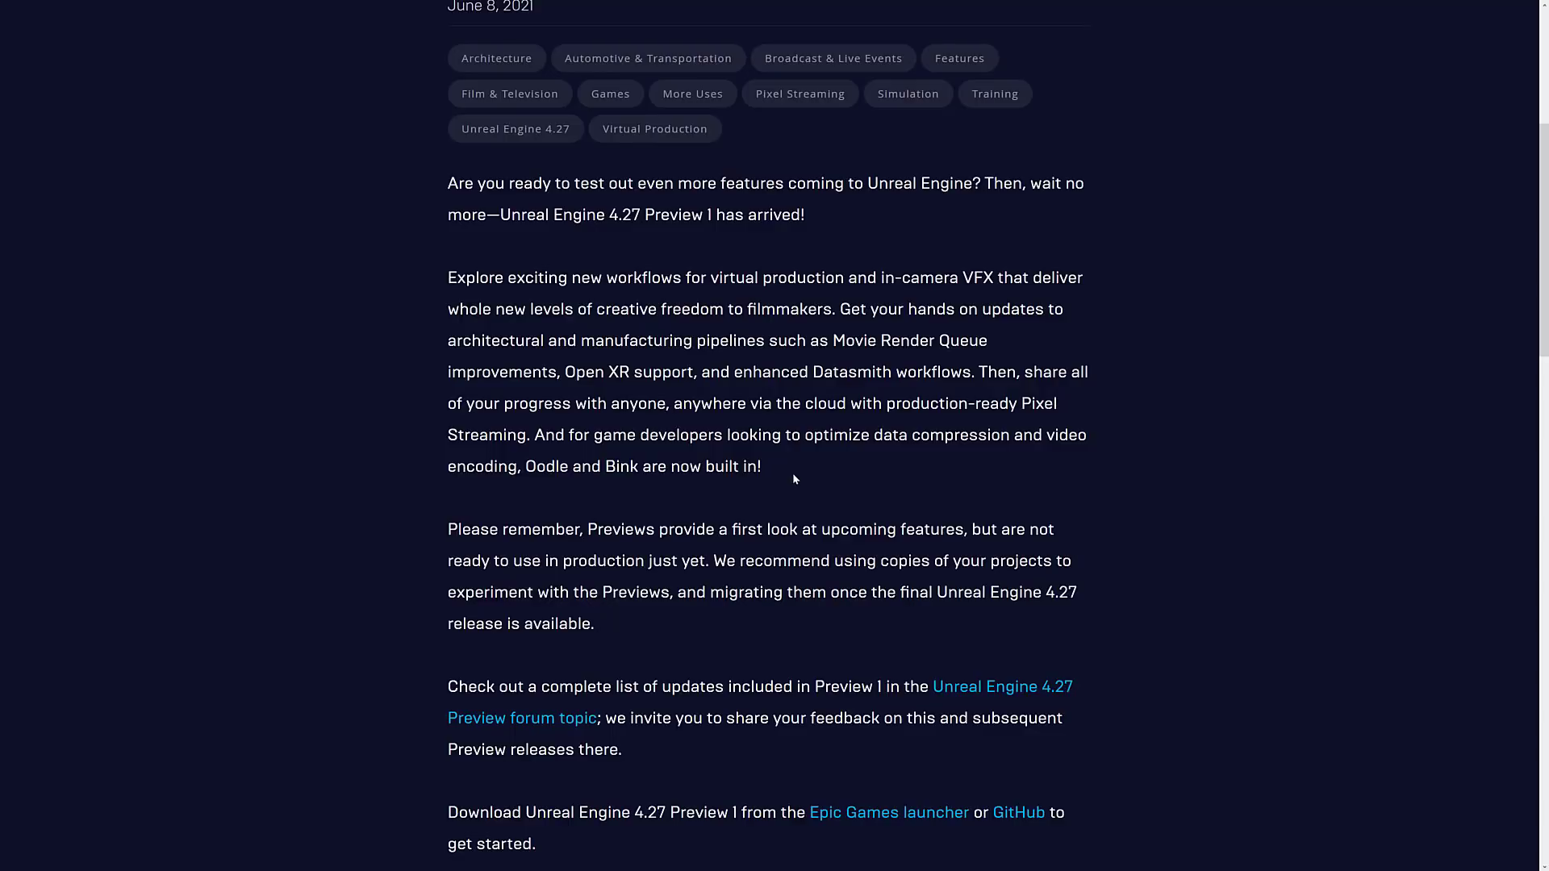
pyautogui.scroll(-3)
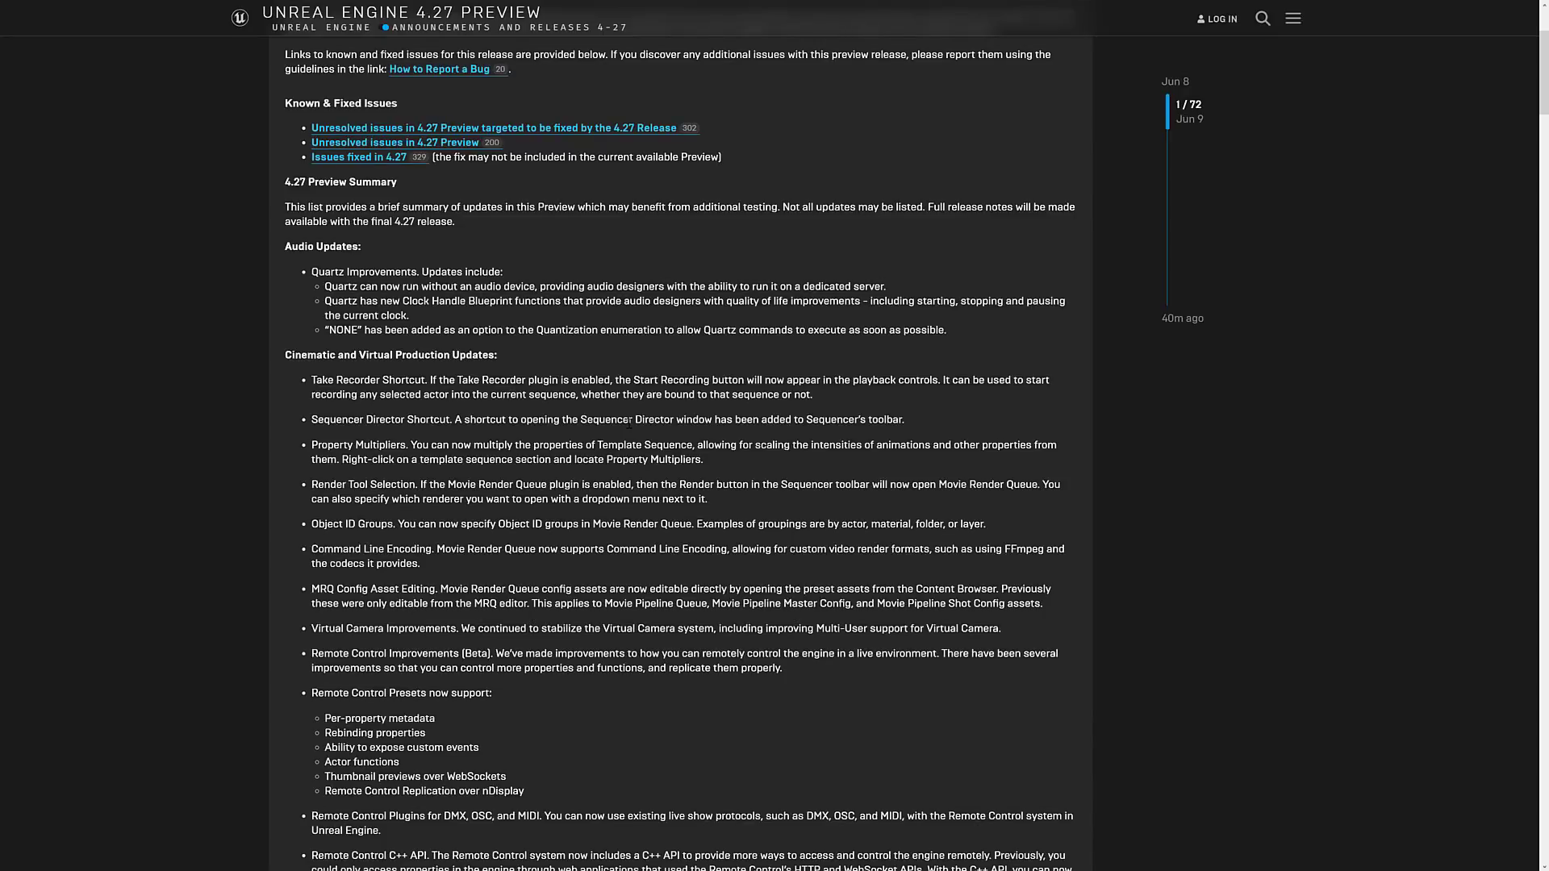
# - Read down the 4.27 Preview summary from Audio Updates toward the UE-As-Lib section
pyautogui.scroll(-3)
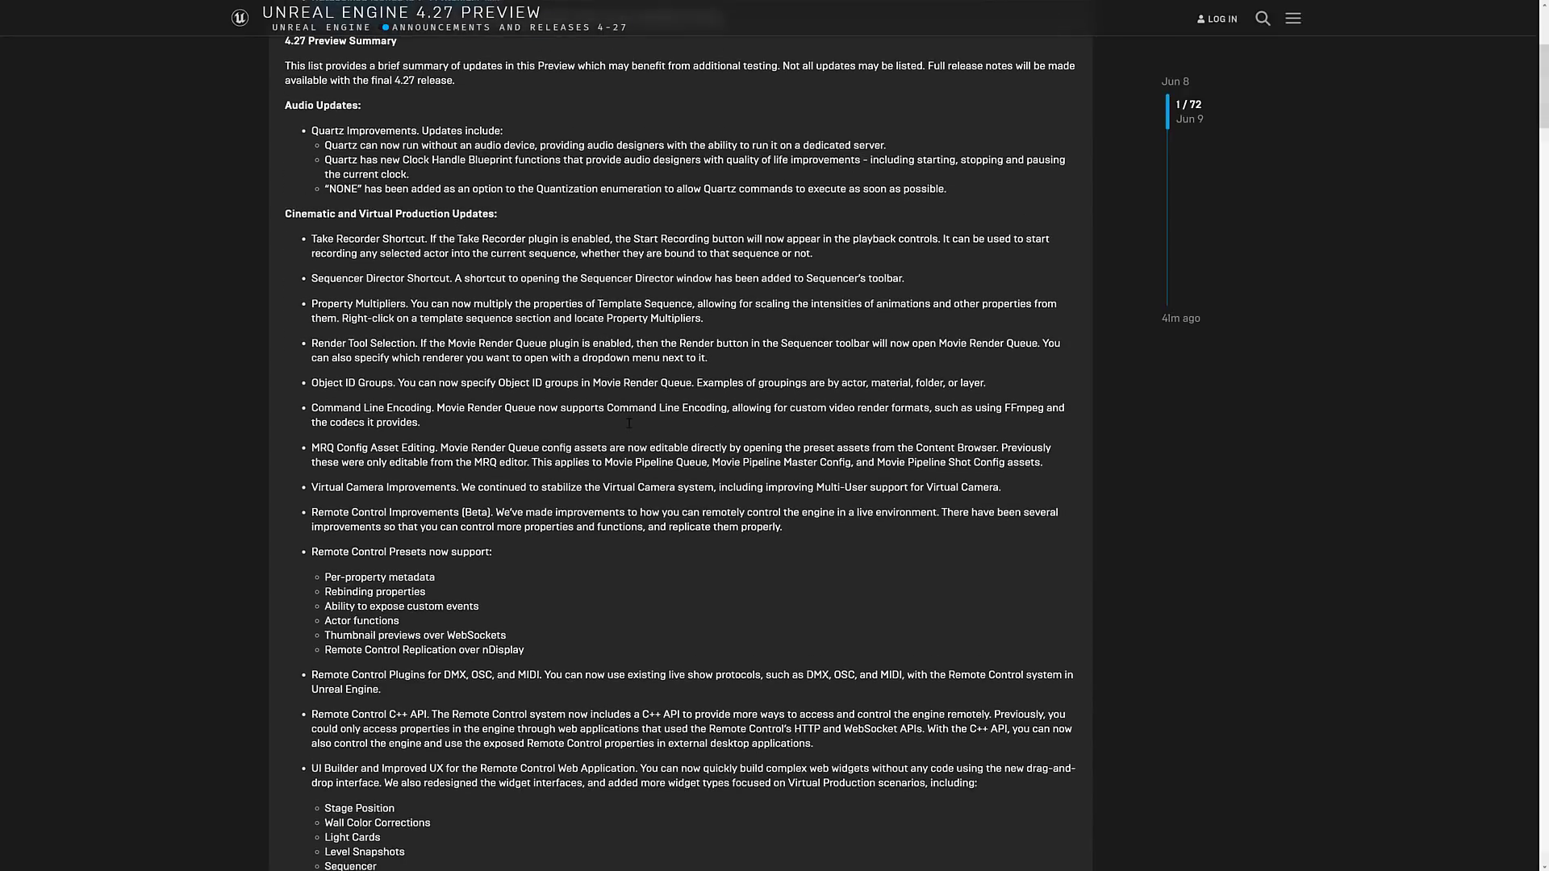
pyautogui.scroll(3)
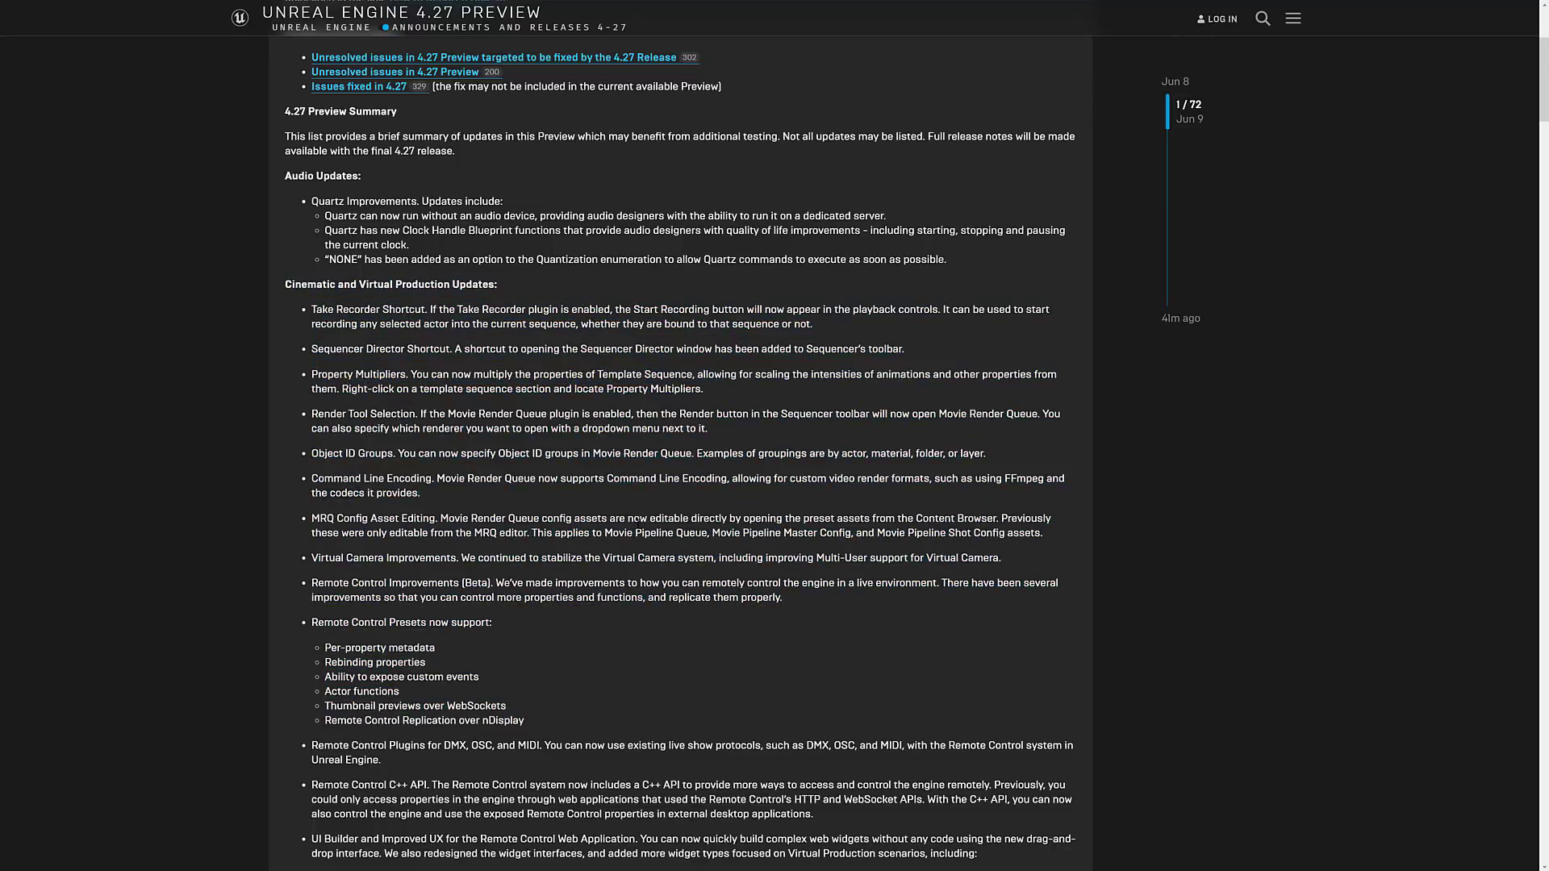
pyautogui.scroll(-3)
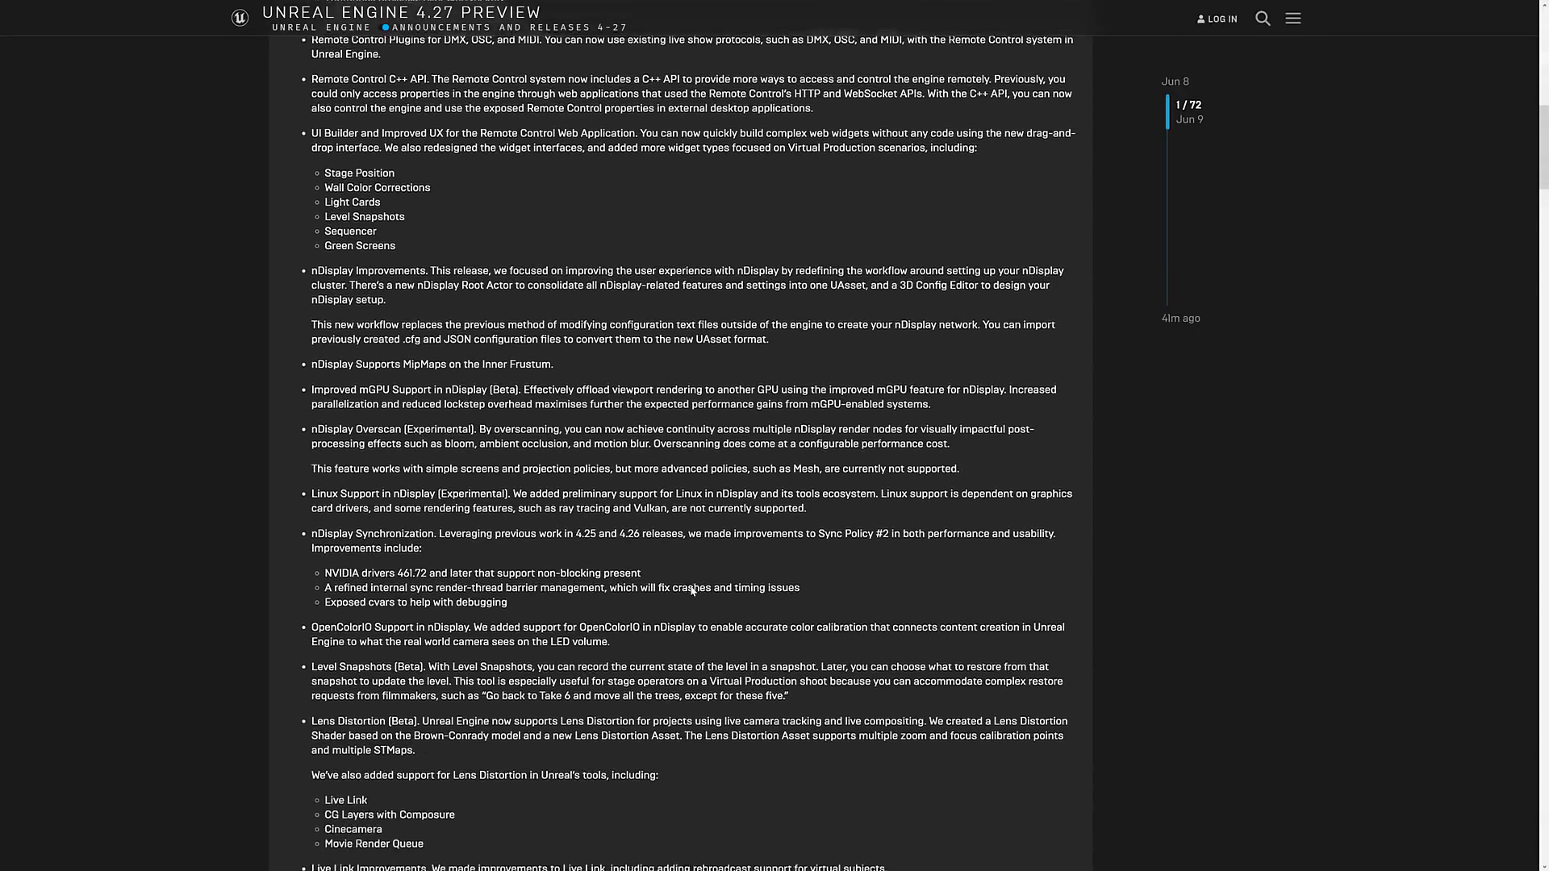
pyautogui.scroll(-3)
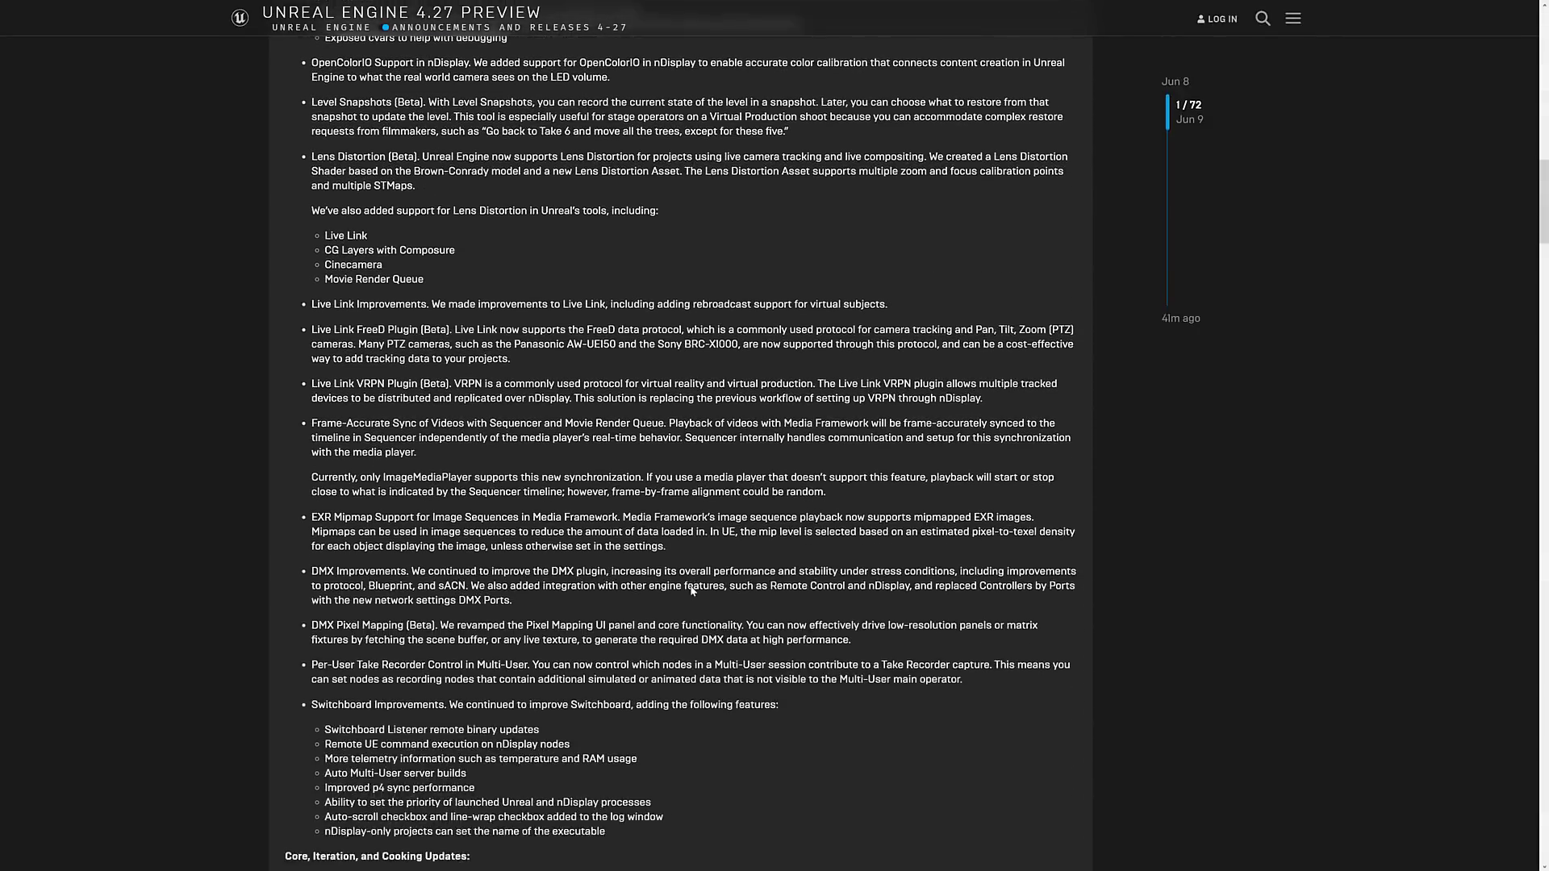
pyautogui.scroll(-3)
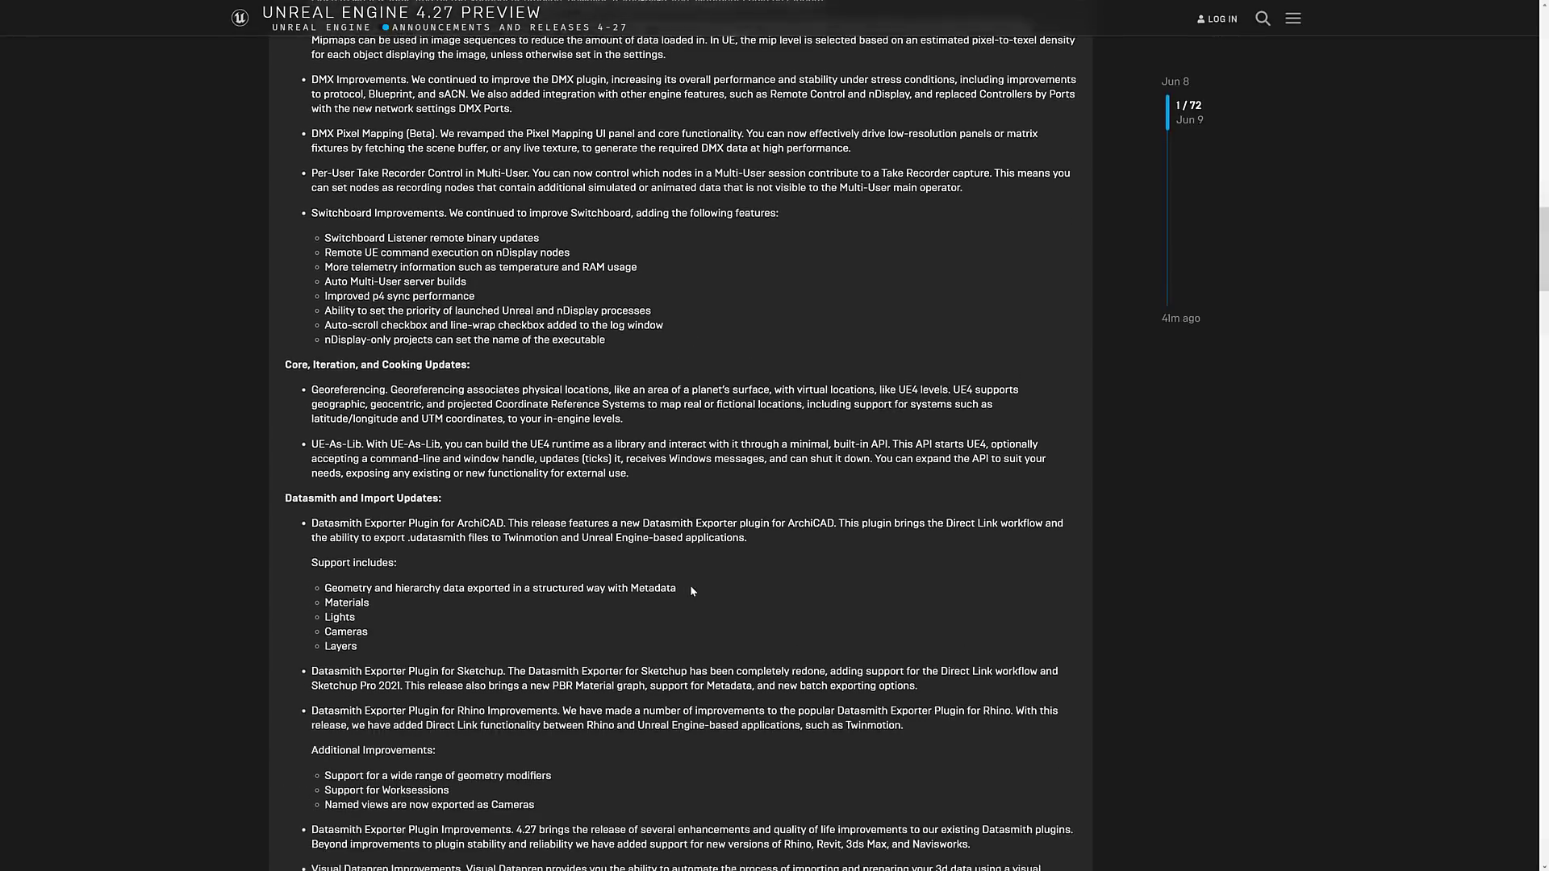
pyautogui.scroll(-3)
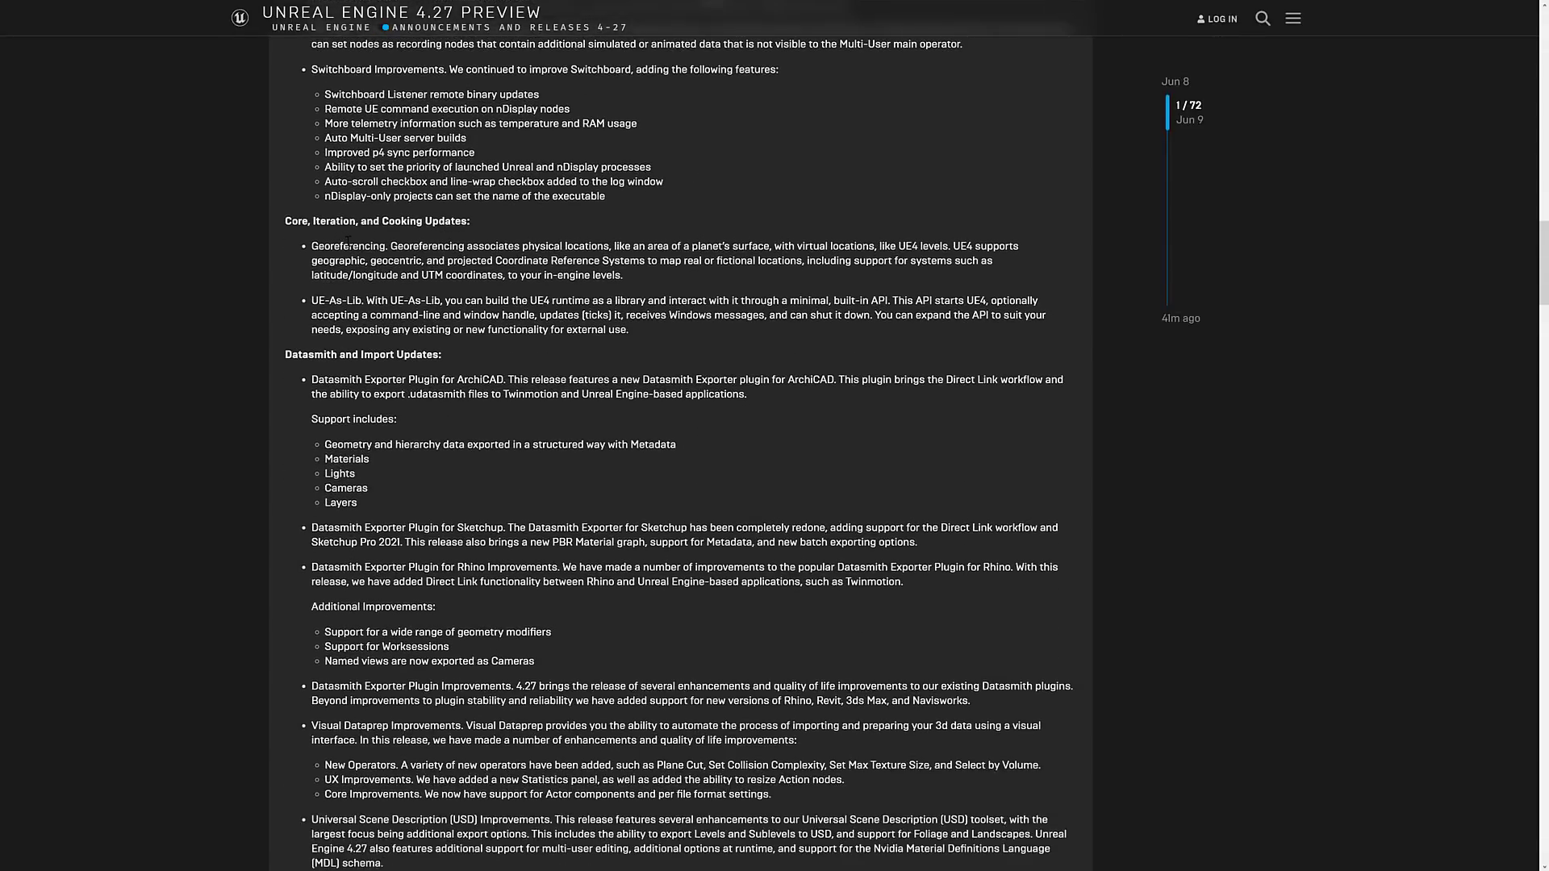
pyautogui.scroll(-3)
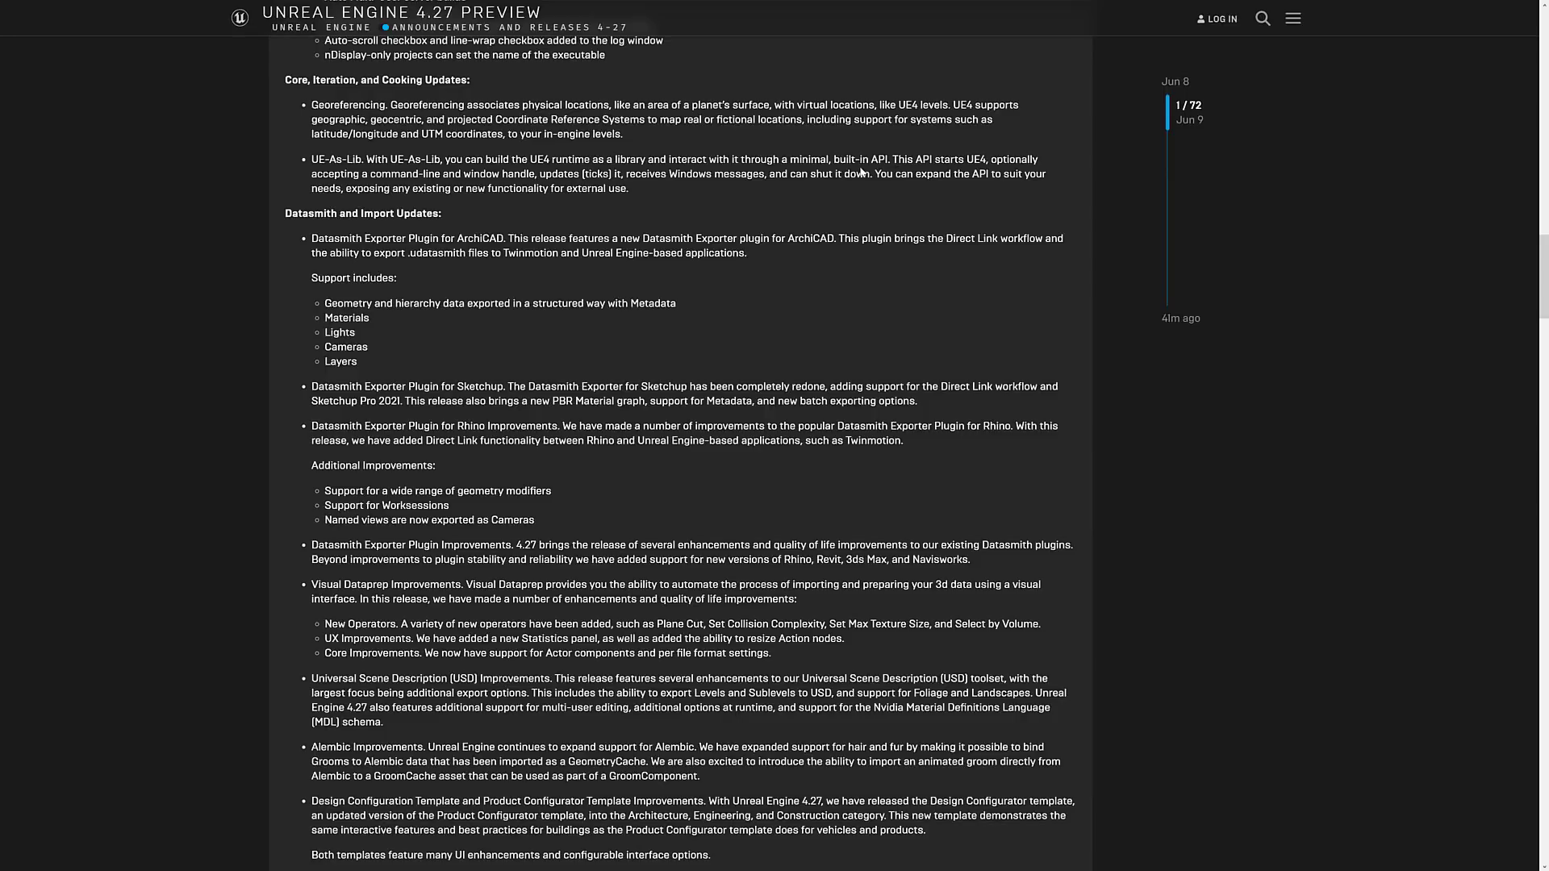
# - Highlight the UE-As-Lib paragraph, clear it, and continue past Datasmith and LiDAR to Gameplay Updates
pyautogui.moveTo(311, 160); pyautogui.dragTo(627, 188)
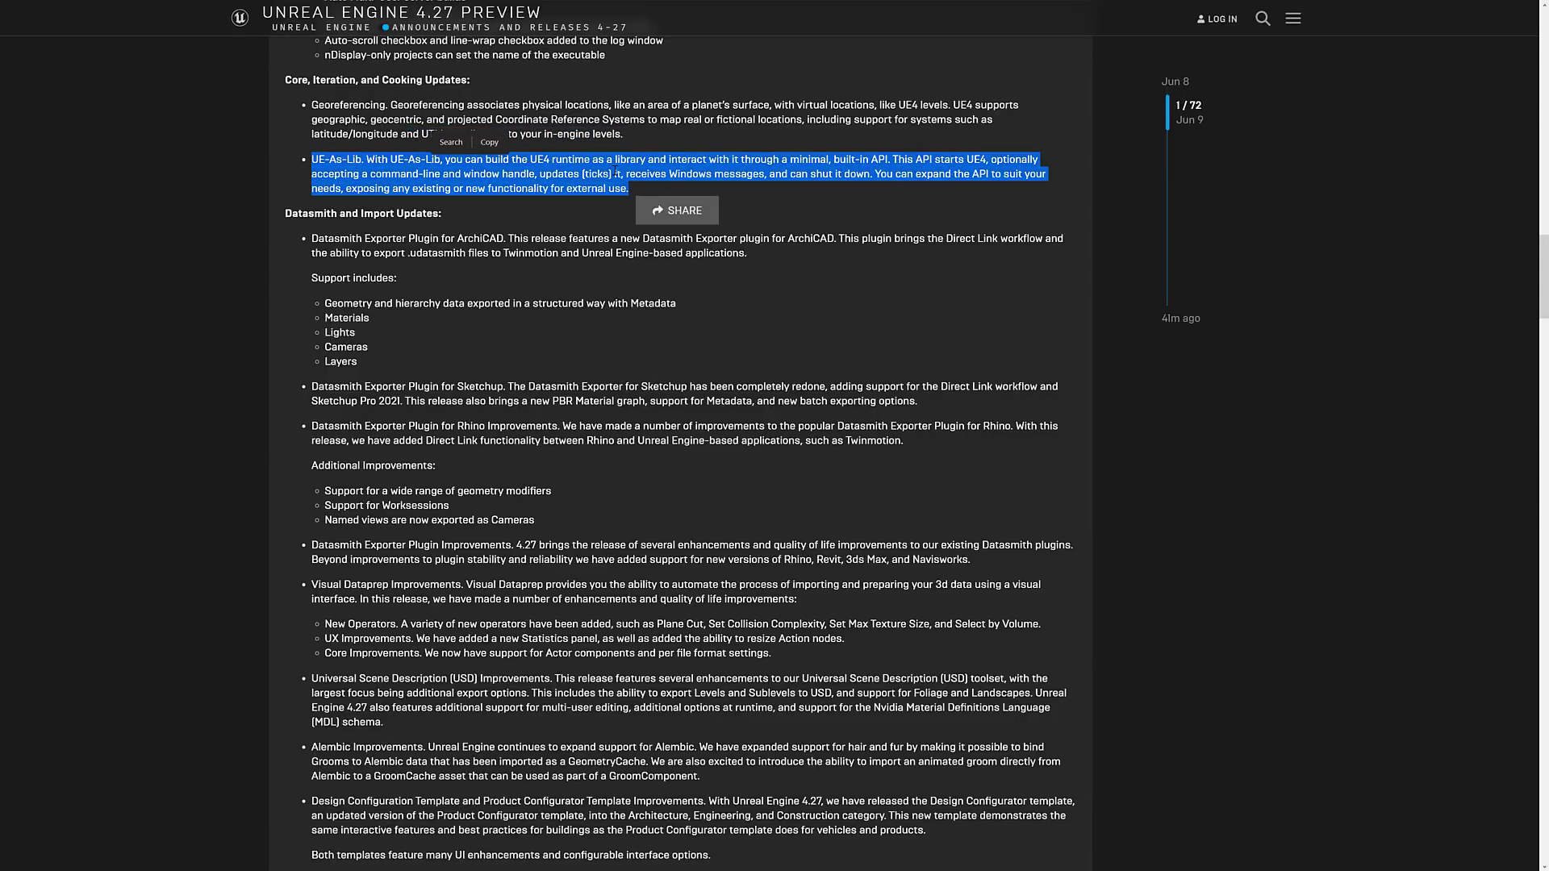
pyautogui.click(676, 210)
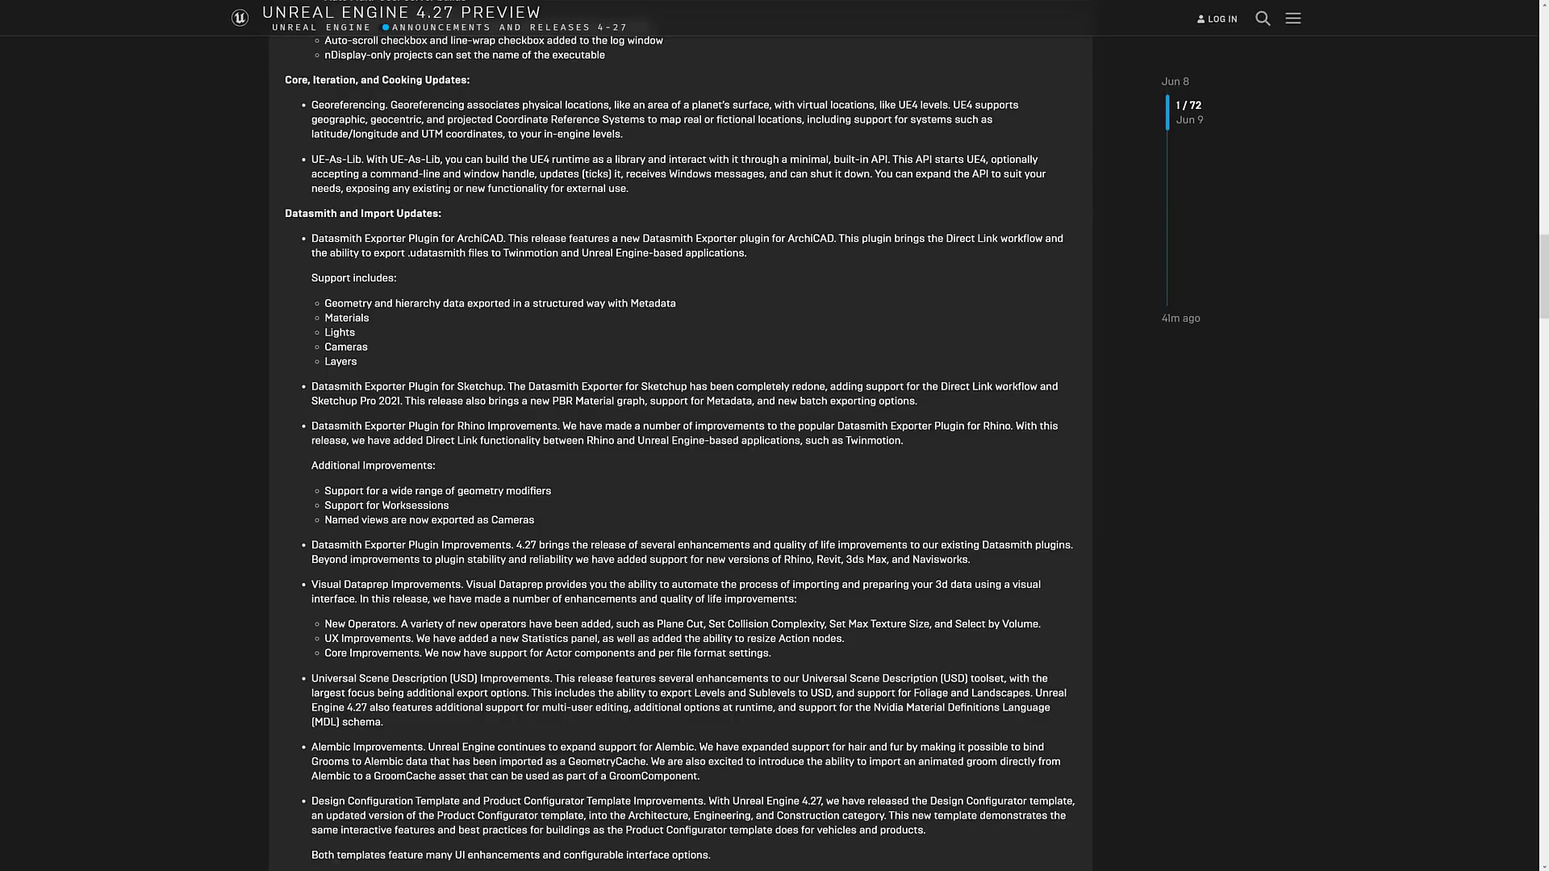
pyautogui.moveTo(765, 256)
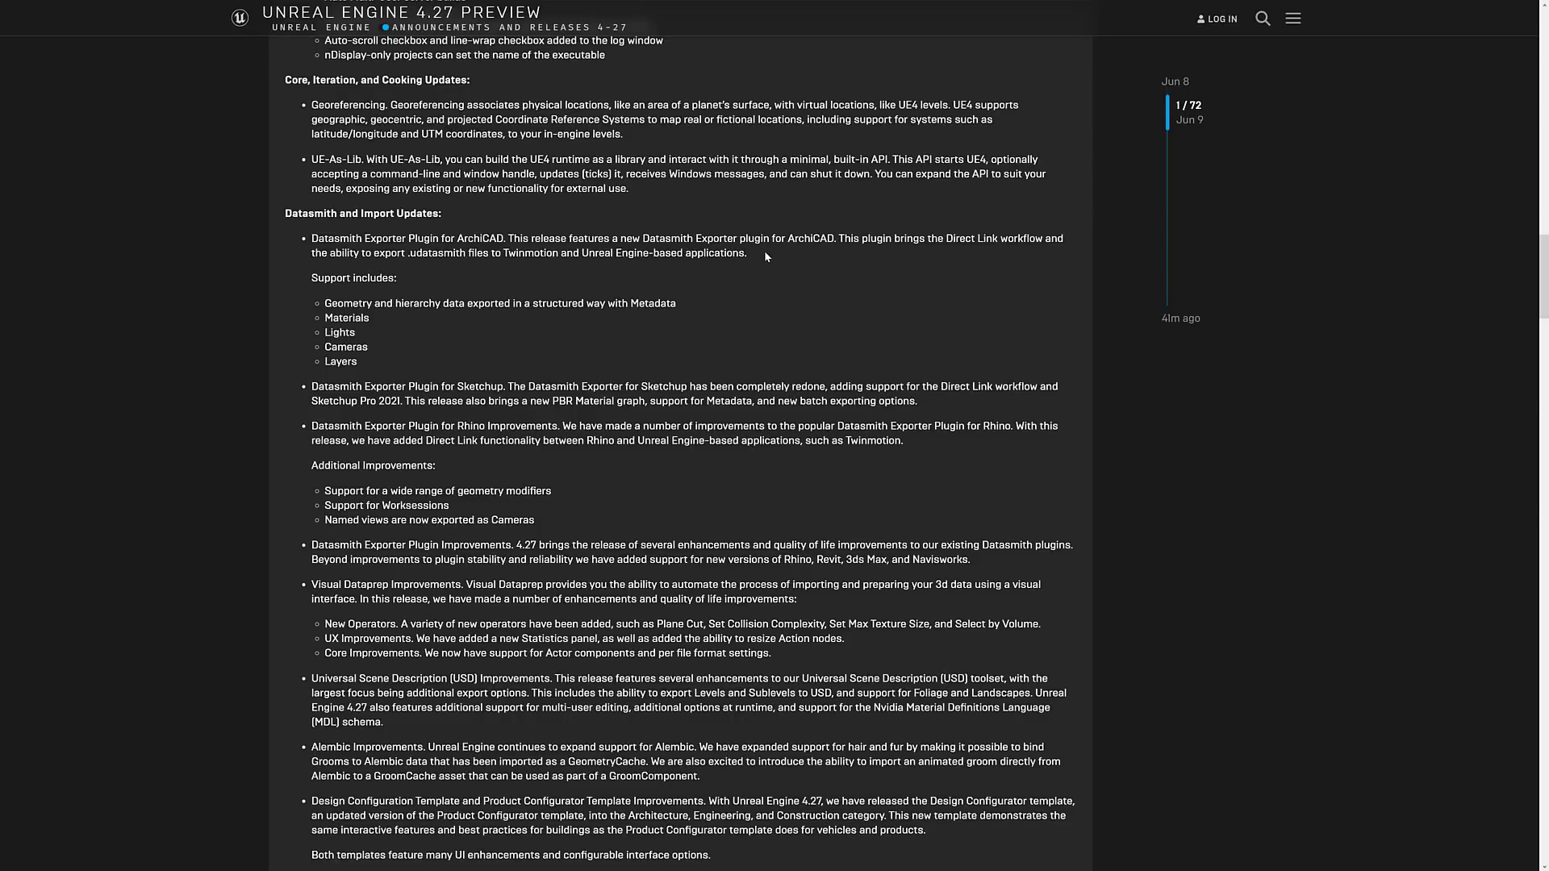
pyautogui.scroll(-3)
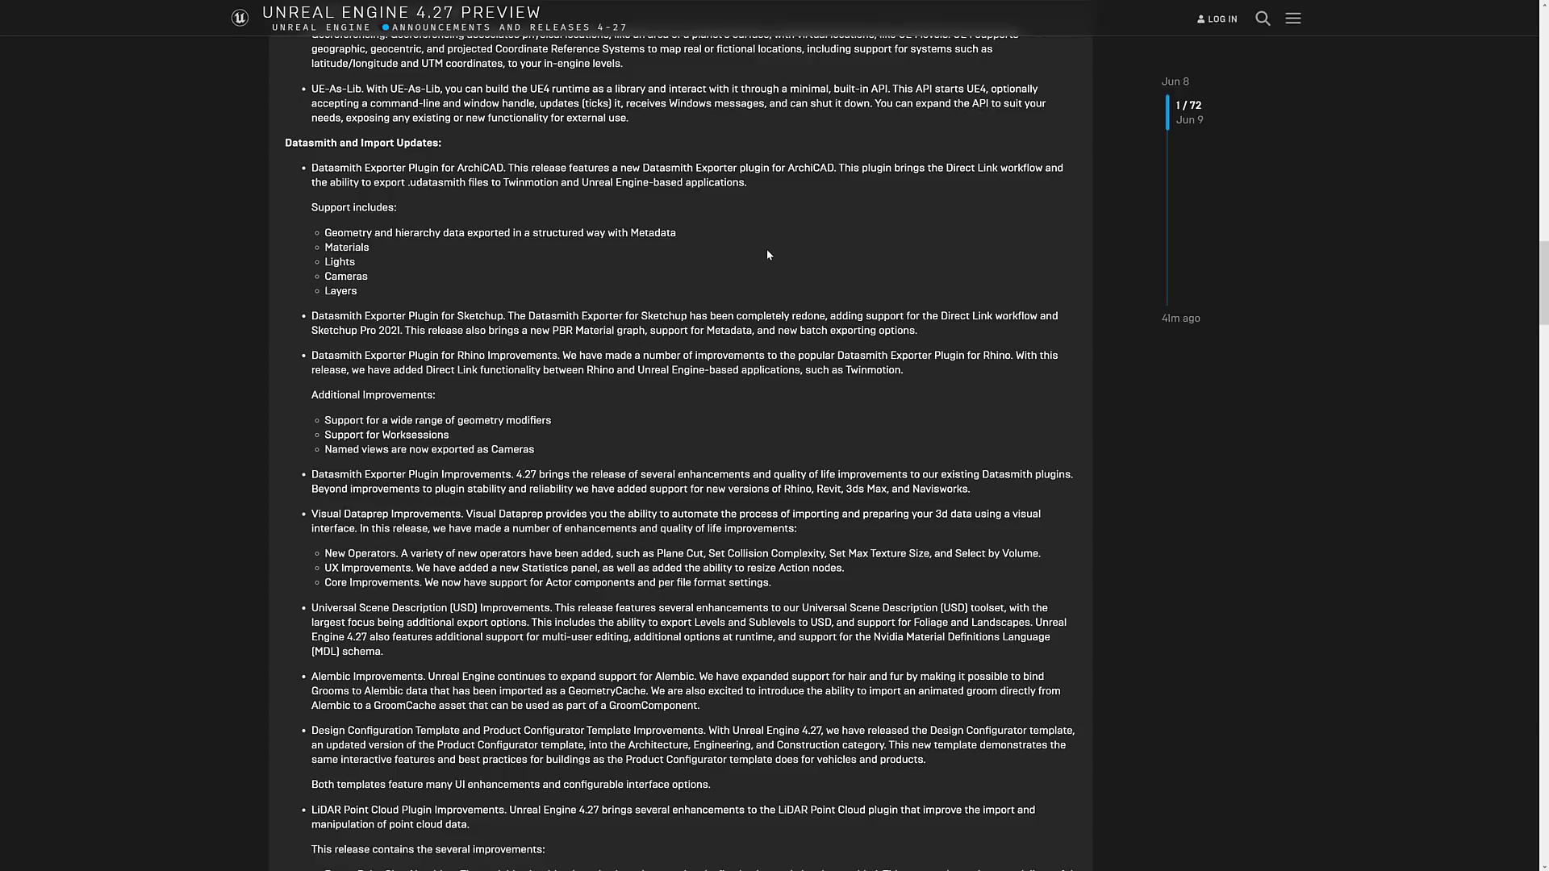
pyautogui.scroll(-3)
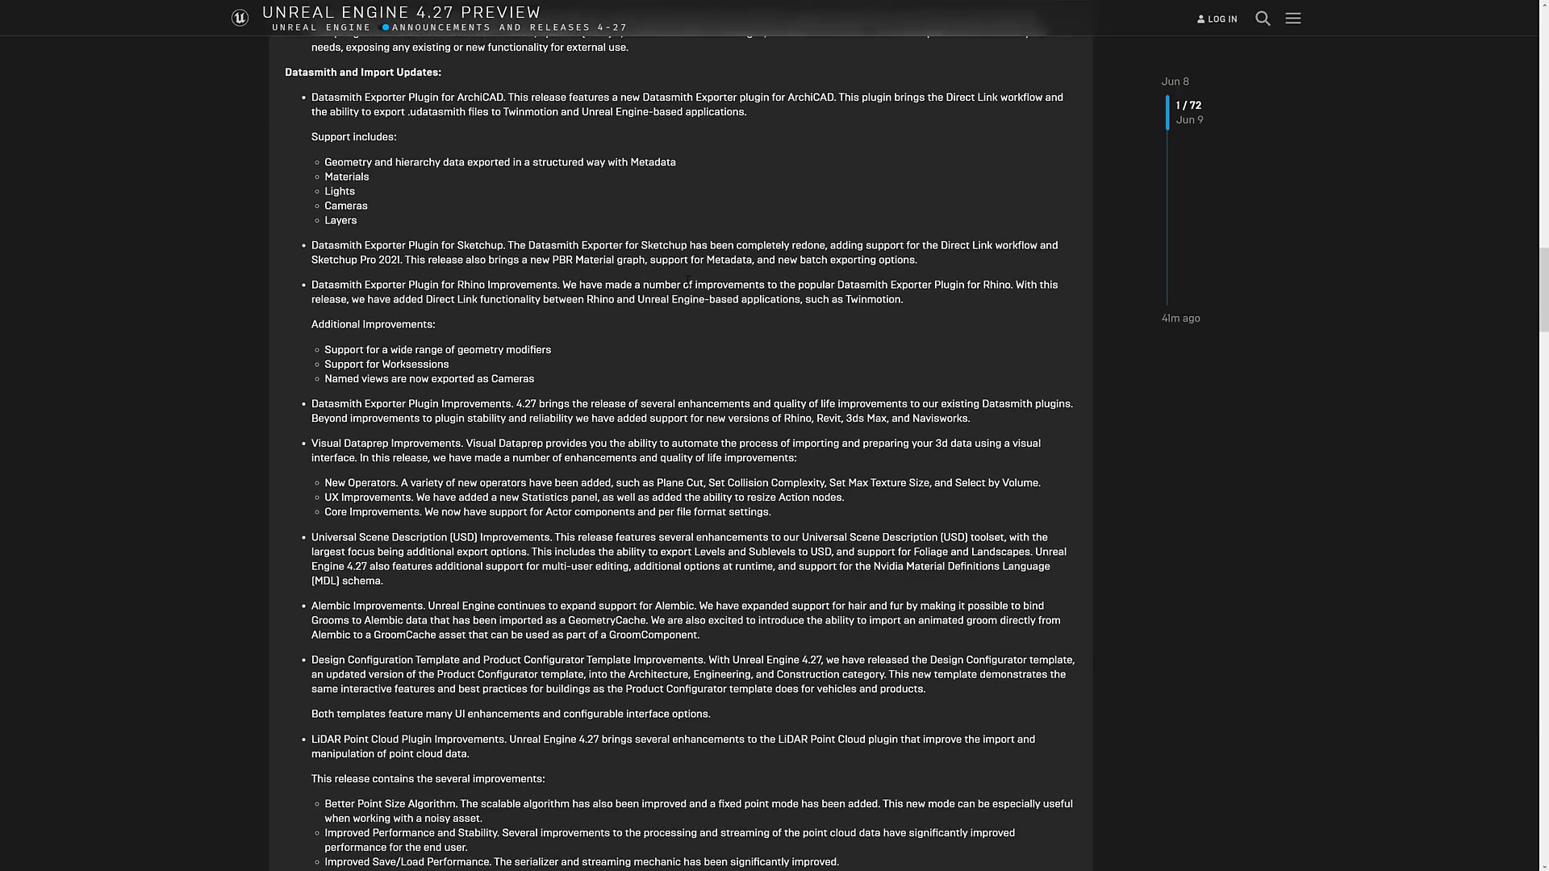
pyautogui.scroll(-3)
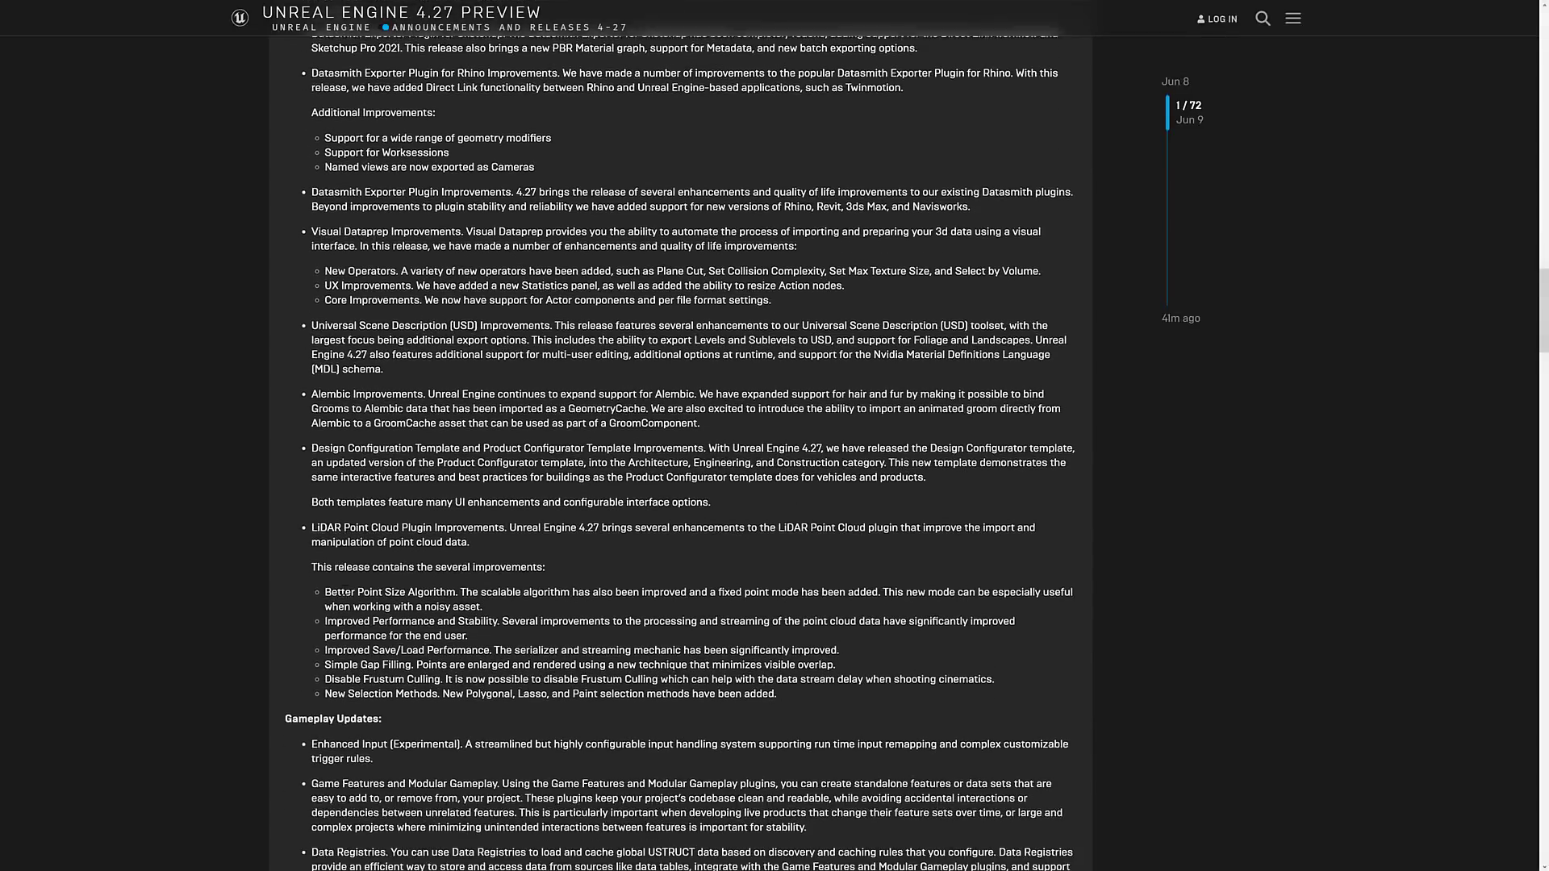
pyautogui.scroll(-3)
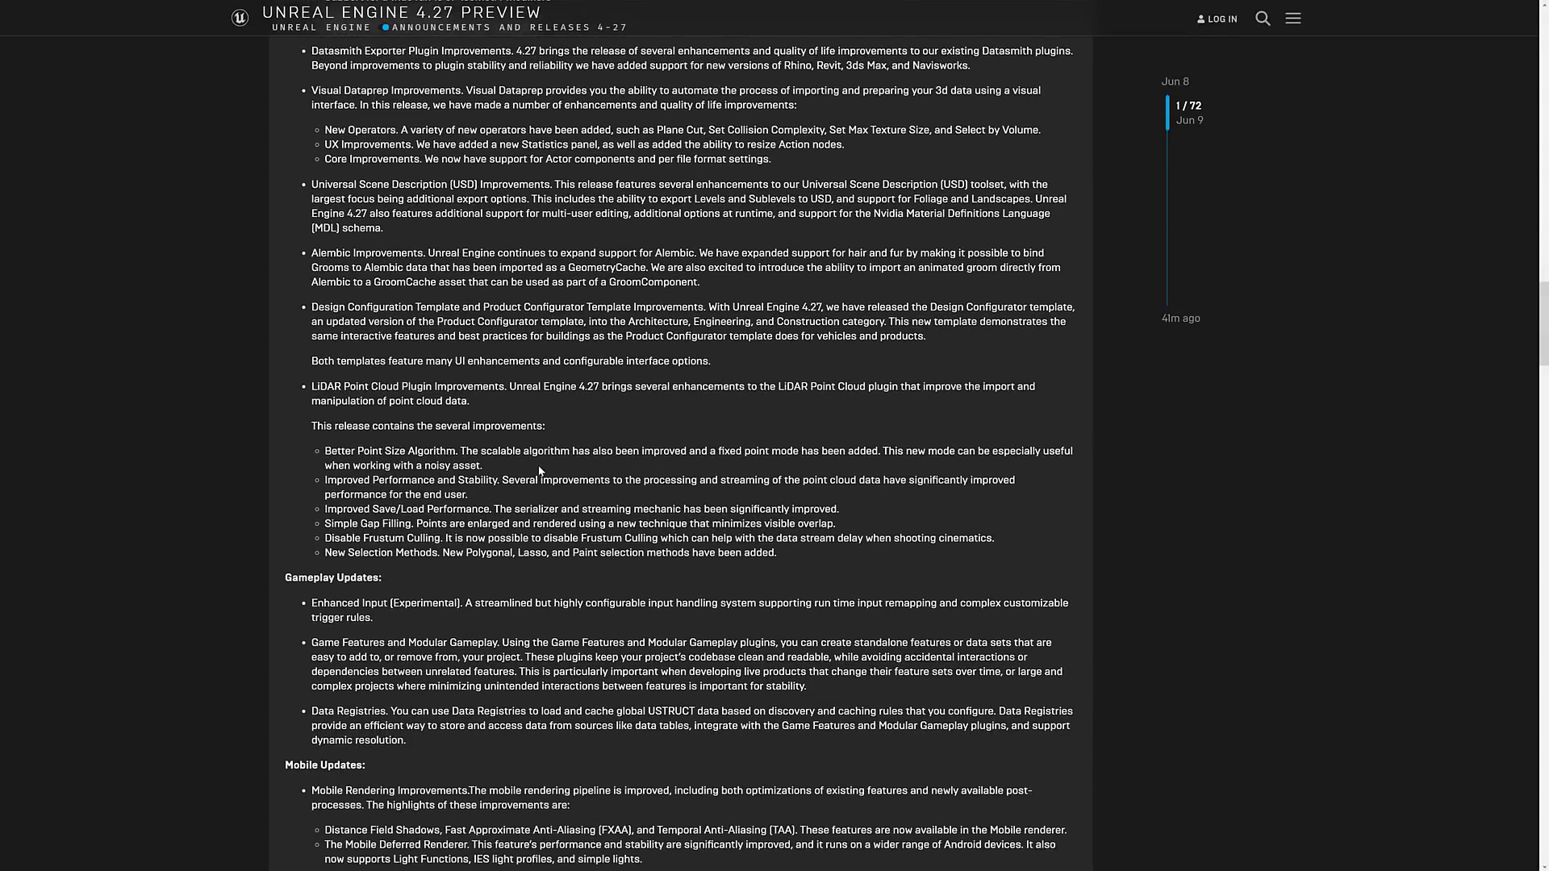
pyautogui.moveTo(729, 411)
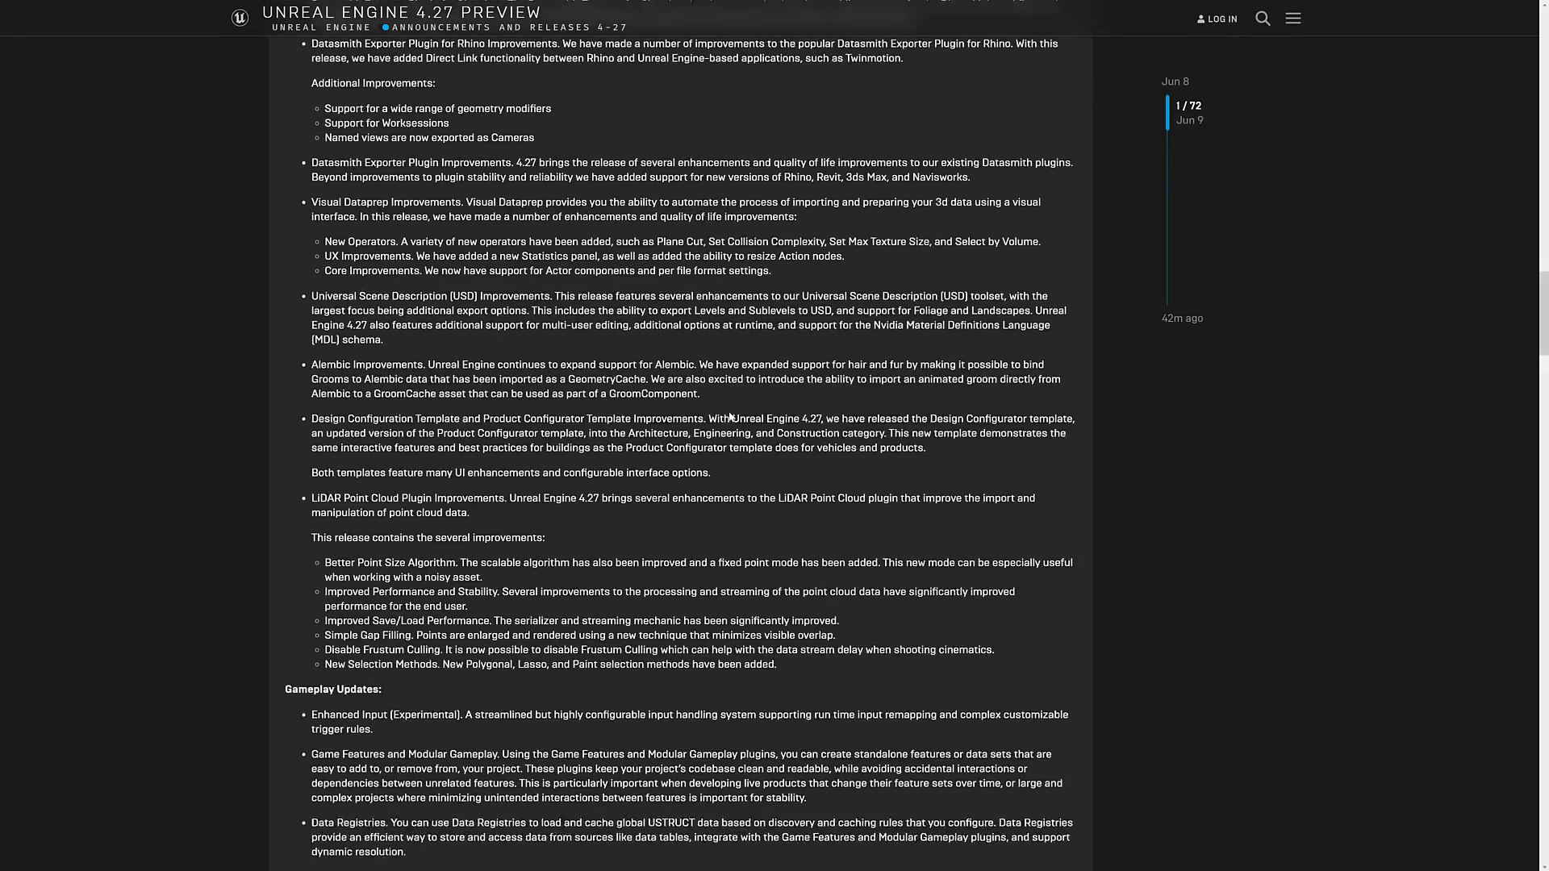
# - Select the Enhanced Input (Experimental) entry and read on through Mobile into Niagara Visual Effects Updates
pyautogui.scroll(-3)
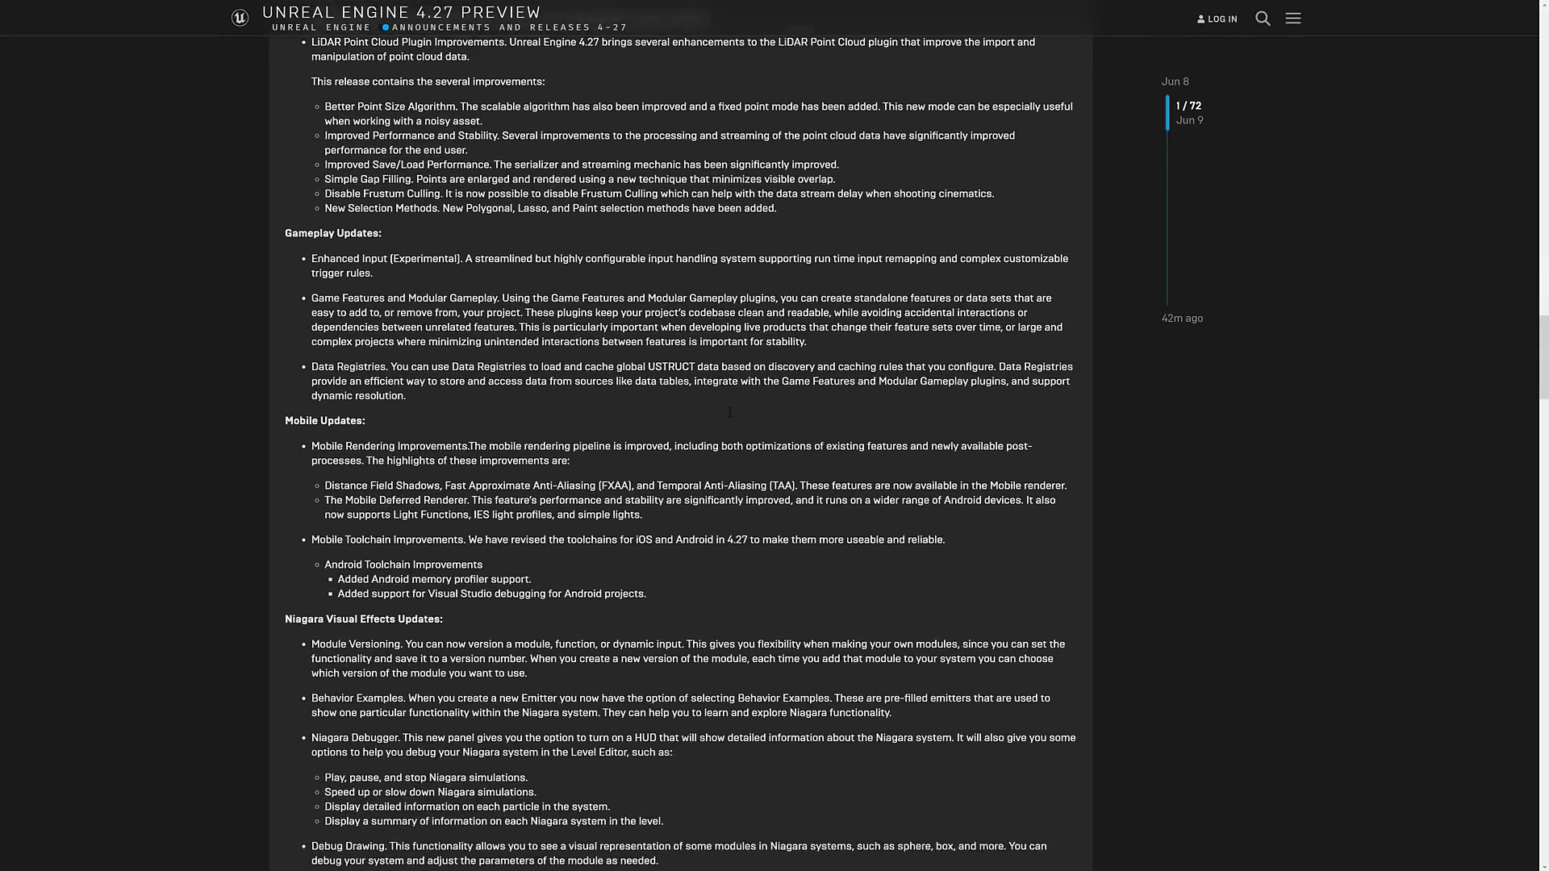
pyautogui.scroll(-3)
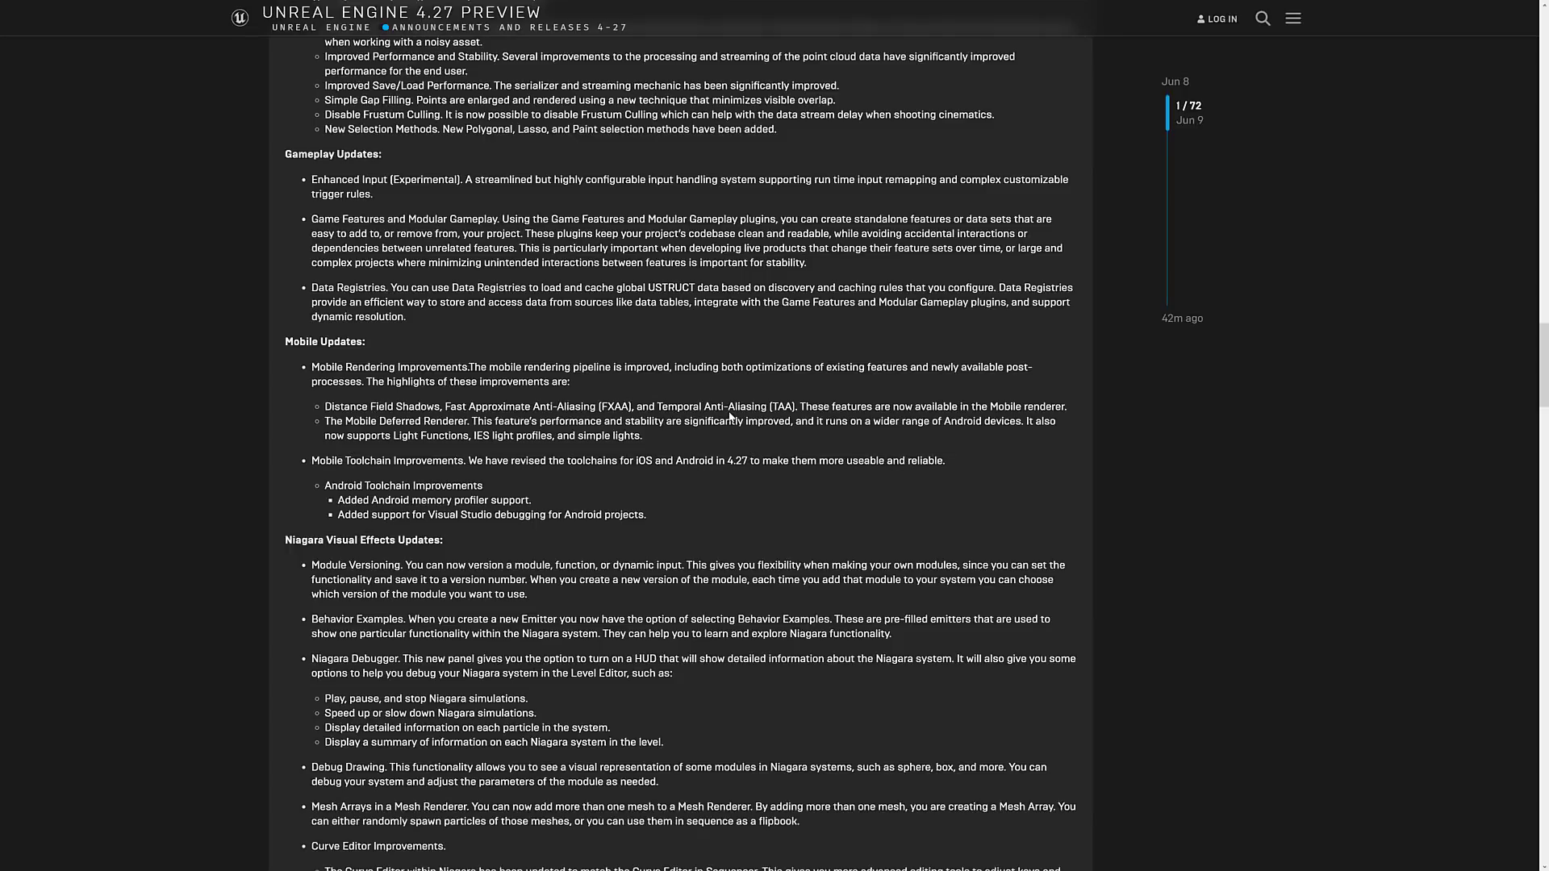
pyautogui.moveTo(289, 179)
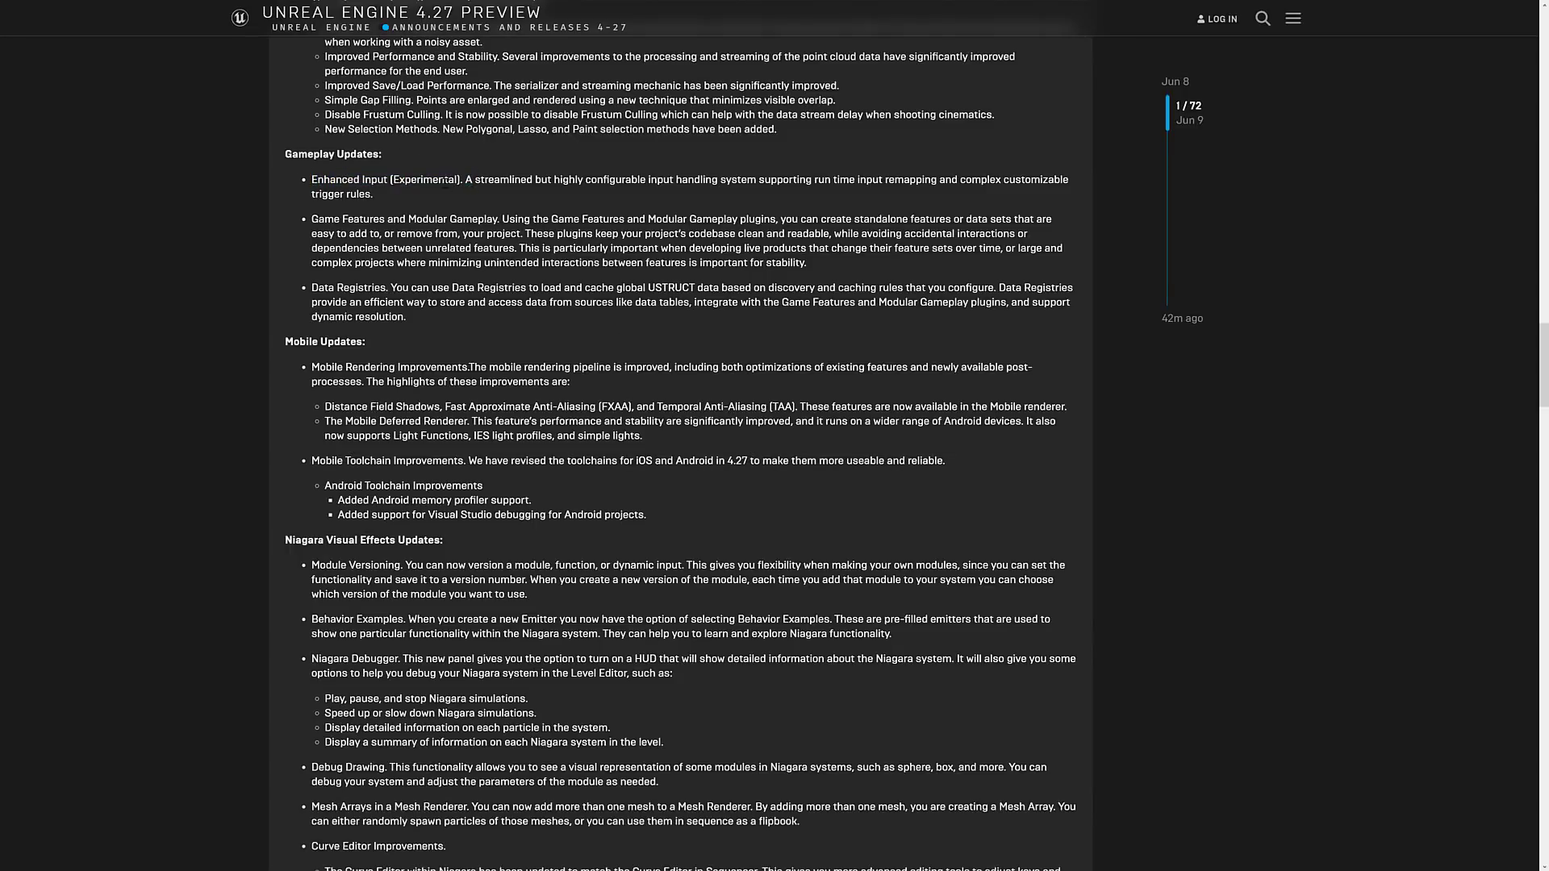
pyautogui.doubleClick(424, 180)
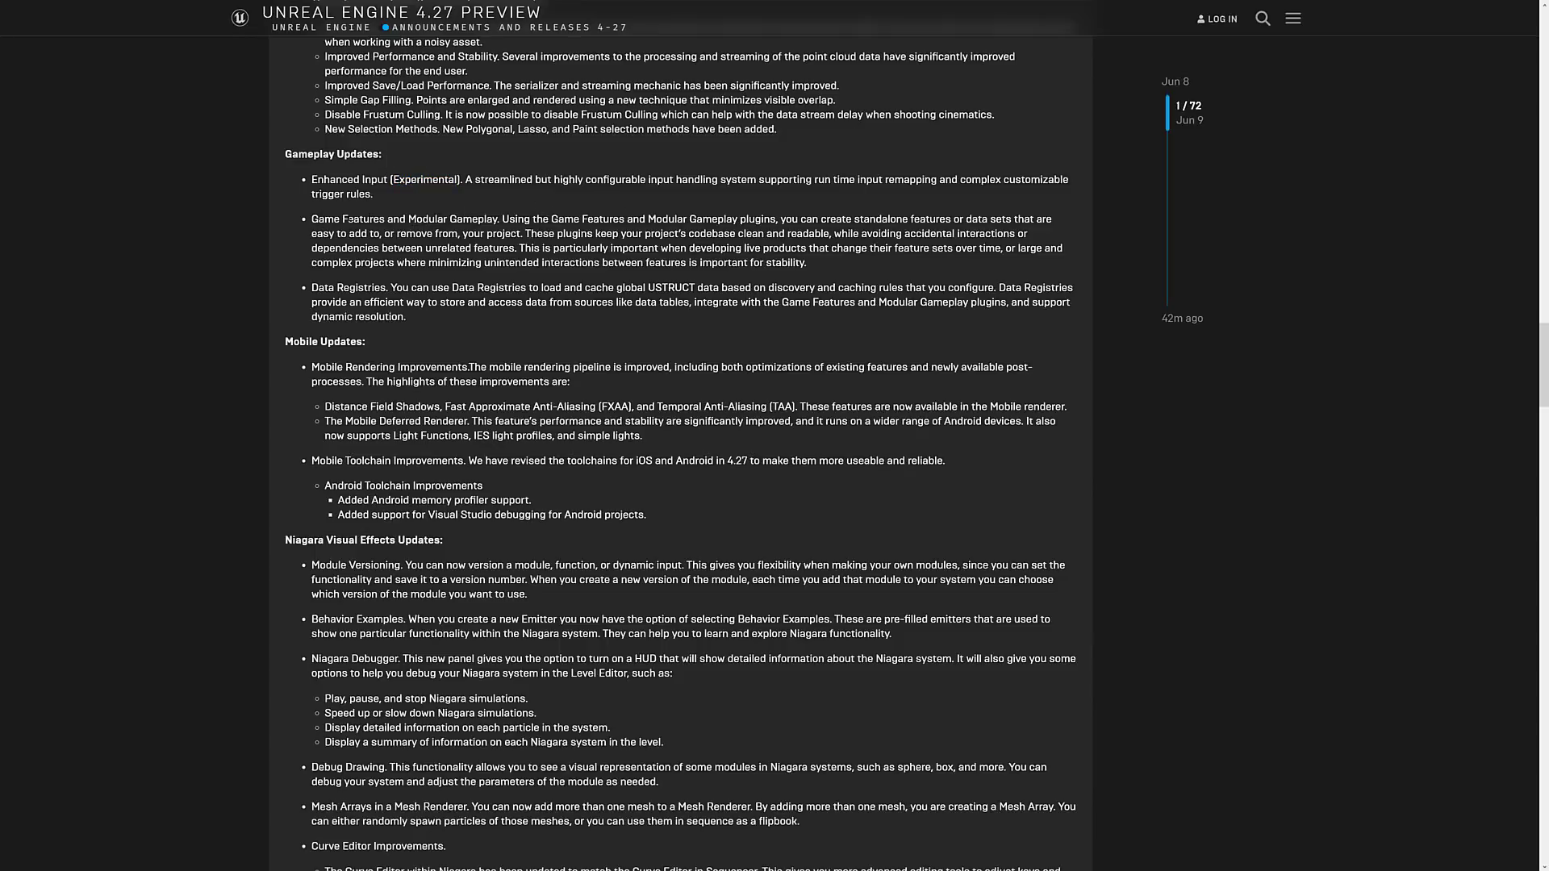
pyautogui.moveTo(698, 209)
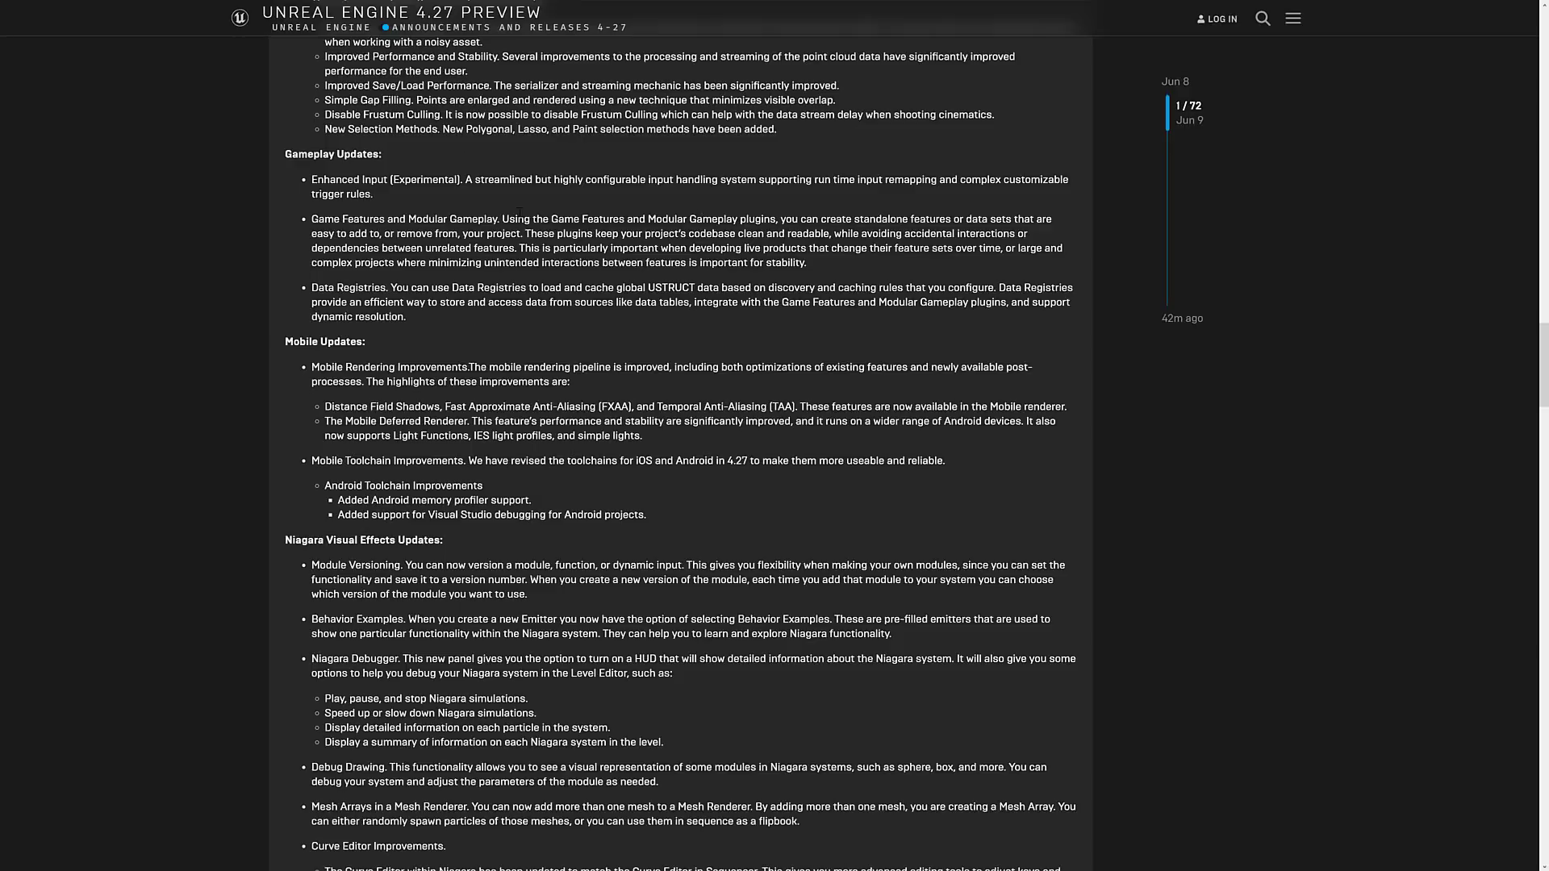
pyautogui.scroll(-3)
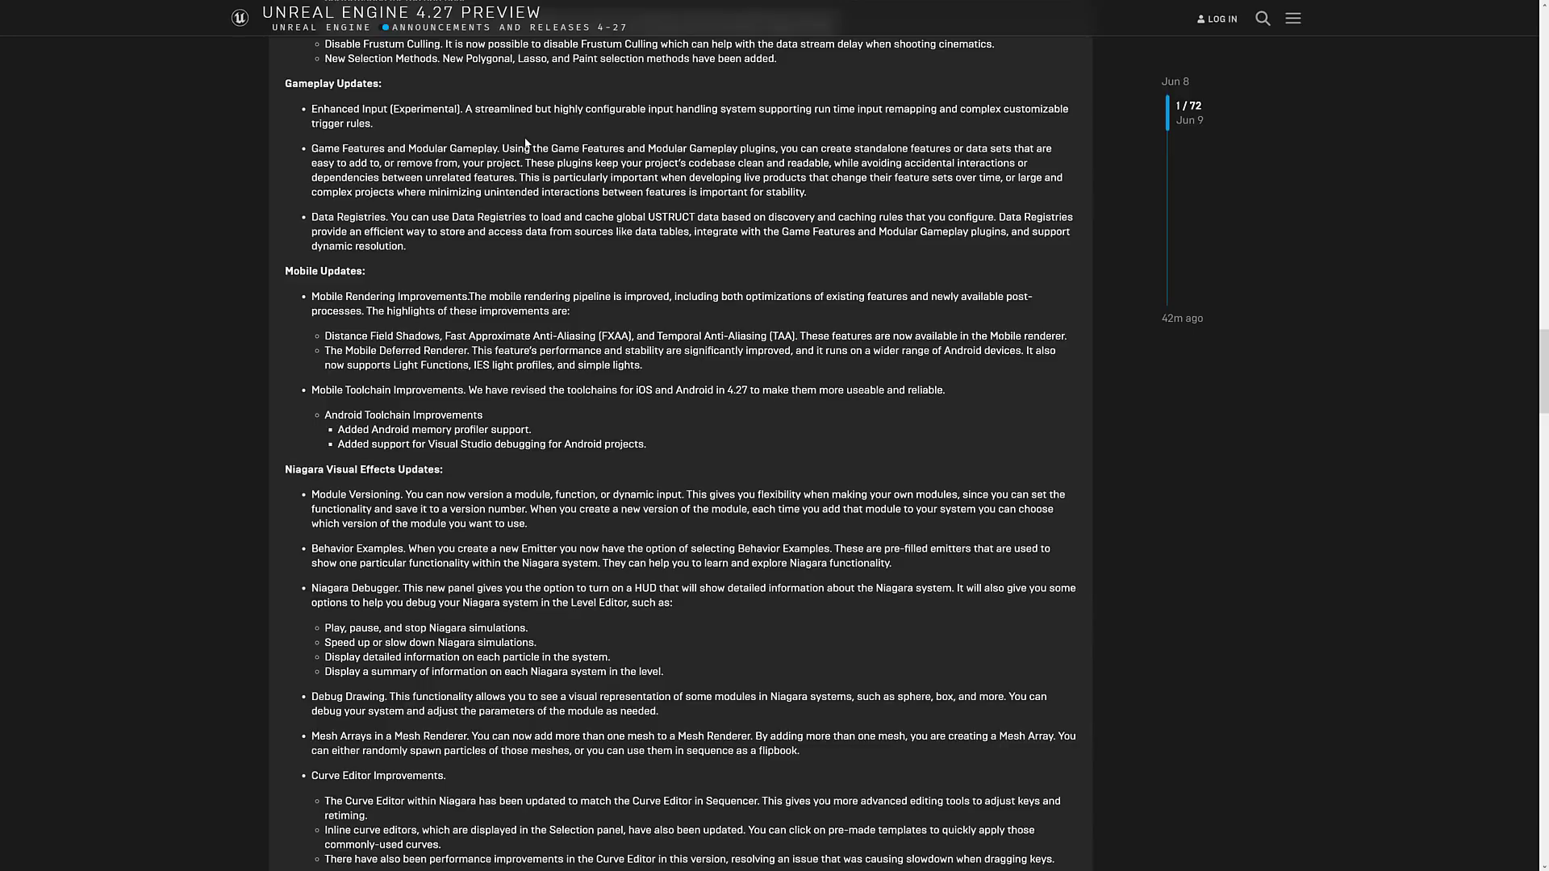
pyautogui.scroll(-3)
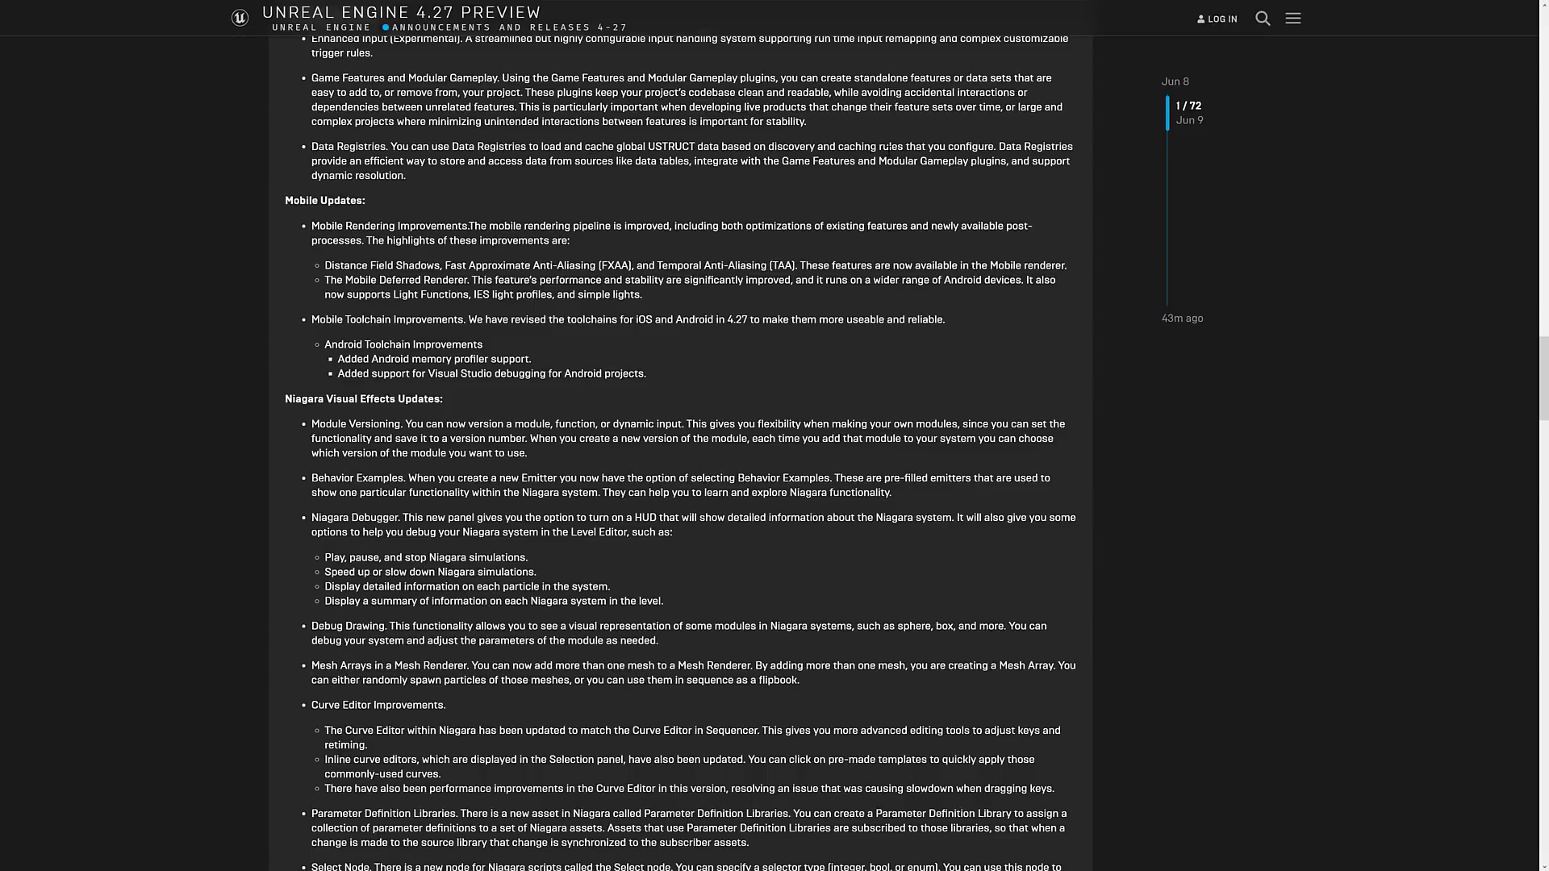
# - Read the rest of the Niagara updates through UX Improvements up to RAD Tools Integration
pyautogui.scroll(-3)
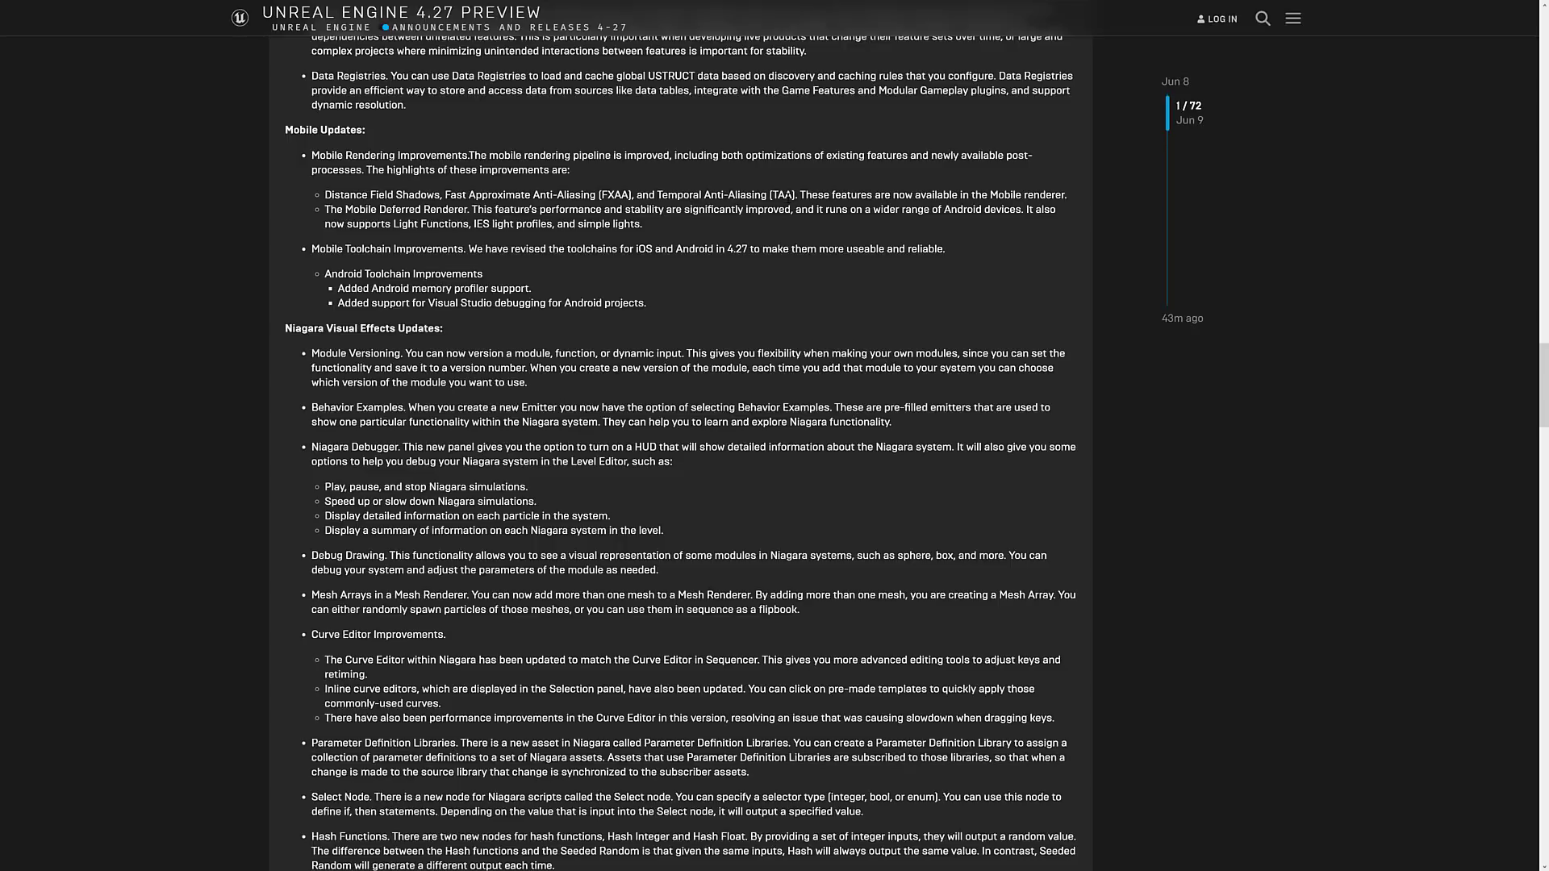
pyautogui.scroll(-3)
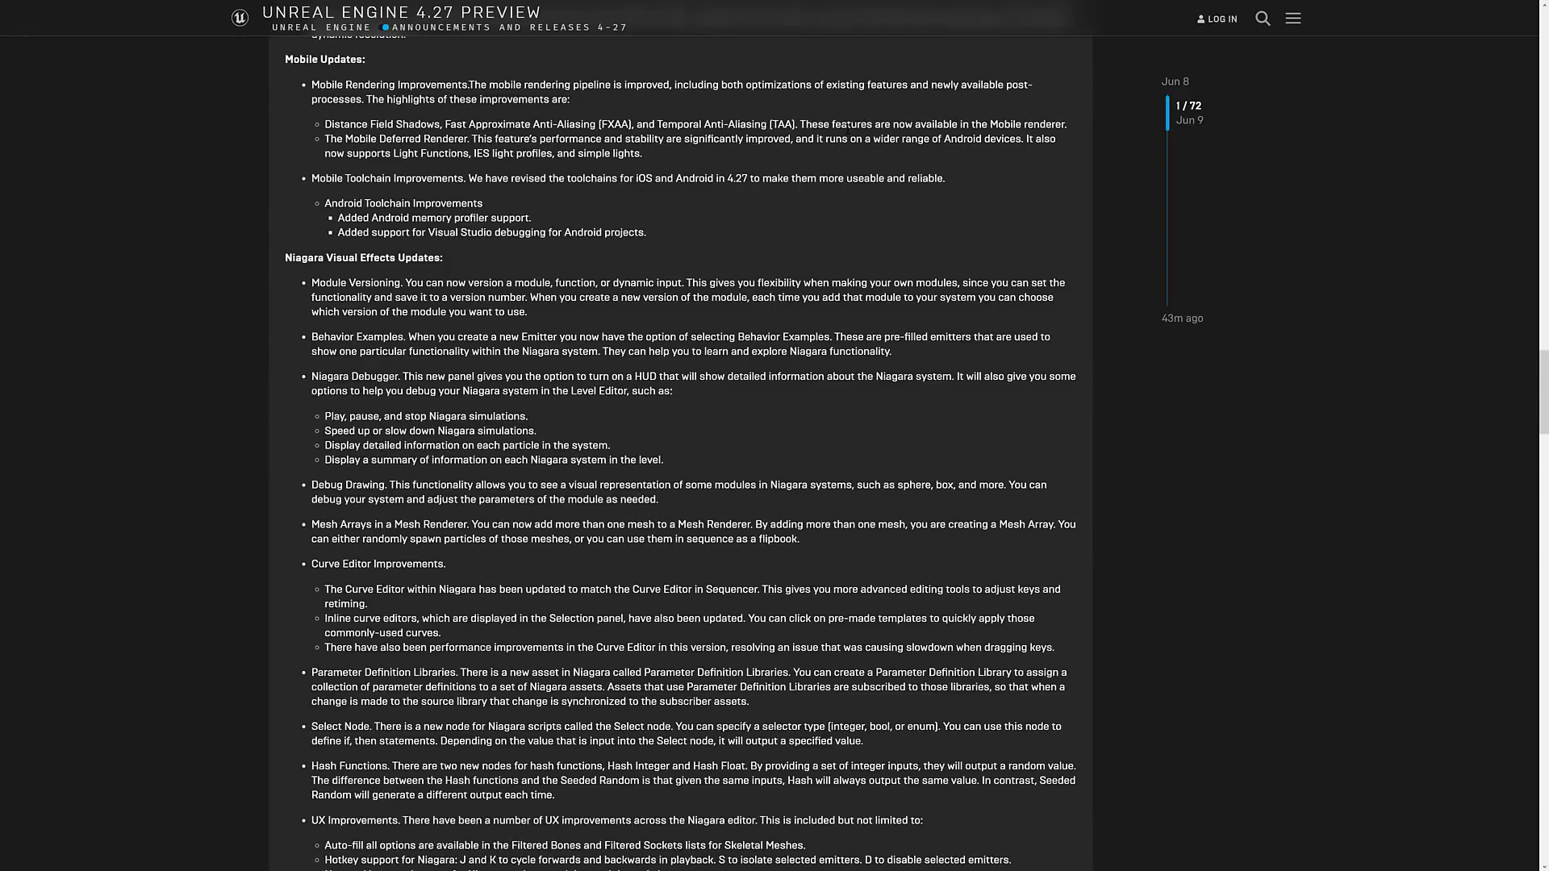
pyautogui.scroll(-3)
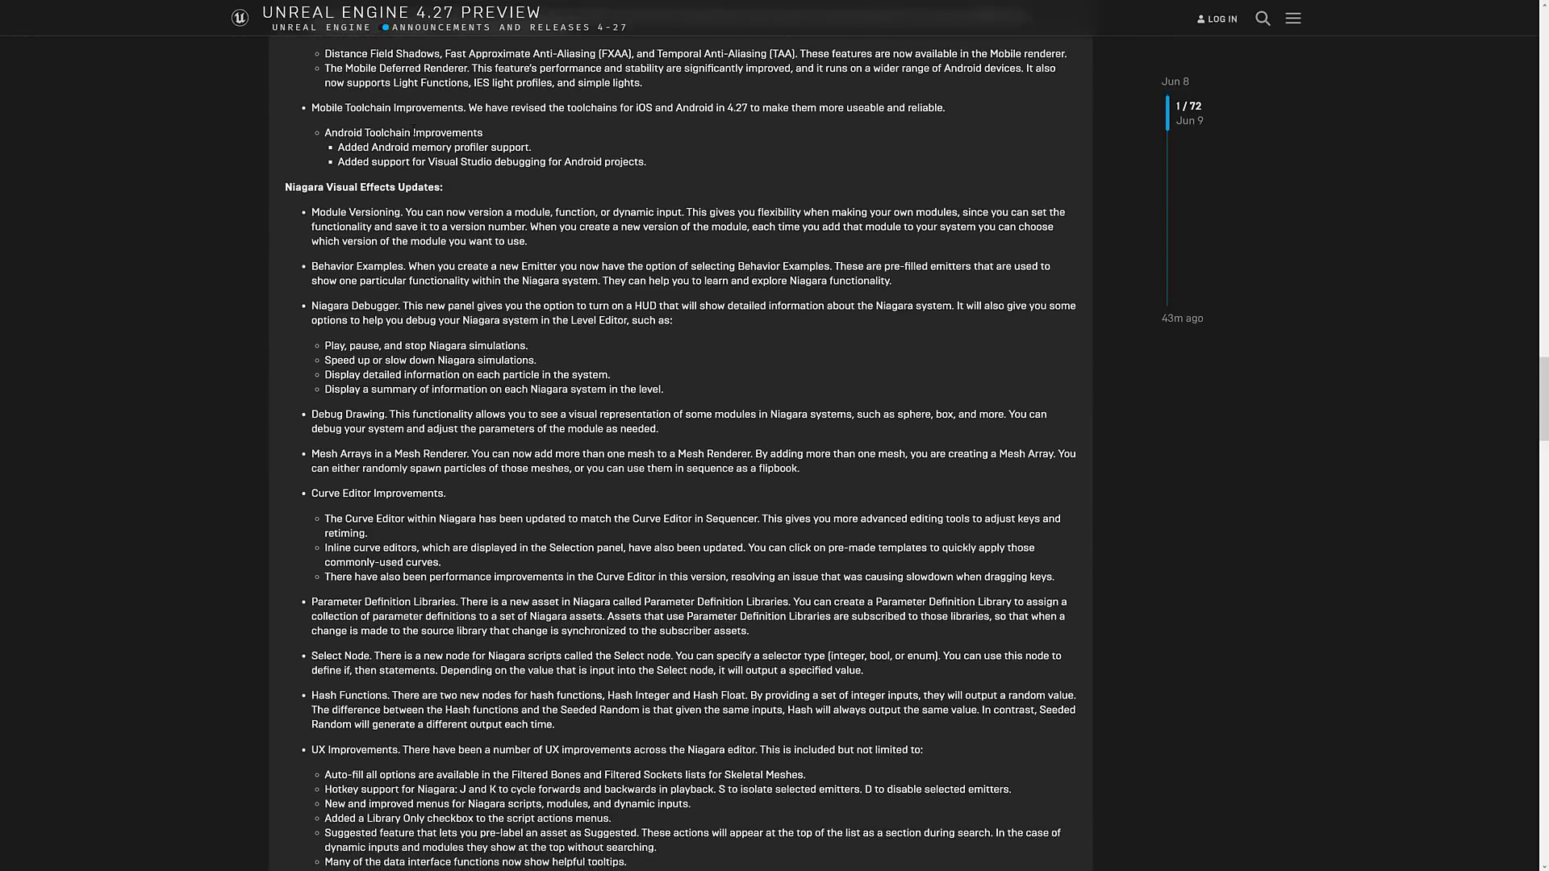
pyautogui.scroll(-3)
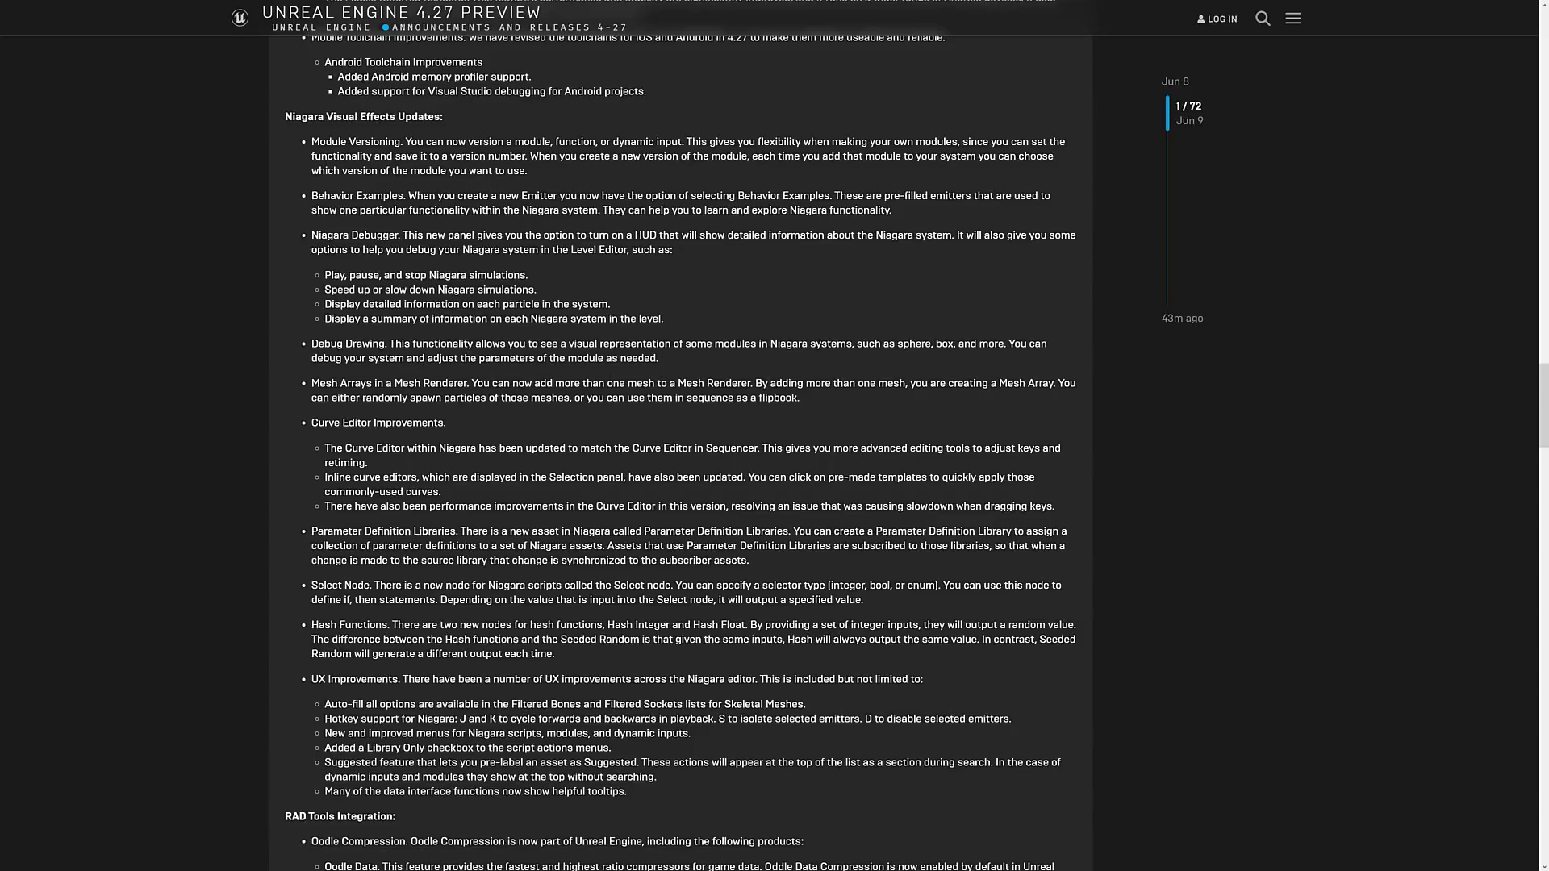
pyautogui.moveTo(710, 136)
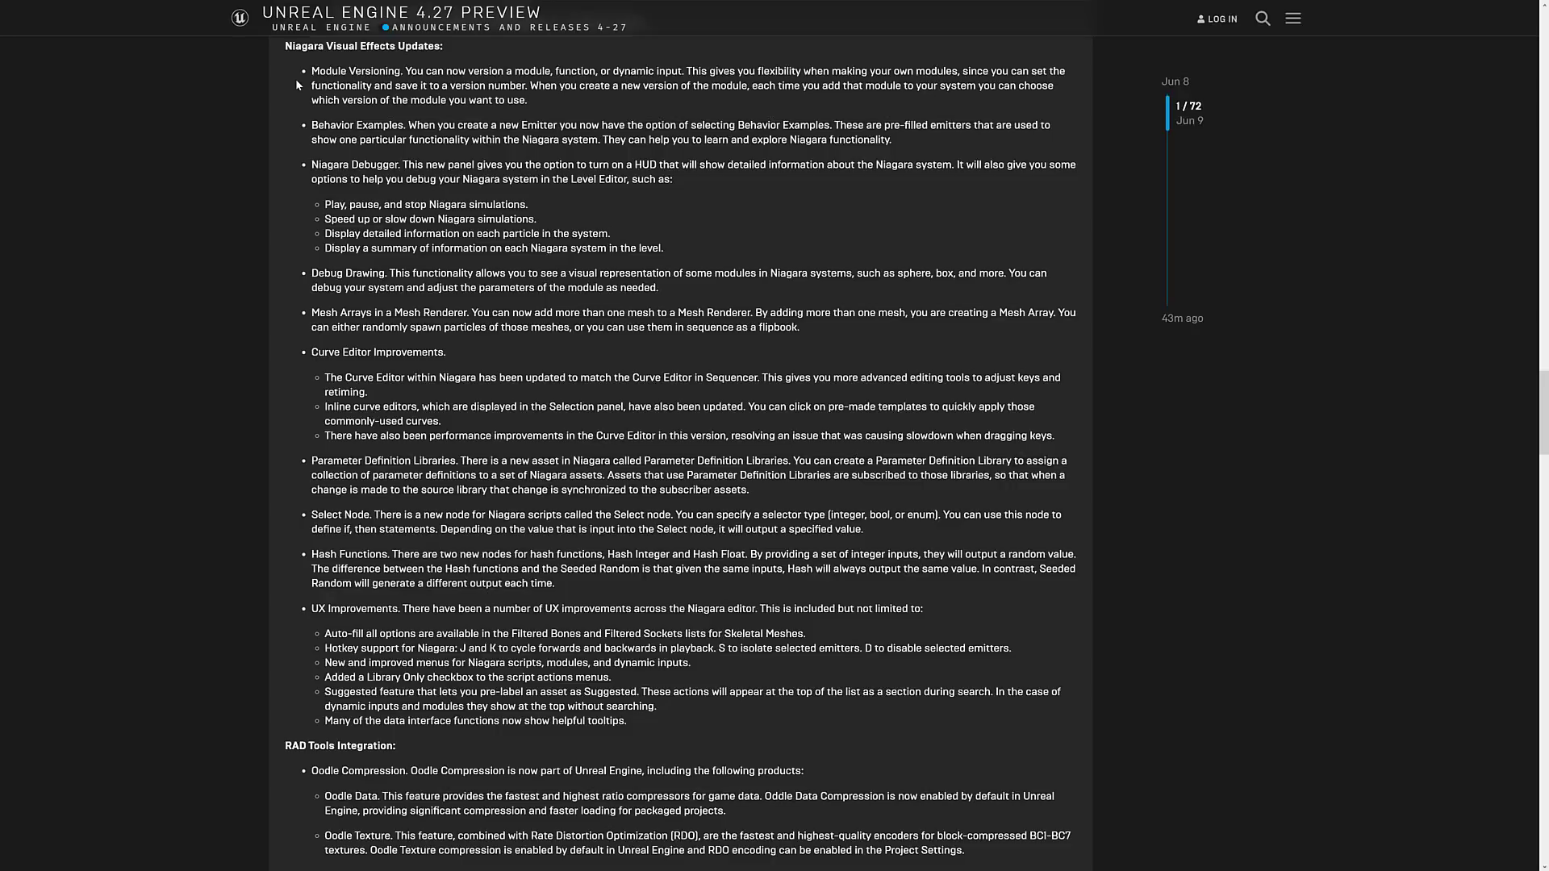
pyautogui.moveTo(436, 801)
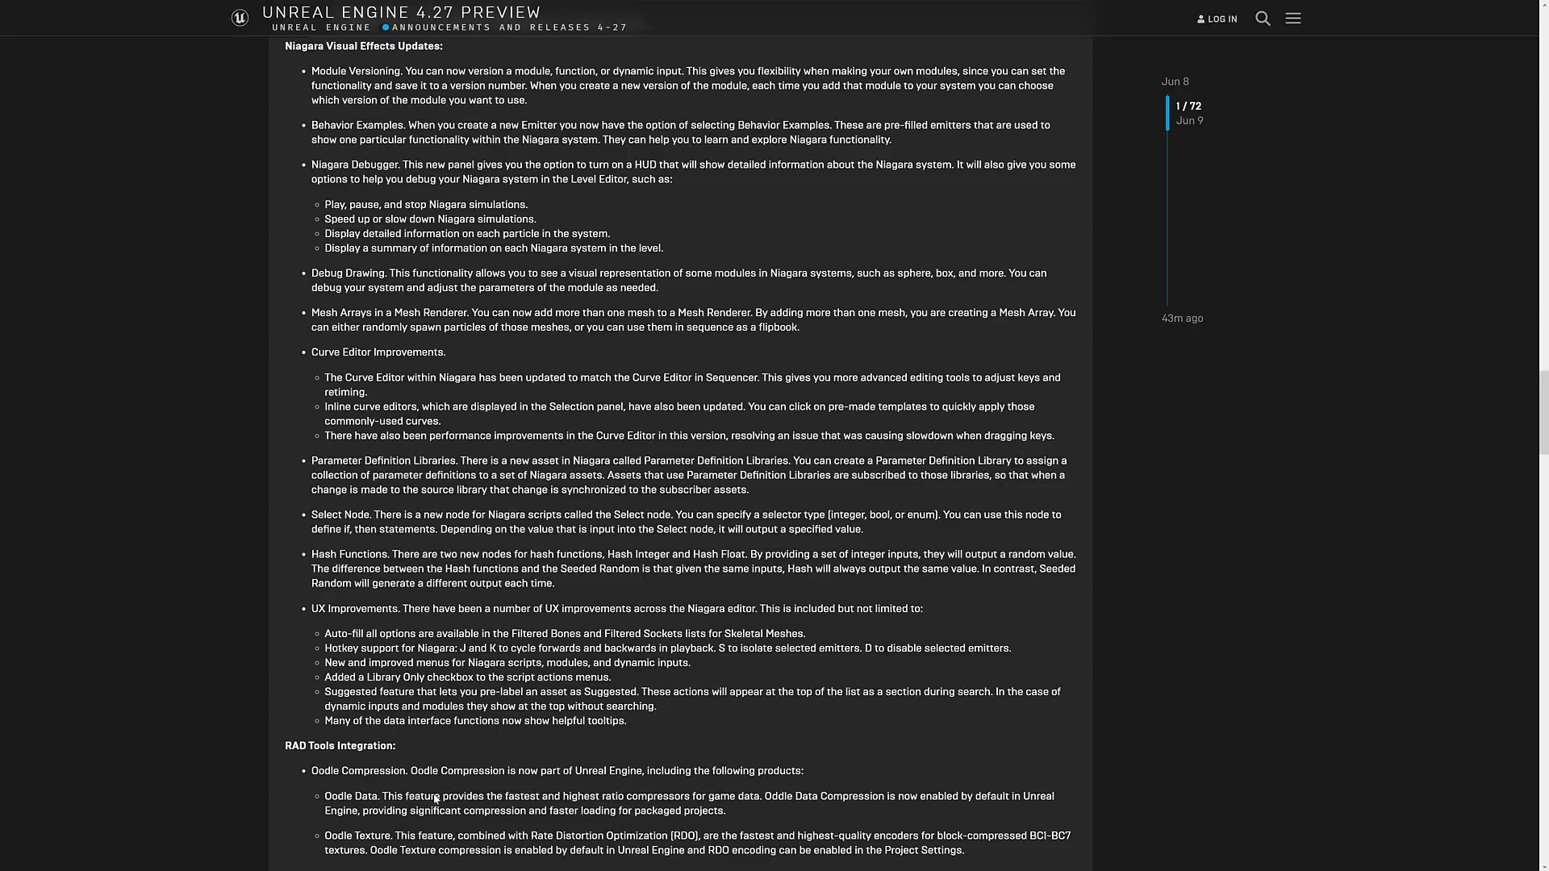
pyautogui.moveTo(613, 504)
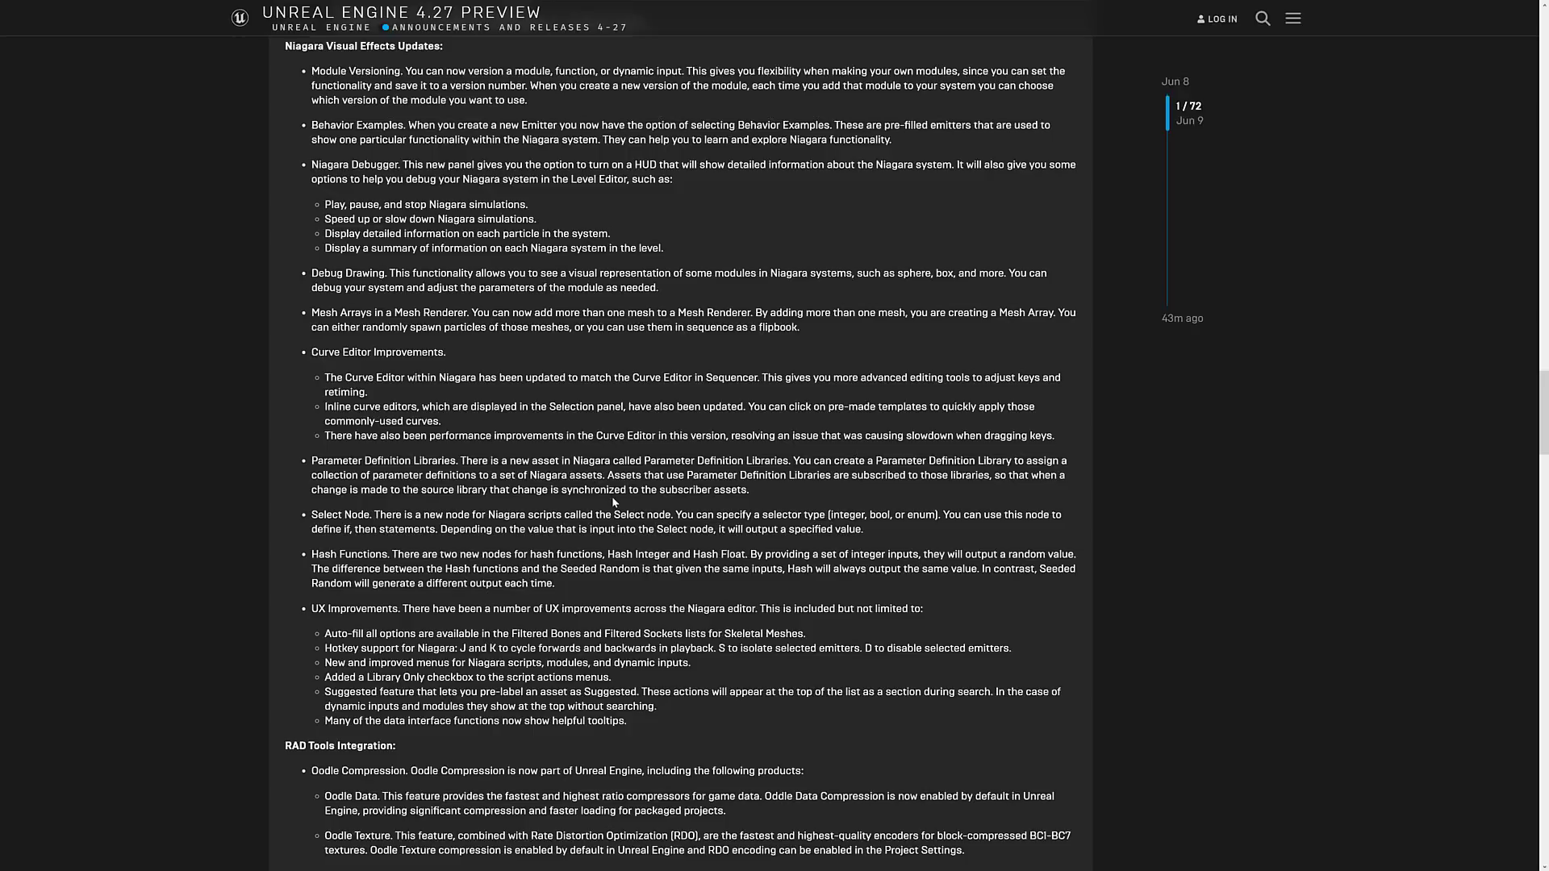
# - Read through the Oodle Compression and Rendering Updates sections
pyautogui.scroll(-3)
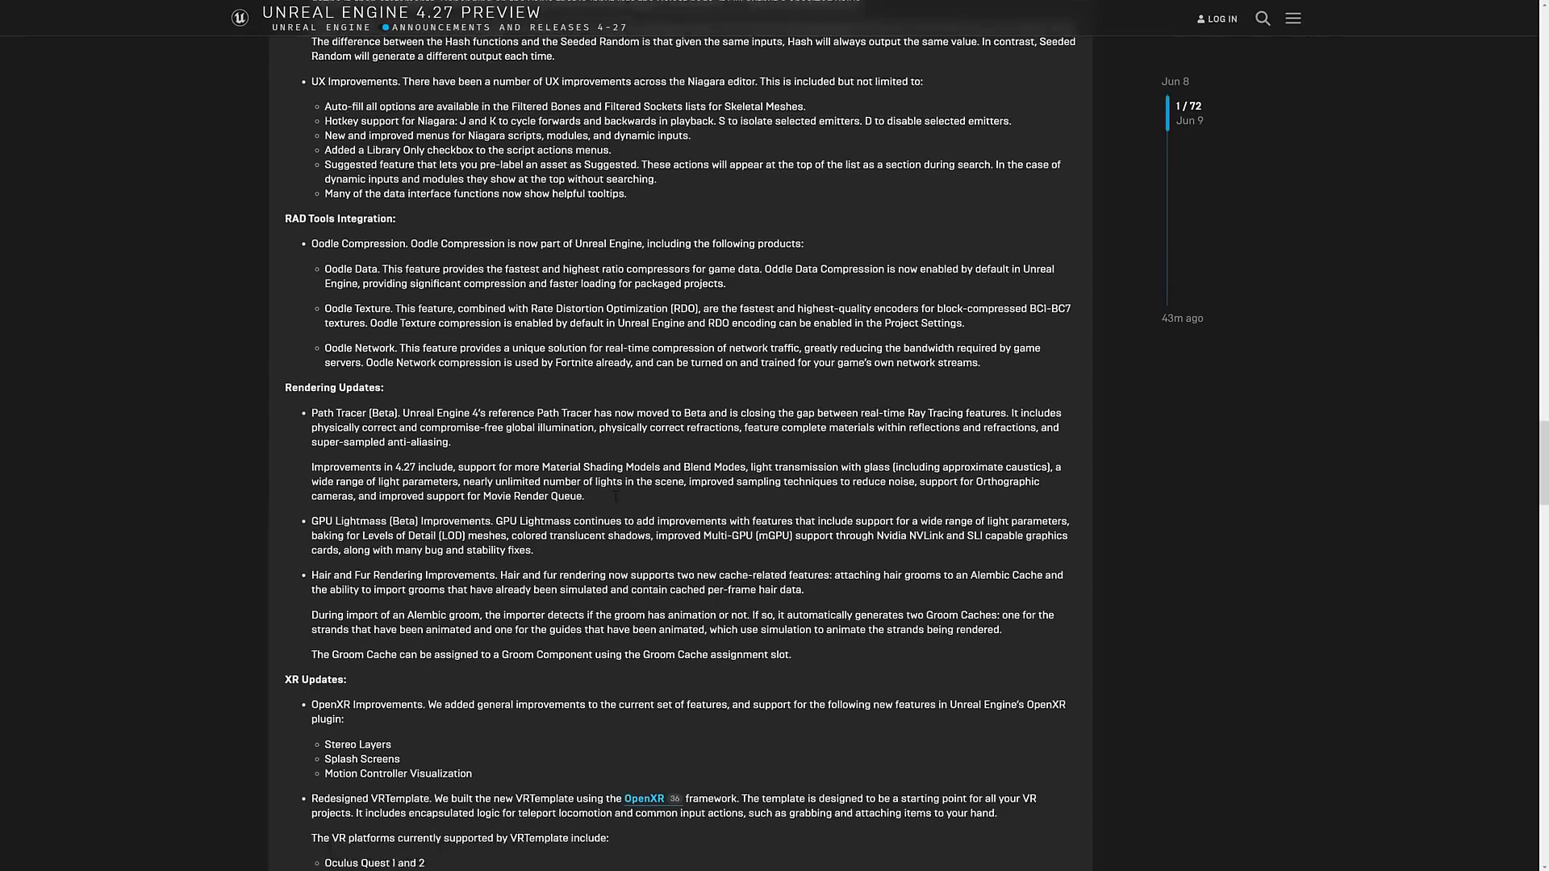
pyautogui.scroll(-3)
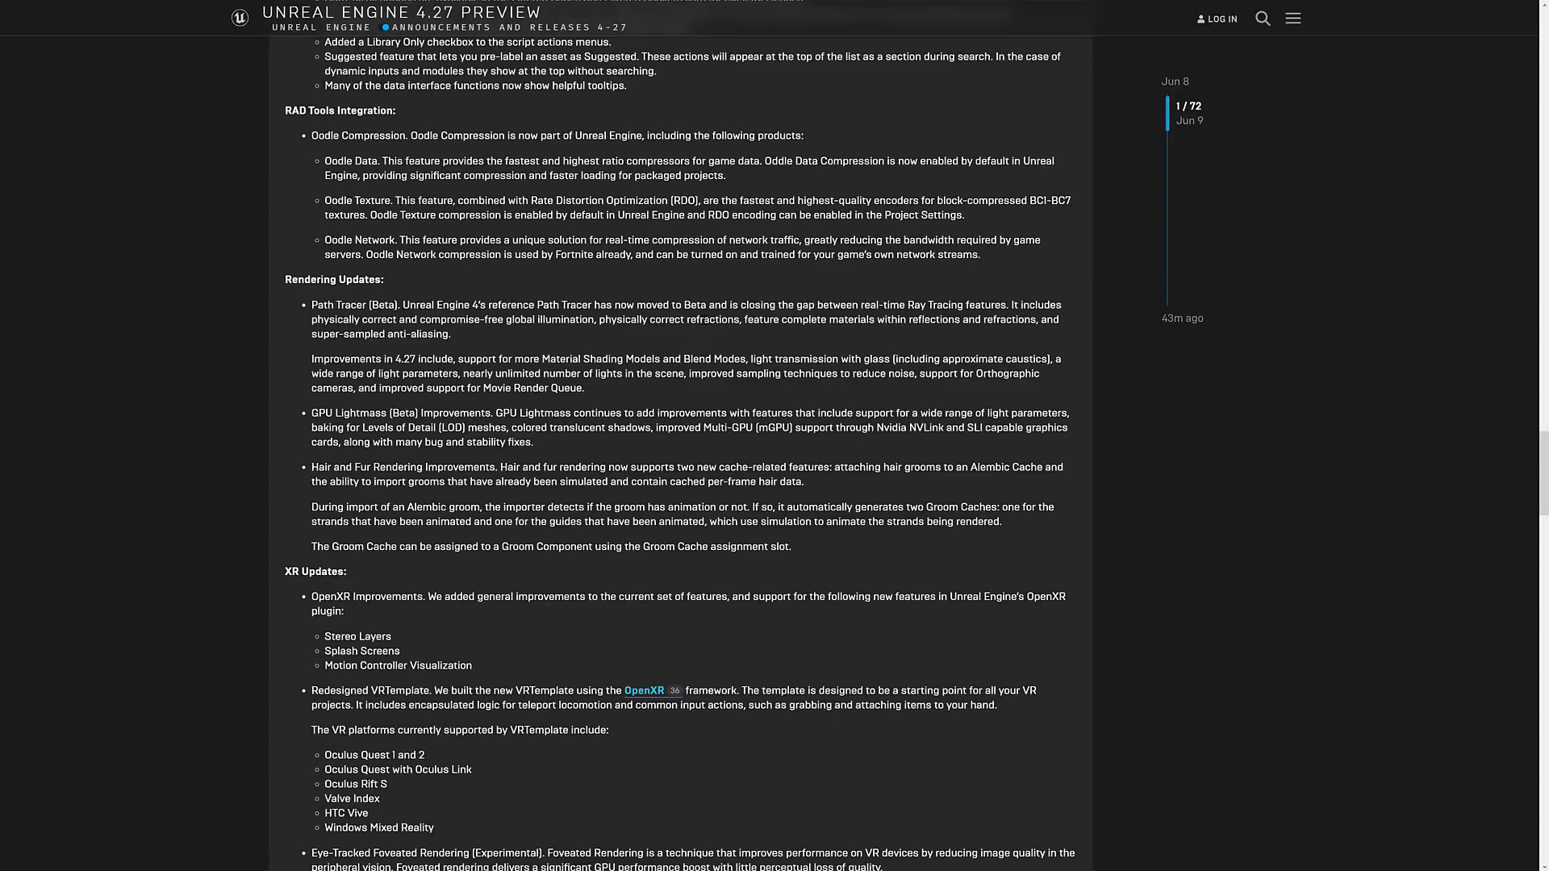
pyautogui.scroll(-3)
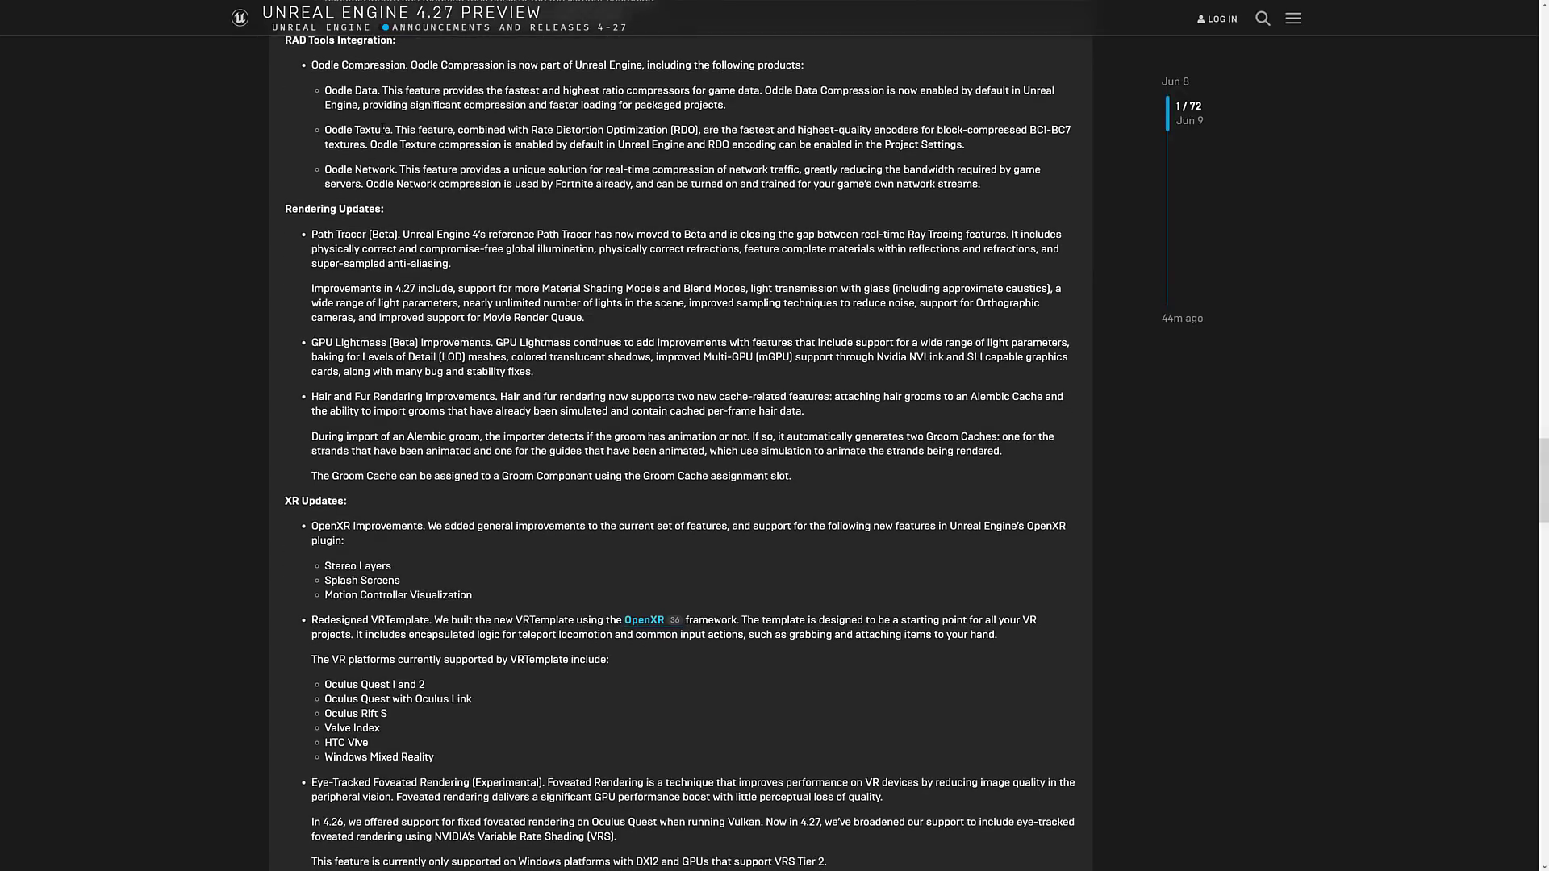
pyautogui.scroll(-3)
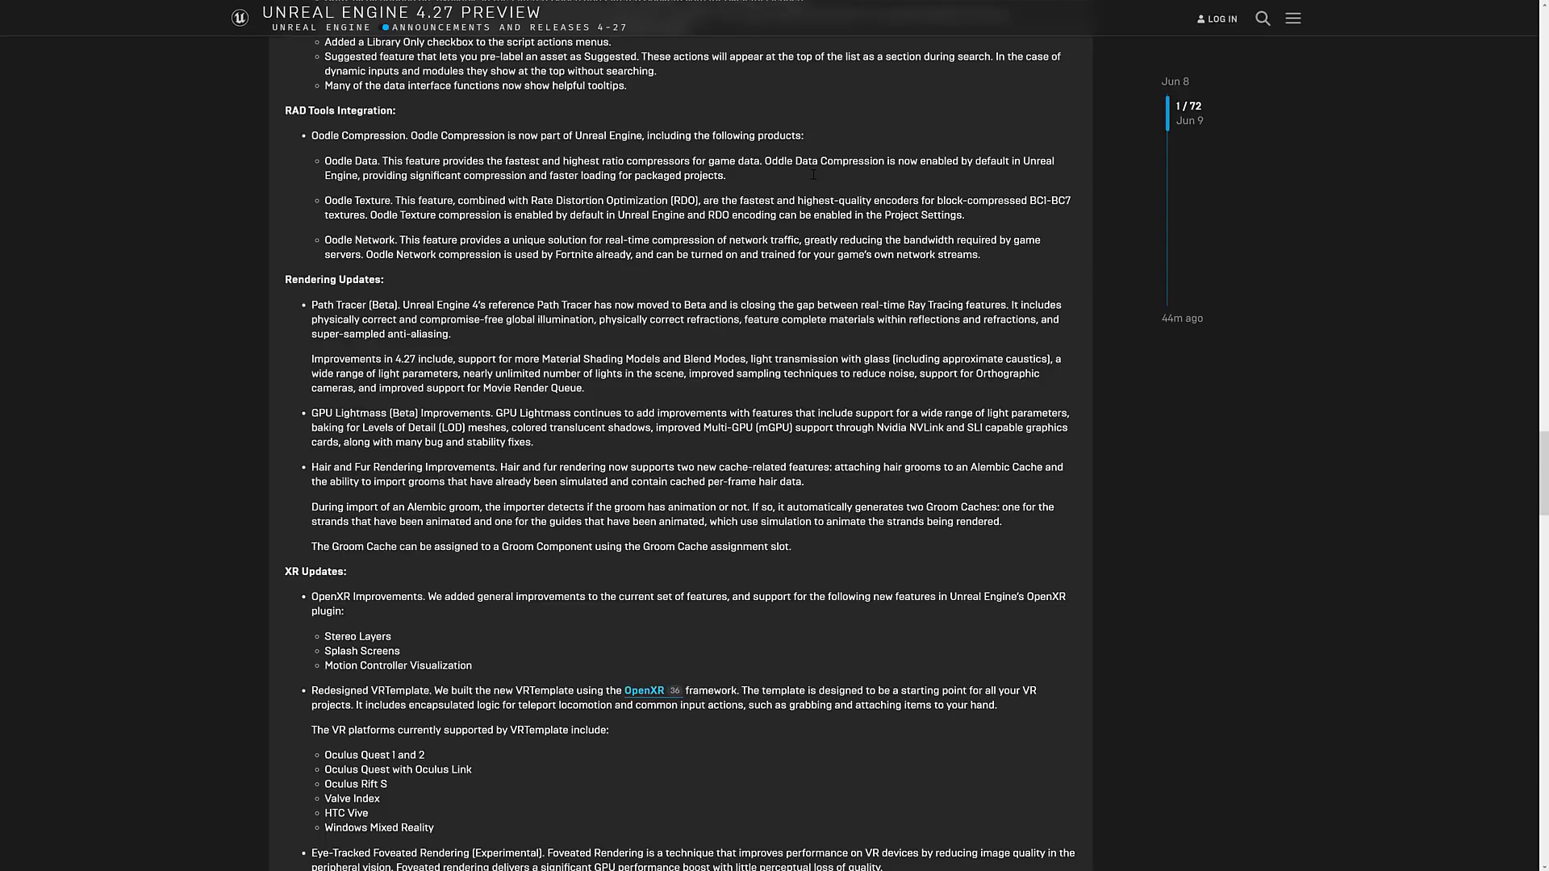
pyautogui.moveTo(834, 162)
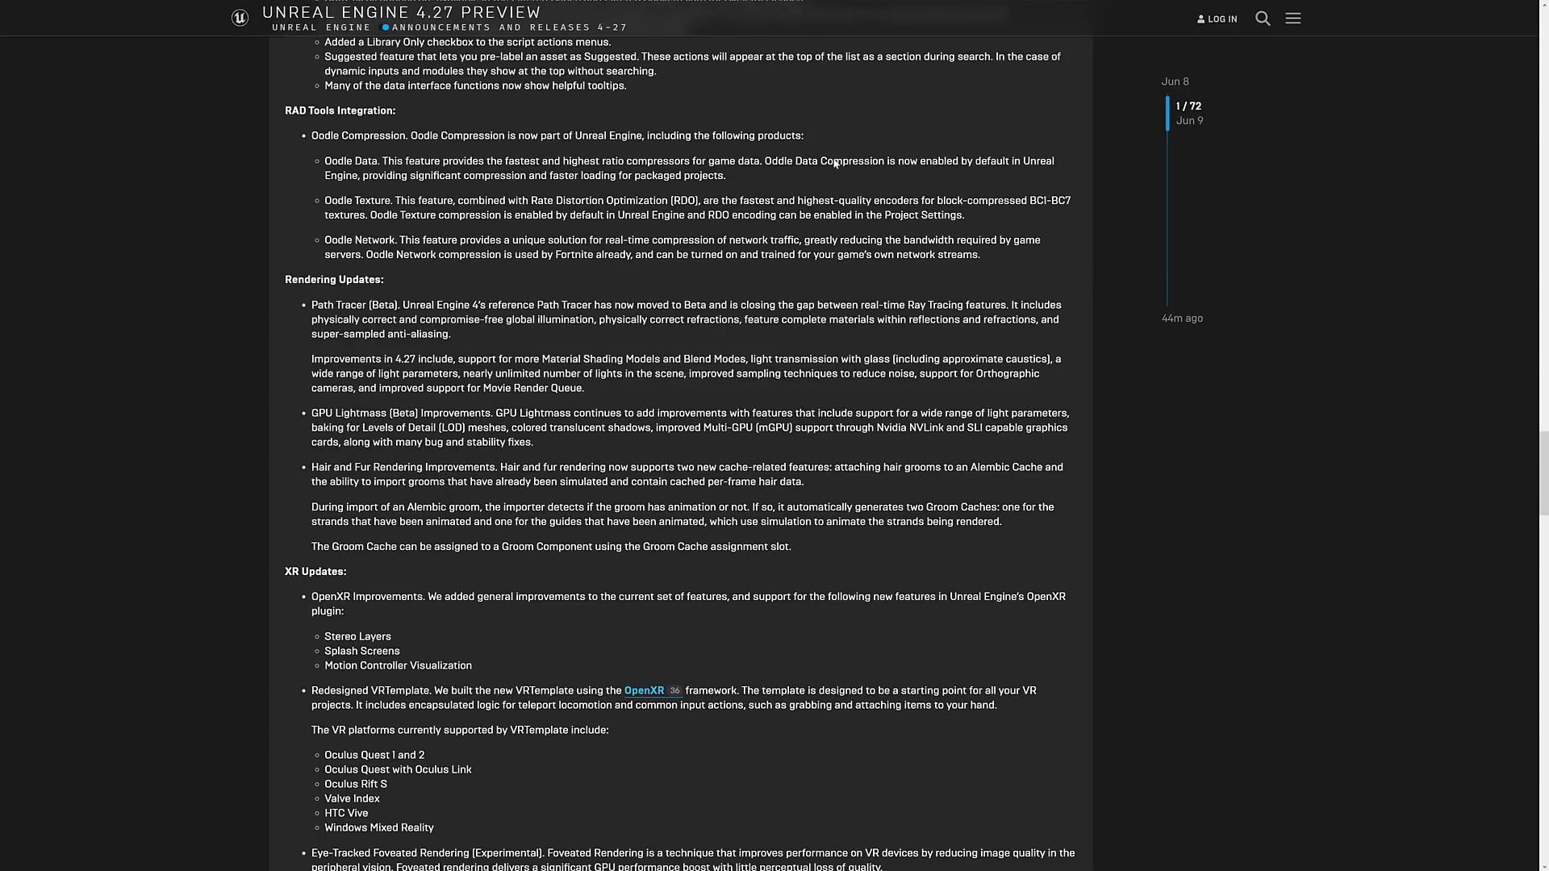
pyautogui.scroll(-3)
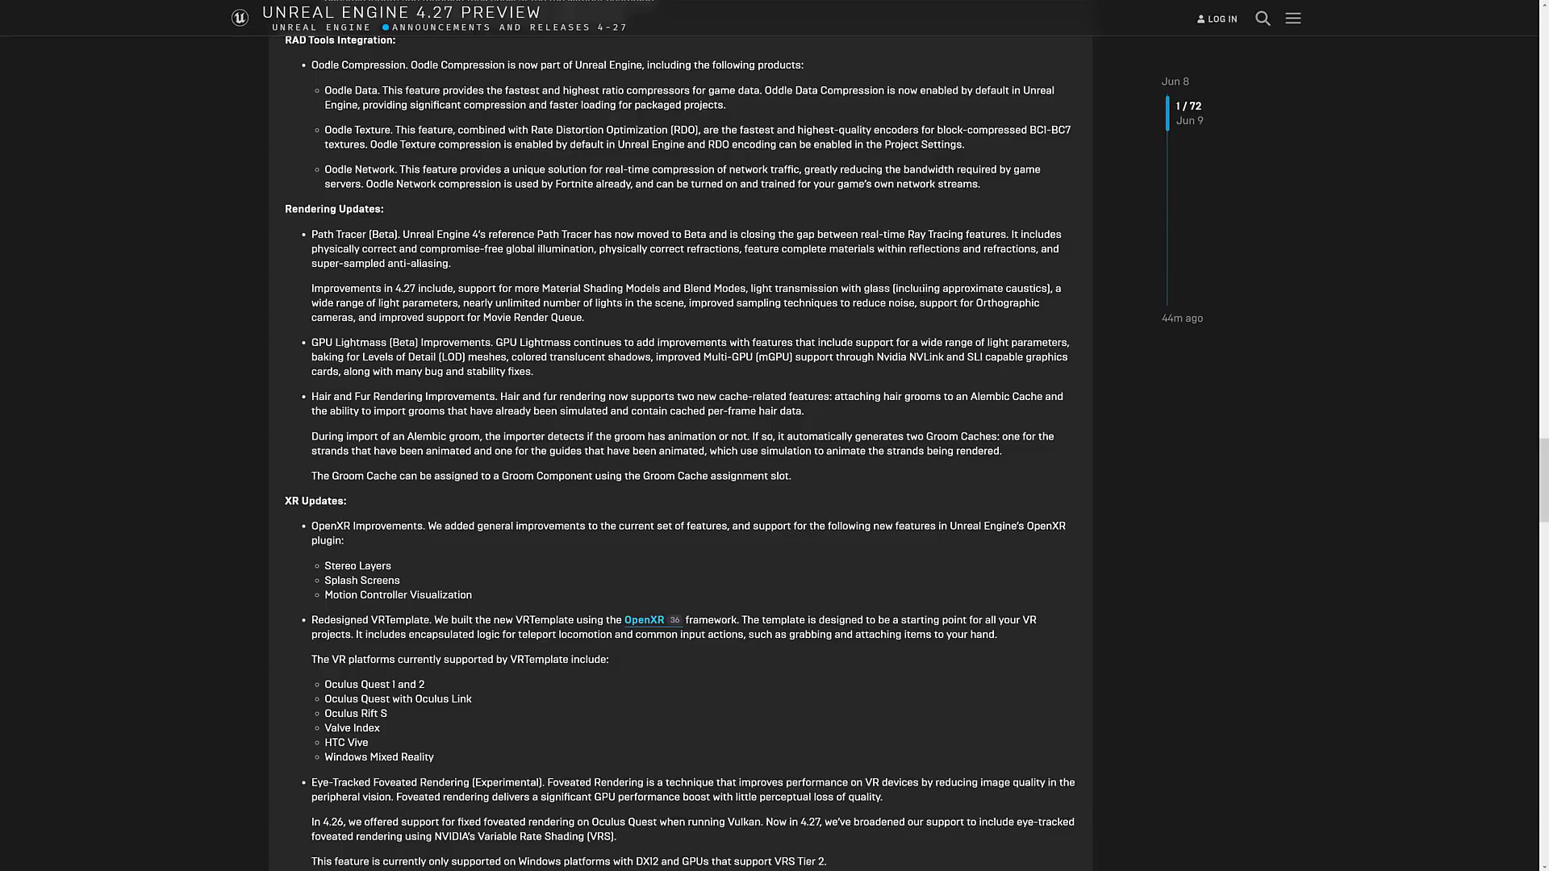
# - Continue through XR Updates to the post's replies count and Popular Links
pyautogui.scroll(-3)
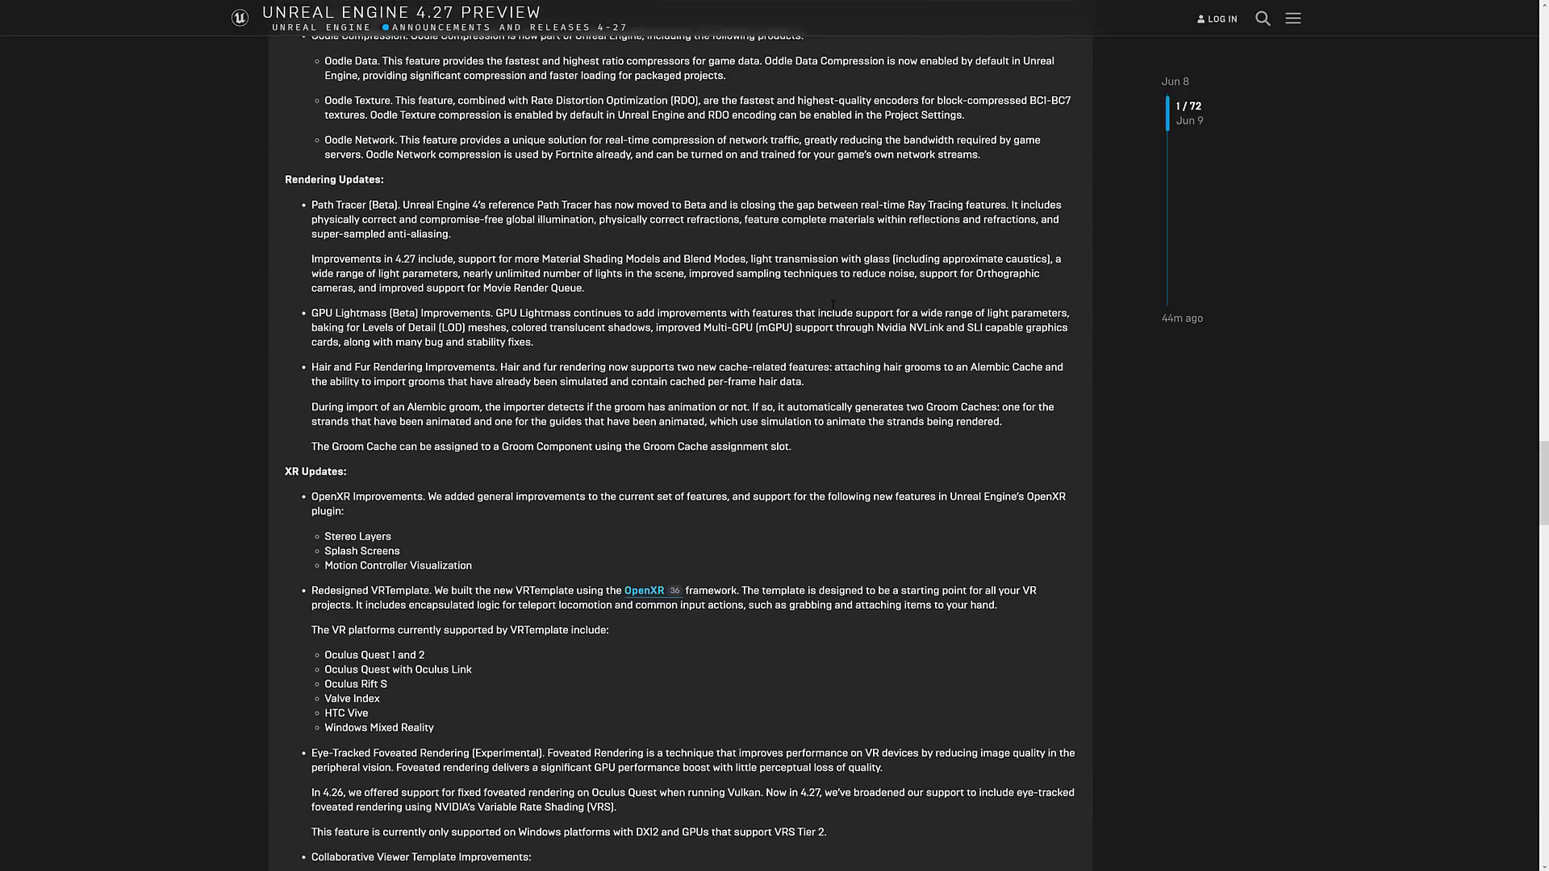
pyautogui.scroll(-3)
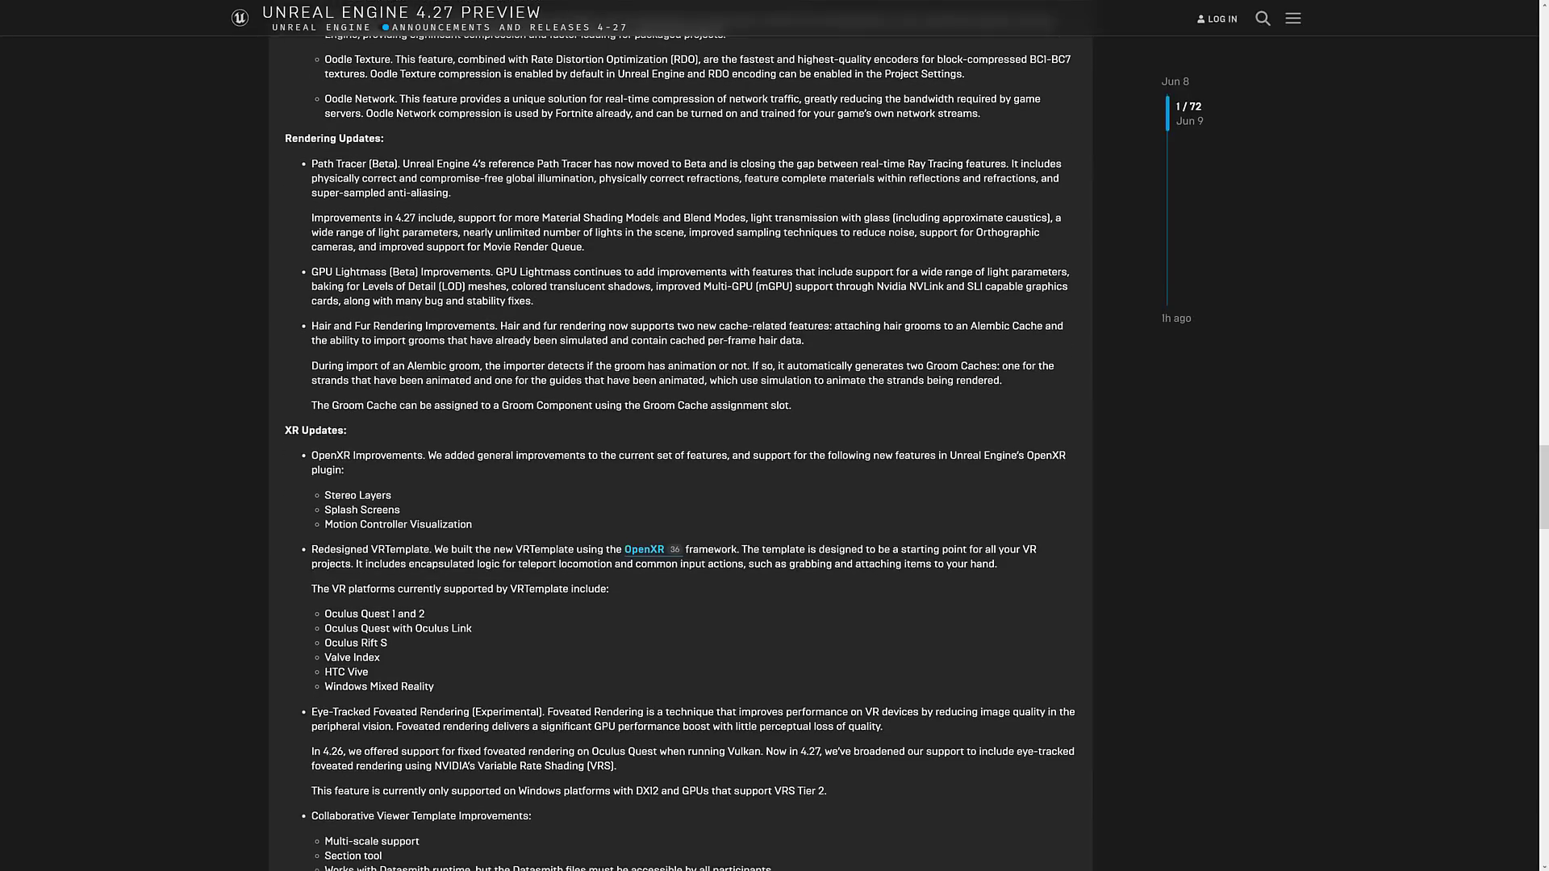
pyautogui.scroll(-3)
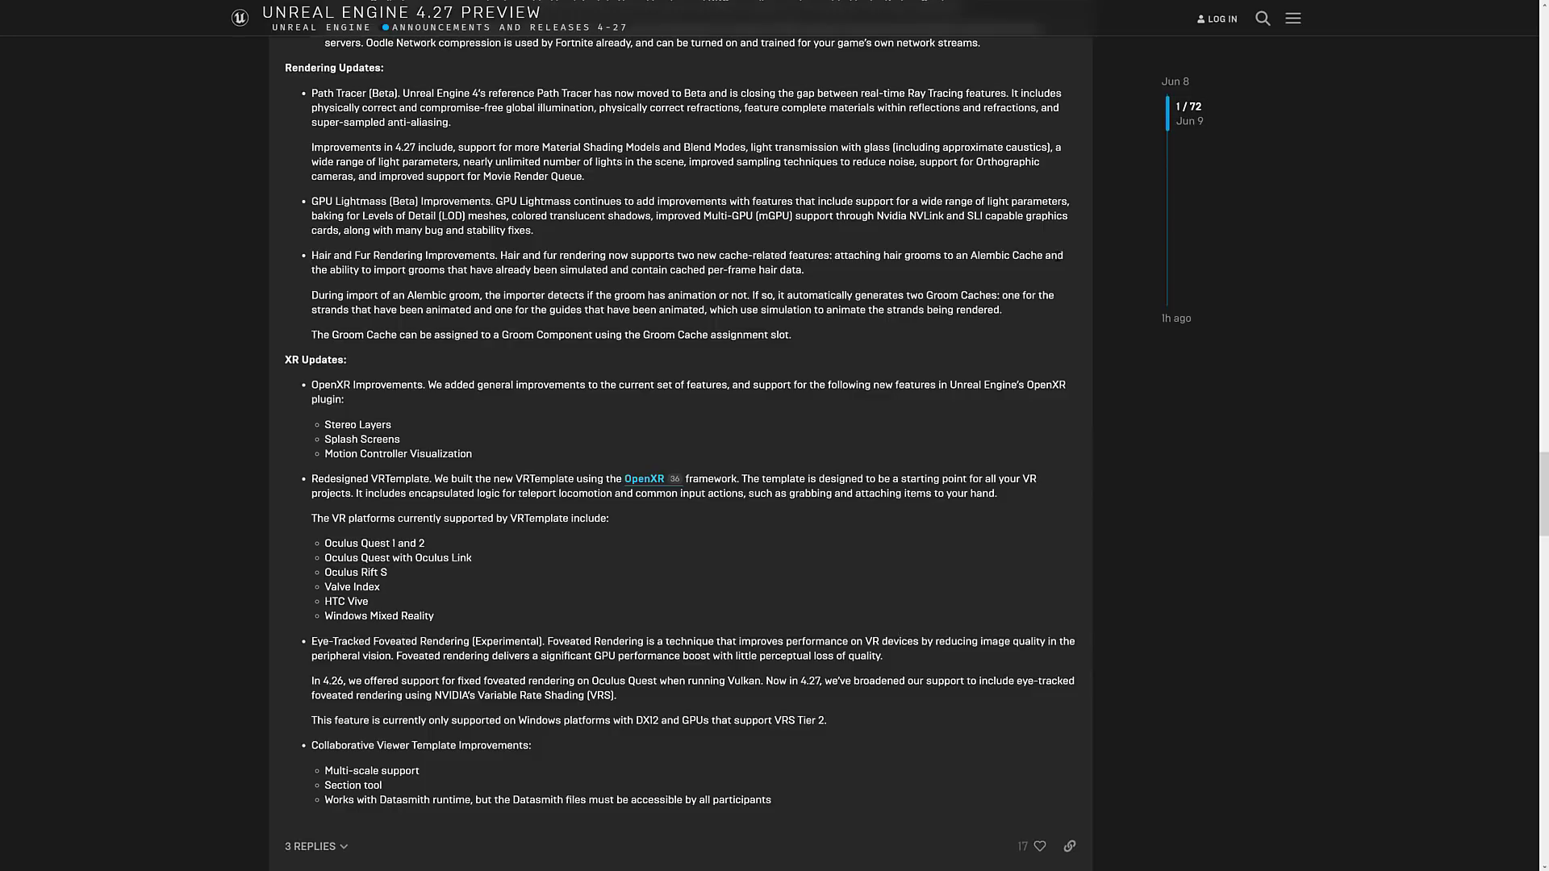
pyautogui.scroll(-3)
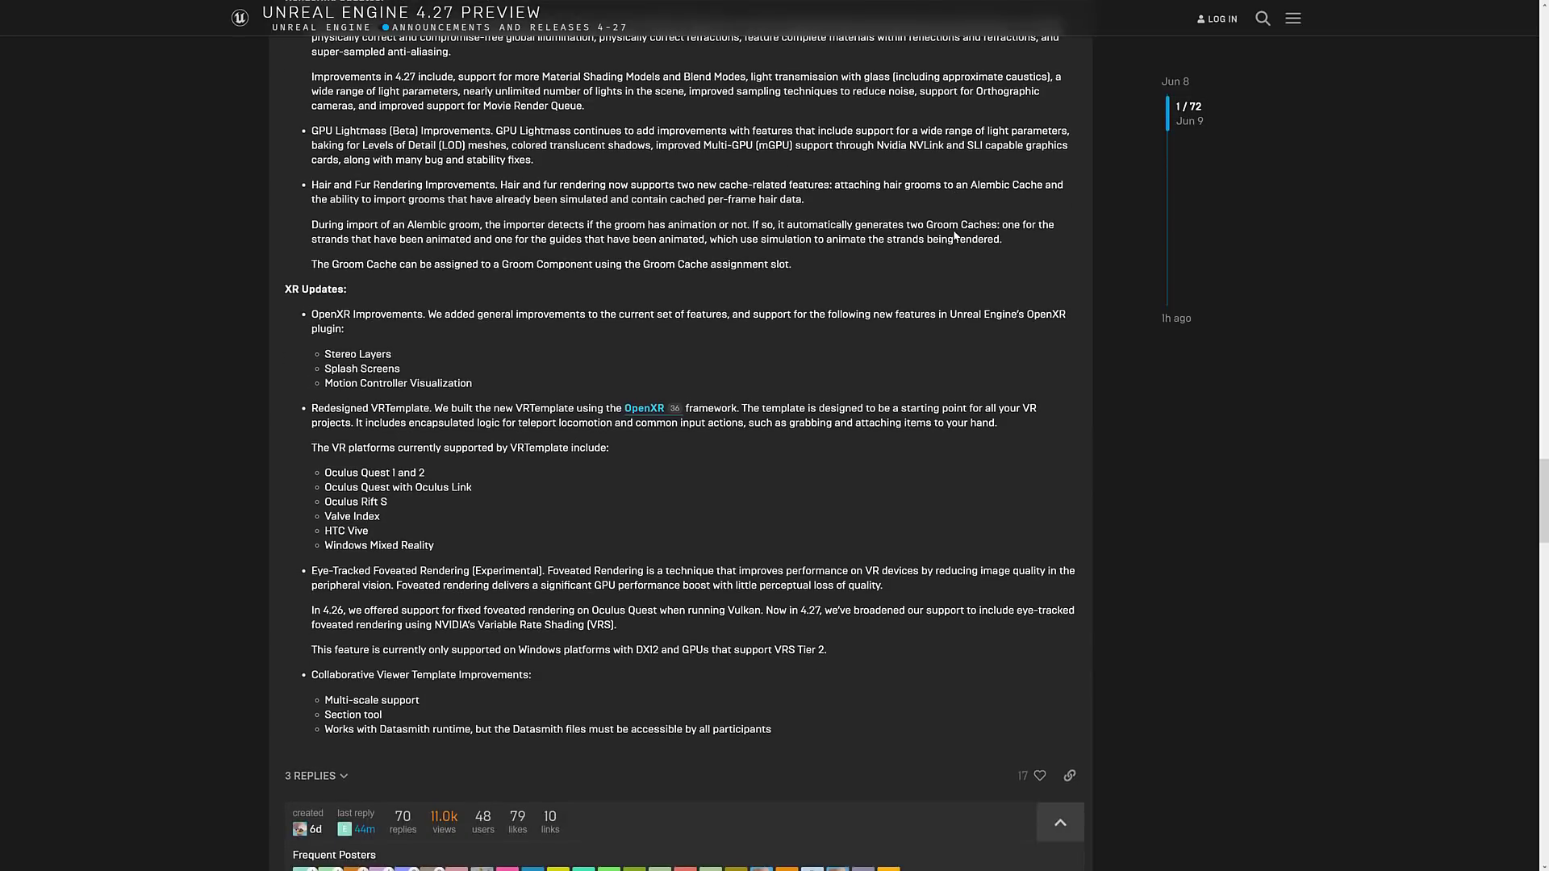
pyautogui.scroll(-3)
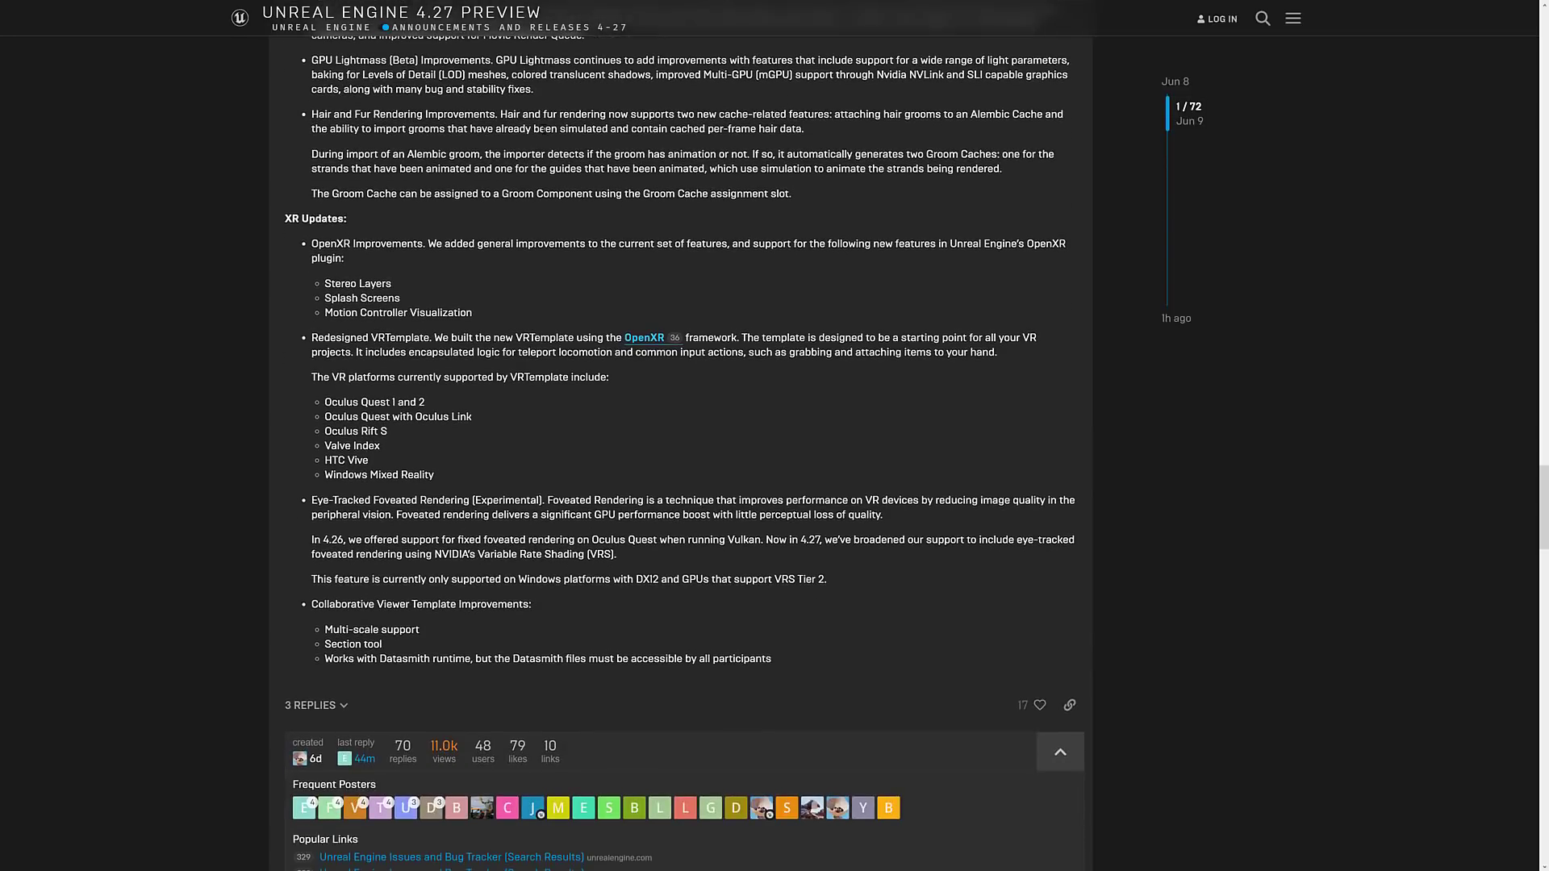
pyautogui.scroll(-3)
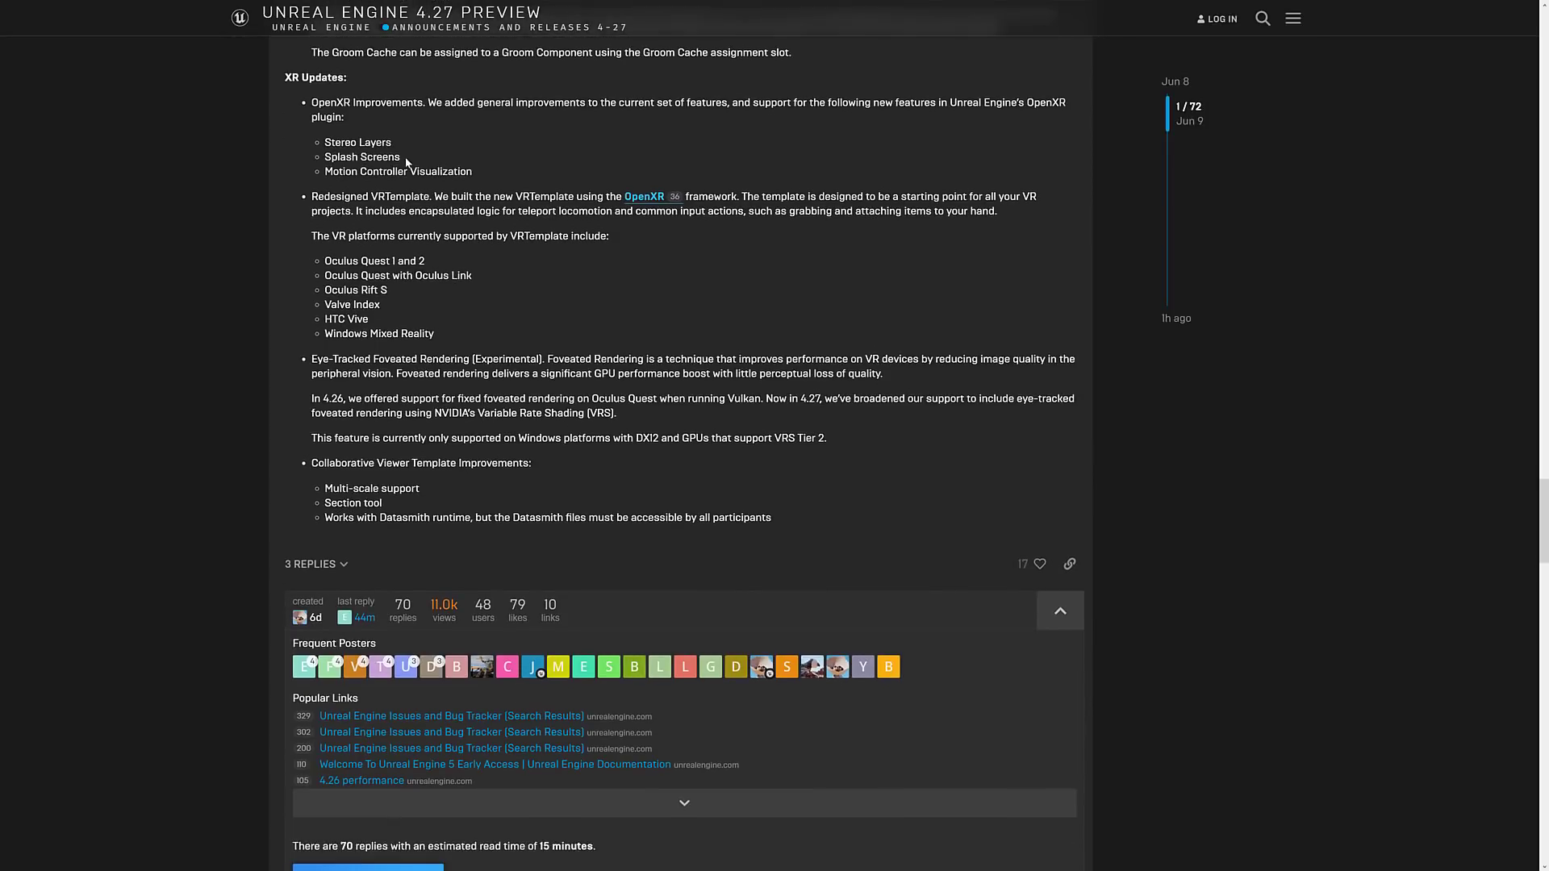
pyautogui.moveTo(623, 135)
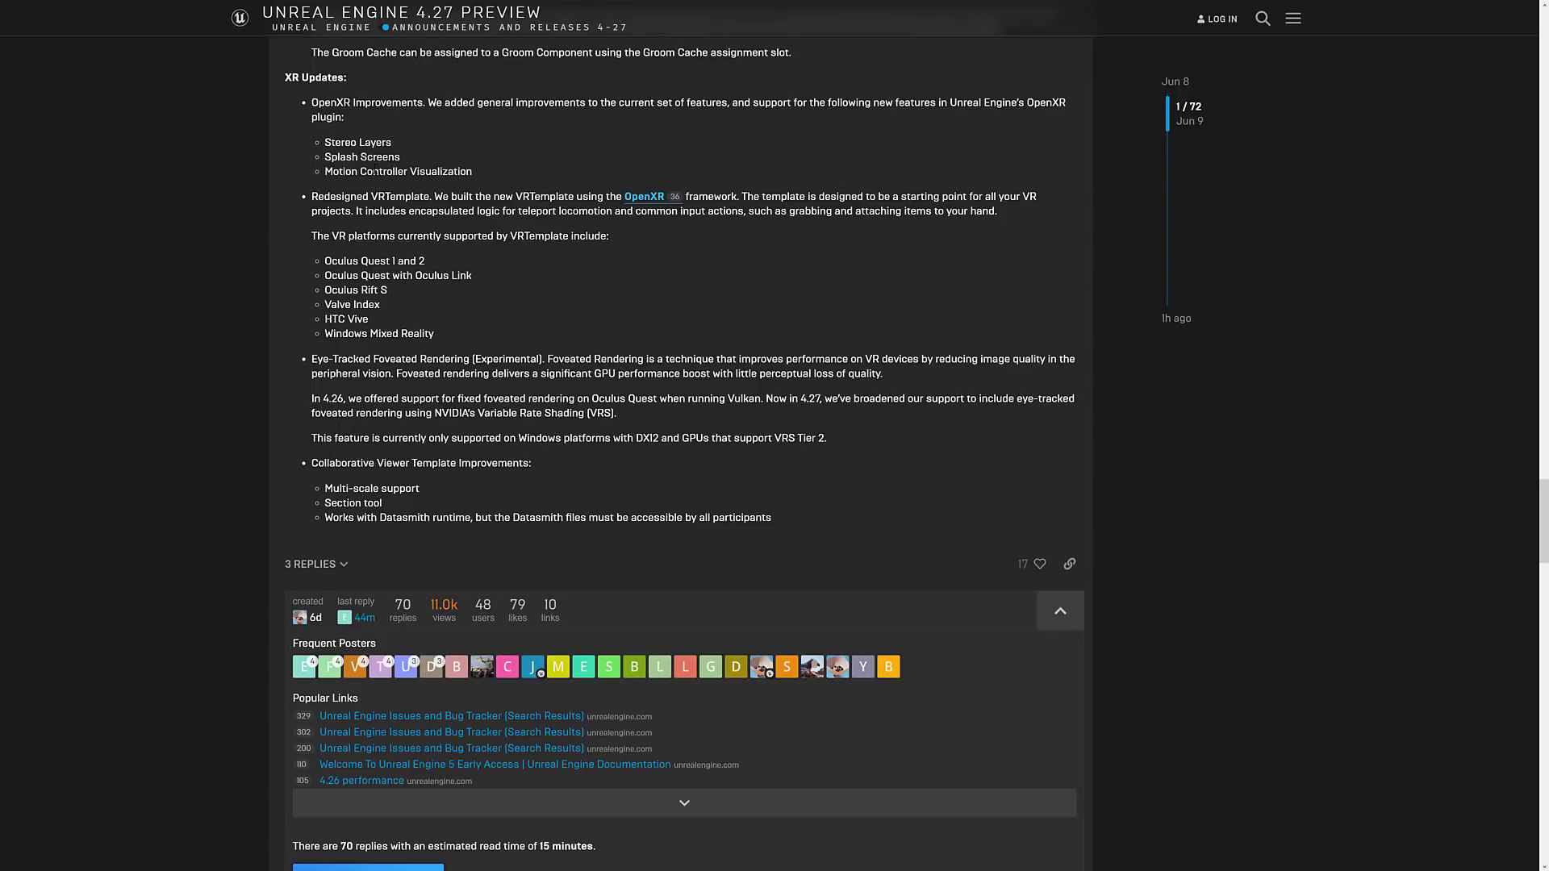
# - Select the supported VR platforms list and read down to the first reply, 'Finally we can have oodle!'
pyautogui.scroll(-3)
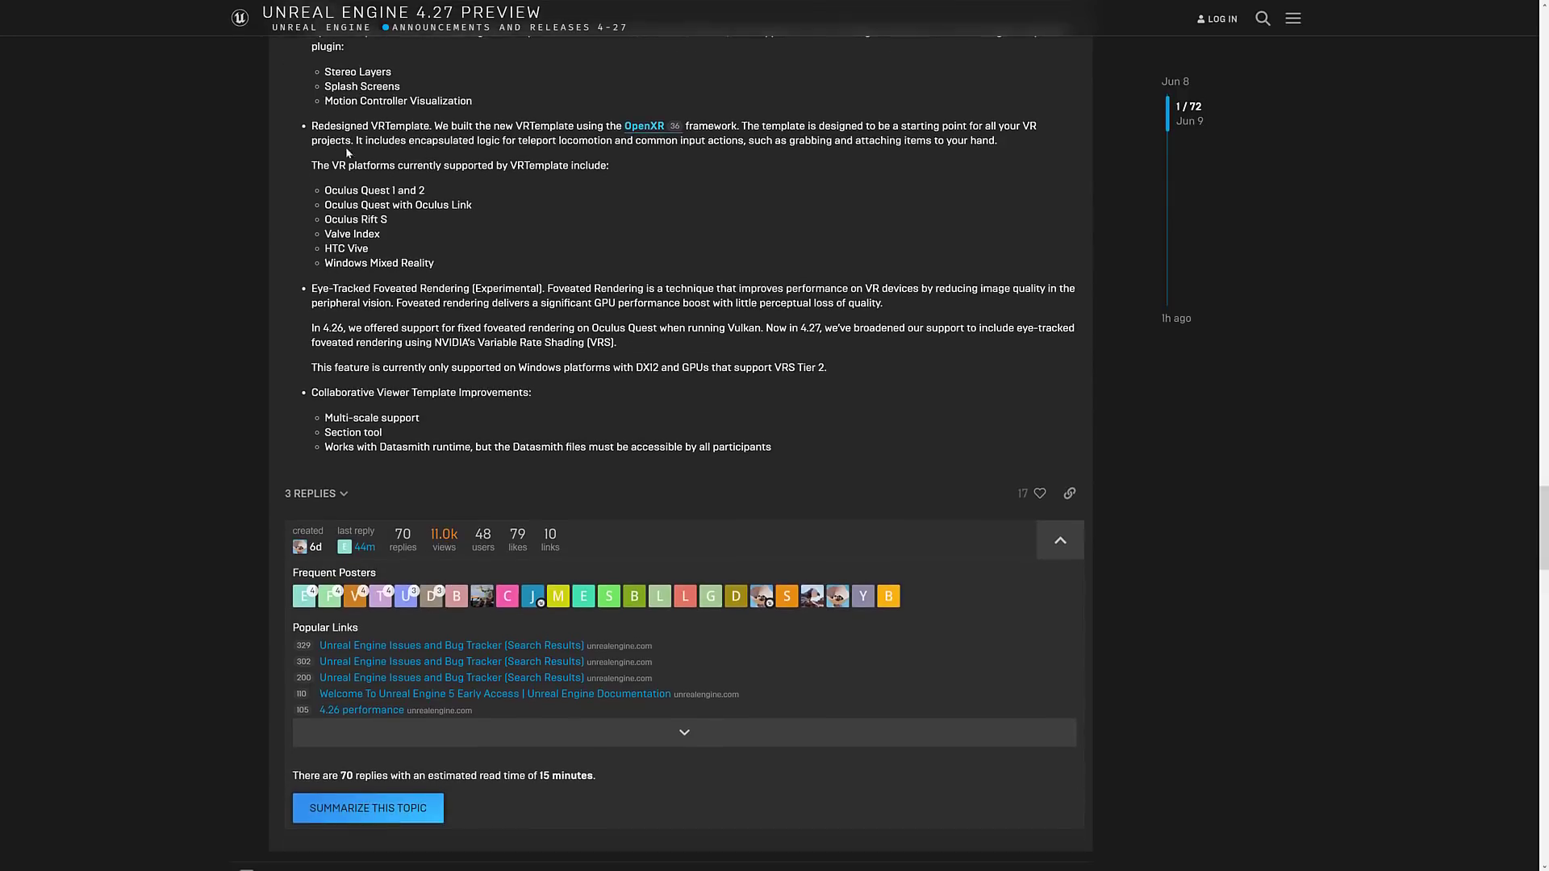
pyautogui.scroll(-3)
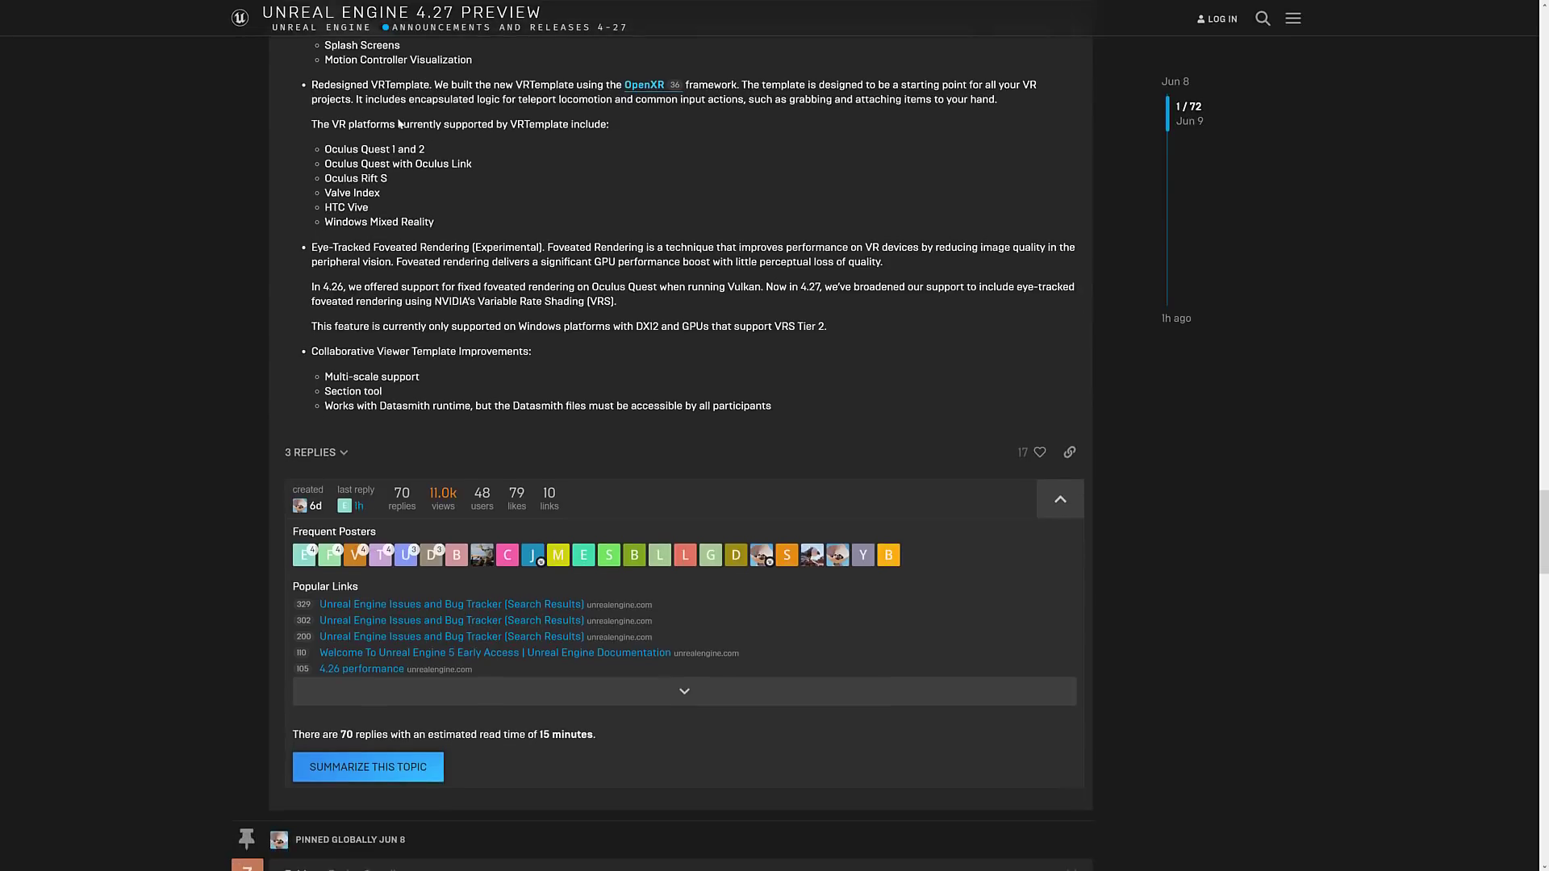
pyautogui.scroll(-3)
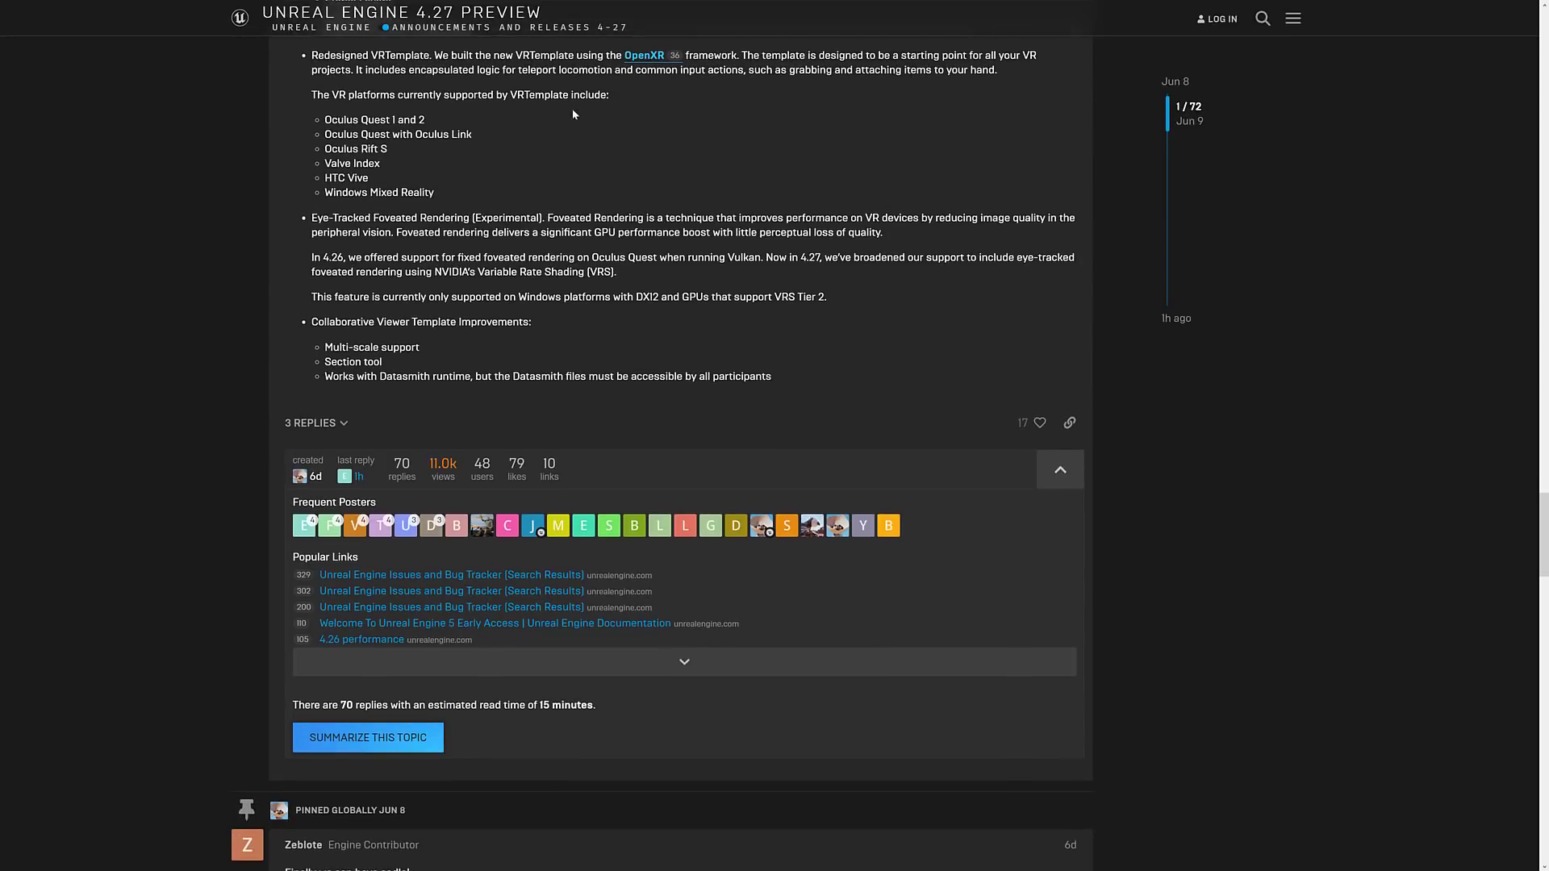
pyautogui.moveTo(737, 131)
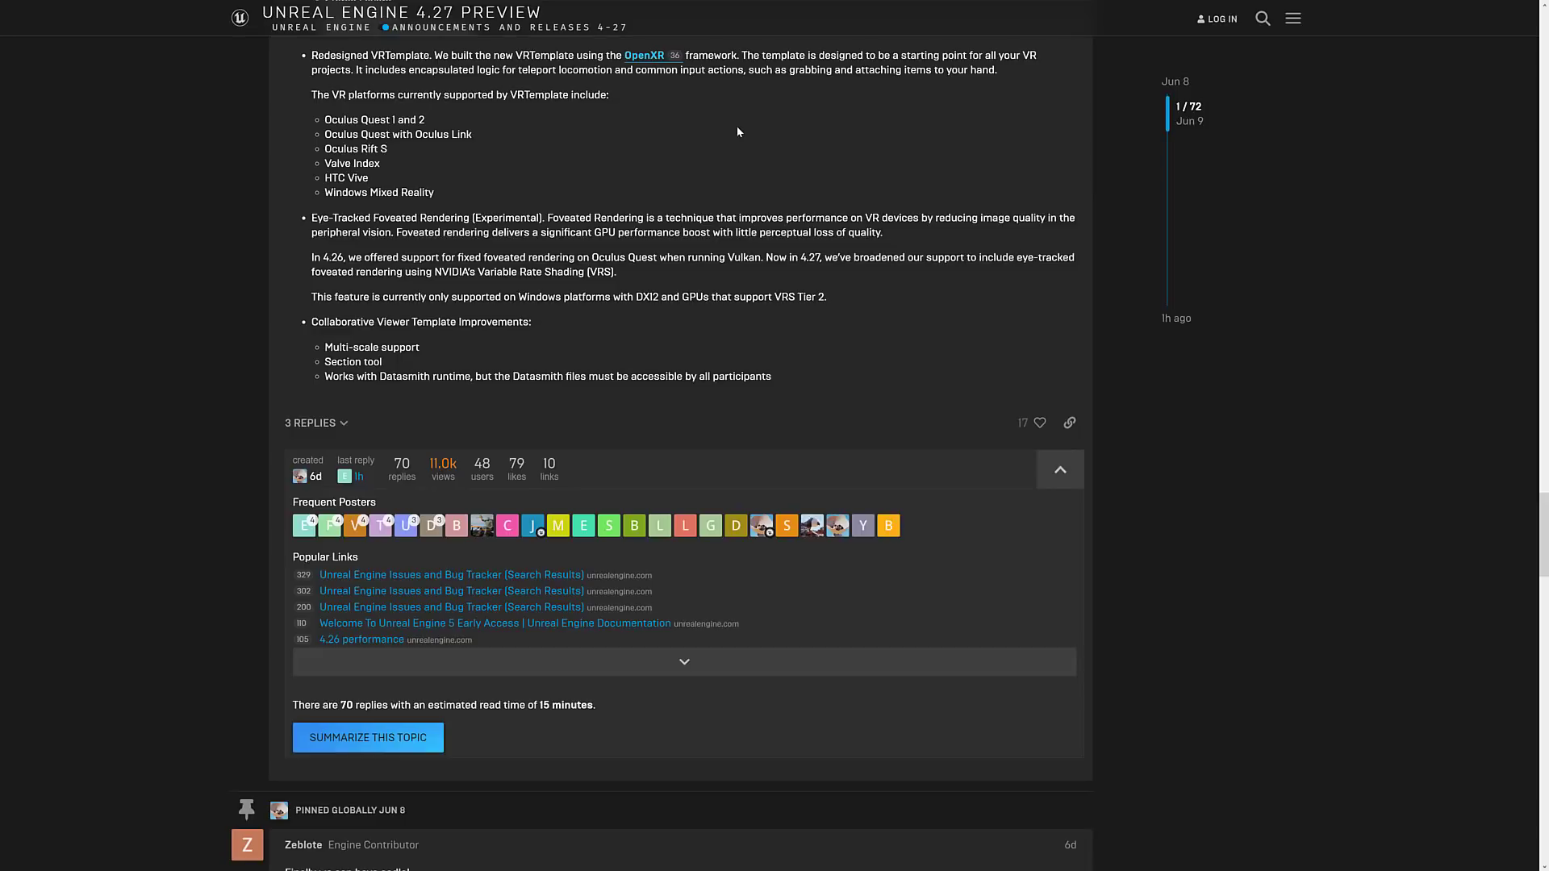
pyautogui.moveTo(325, 119); pyautogui.dragTo(371, 178)
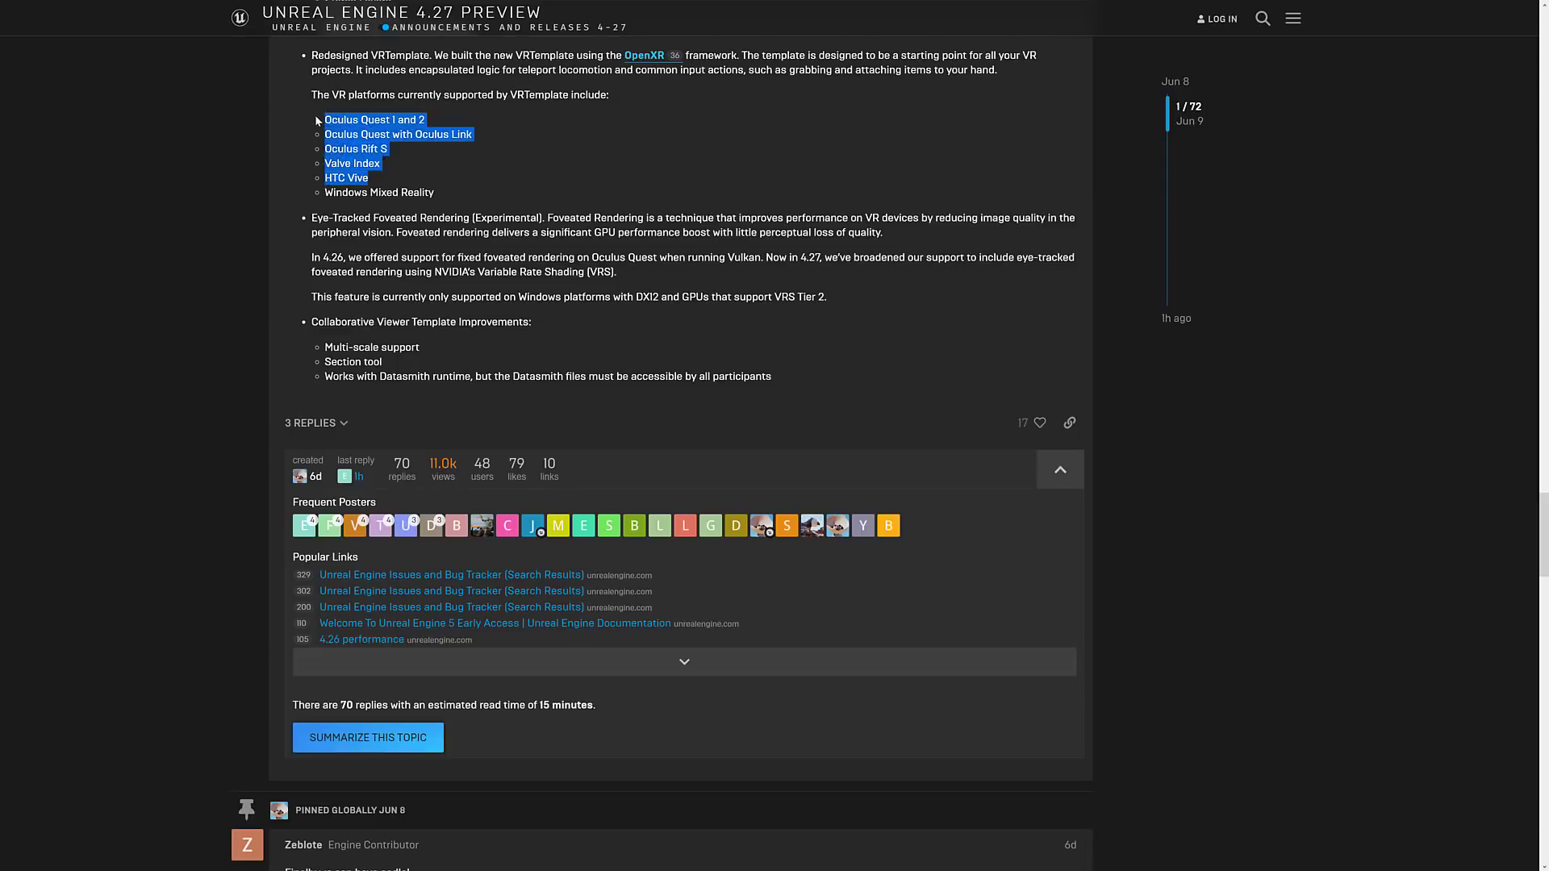
pyautogui.scroll(-3)
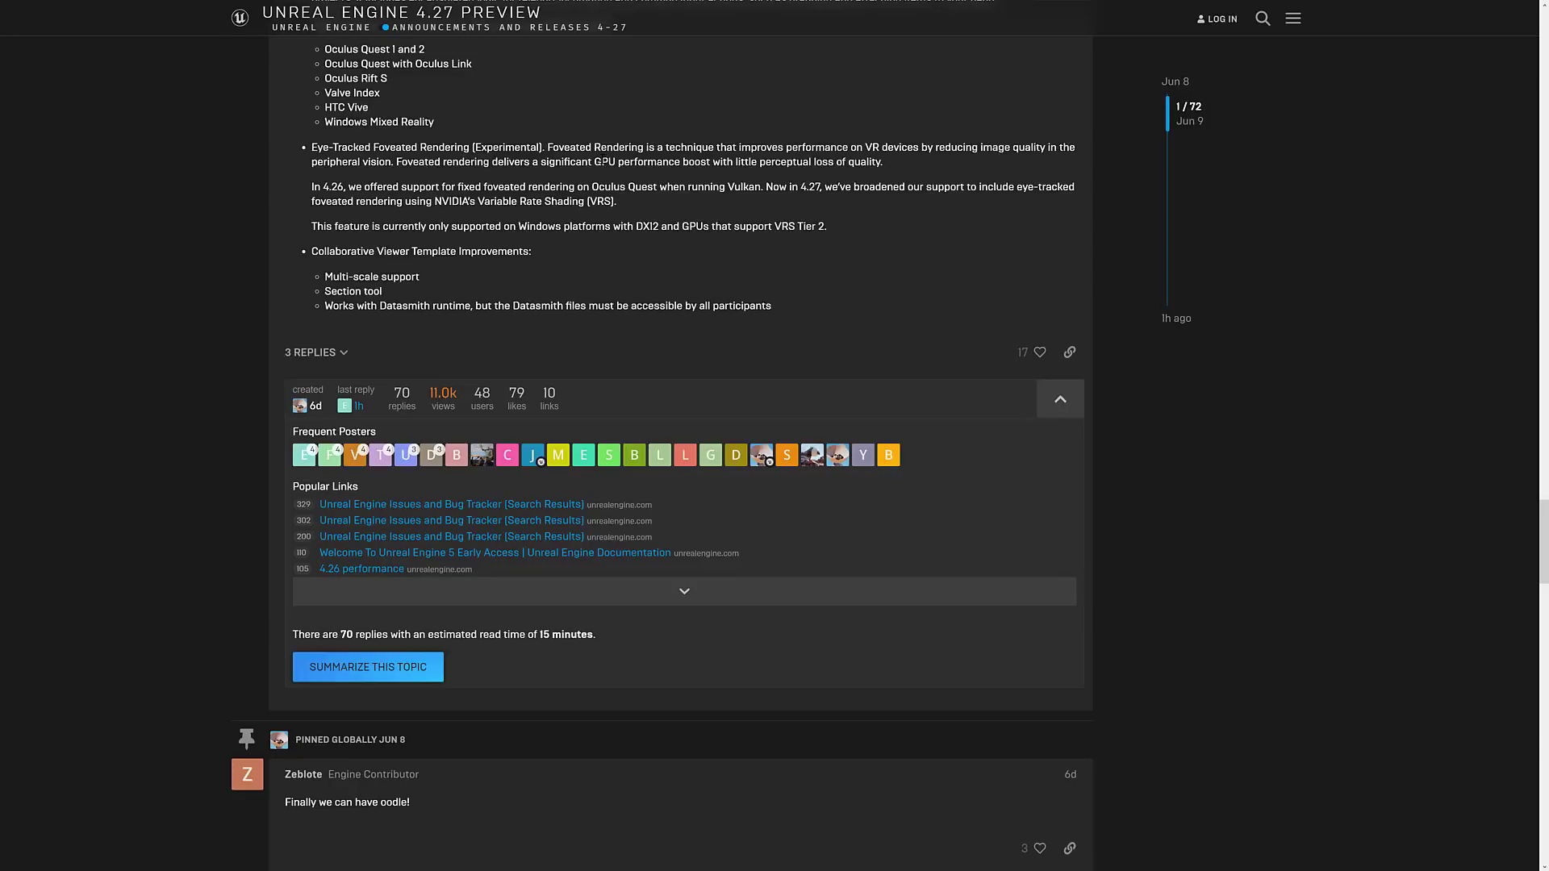
pyautogui.moveTo(432, 136)
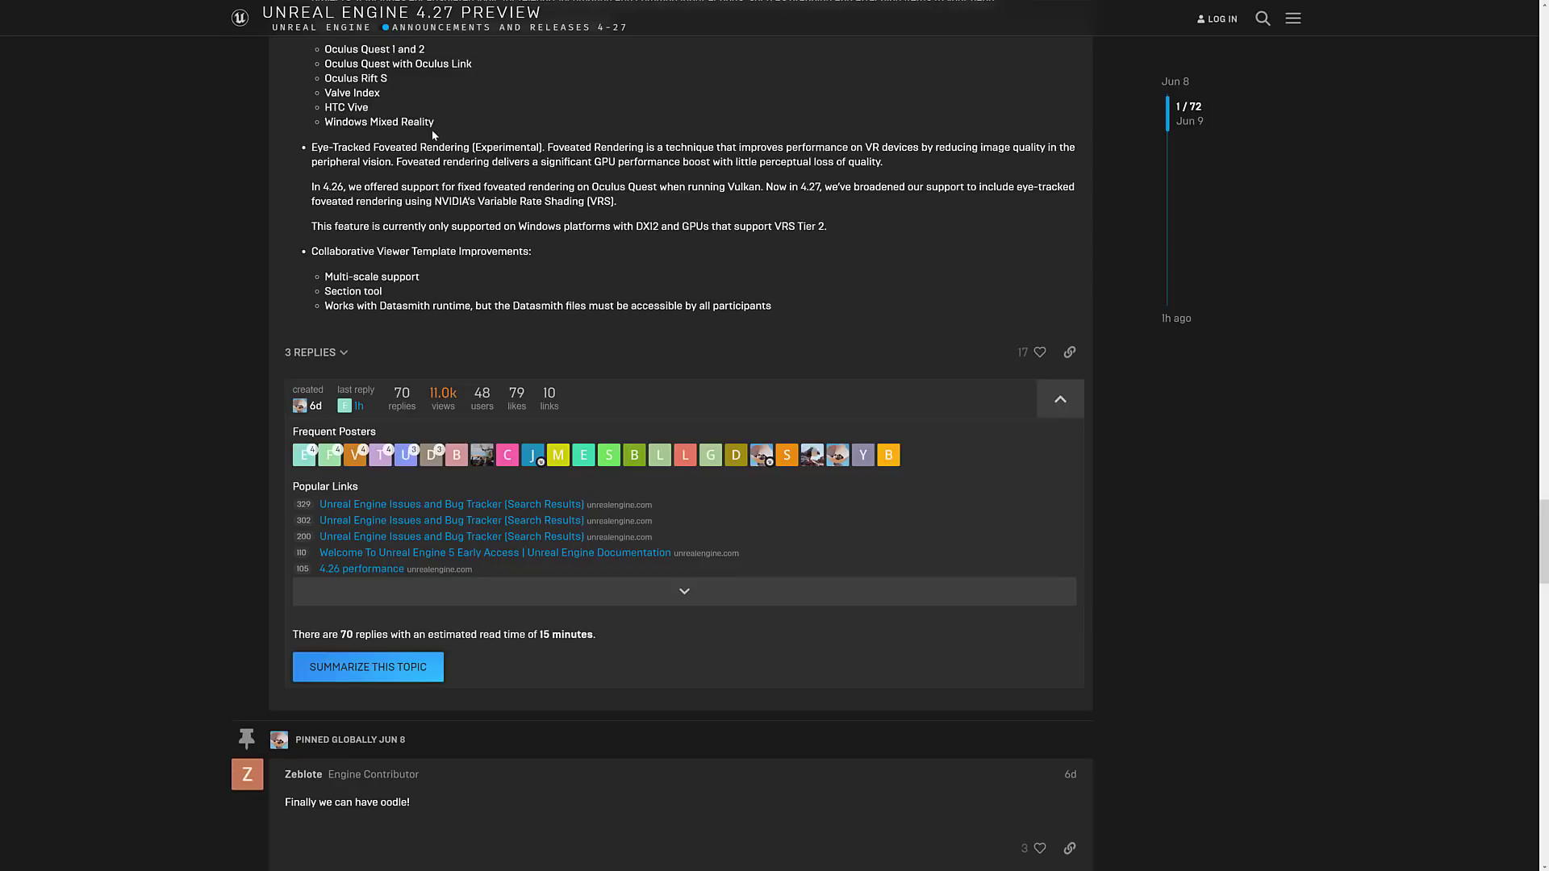
pyautogui.moveTo(407, 147)
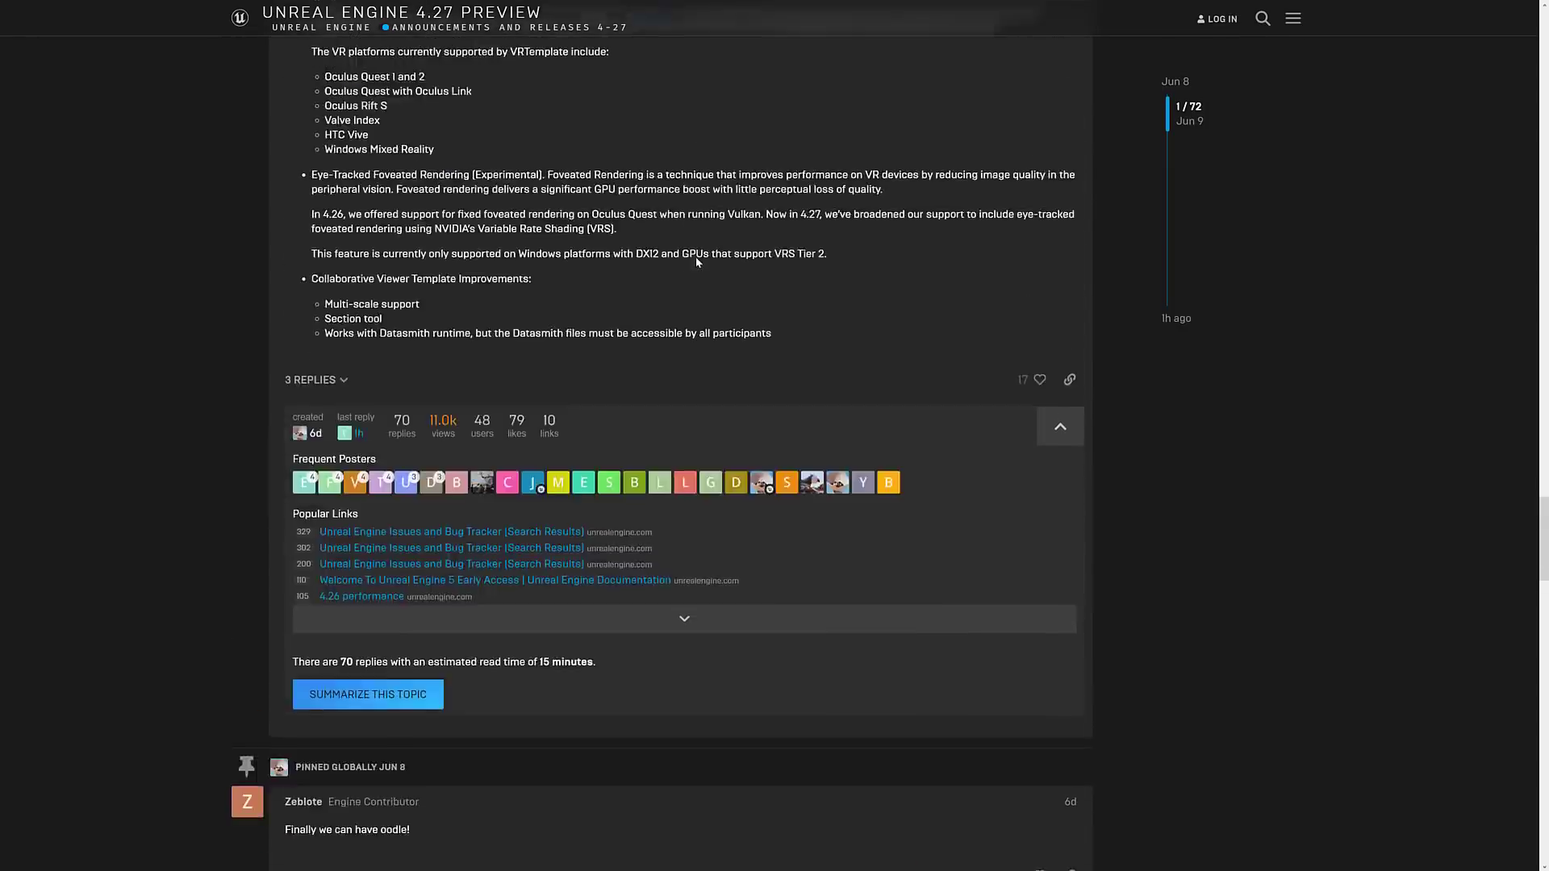
# - Scroll the forum release notes to the Gameplay Updates section covering Enhanced Input (Experimental)
pyautogui.scroll(3)
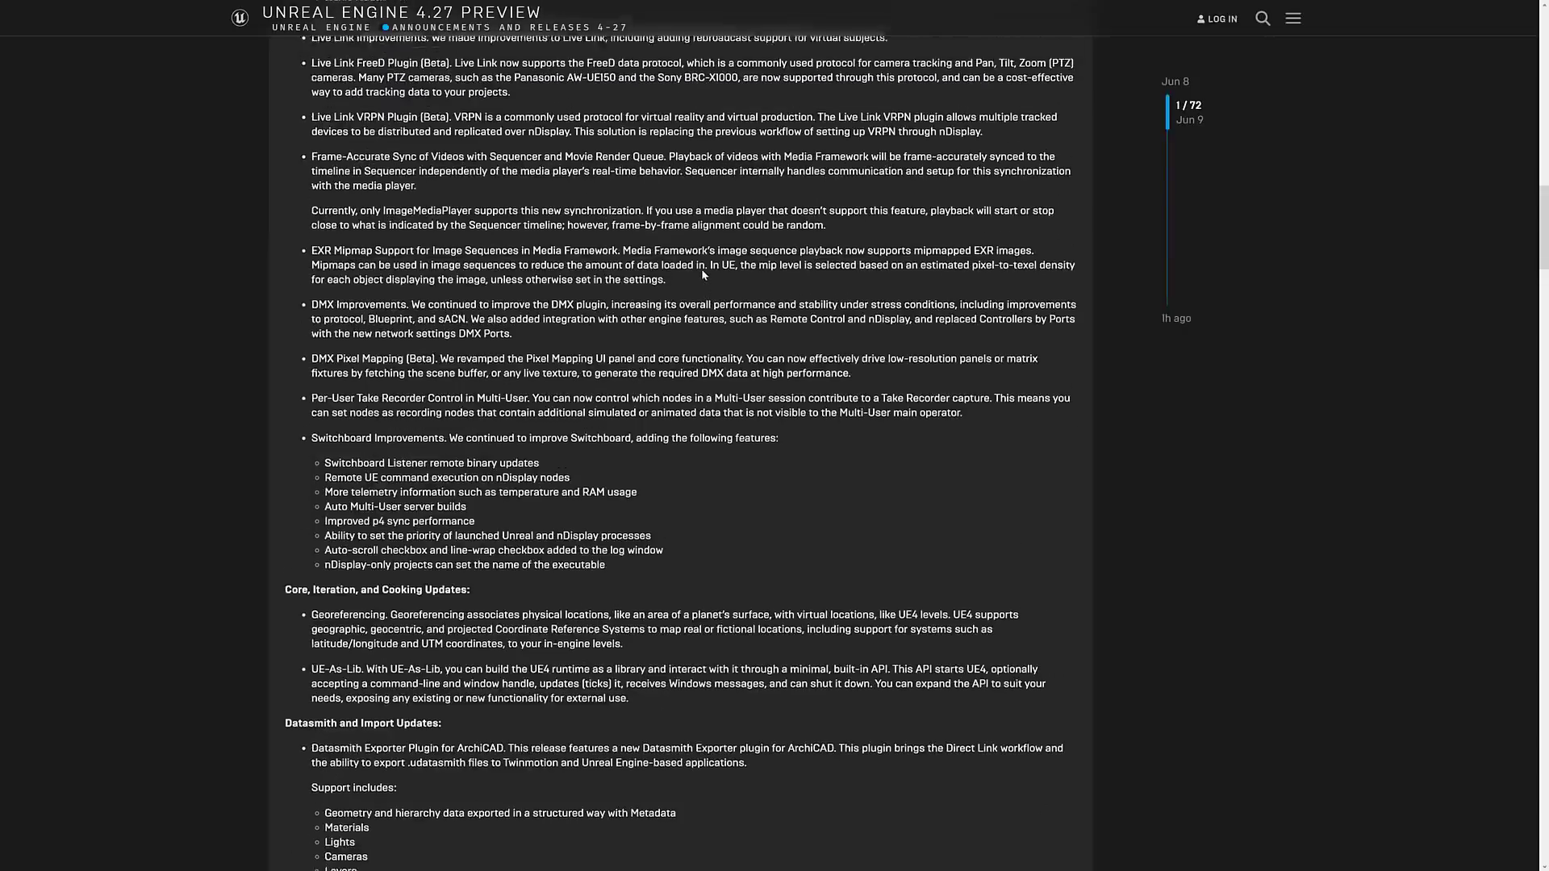
pyautogui.scroll(-3)
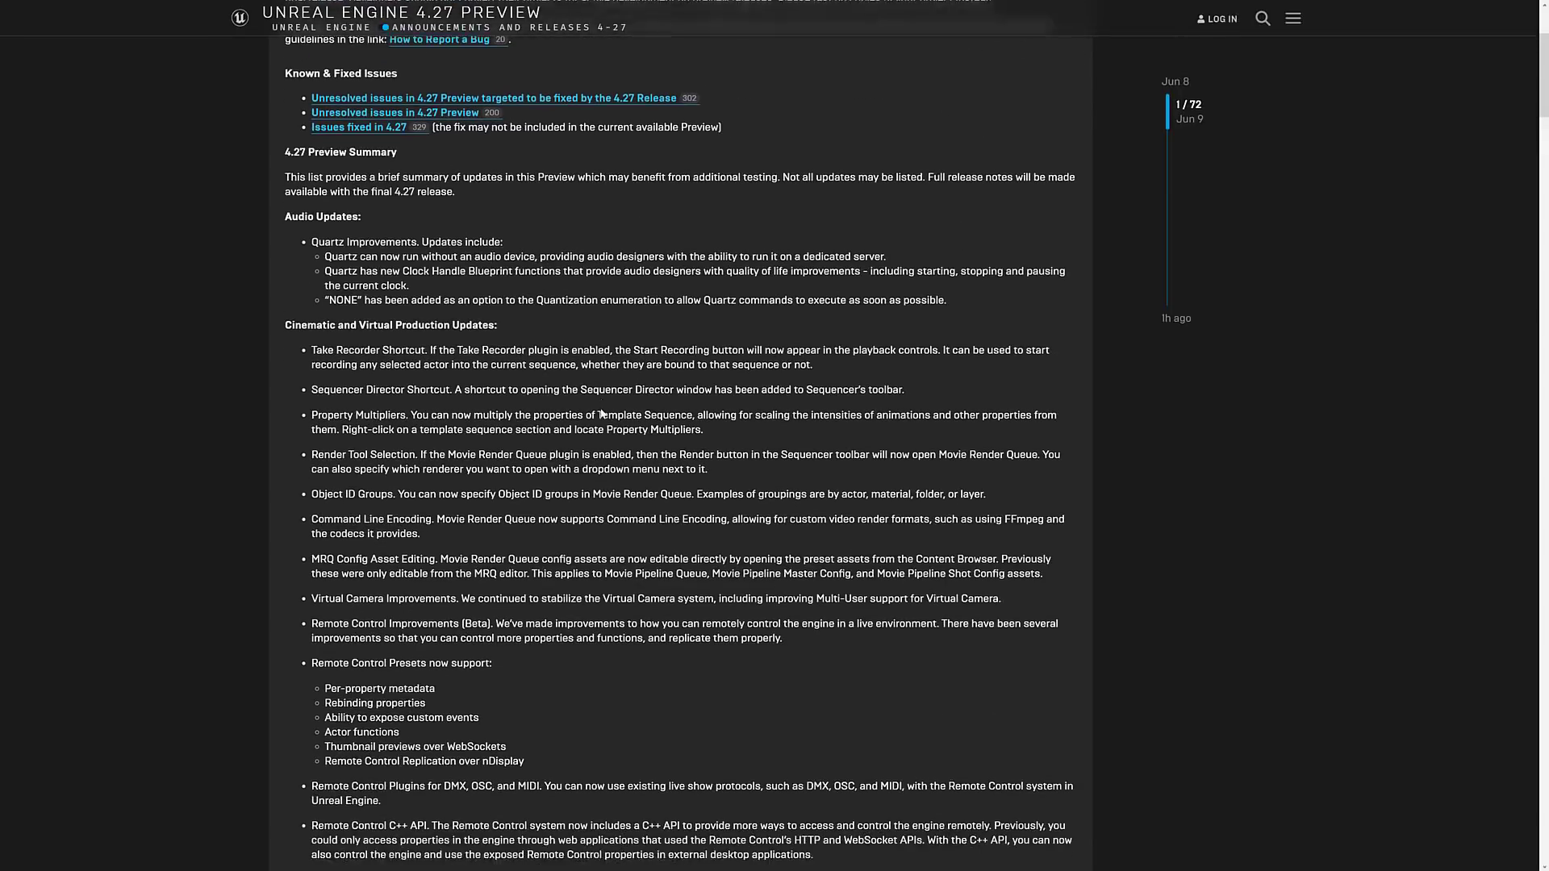
pyautogui.scroll(-3)
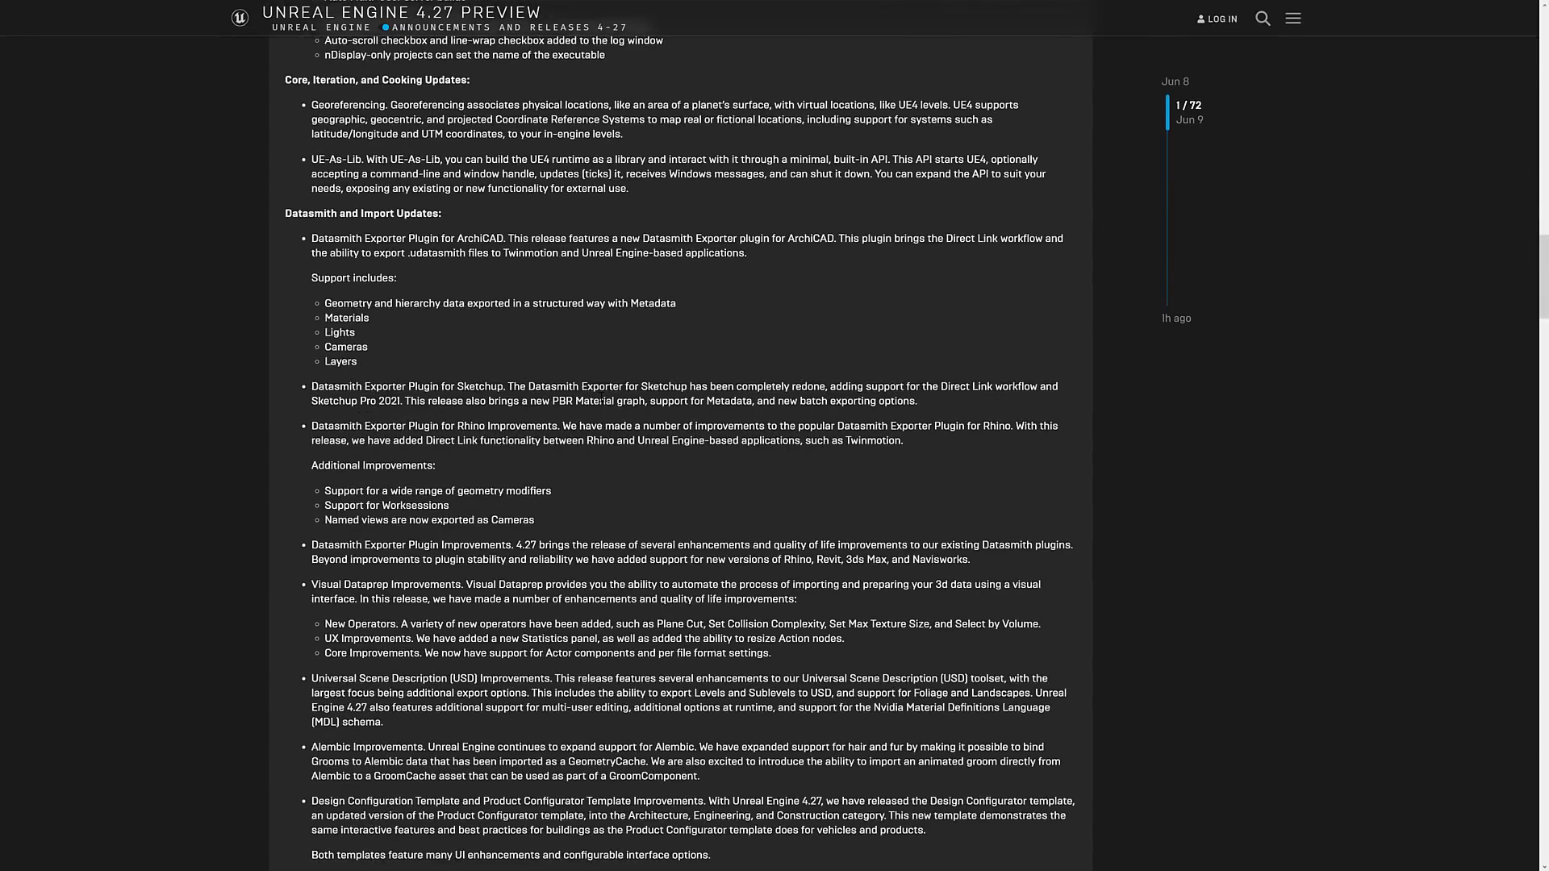
pyautogui.scroll(-3)
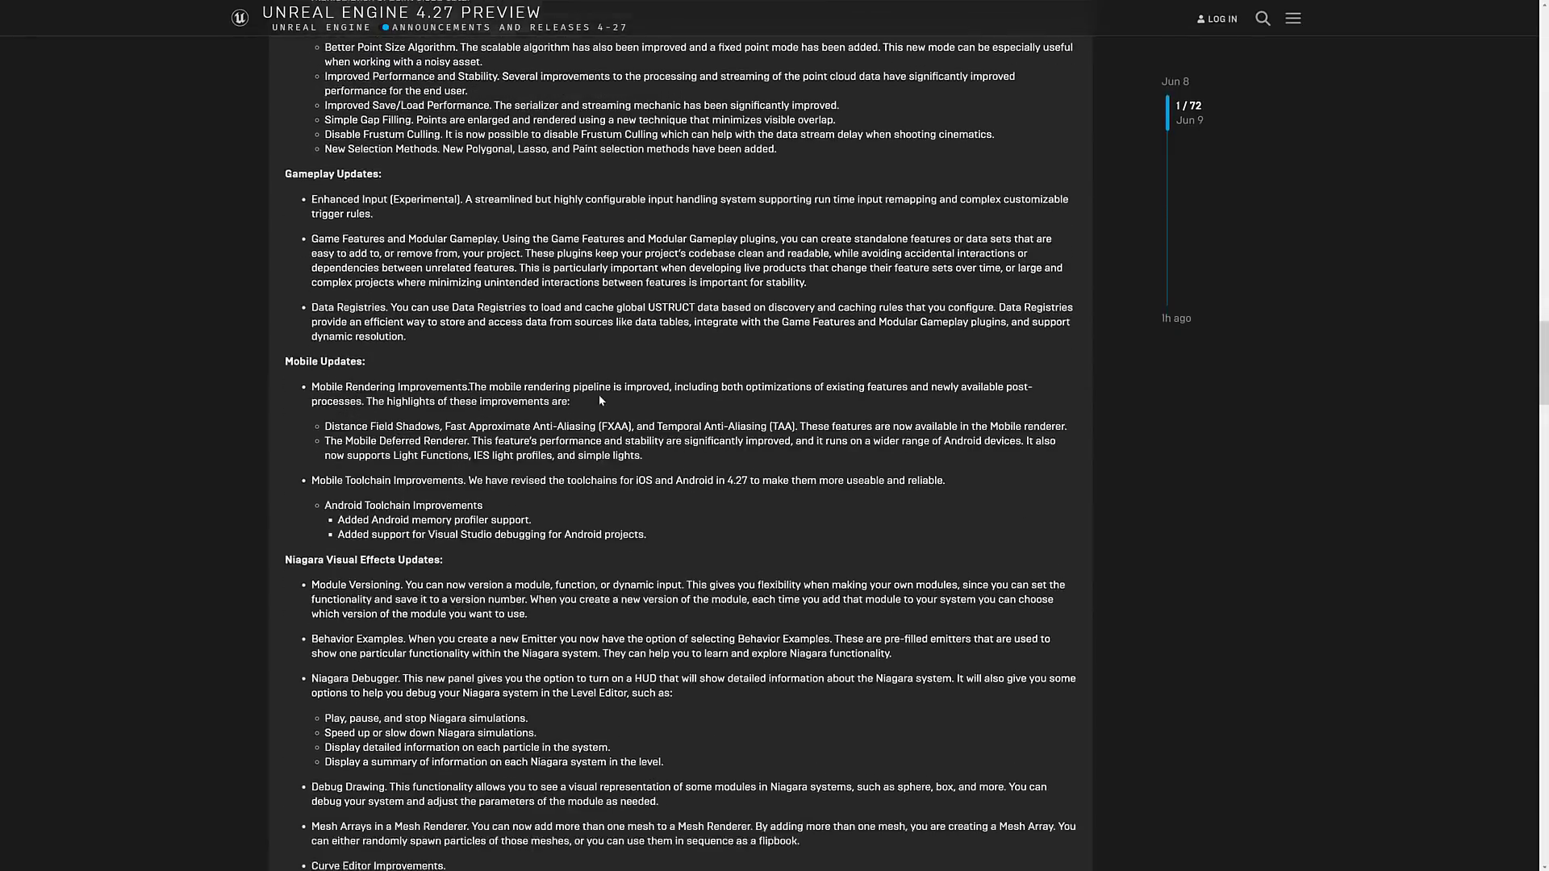
pyautogui.scroll(-3)
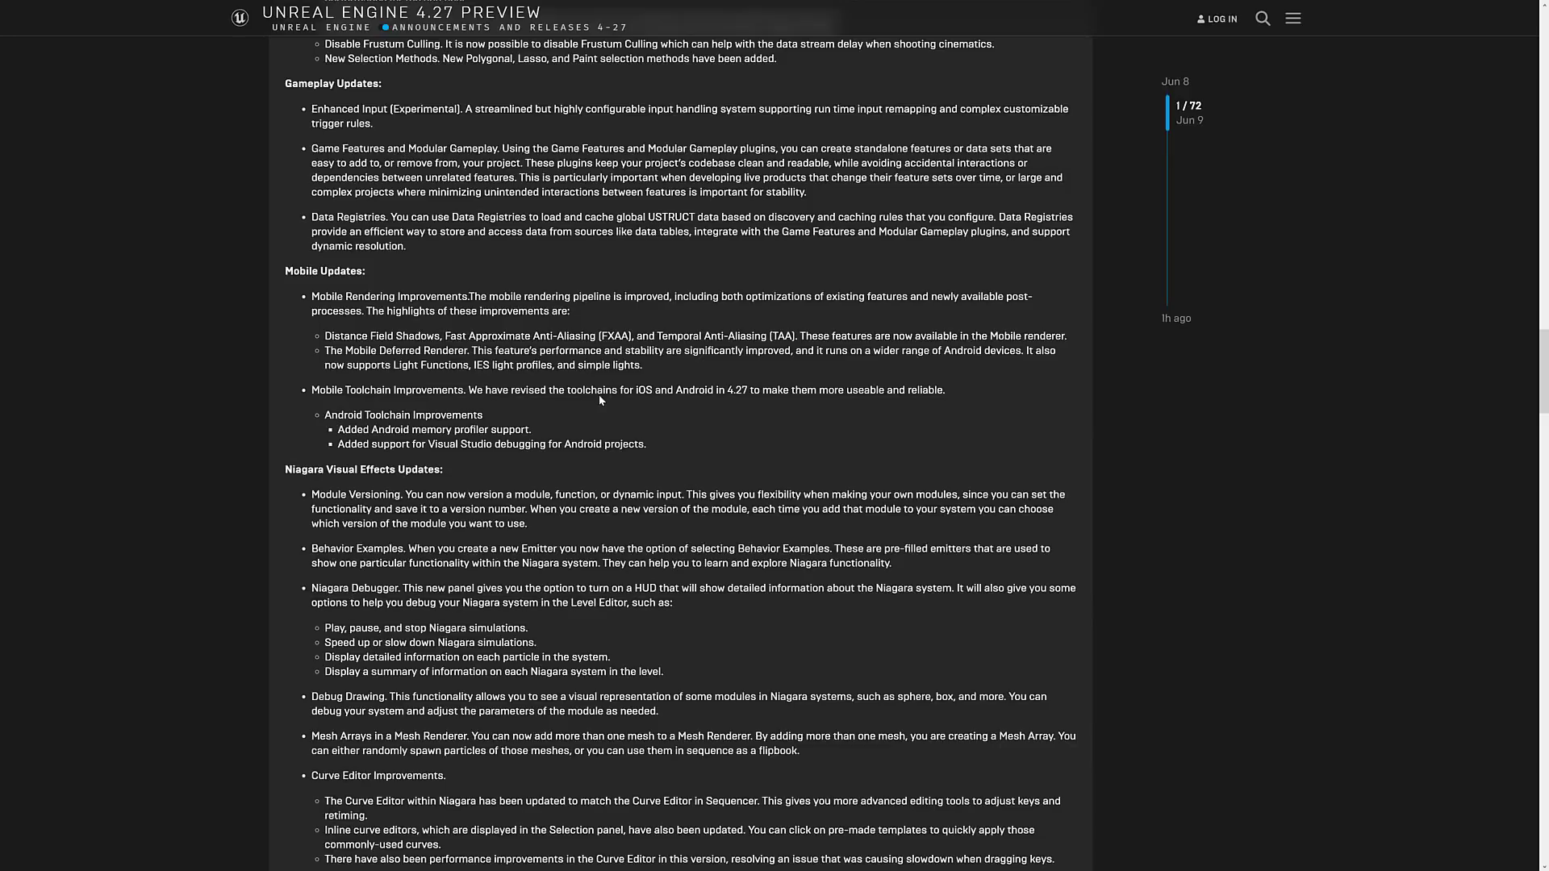
pyautogui.moveTo(639, 407)
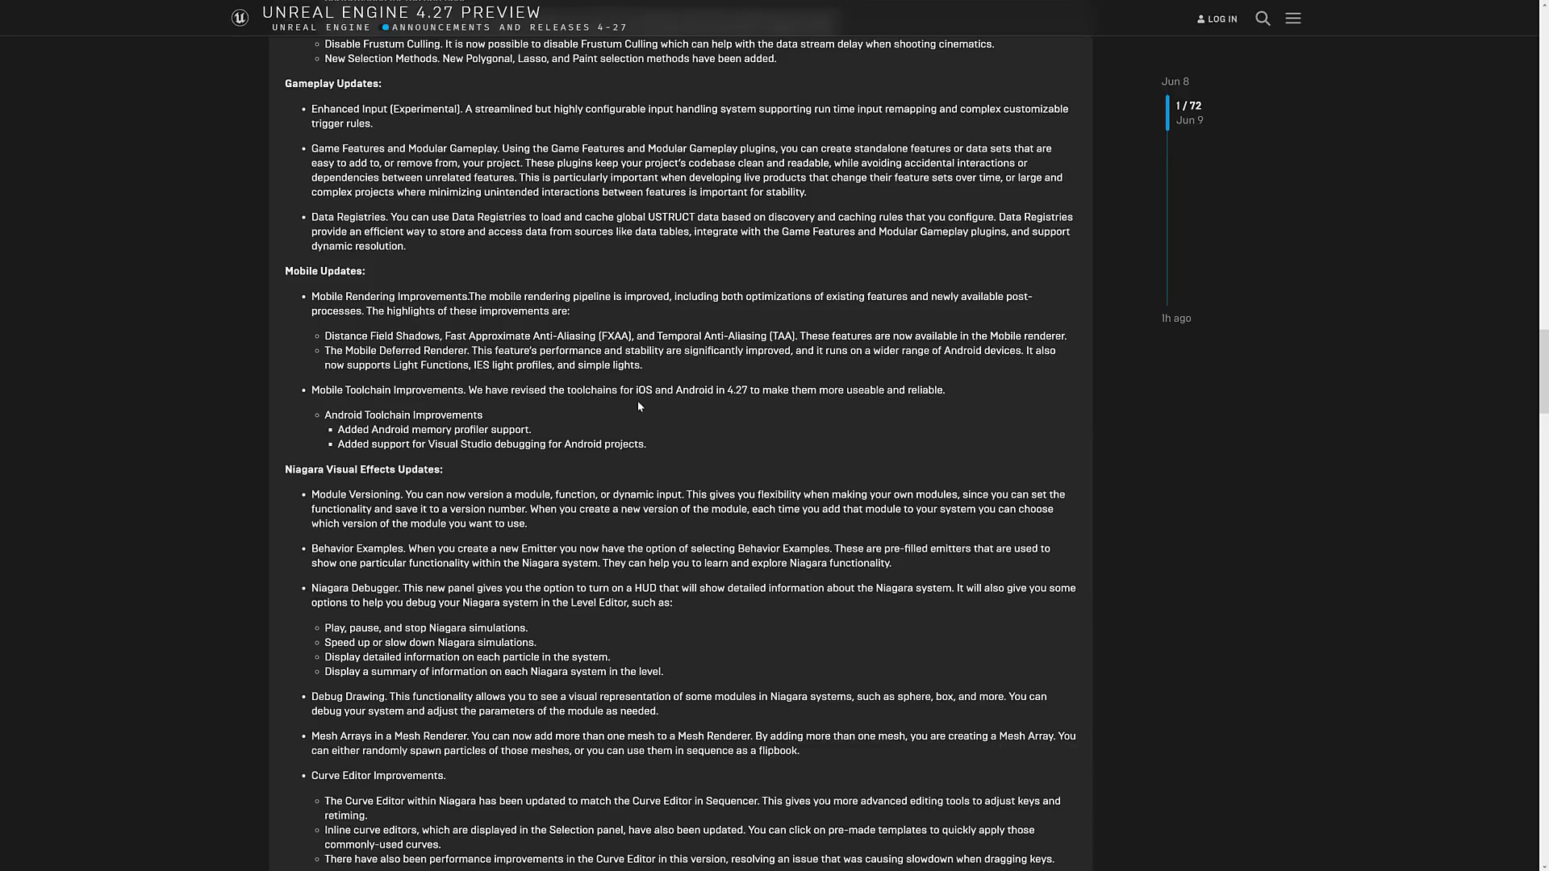
pyautogui.scroll(-3)
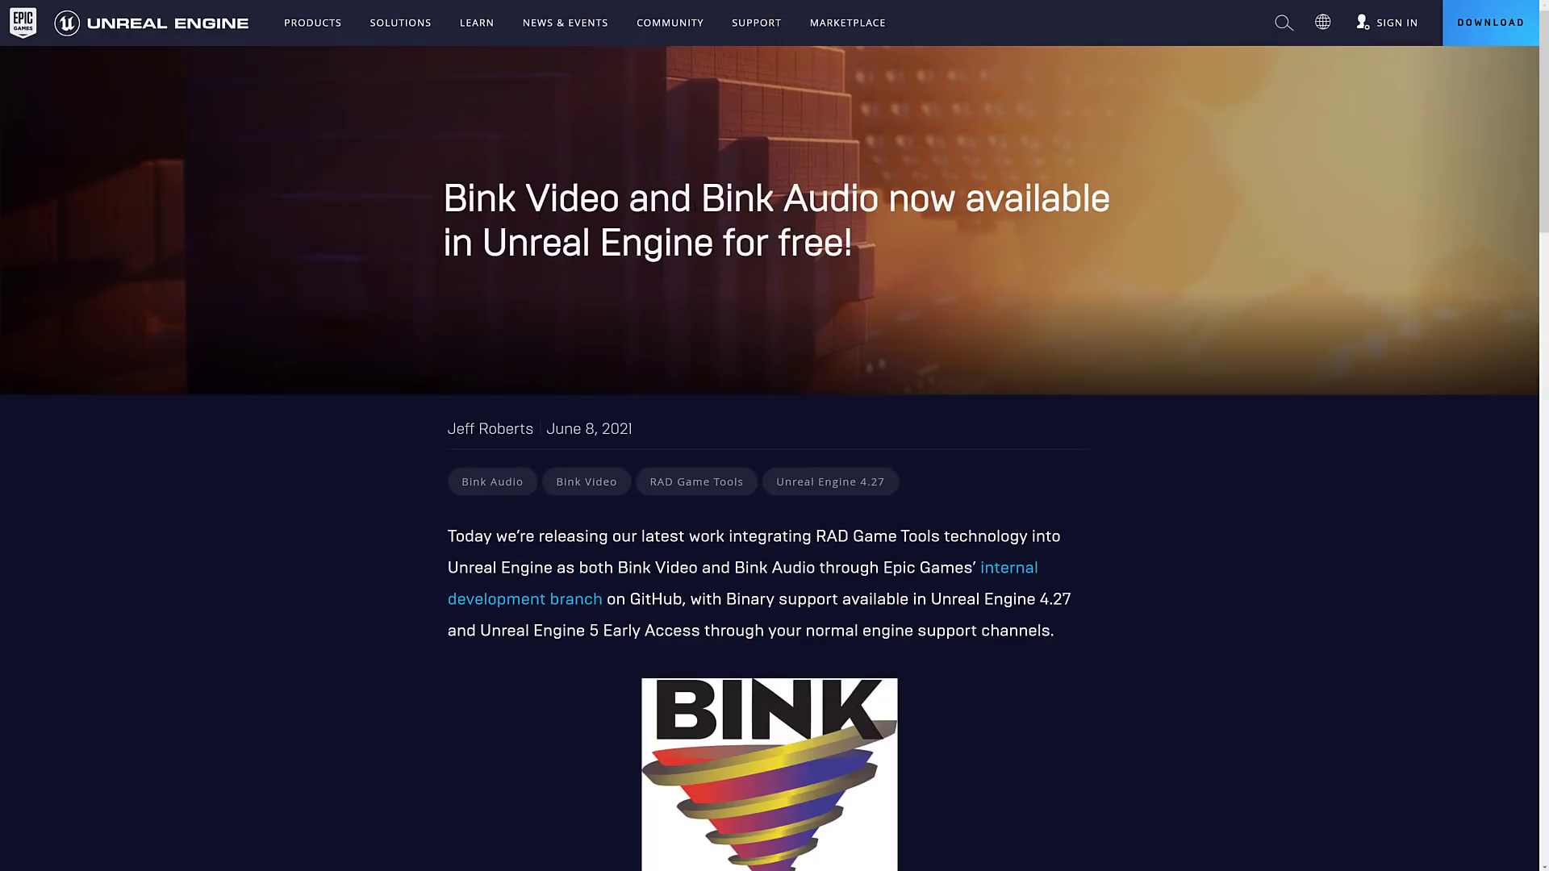
# - Read into the Bink announcement and highlight the Unreal Engine 5 Early Access mention
pyautogui.scroll(-3)
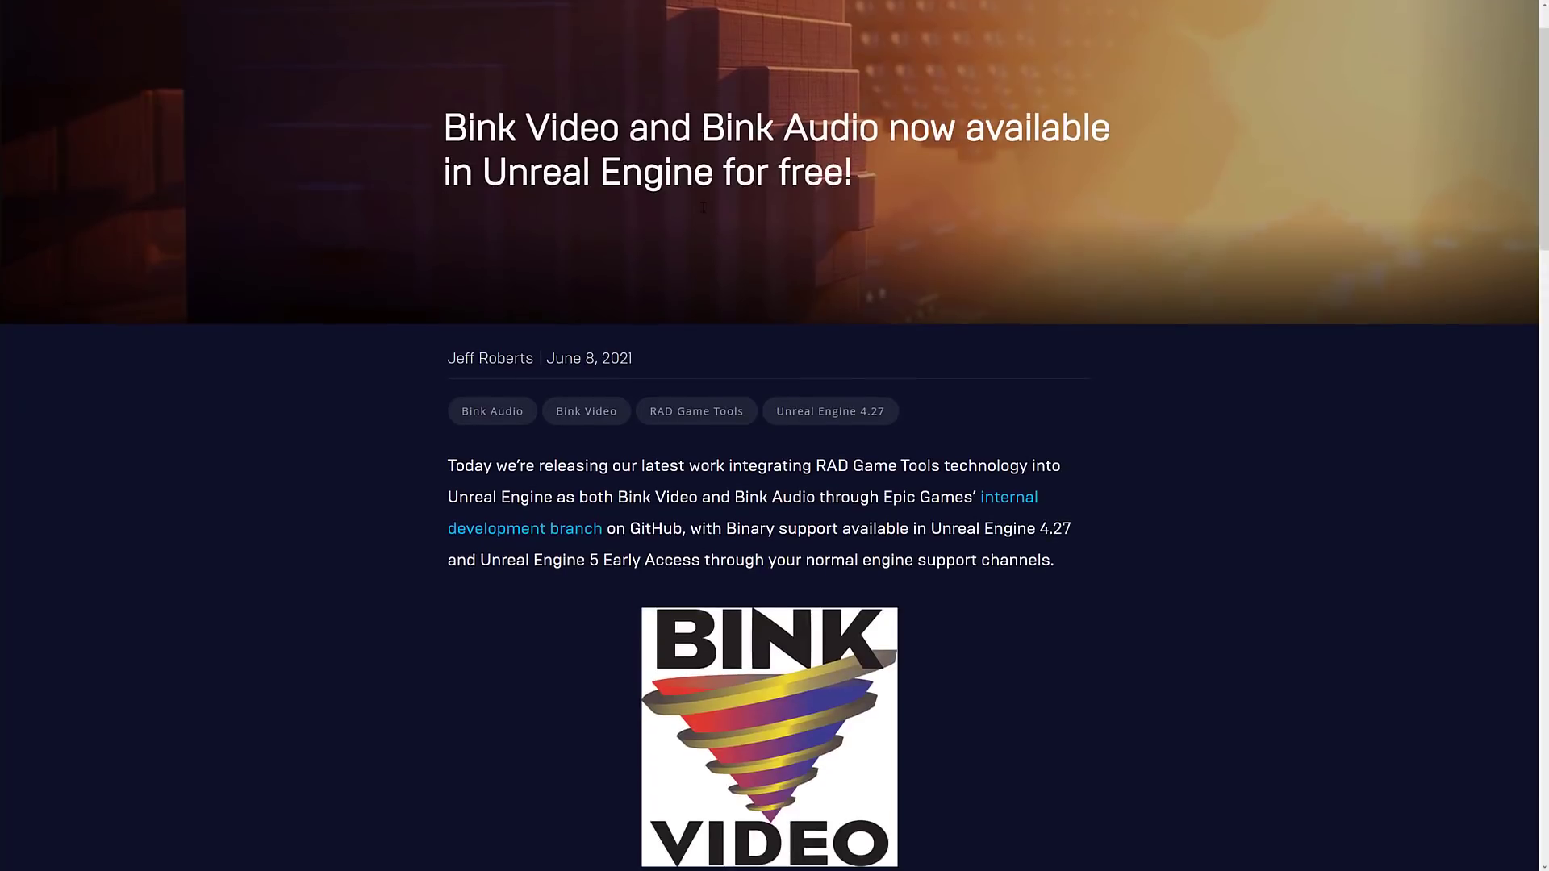
pyautogui.scroll(-3)
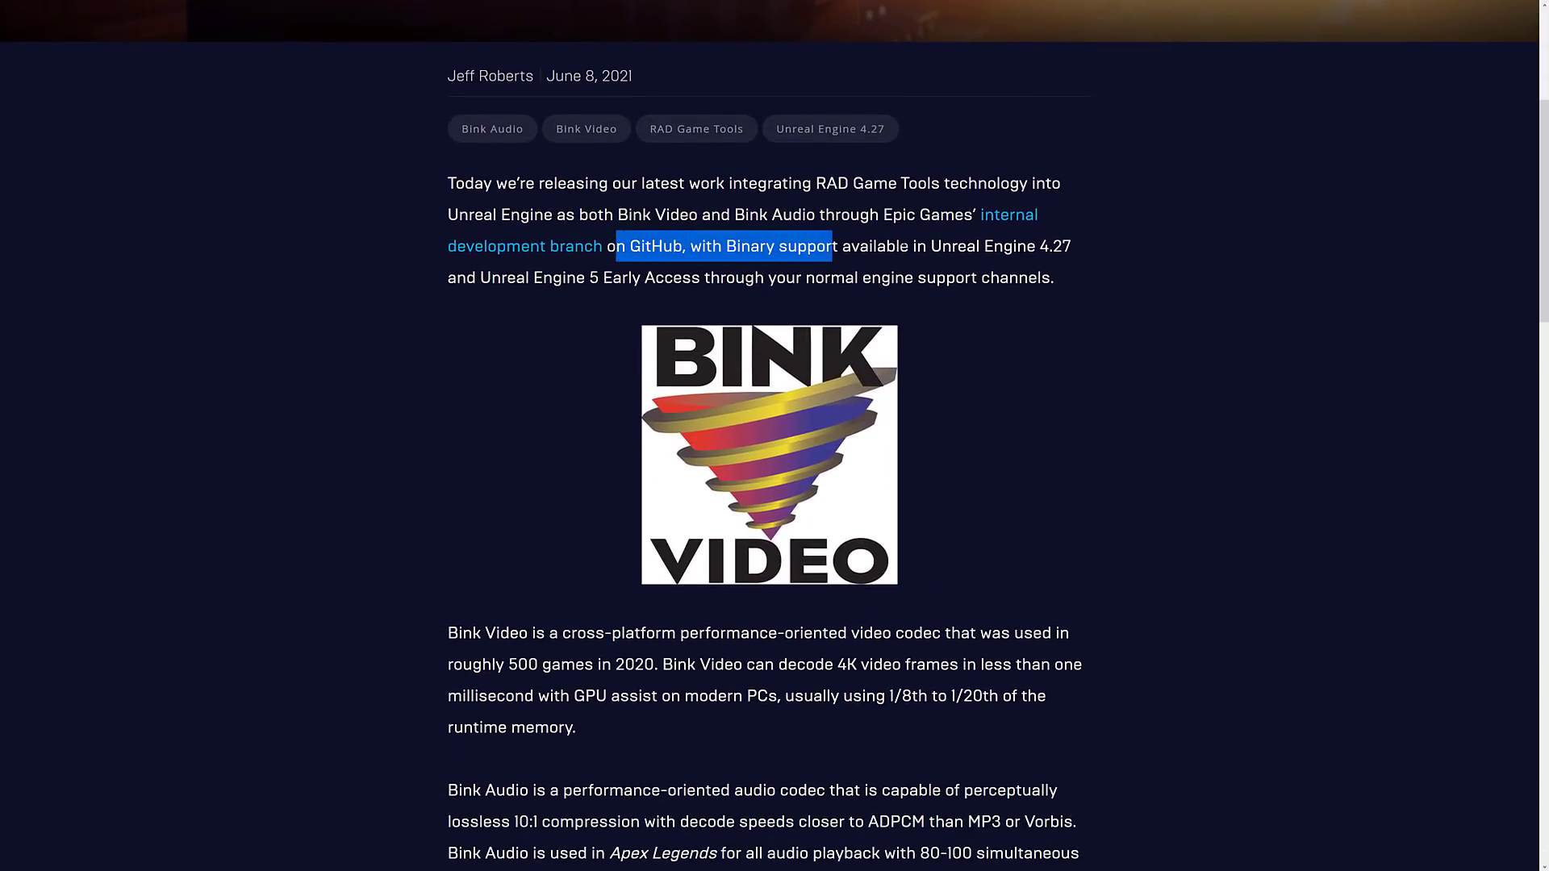
pyautogui.moveTo(833, 245); pyautogui.dragTo(913, 245)
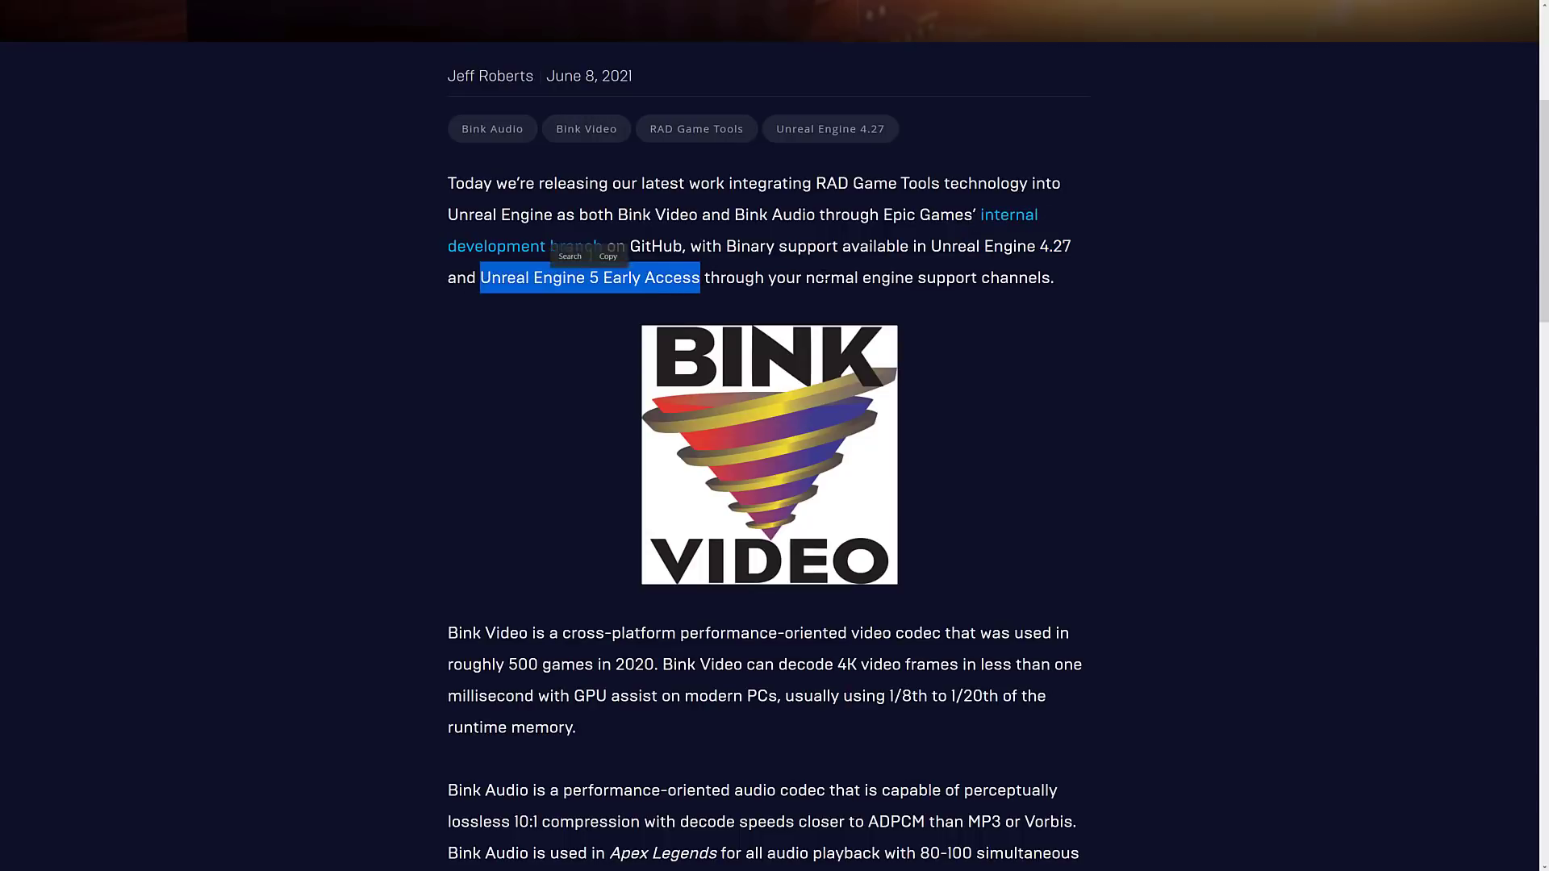
pyautogui.scroll(-3)
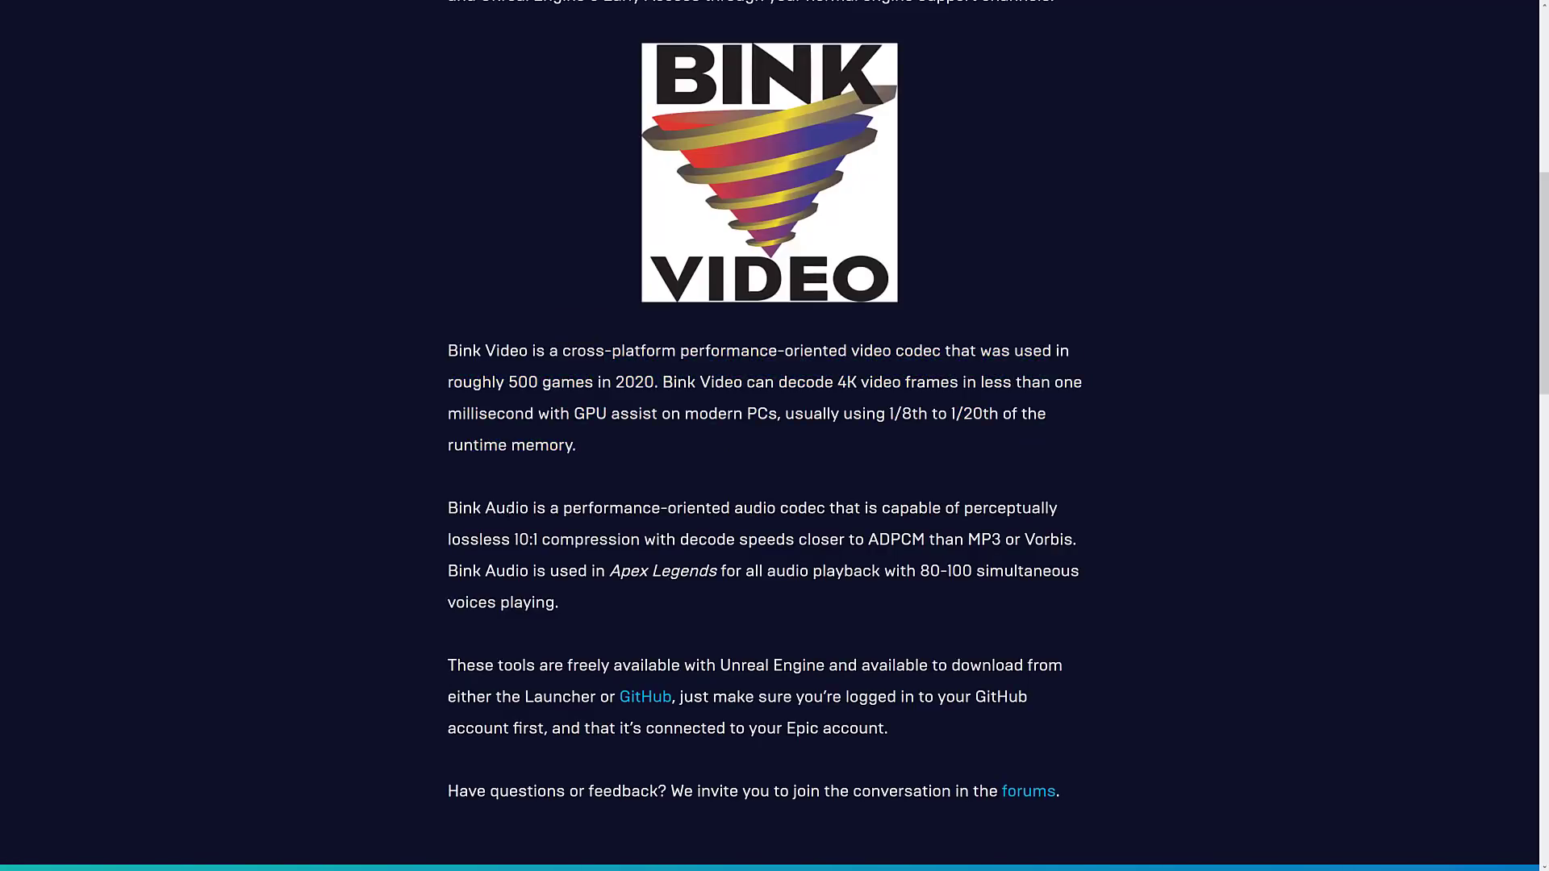
pyautogui.moveTo(759, 592)
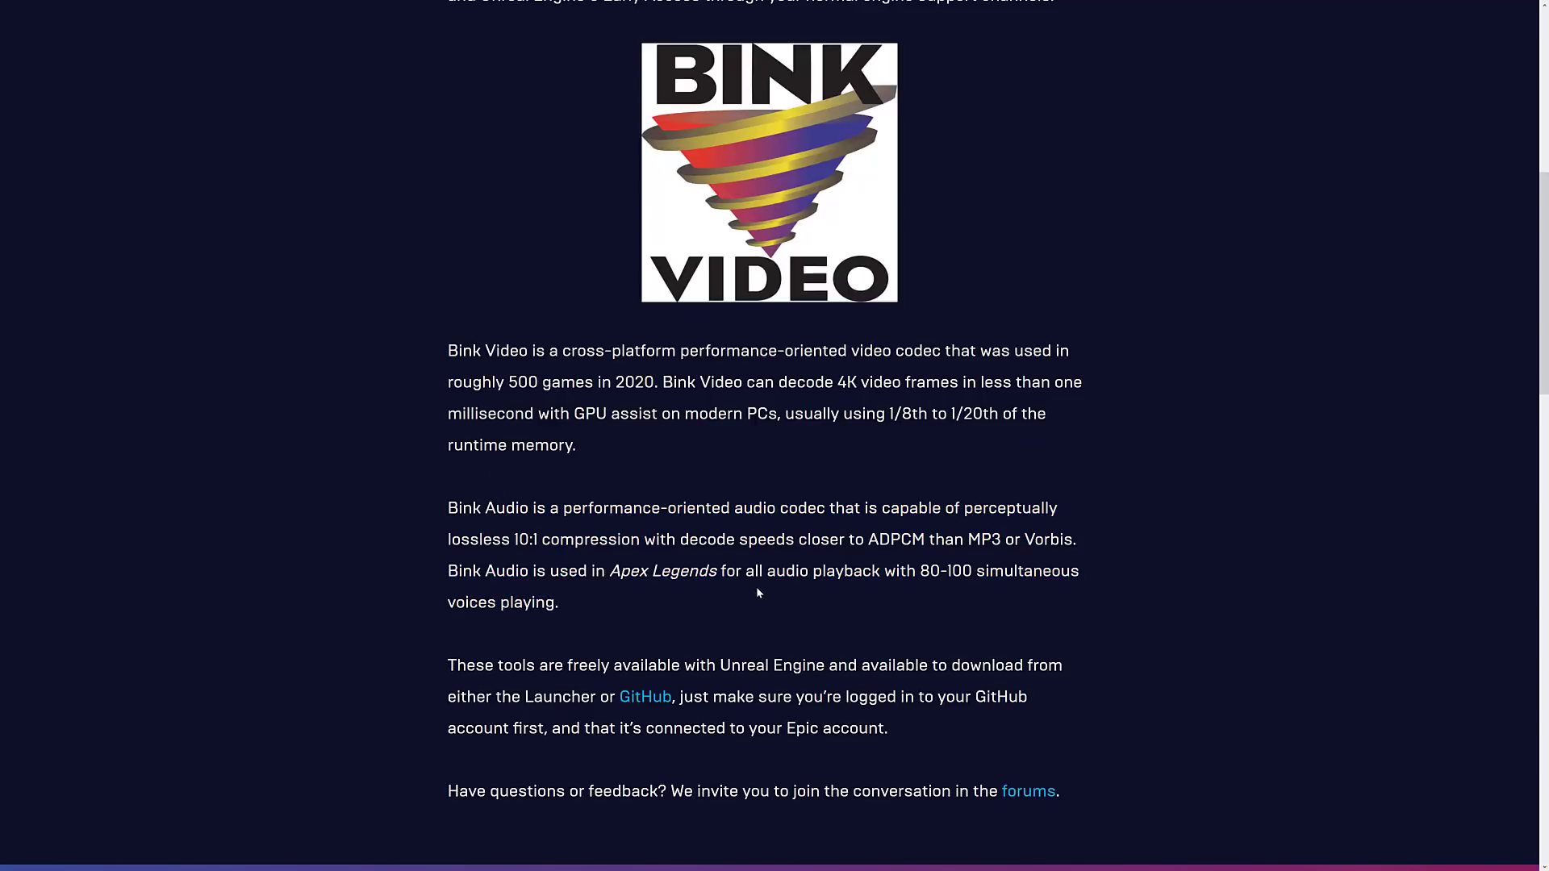
# - Highlight the Bink Audio paragraph and reach the article's closing invitation to the forums
pyautogui.moveTo(447, 508); pyautogui.dragTo(558, 602)
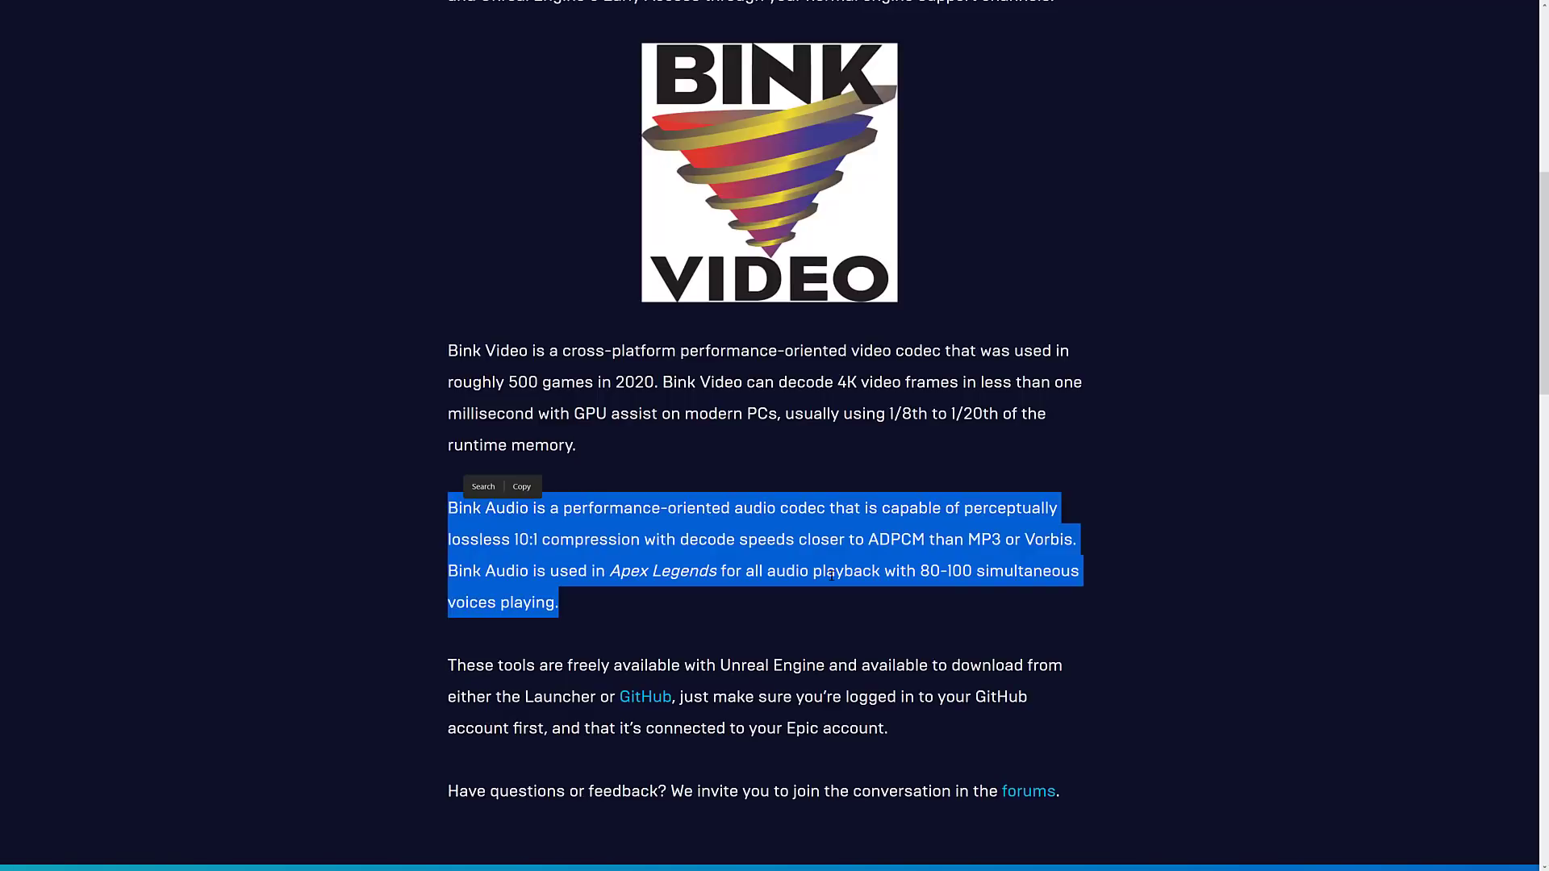
pyautogui.moveTo(802, 563)
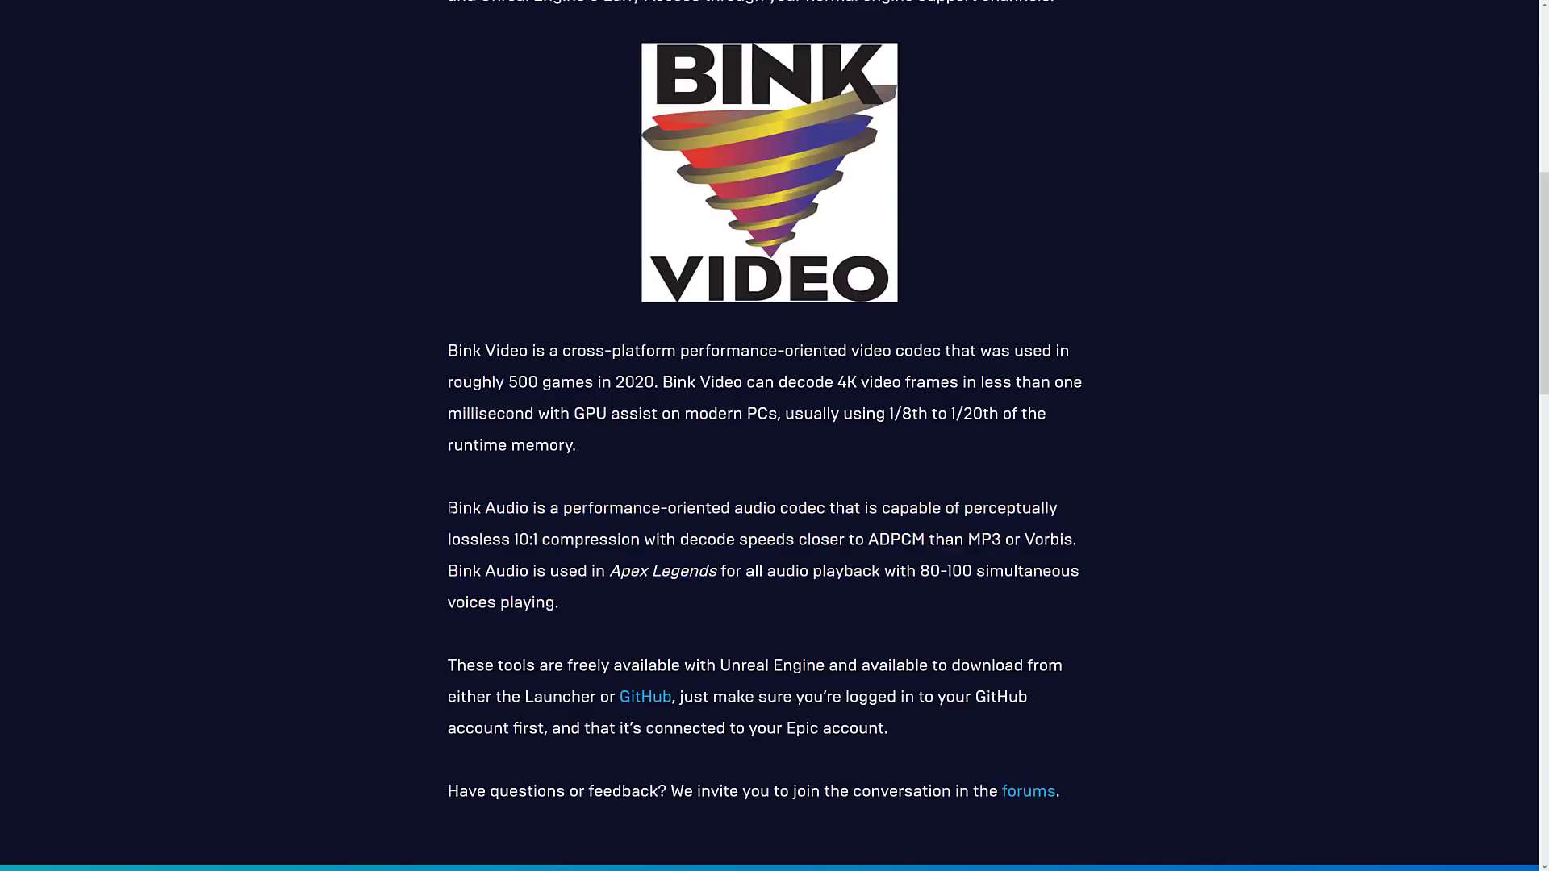
pyautogui.moveTo(733, 531)
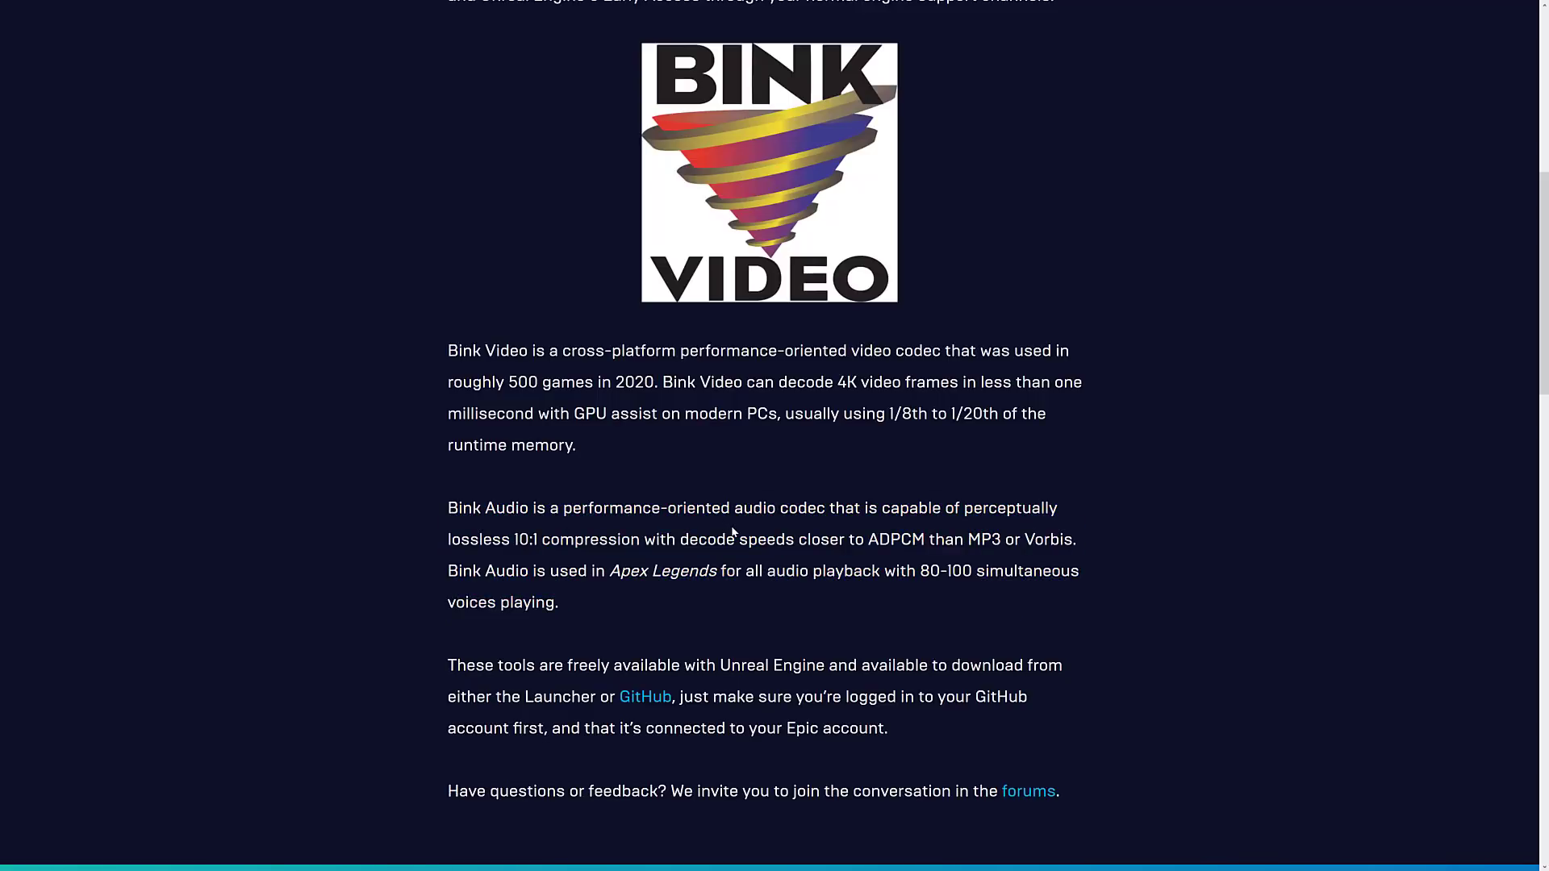
pyautogui.scroll(-3)
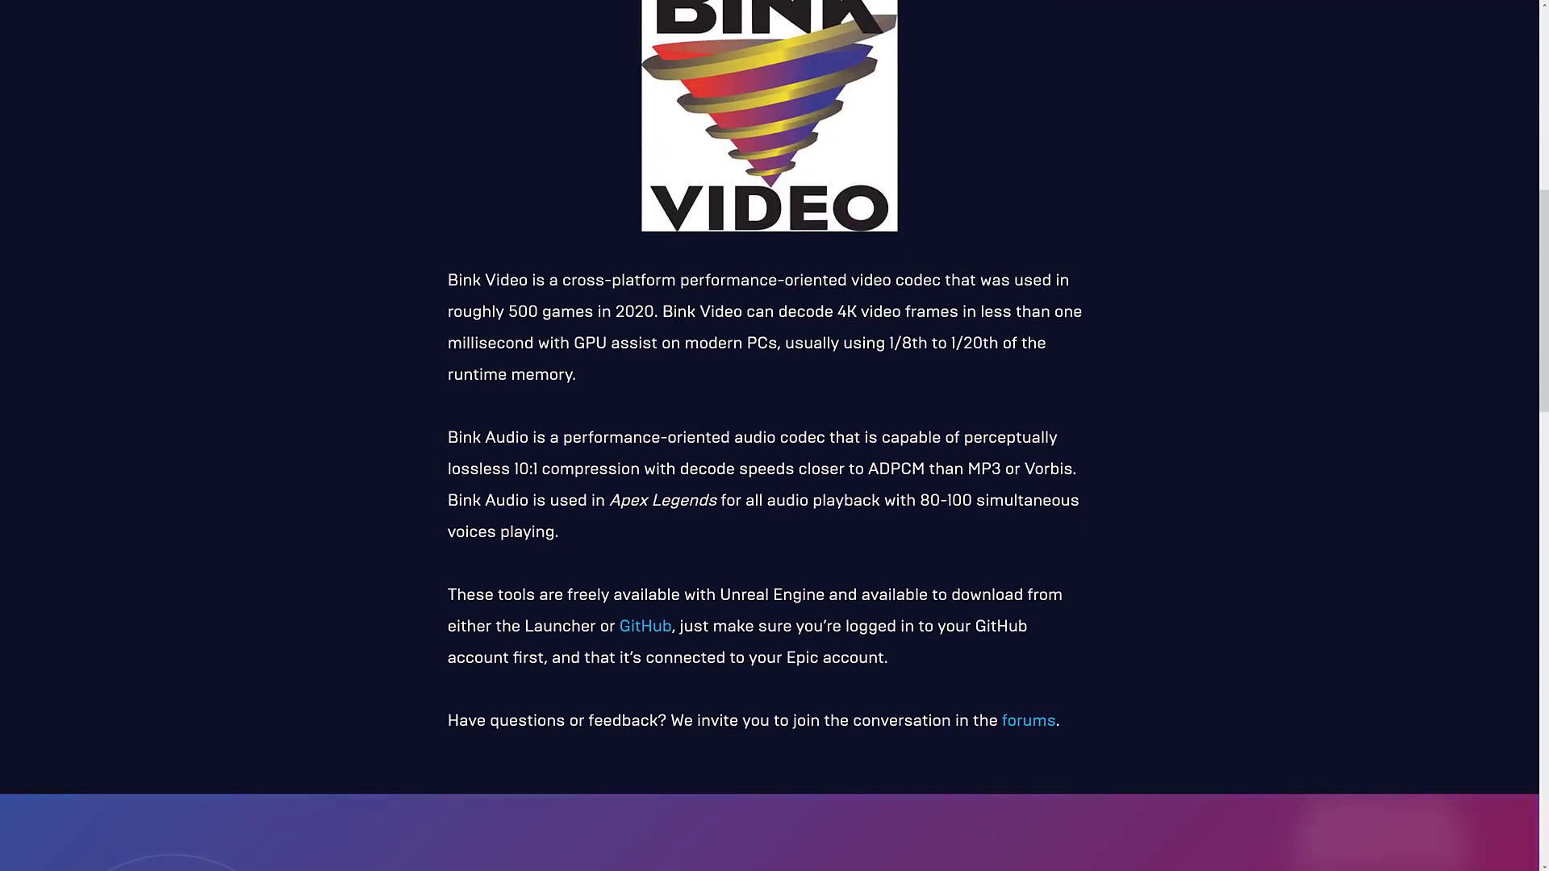
pyautogui.scroll(3)
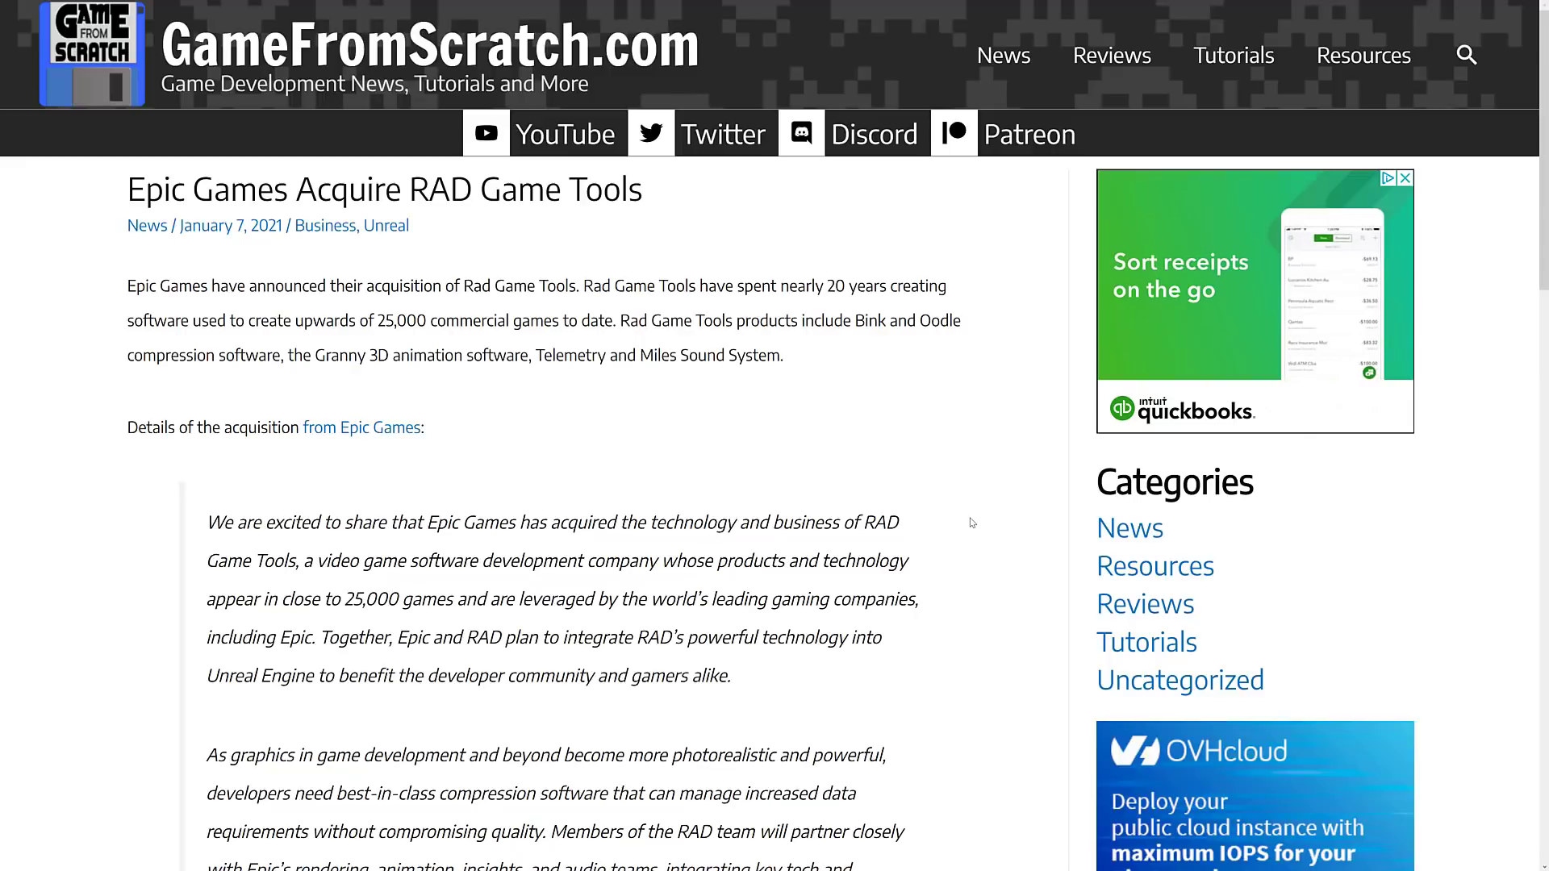
pyautogui.moveTo(865, 407)
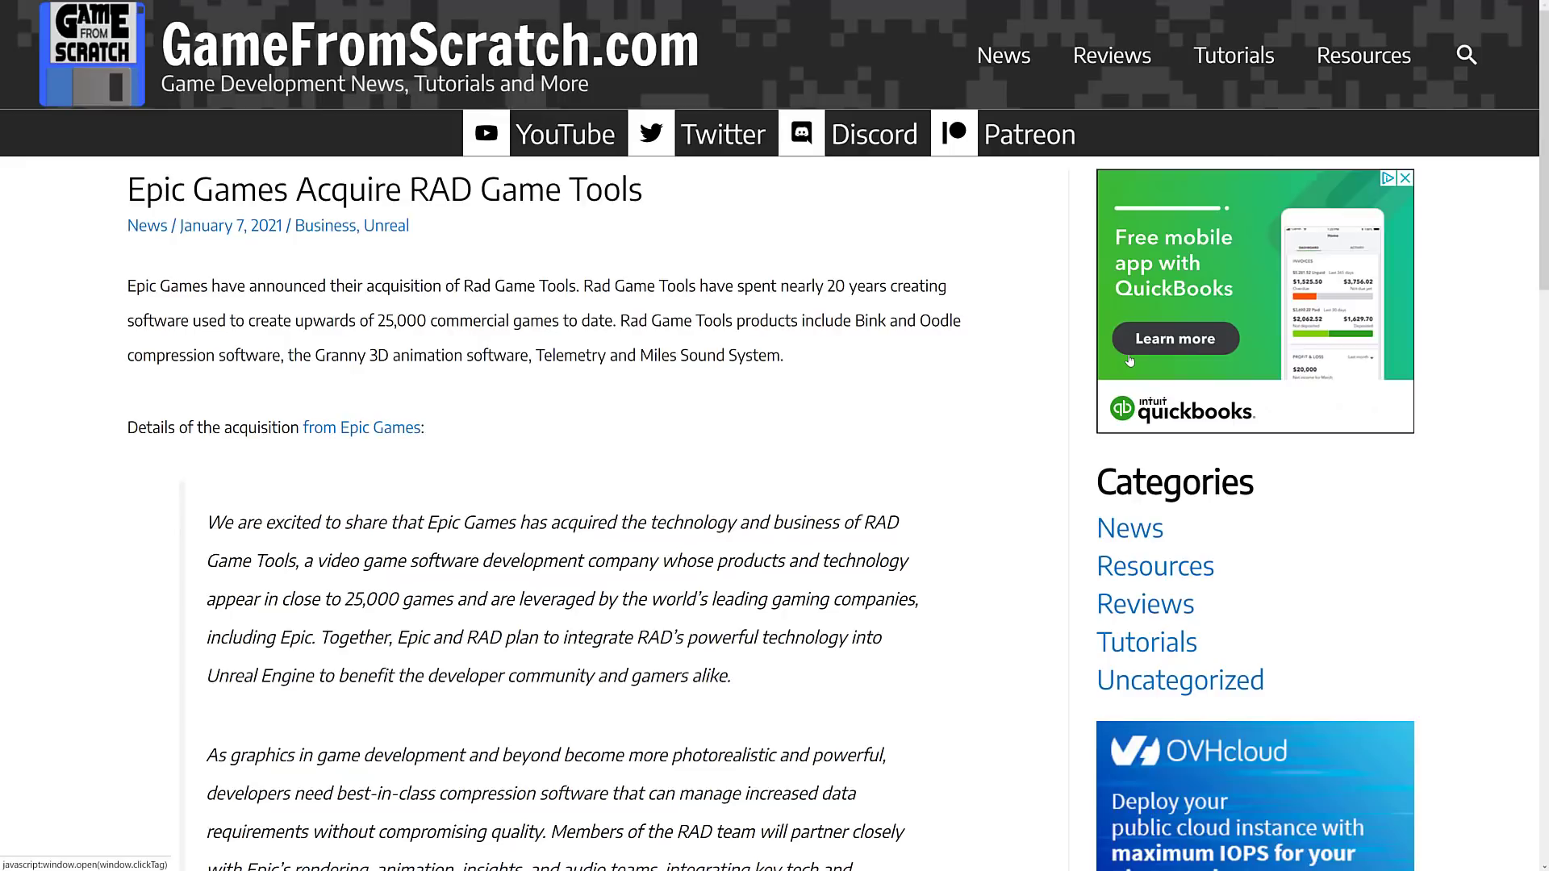
pyautogui.moveTo(276, 491)
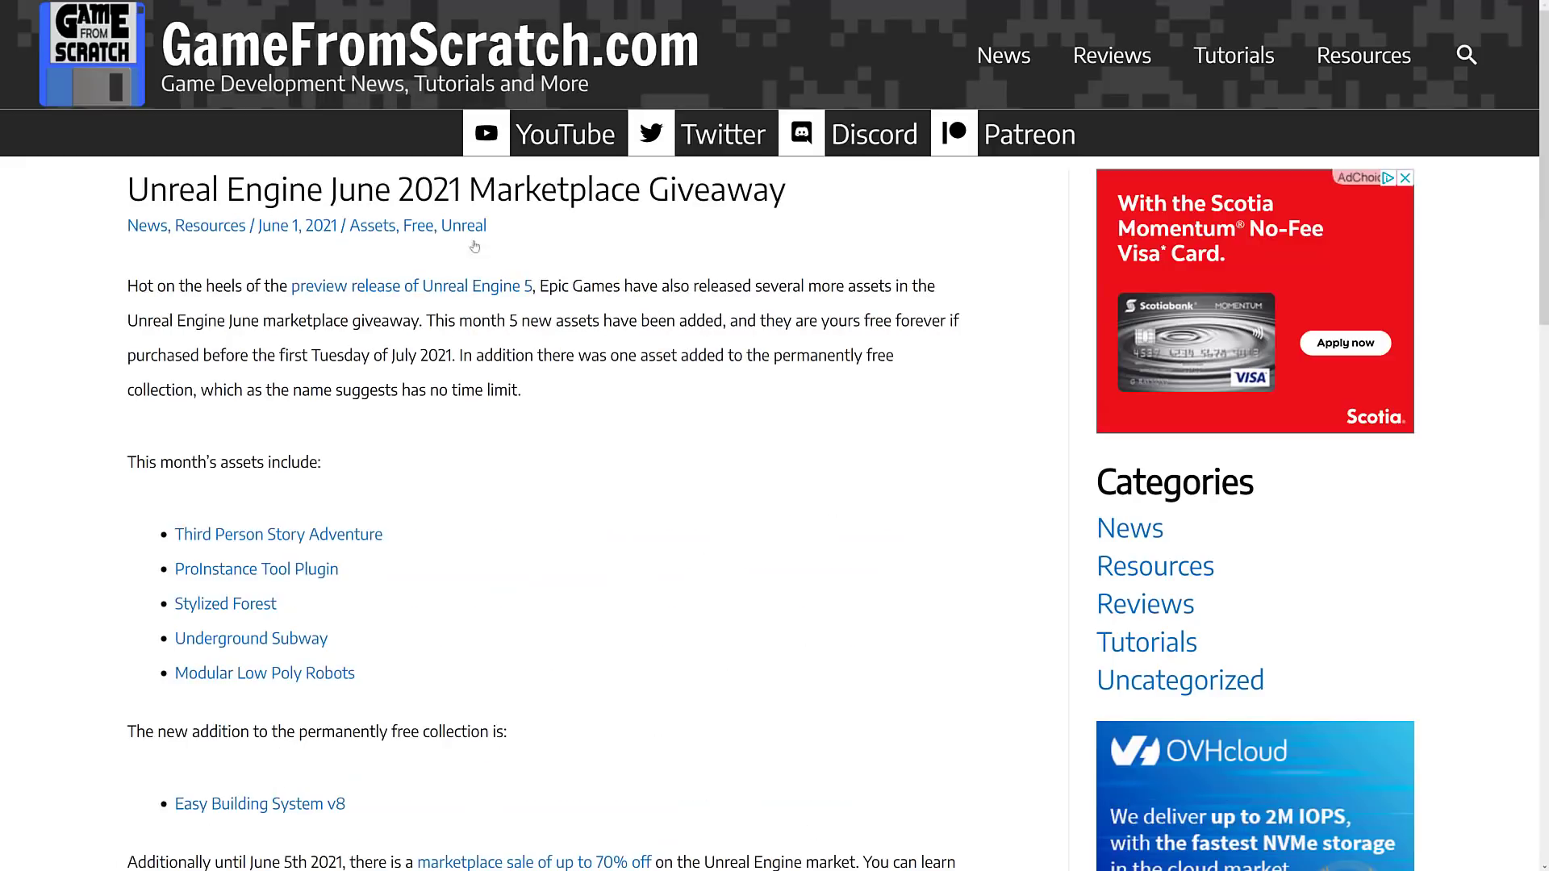
# - Scroll down the 'Epic Games Acquire RAD Game Tools' article toward the Marketplace Giveaway post
pyautogui.scroll(-3)
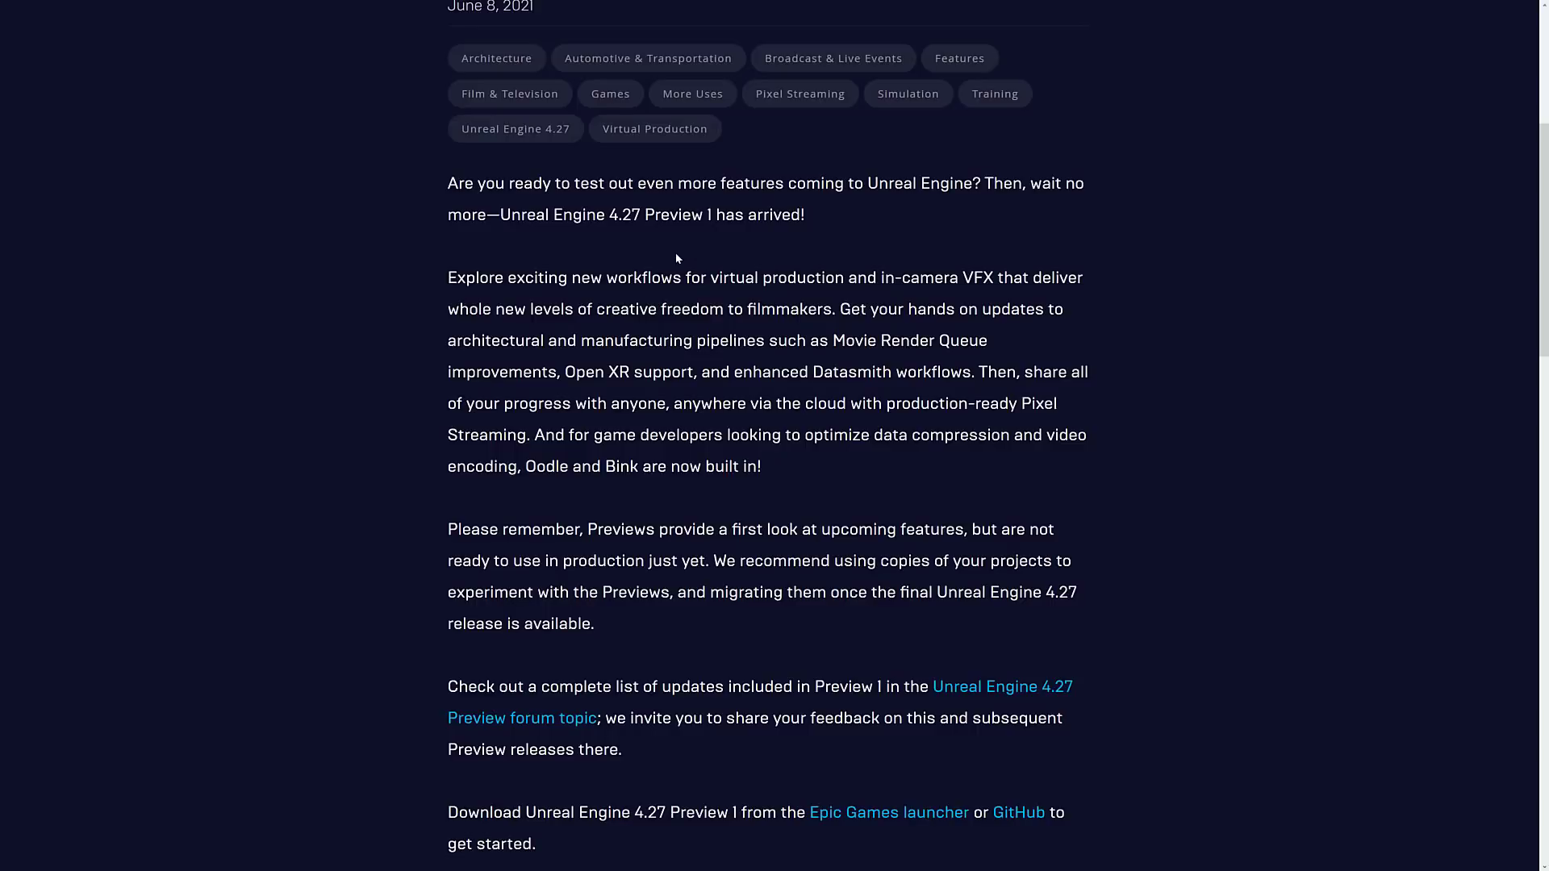
# - Scroll the 'Unreal Engine 4.27 Preview 1 now available' post back up to its title banner
pyautogui.scroll(3)
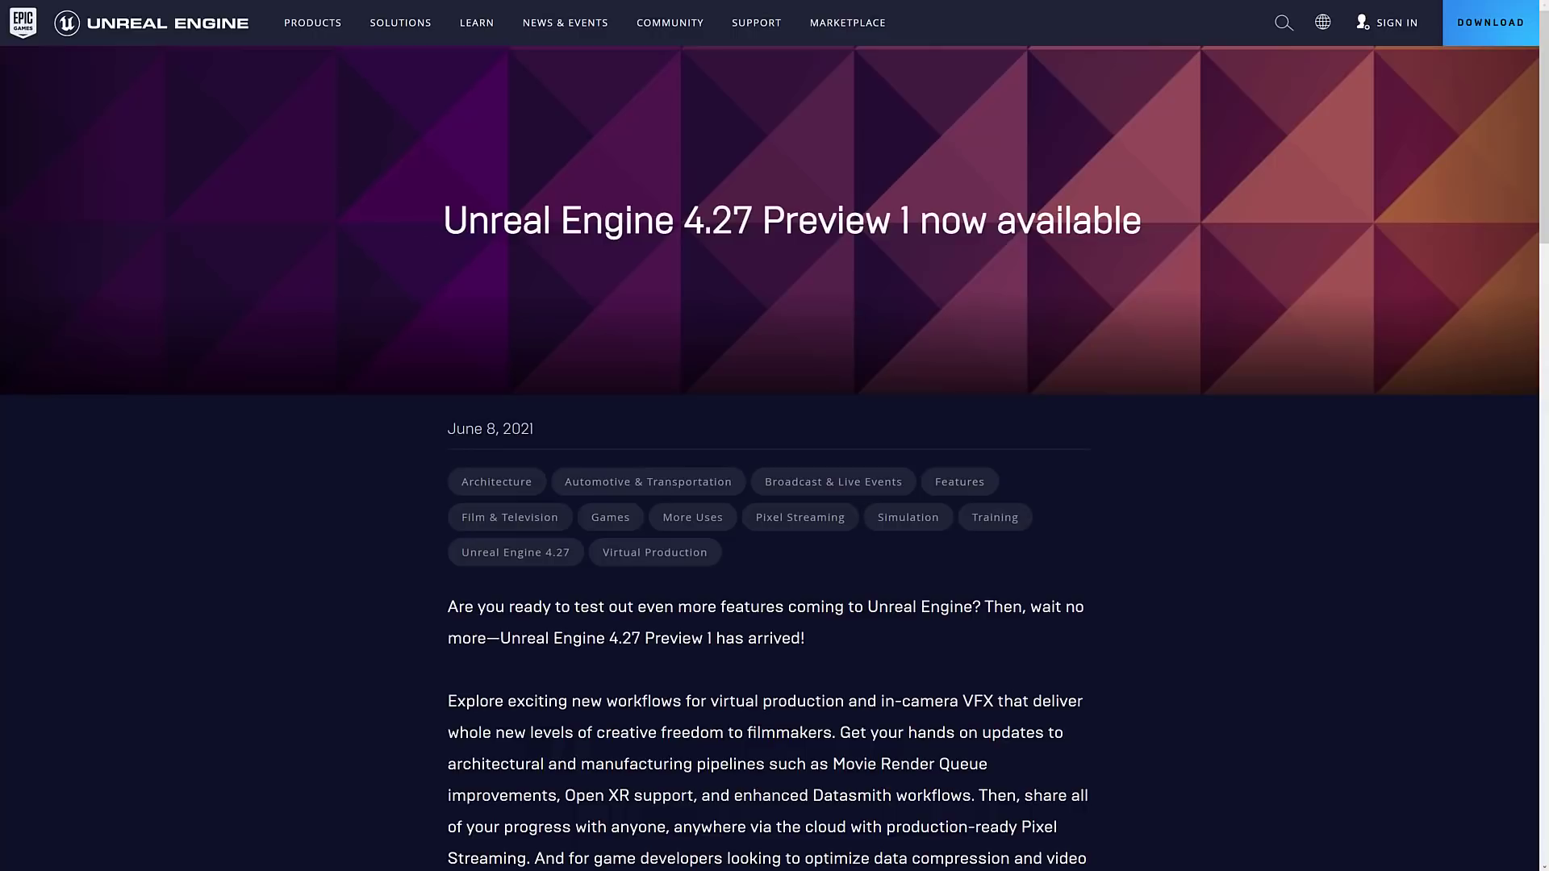
pyautogui.moveTo(144, 324)
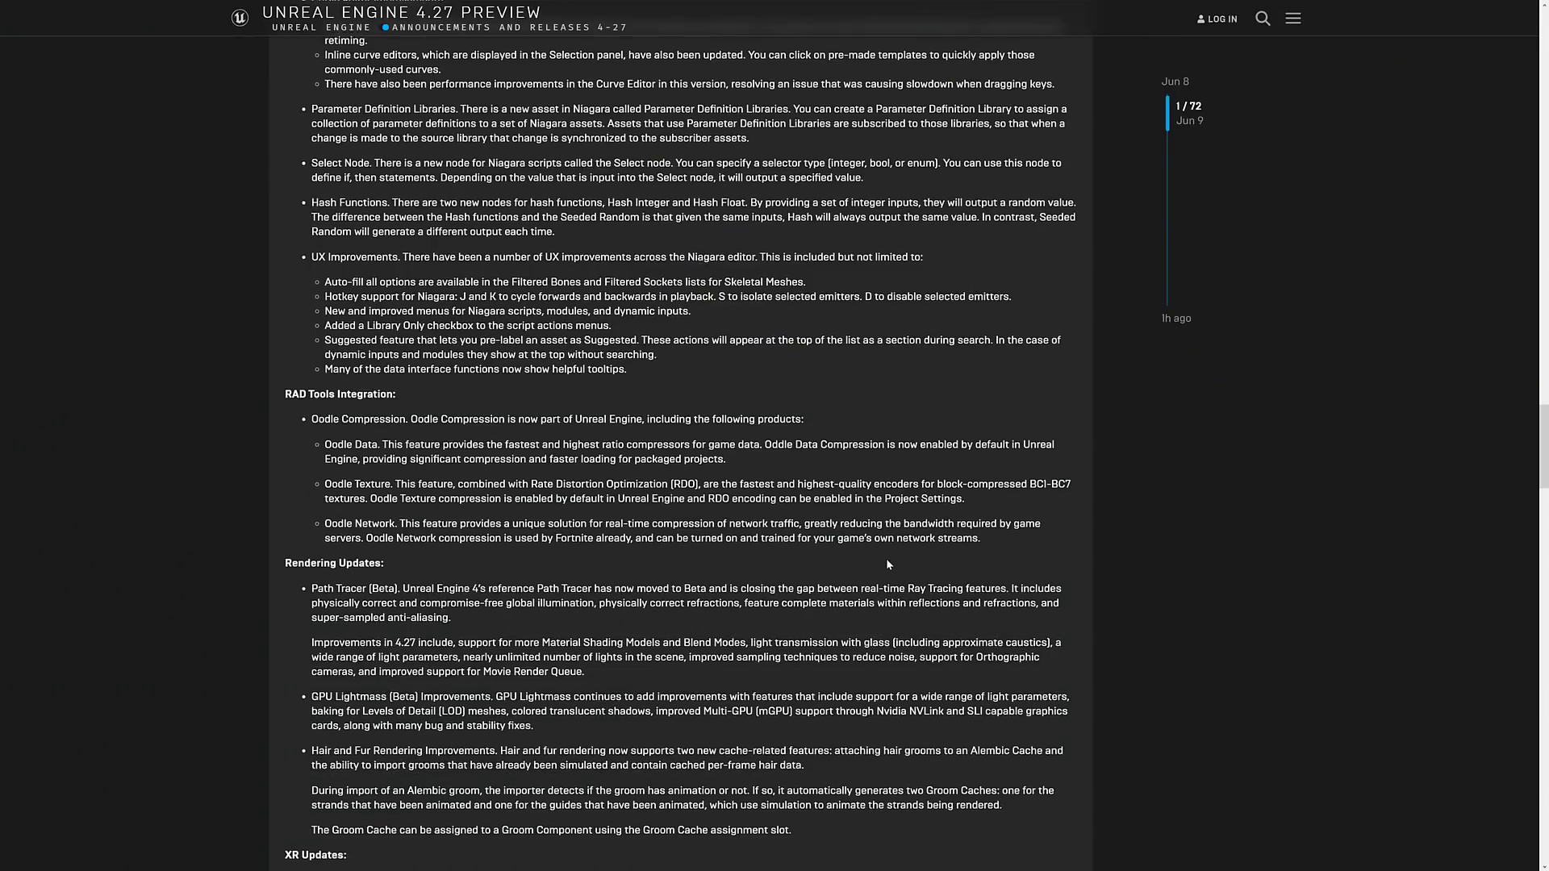
# - Scroll the 4.27 Preview forum topic through Datasmith and nDisplay to the Remote Control updates
pyautogui.scroll(-3)
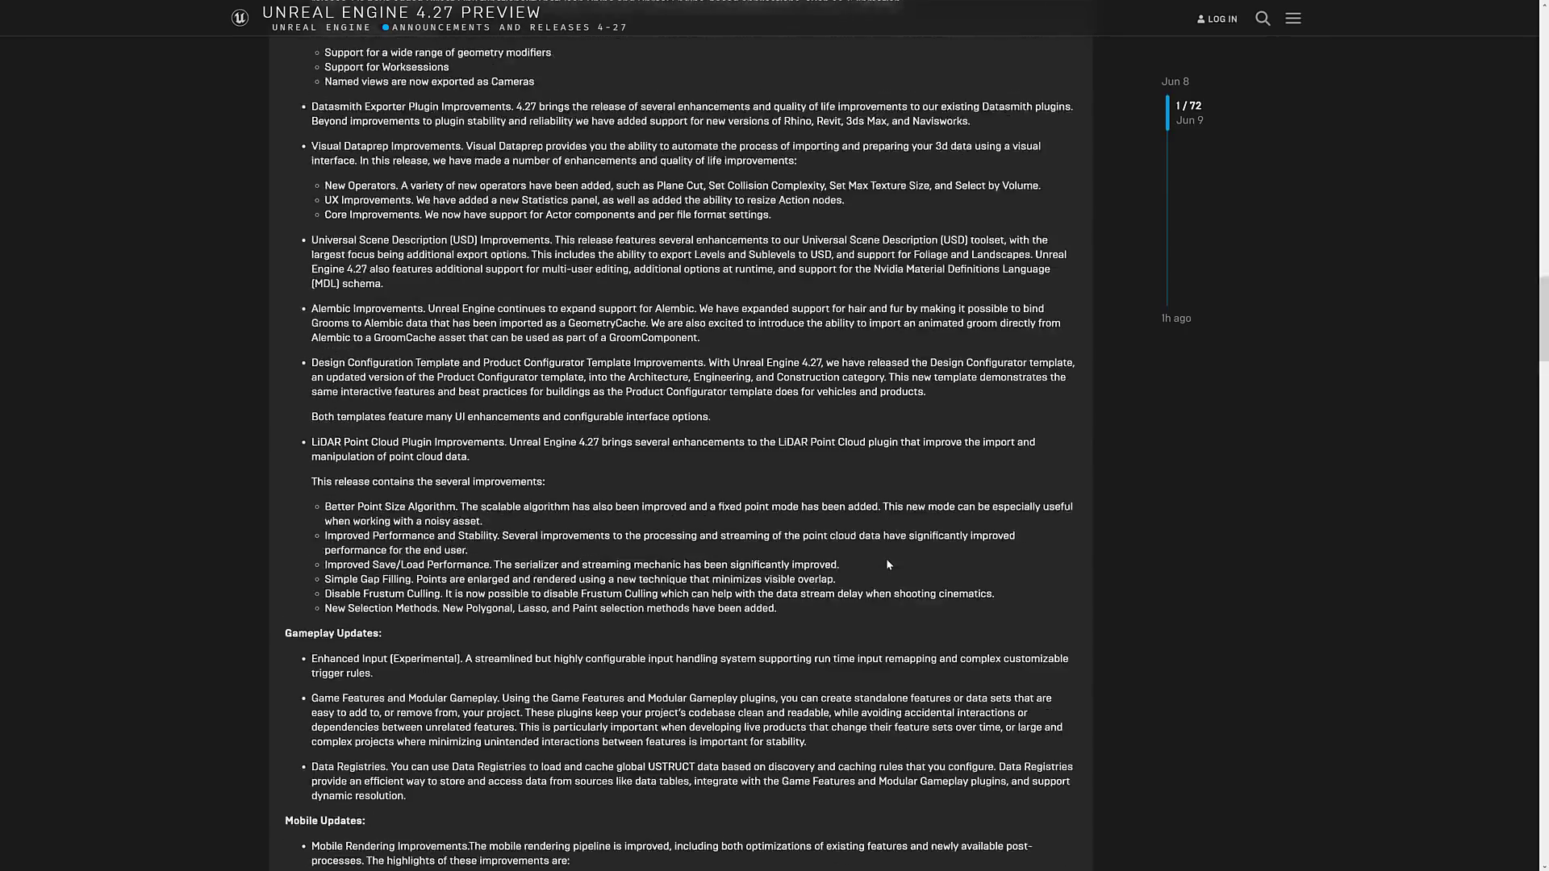
pyautogui.scroll(-3)
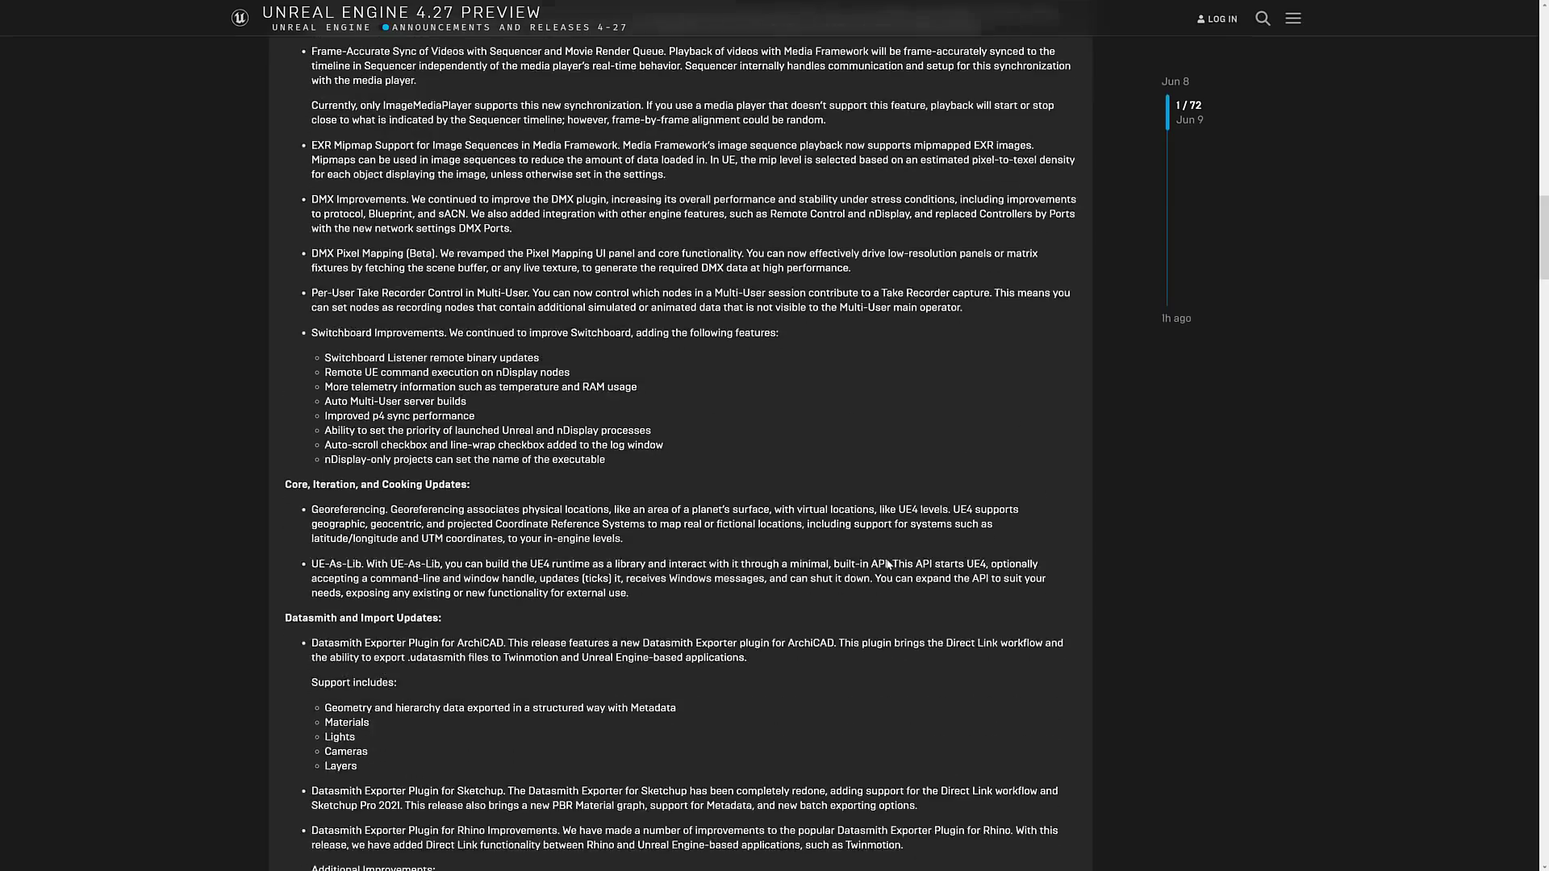
pyautogui.scroll(3)
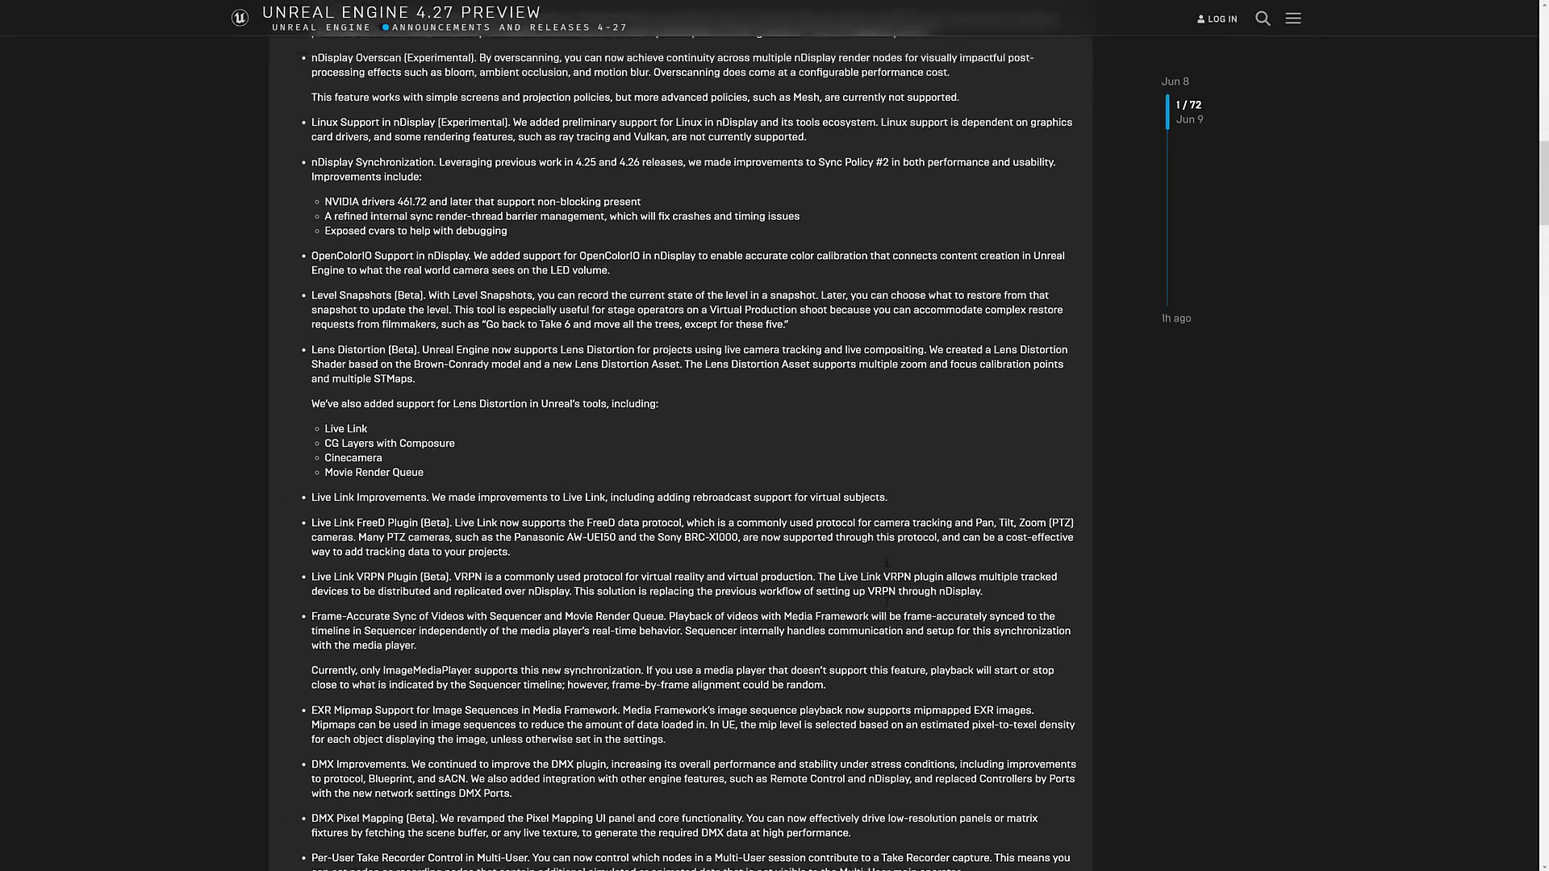
pyautogui.scroll(3)
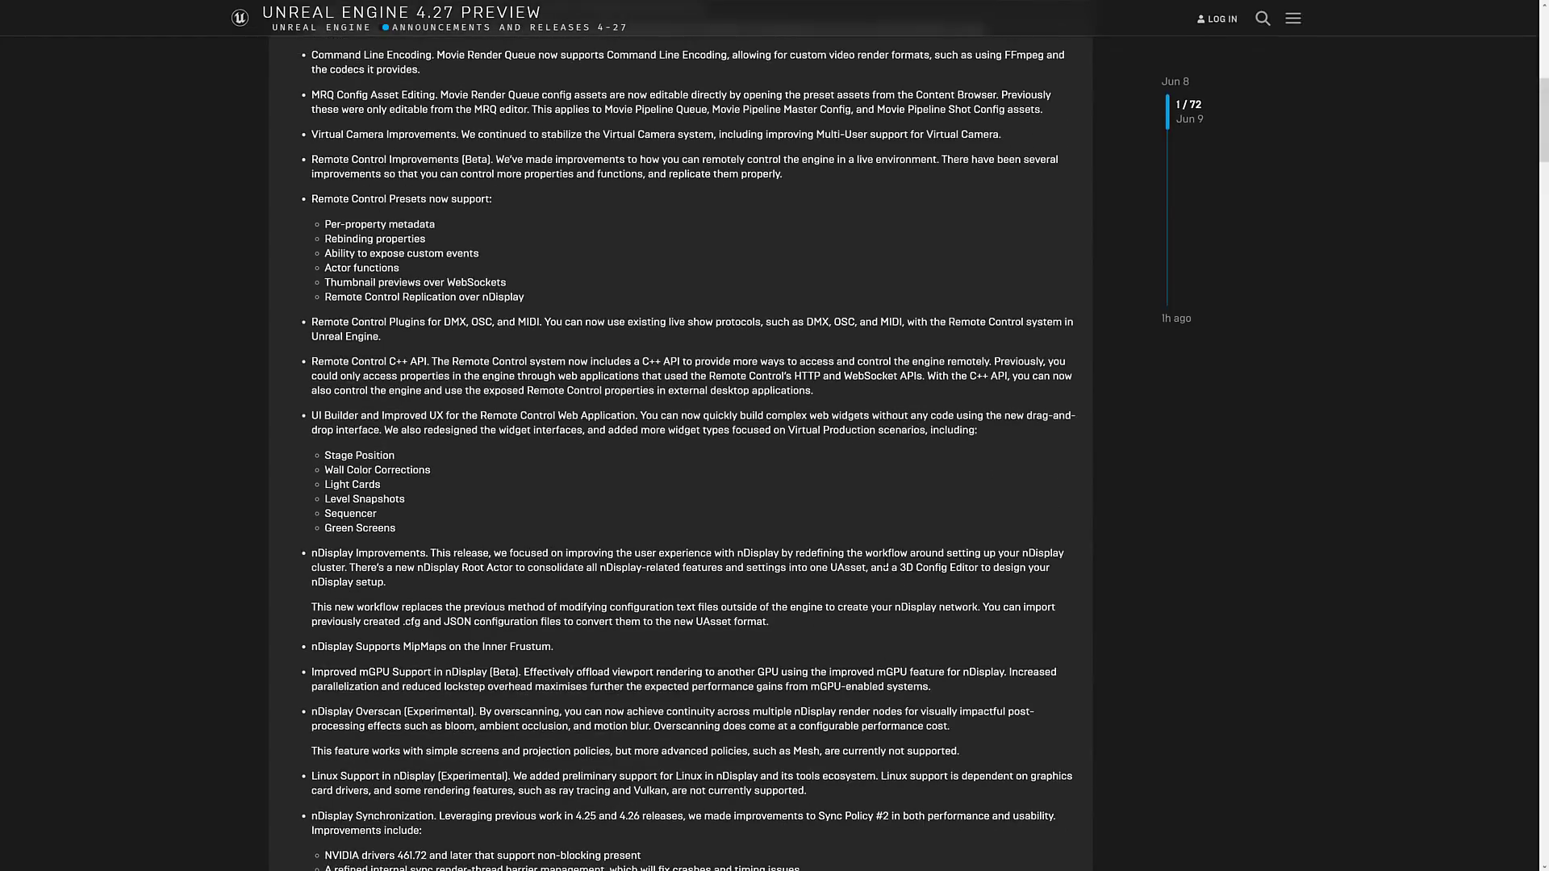